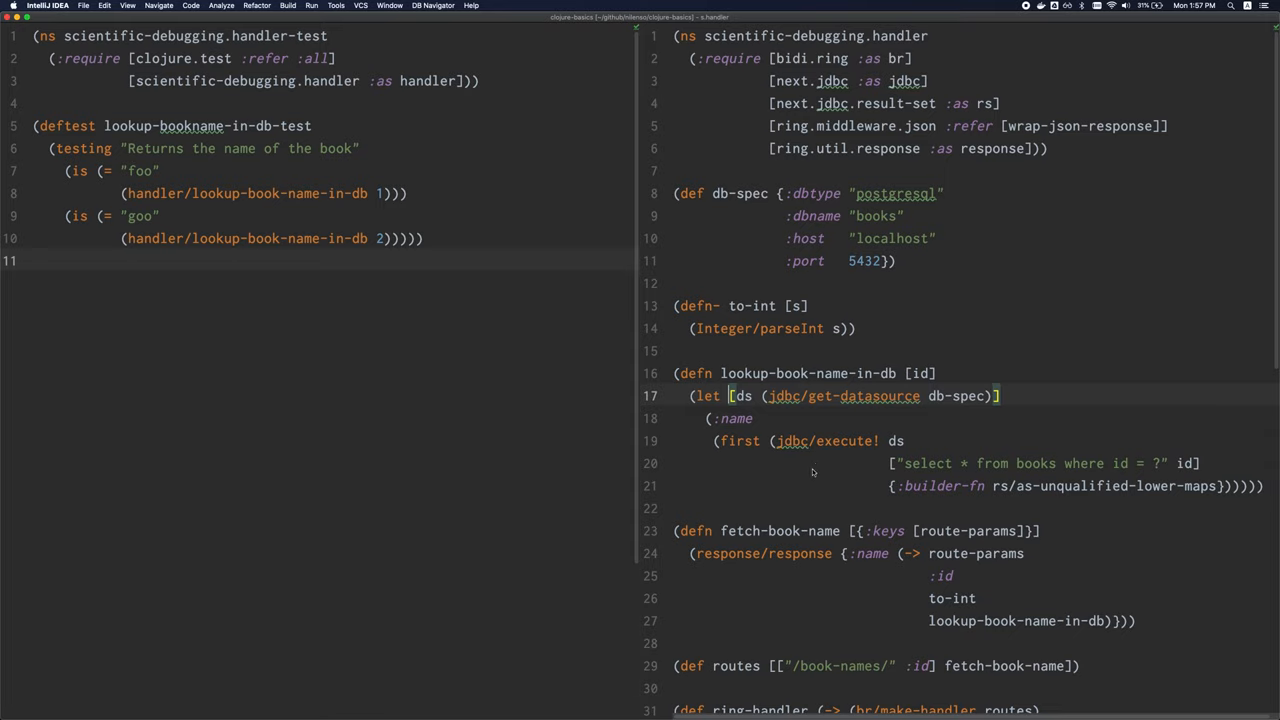
mouse_move(802, 468)
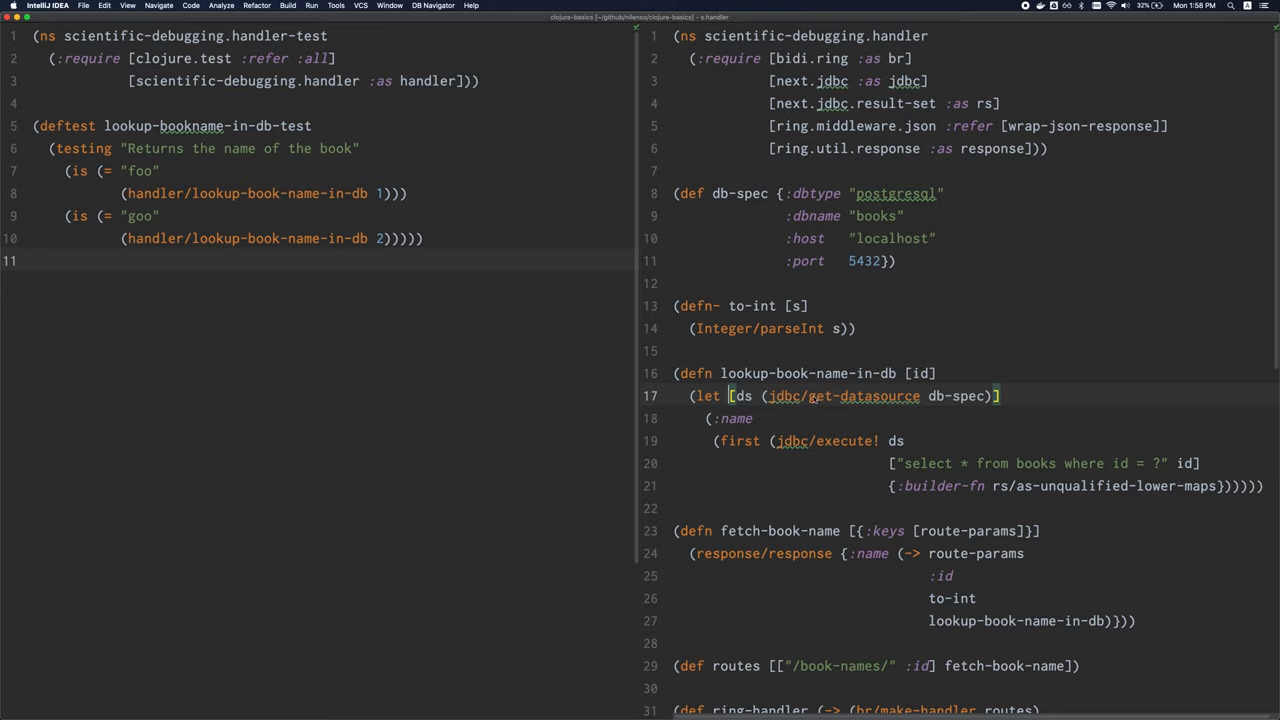
mouse_move(856, 374)
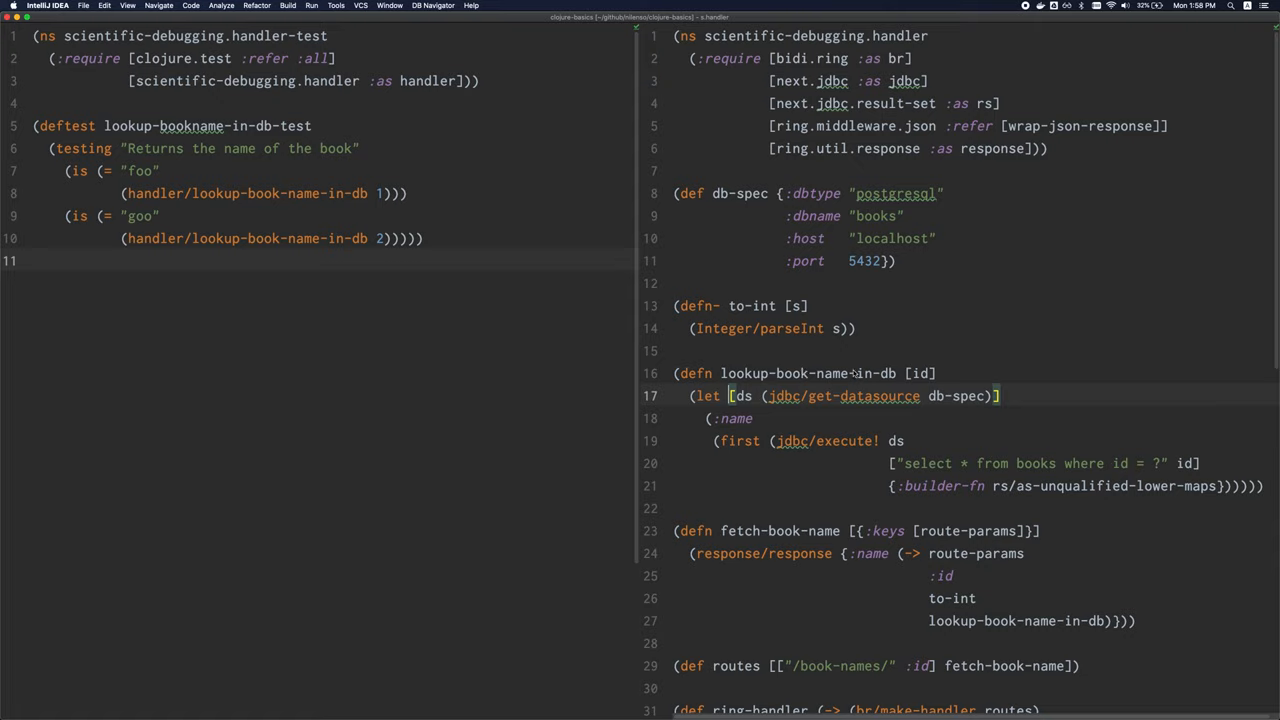
mouse_move(856, 370)
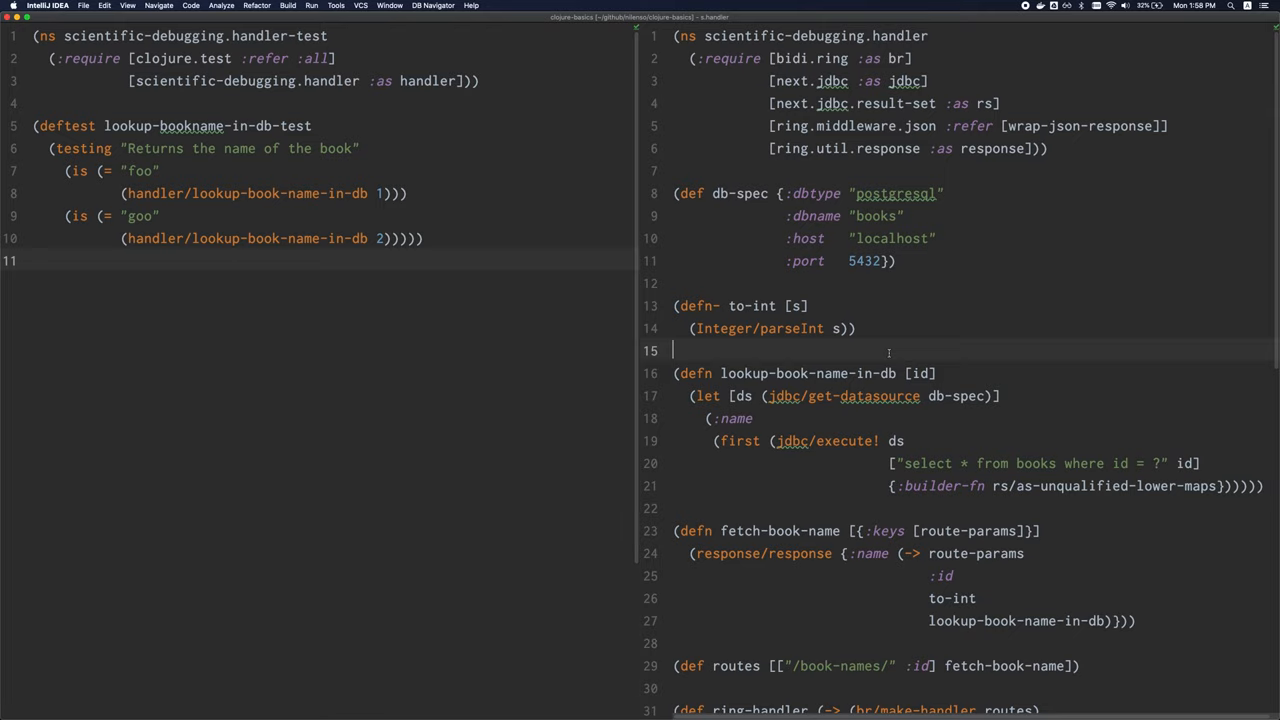
- Try typing parentheses above the lookup function to see auto-pairing, then remove them again
scroll("down", 3)
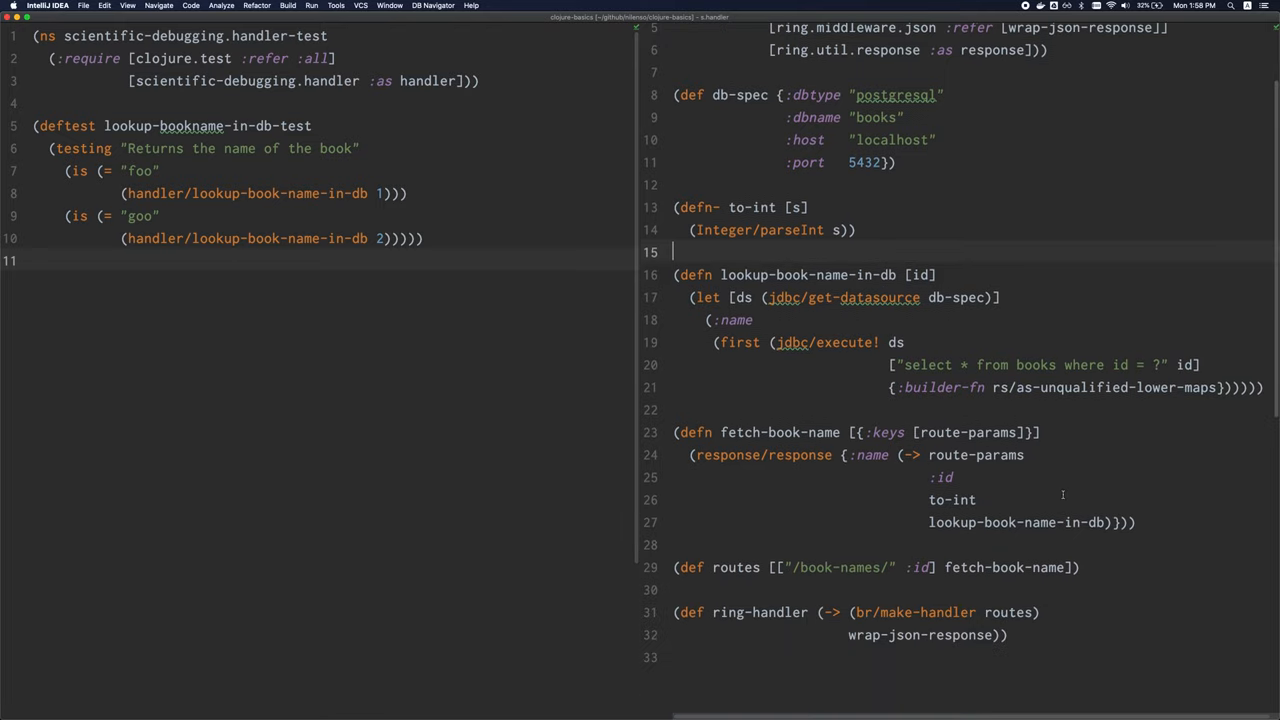
left_click(1116, 522)
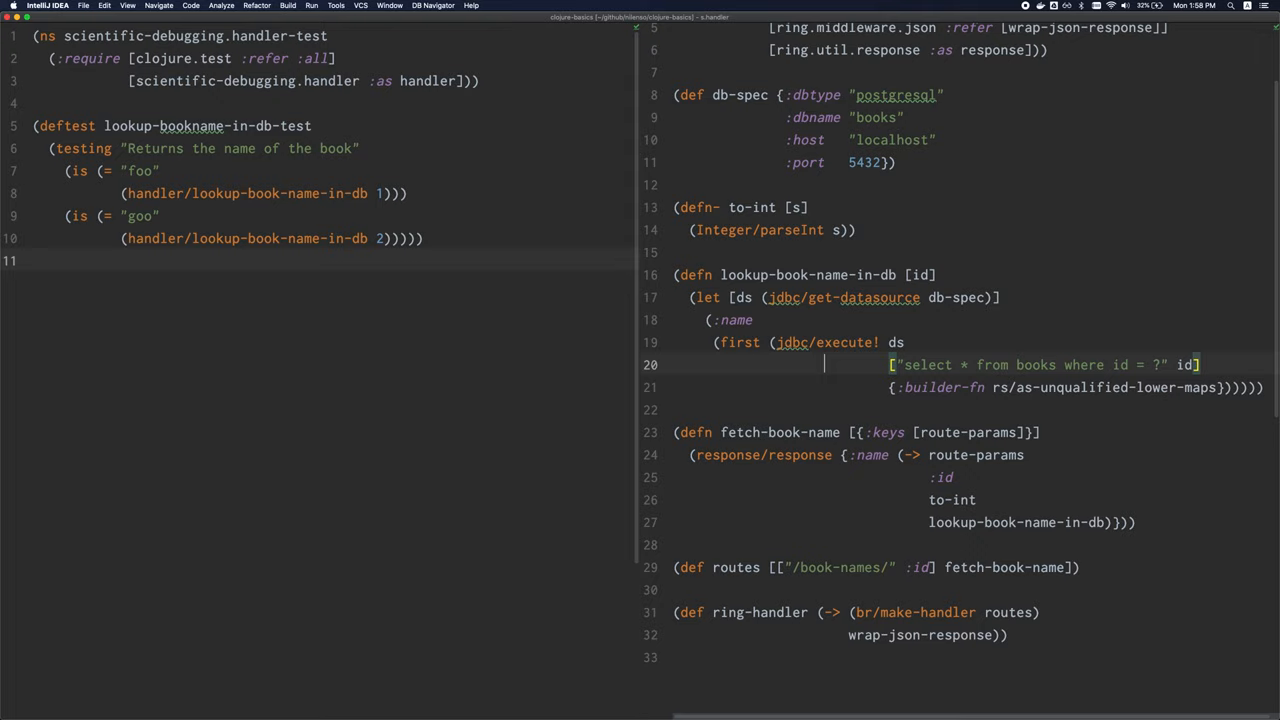
left_click(888, 342)
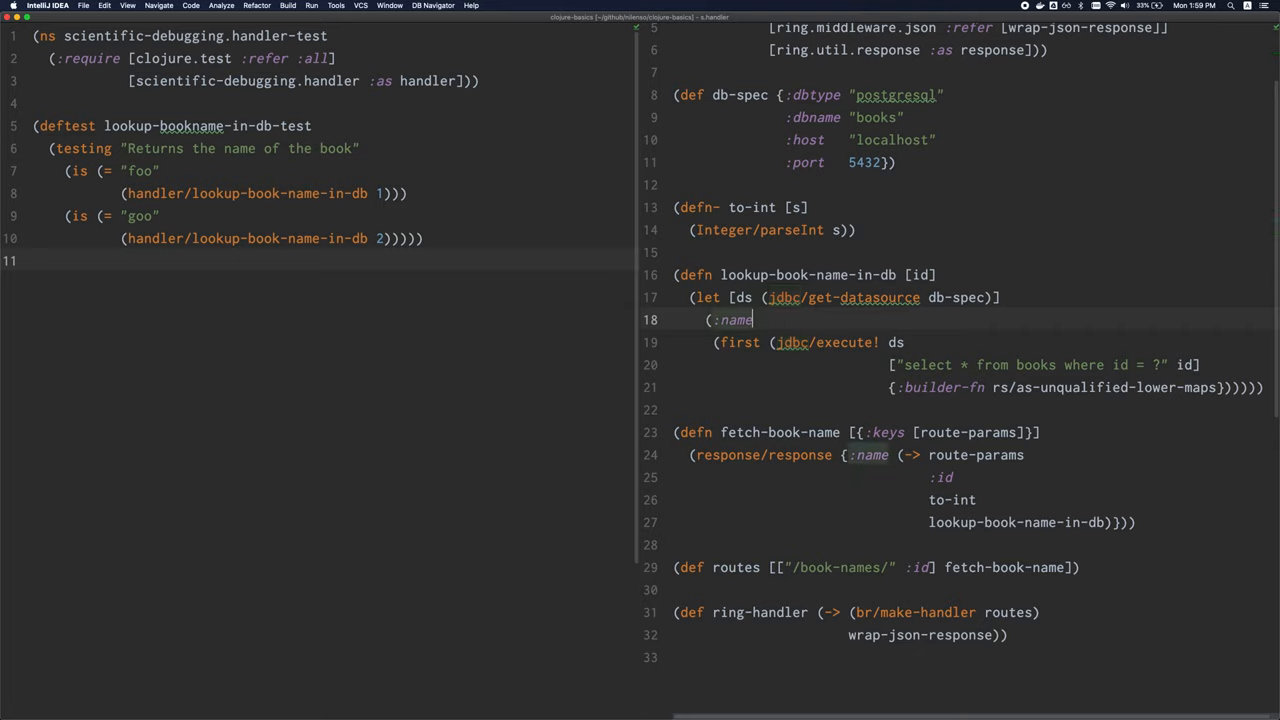
mouse_move(868, 360)
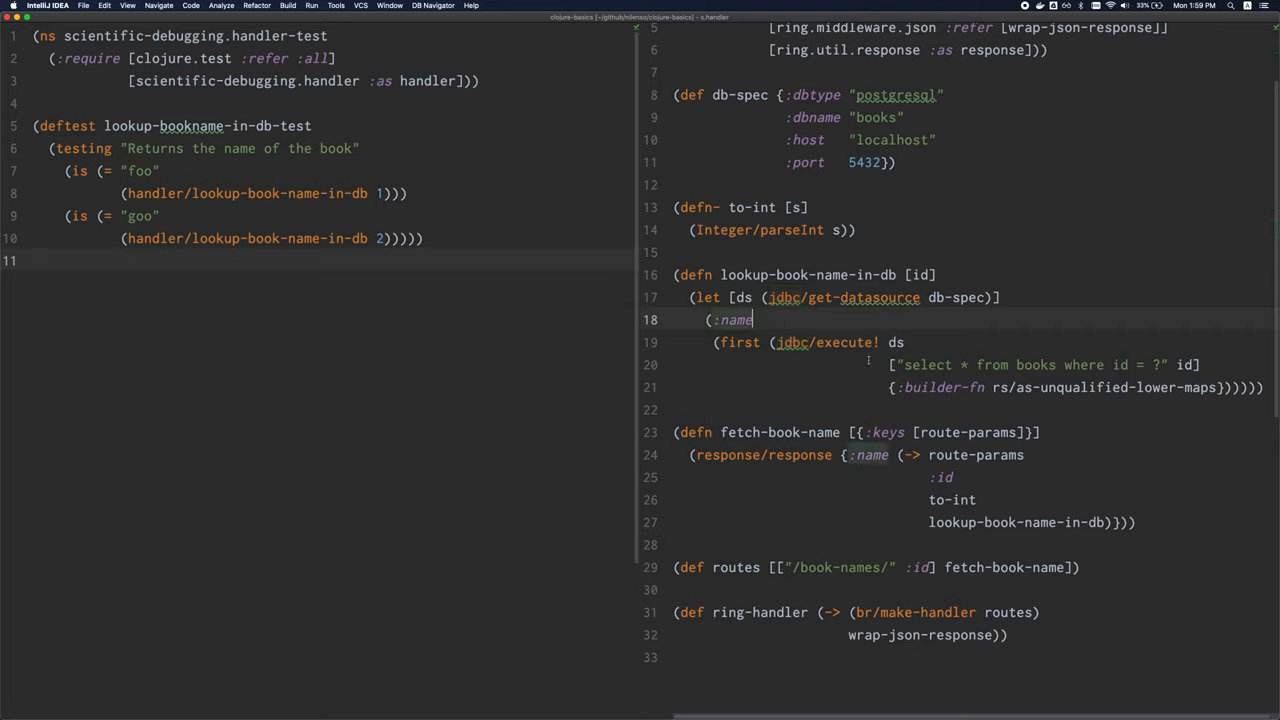
mouse_move(964, 340)
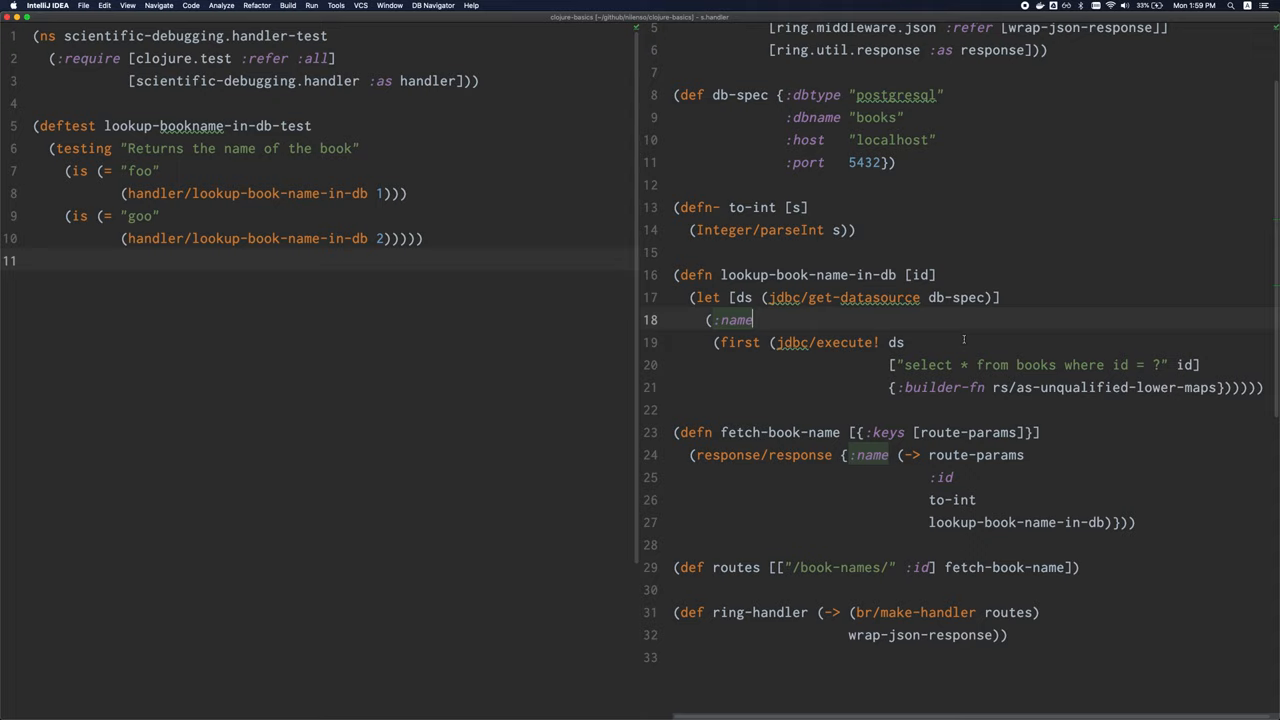
left_click(804, 388)
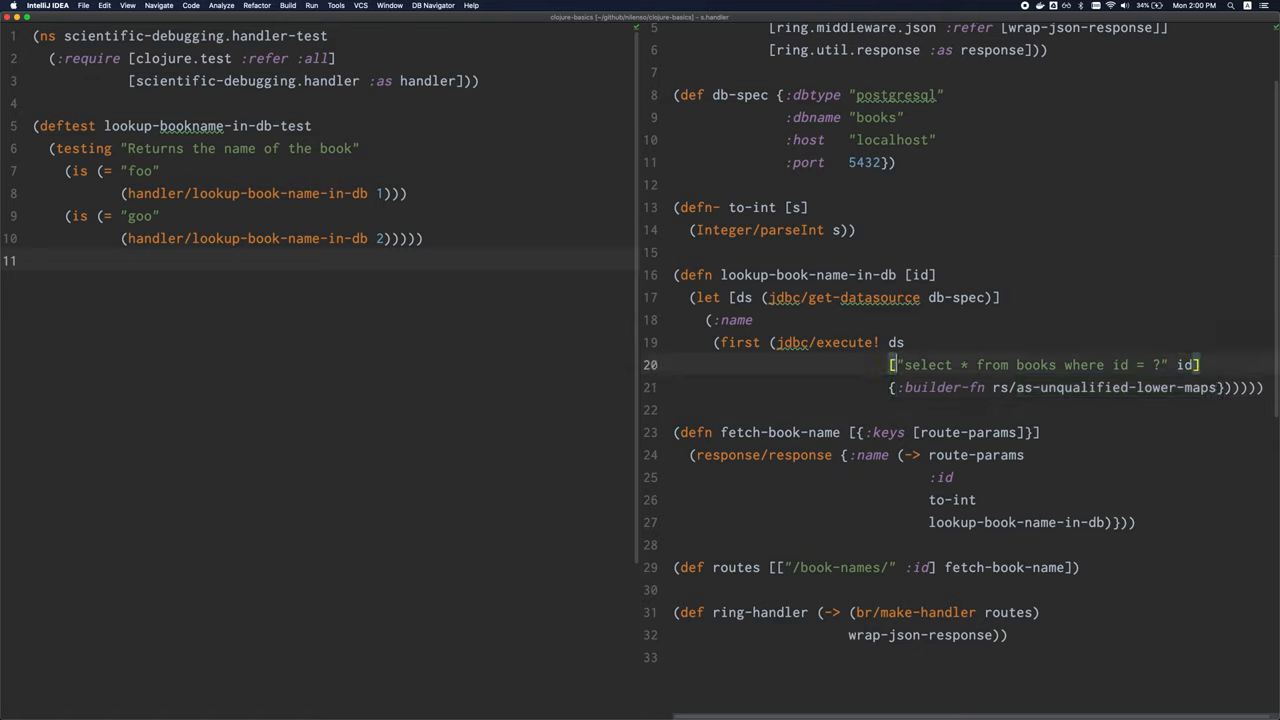
left_click(892, 274)
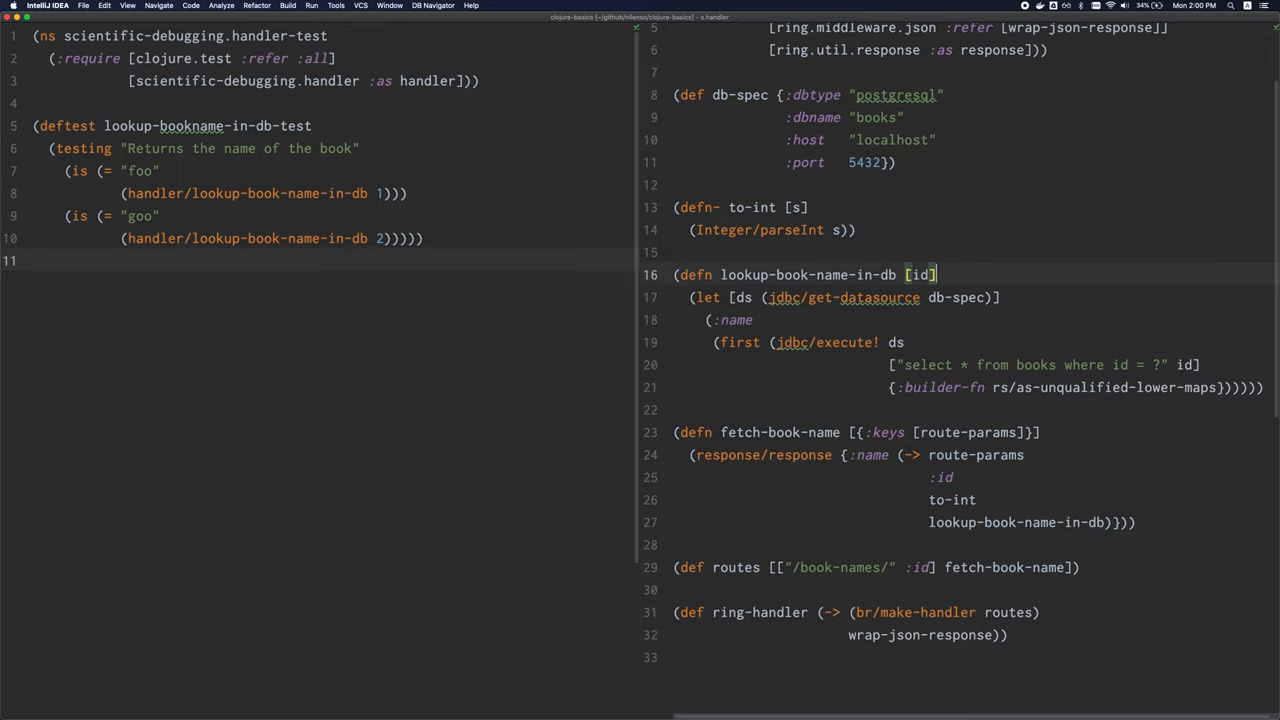
key("enter")
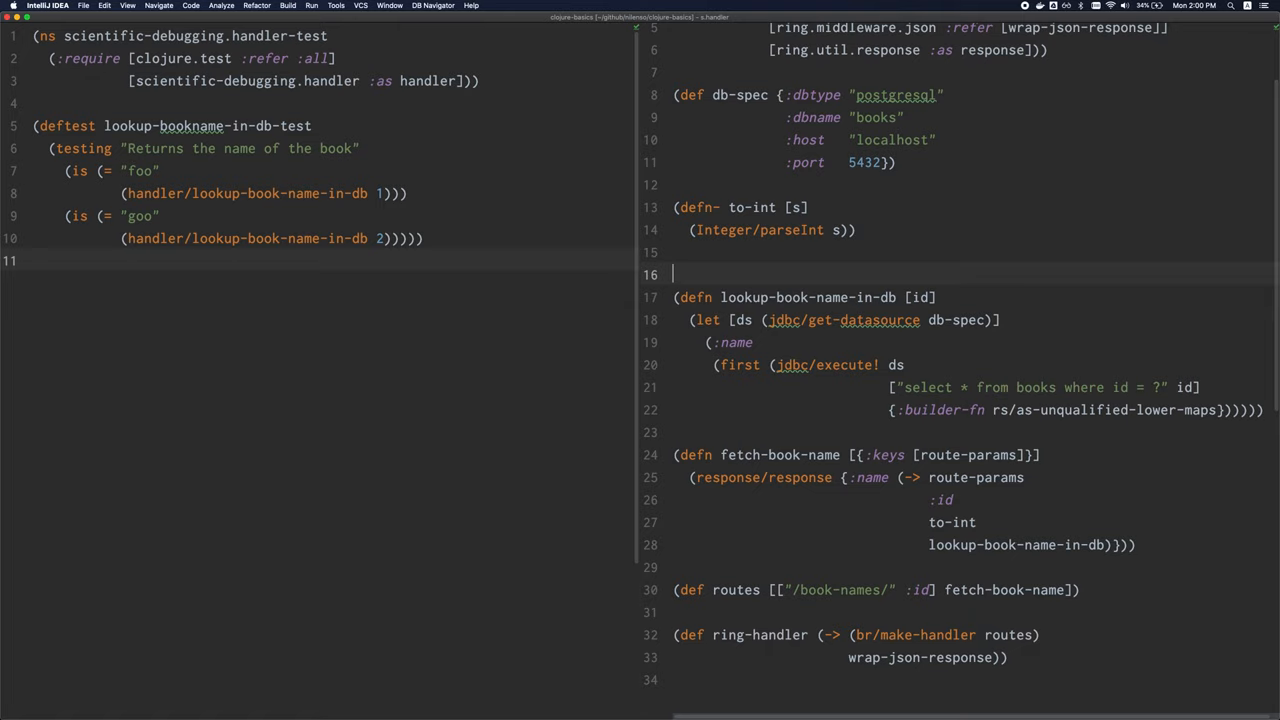
type("()")
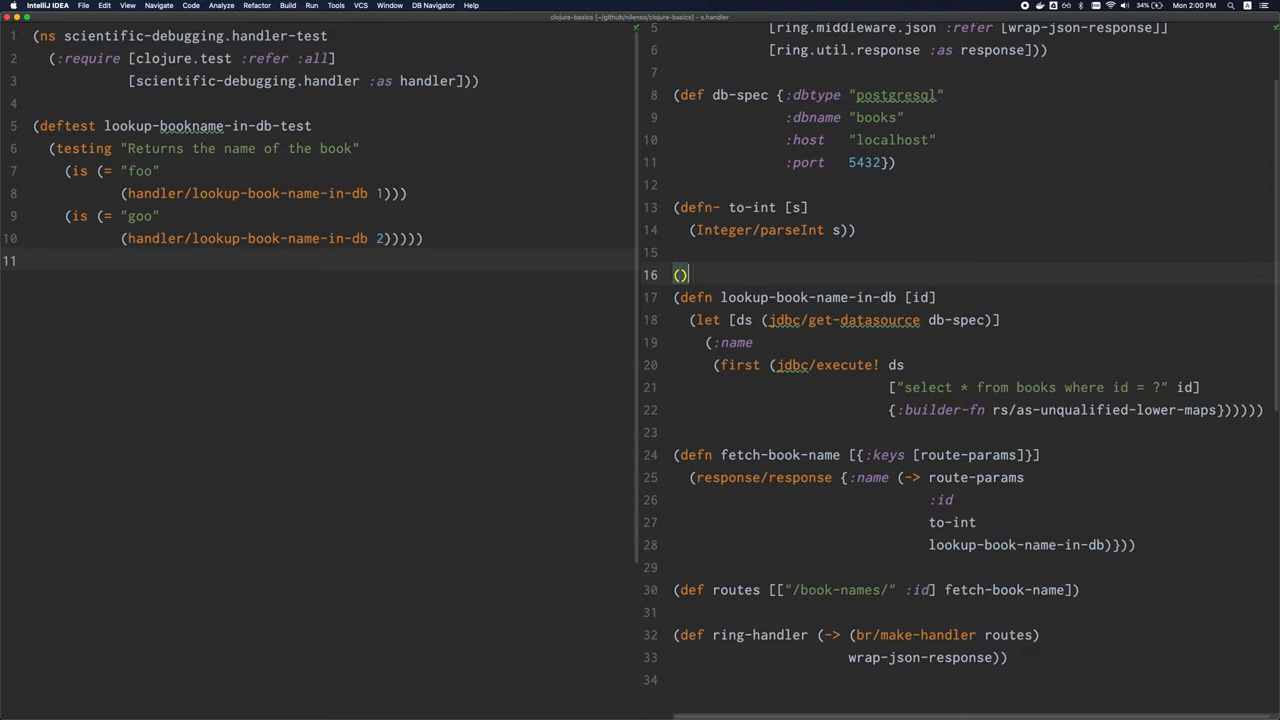
key("Backspace")
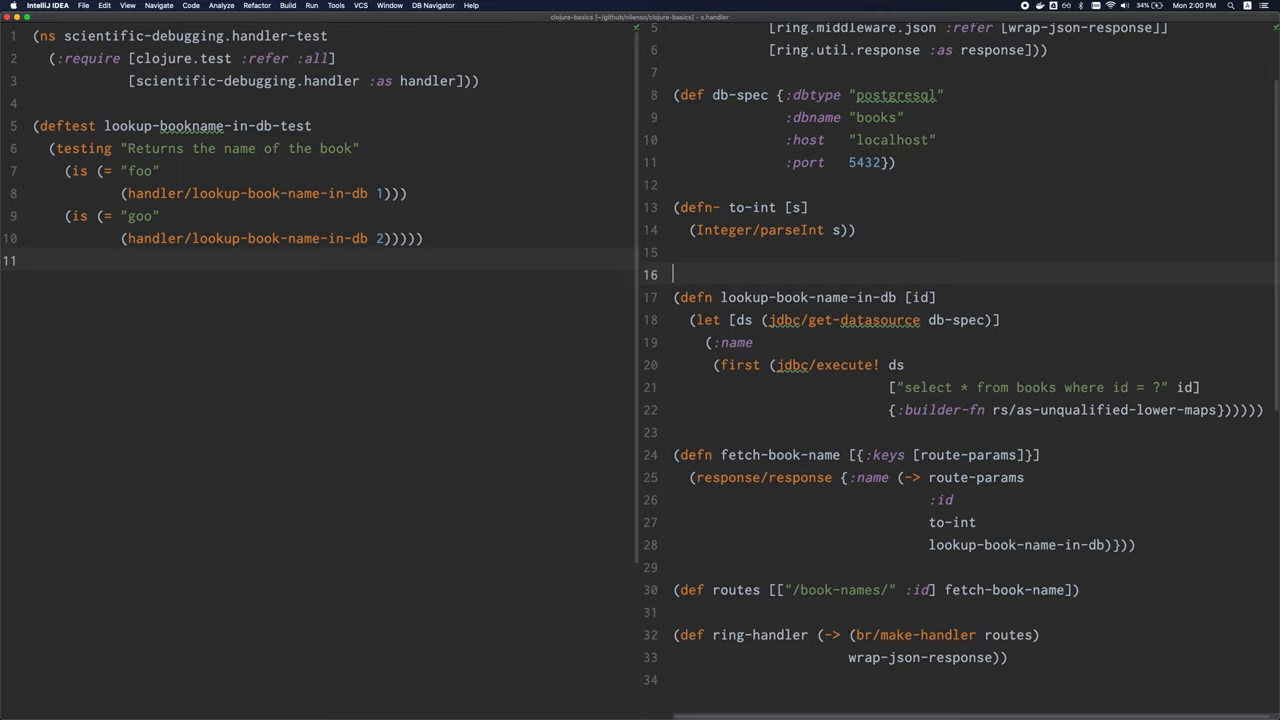
type("(")
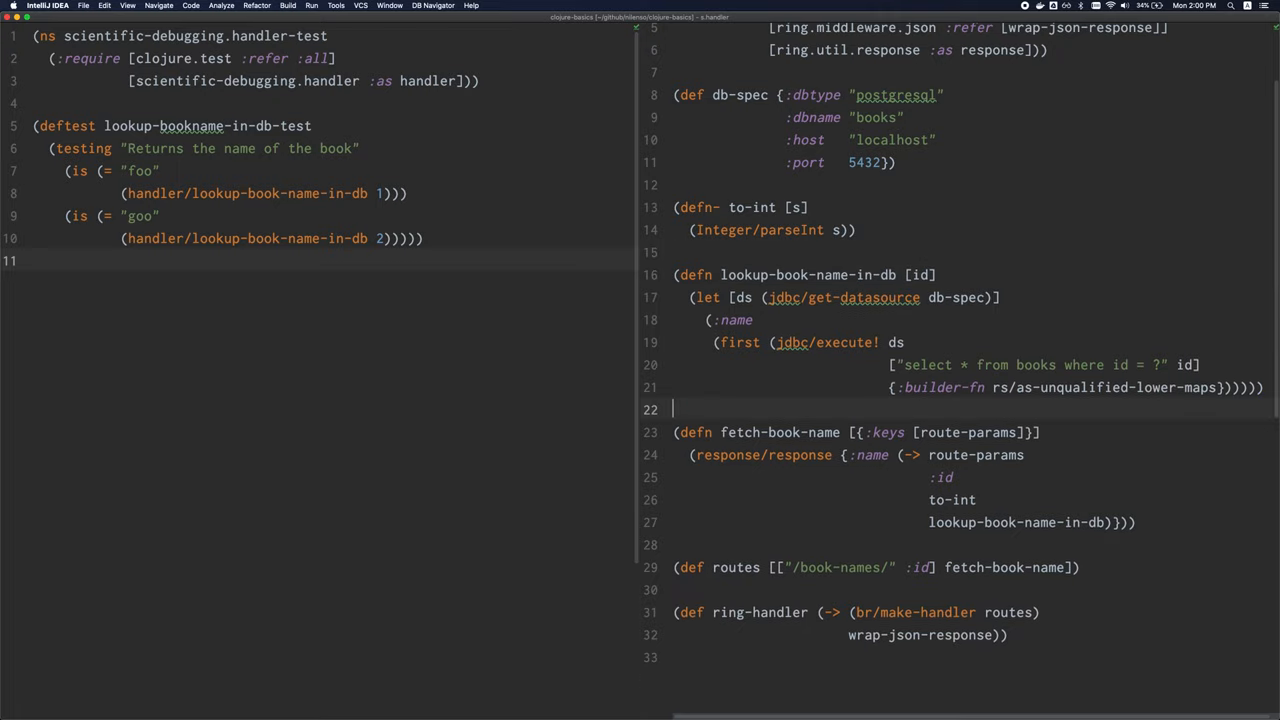
left_click(756, 320)
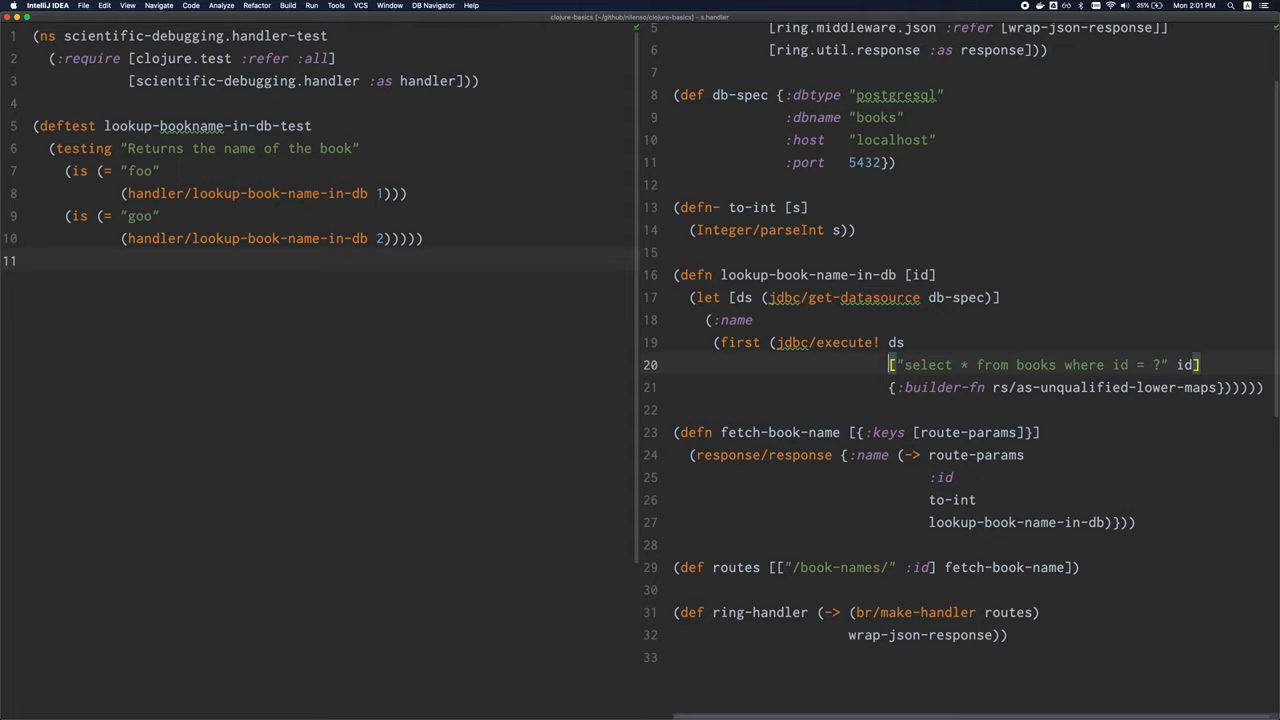
- Rewrite the start of the lookup body as (first (jdbc/execute! ds before the SQL query vector
double_click(1040, 364)
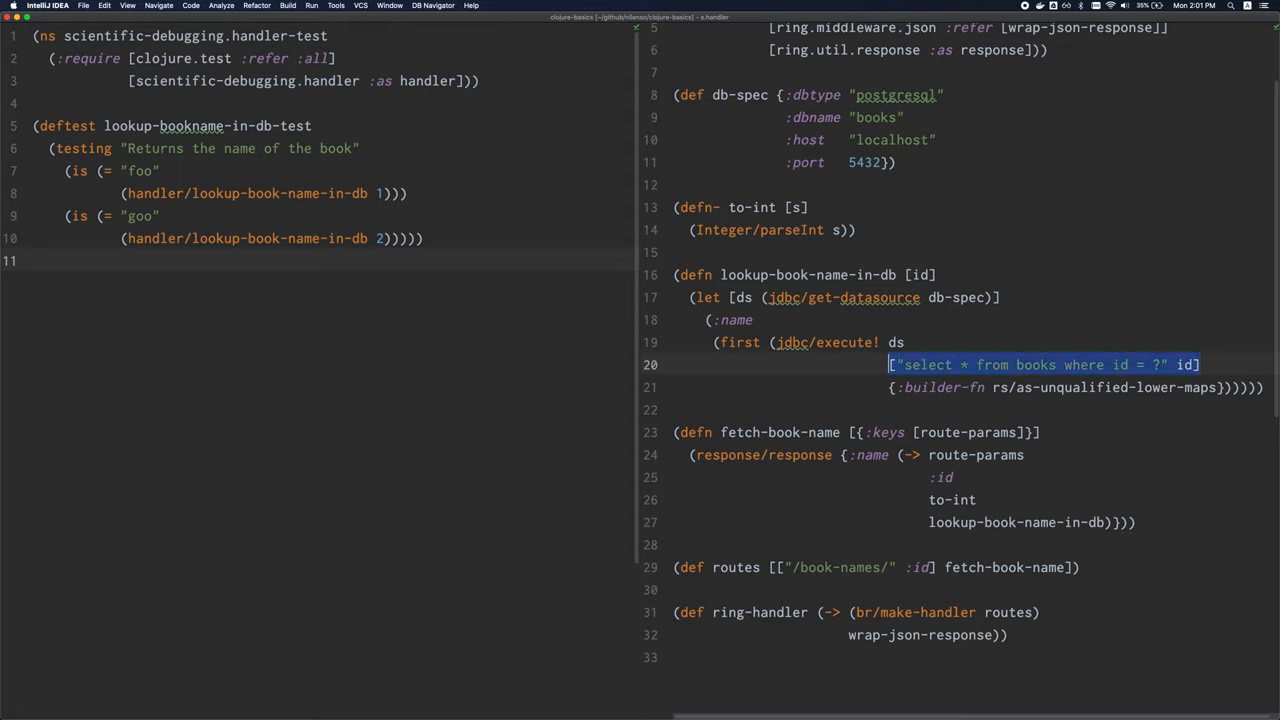
left_click(1044, 364)
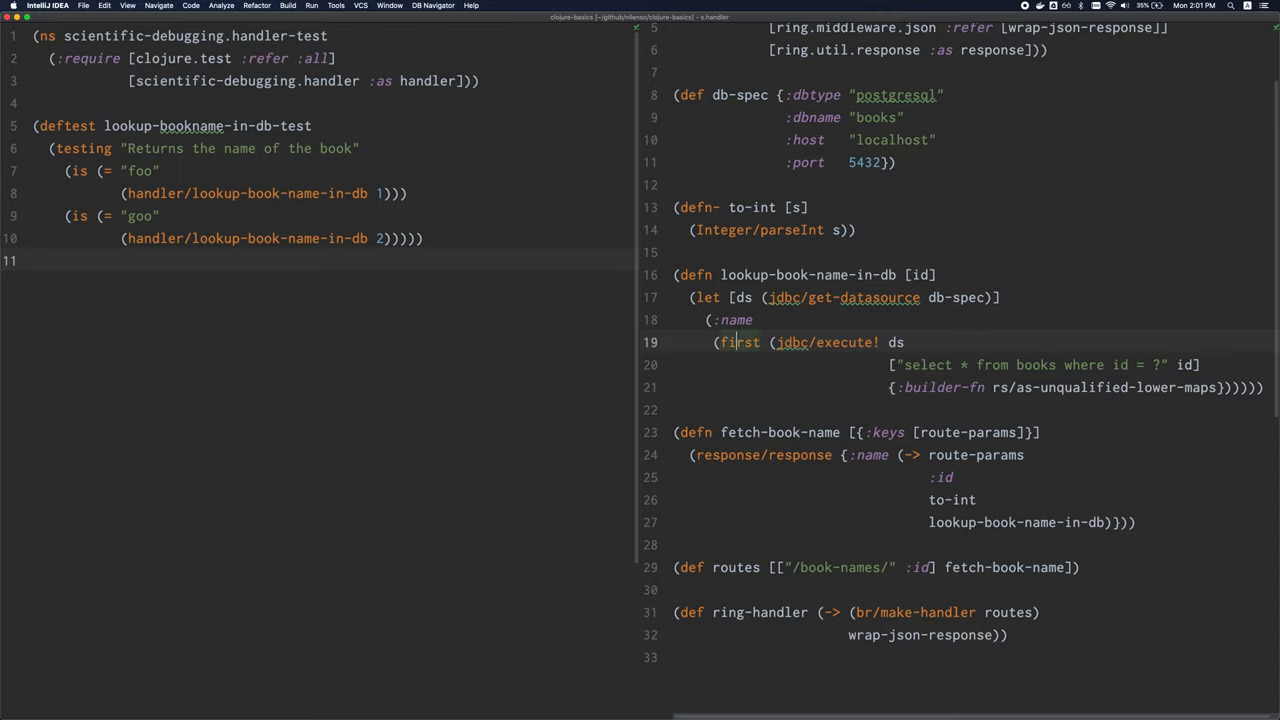
left_click(712, 342)
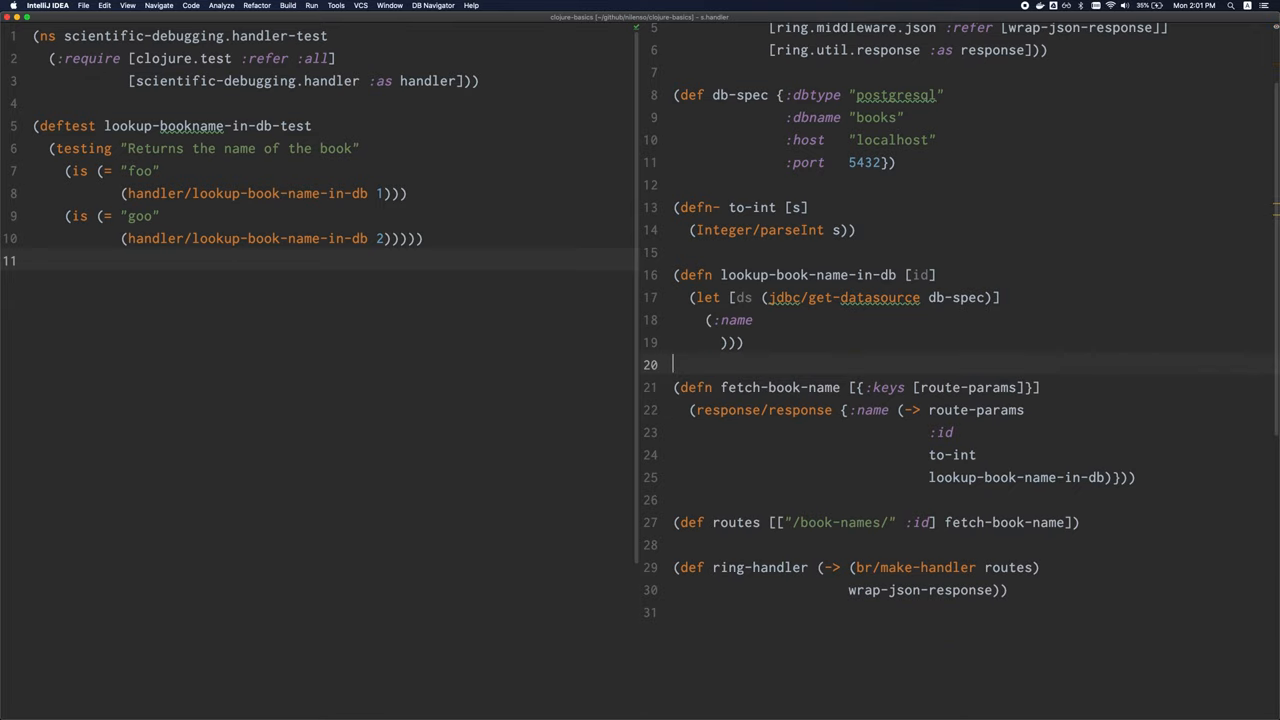
type("(first (jdbc/execute! ds")
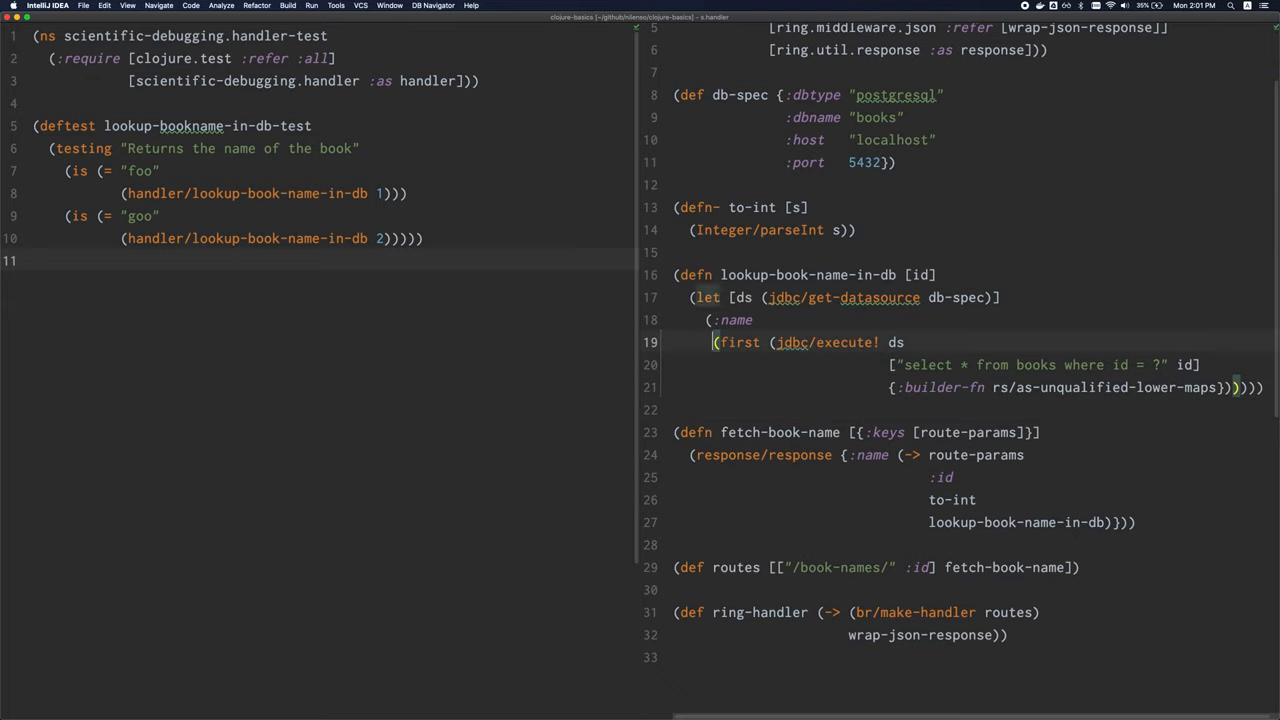
left_click(768, 342)
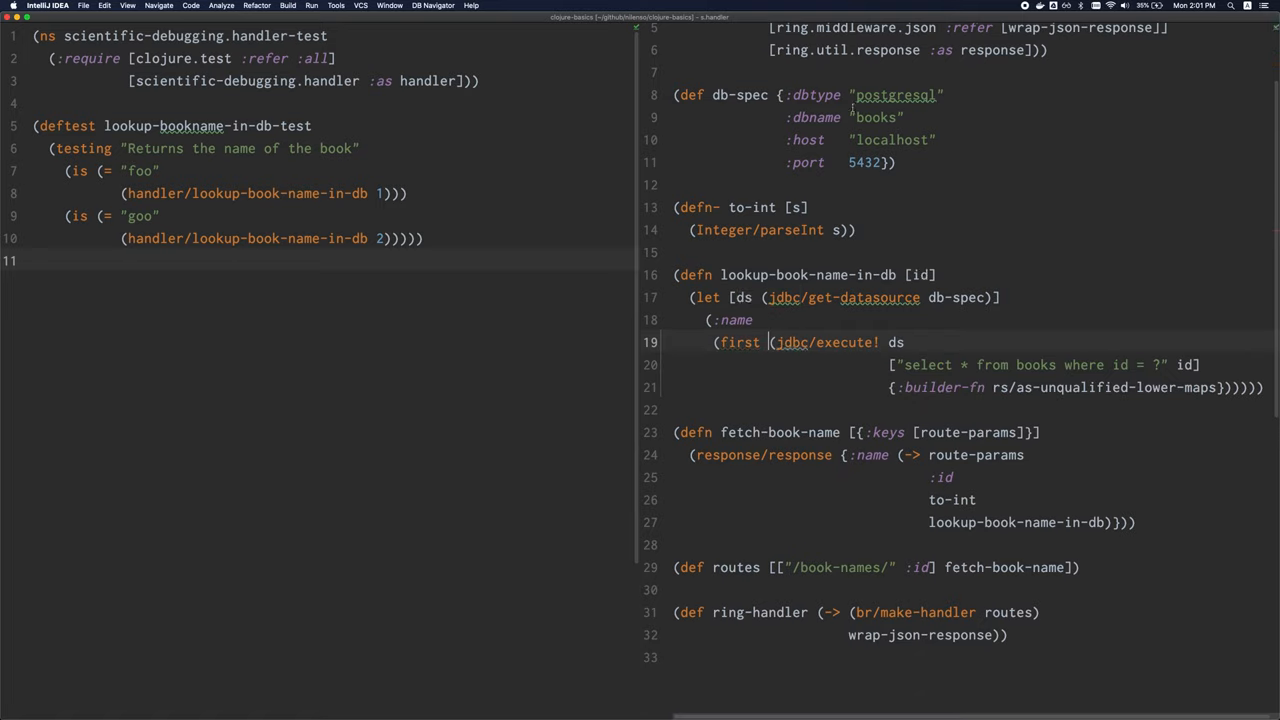
- Show the list of Structural Editing commands from the status-bar editing widget
left_click(104, 4)
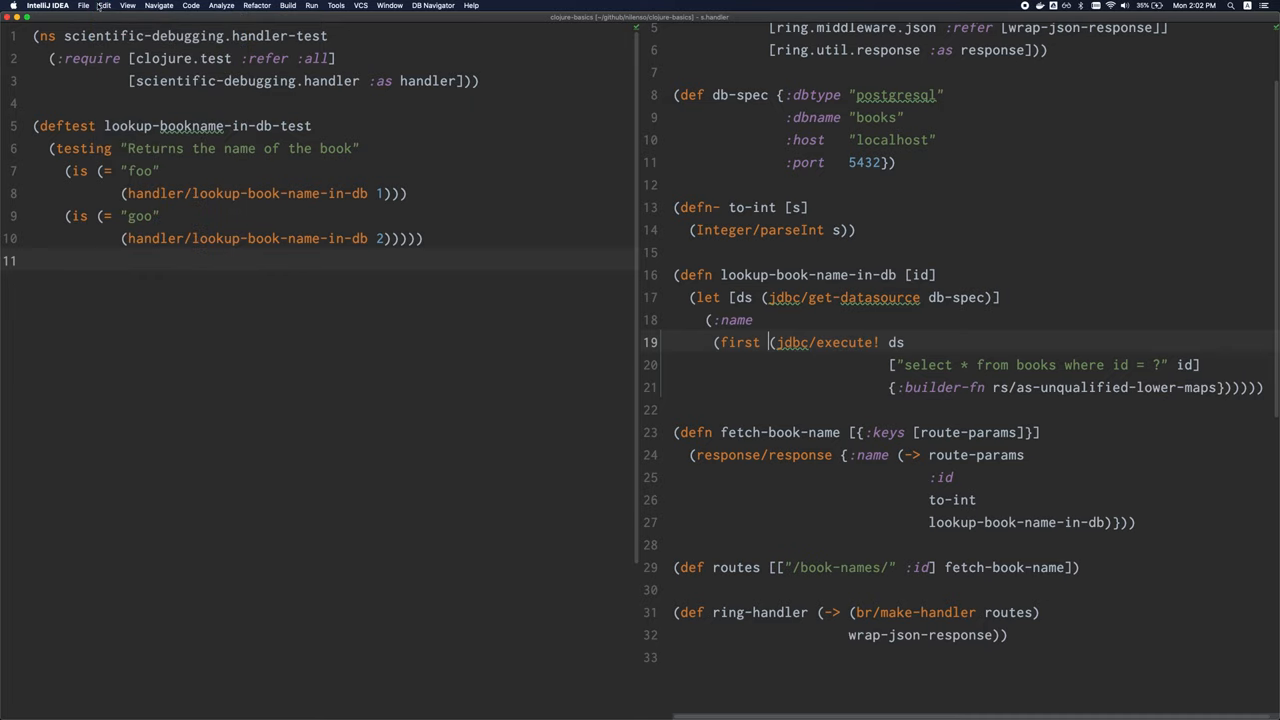
left_click(104, 4)
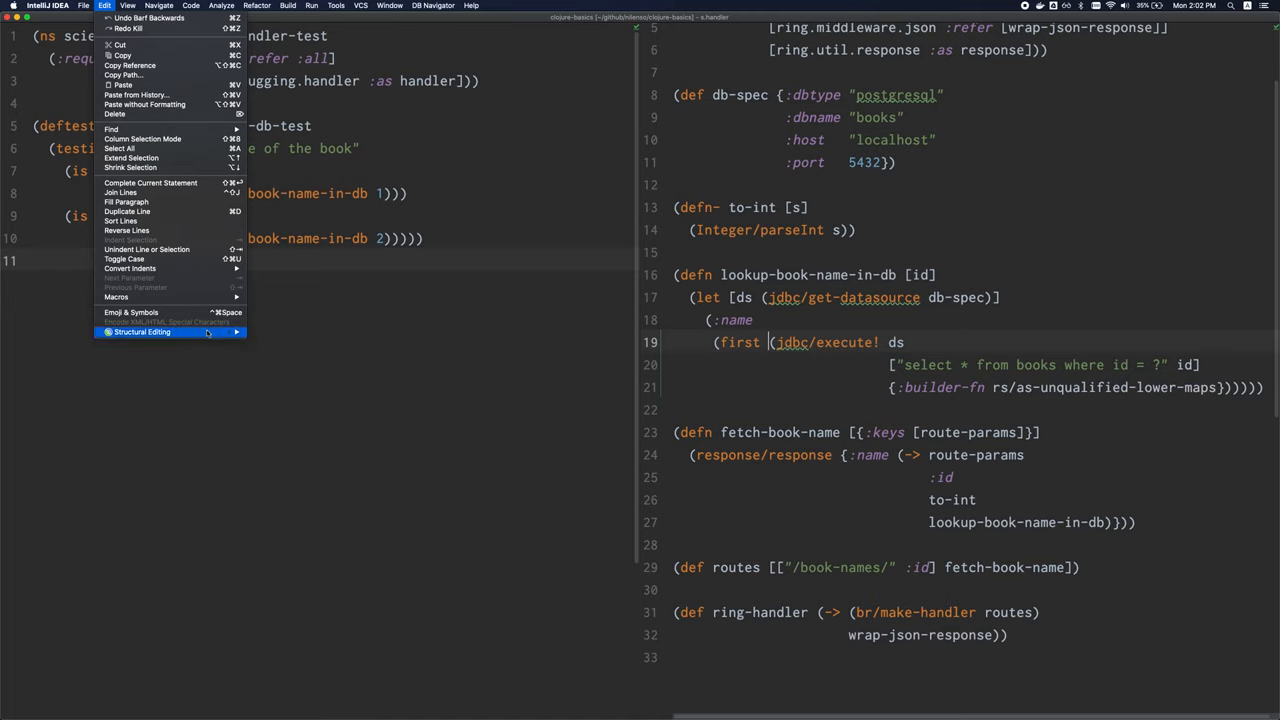
left_click(142, 332)
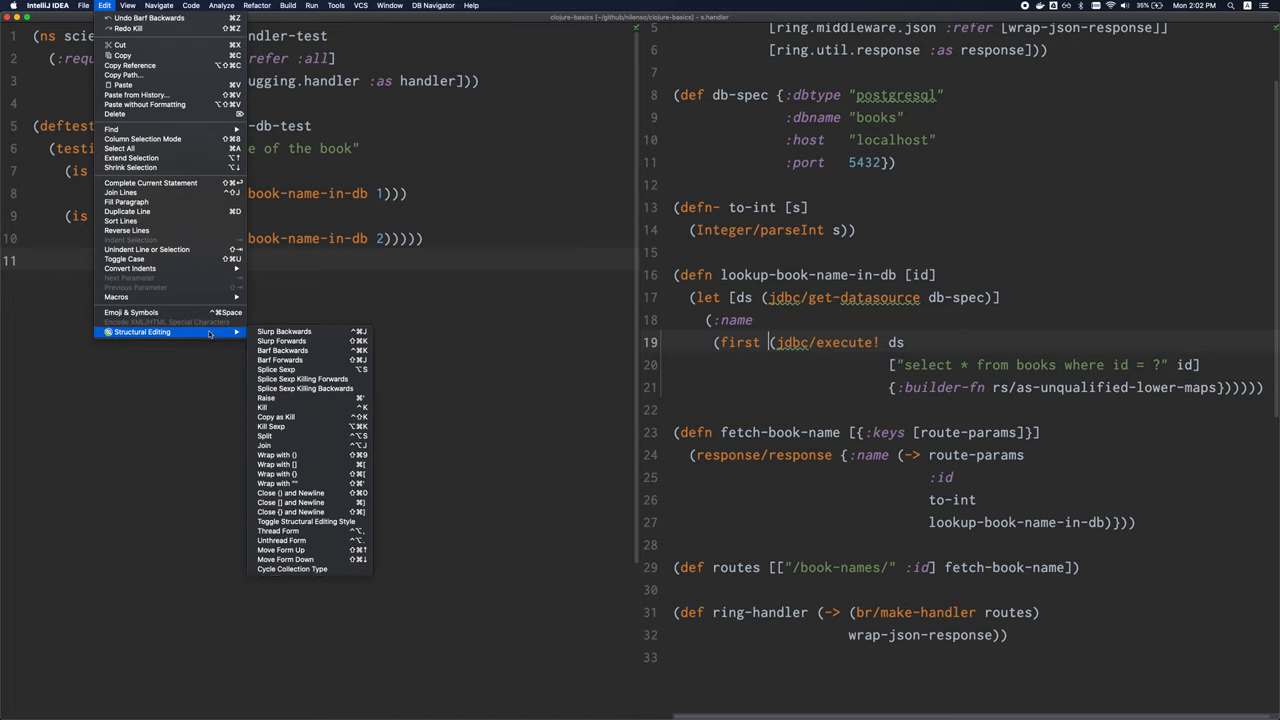
mouse_move(310, 352)
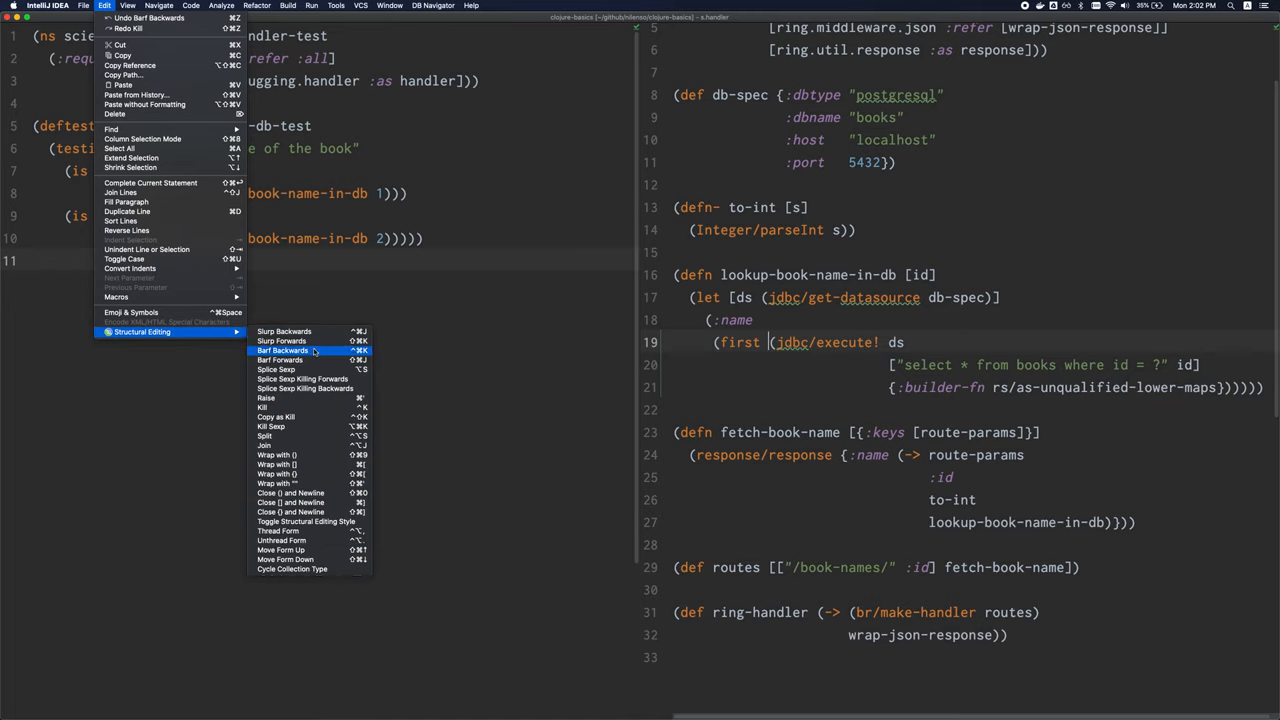
mouse_move(280, 360)
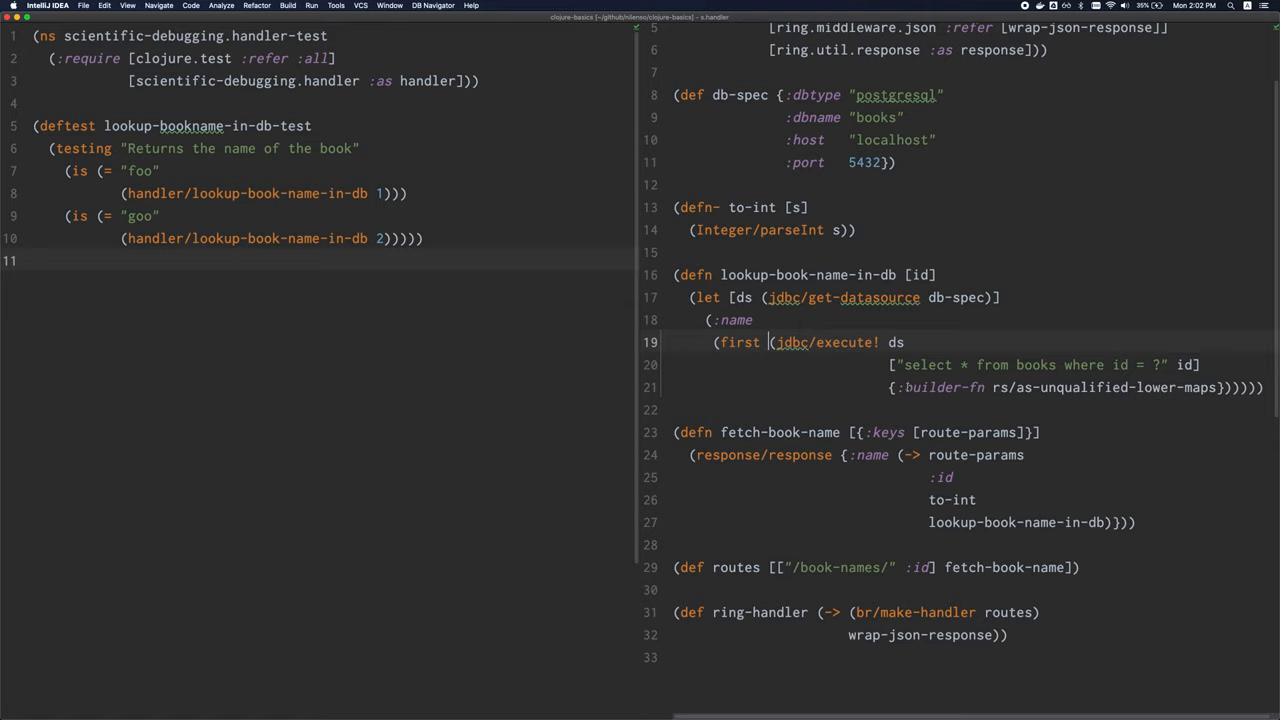
mouse_move(904, 364)
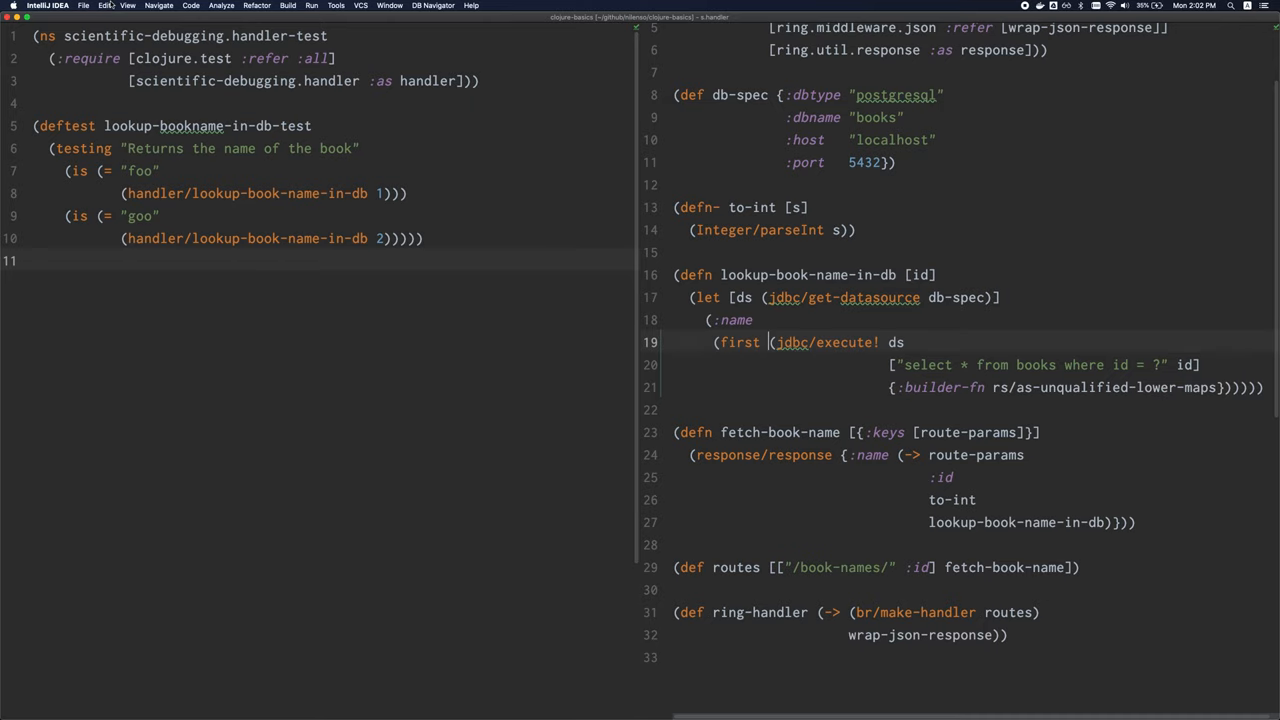
left_click(104, 4)
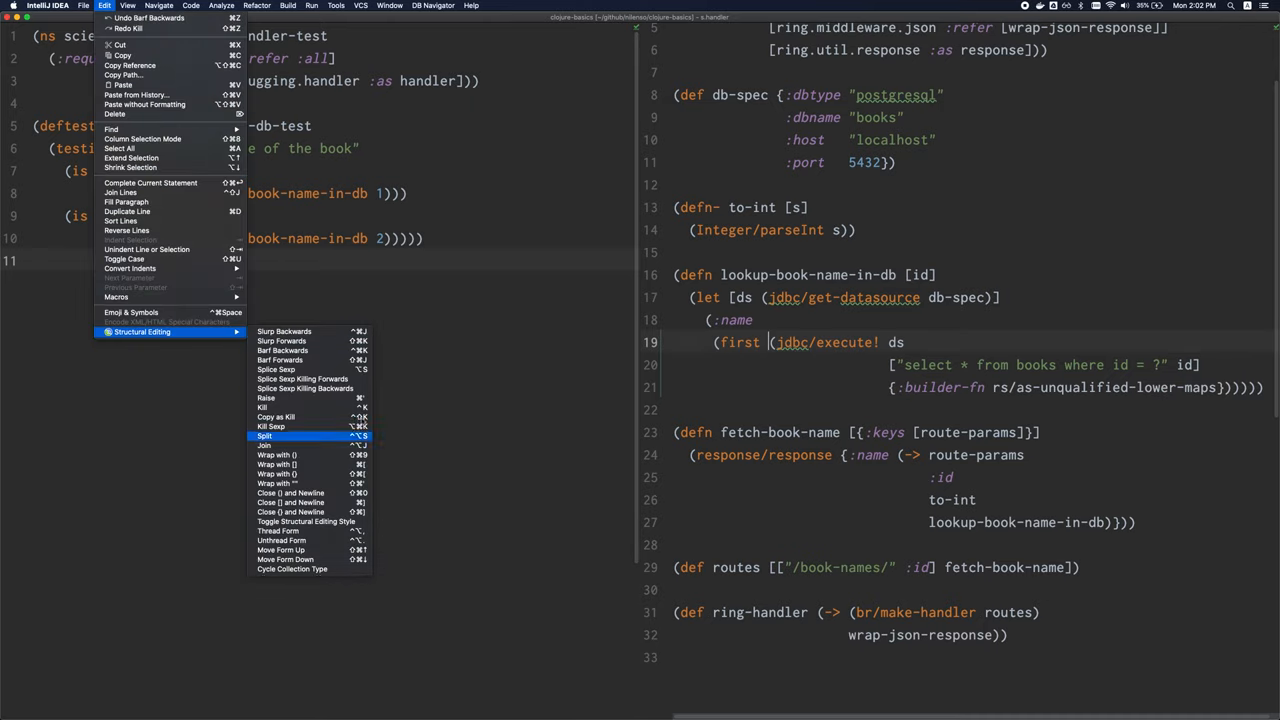
mouse_move(304, 378)
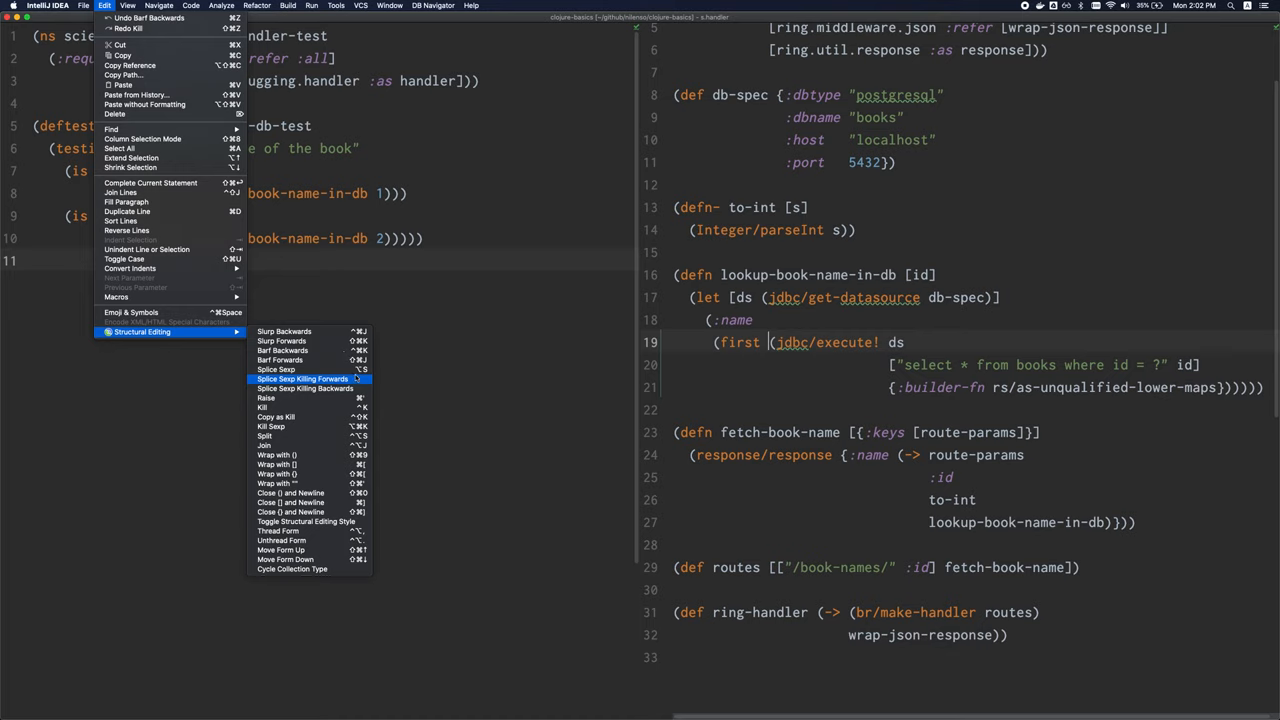
mouse_move(284, 332)
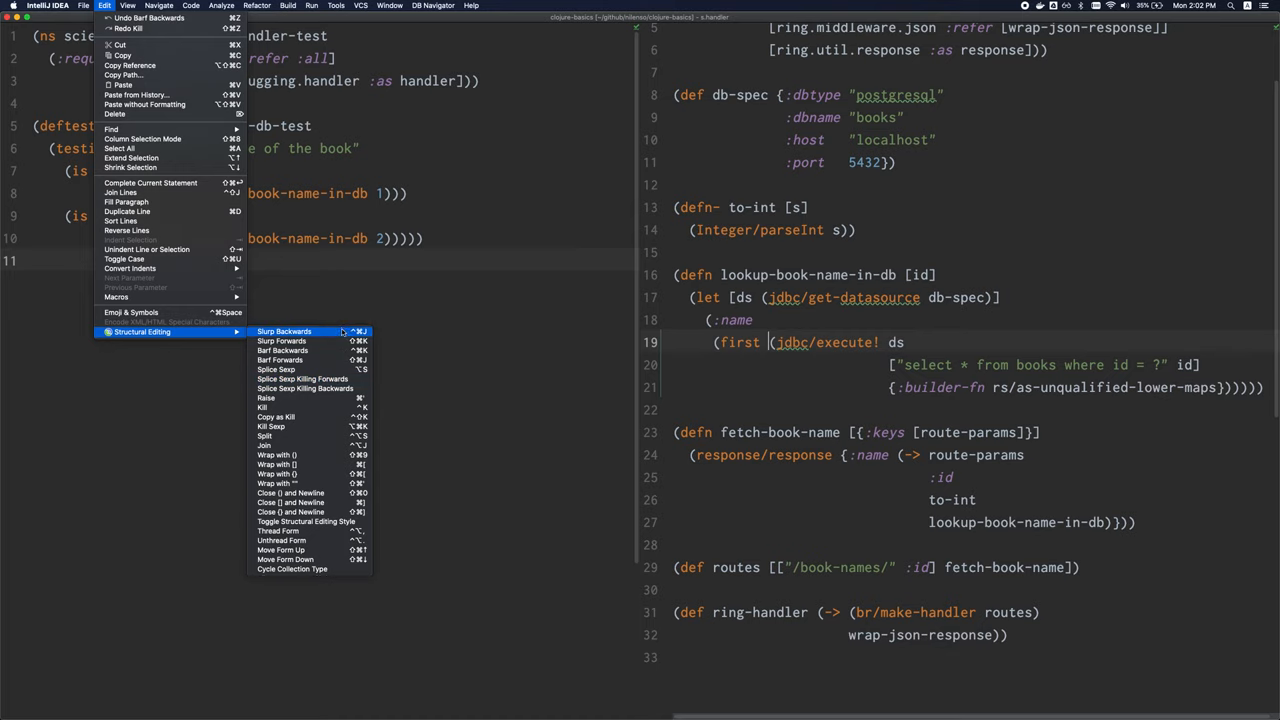
mouse_move(284, 332)
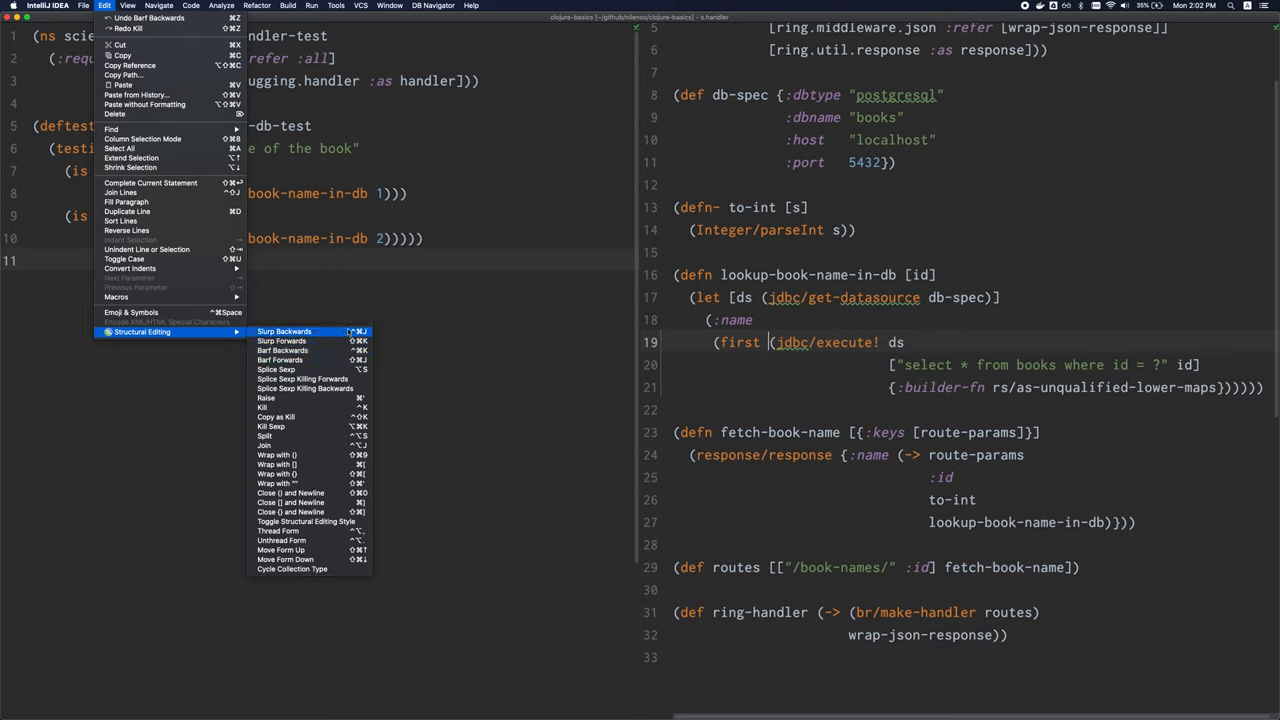
mouse_move(282, 350)
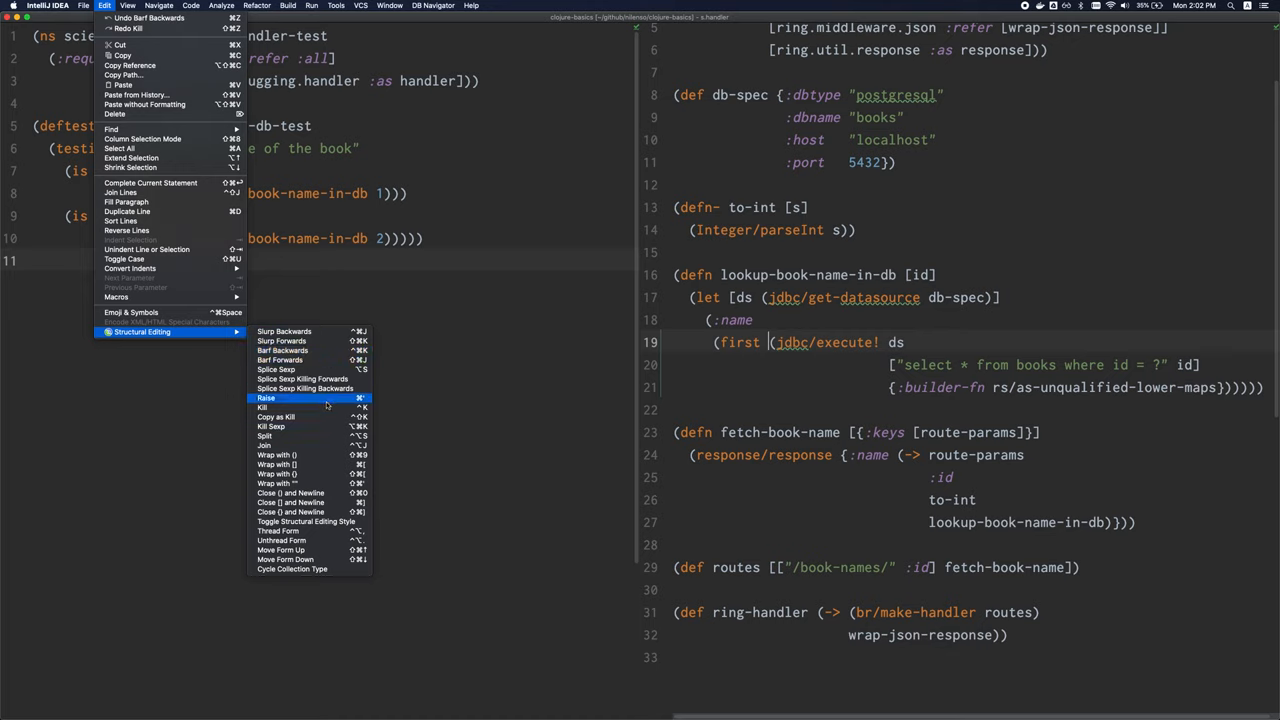
mouse_move(320, 398)
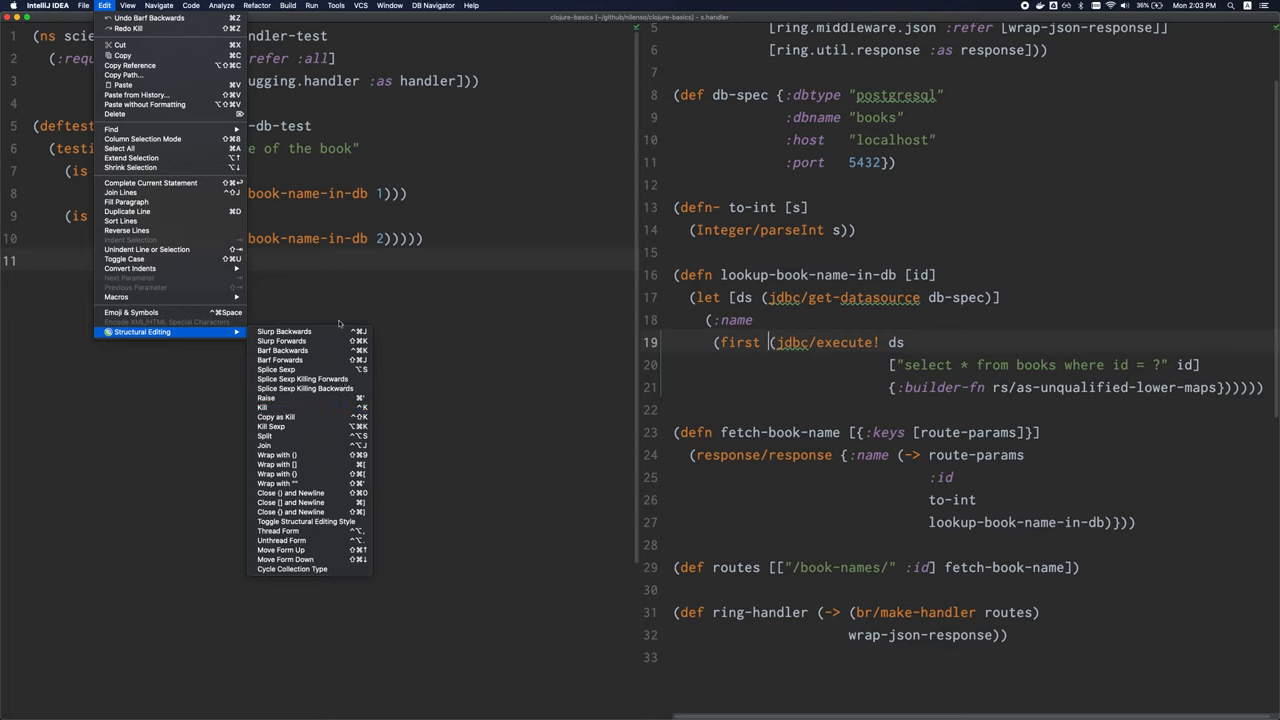
mouse_move(308, 332)
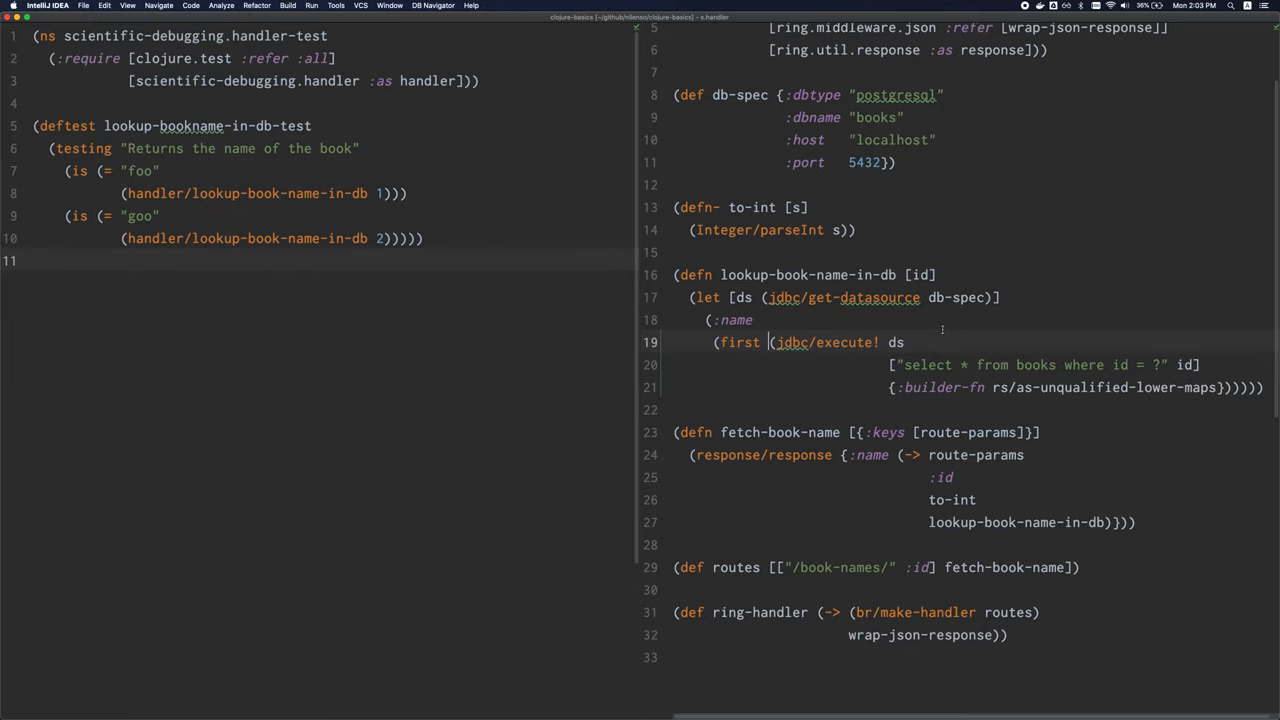
mouse_move(604, 304)
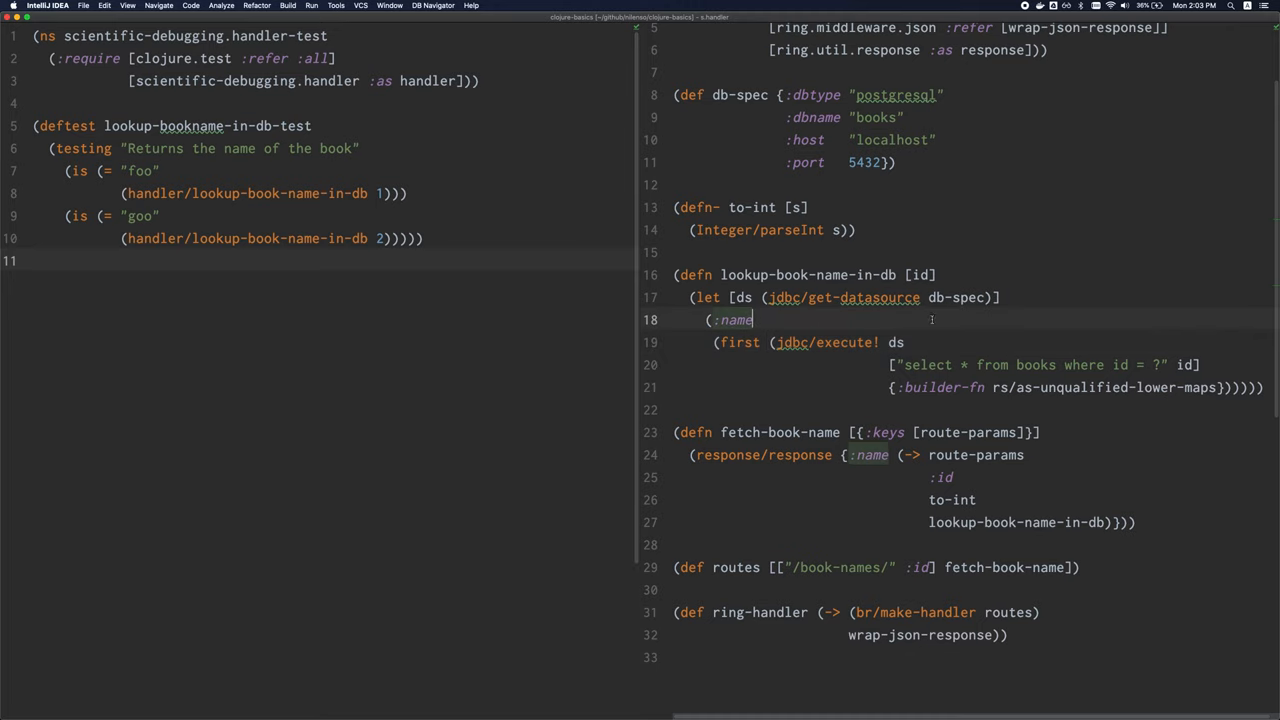
scroll("up", 3)
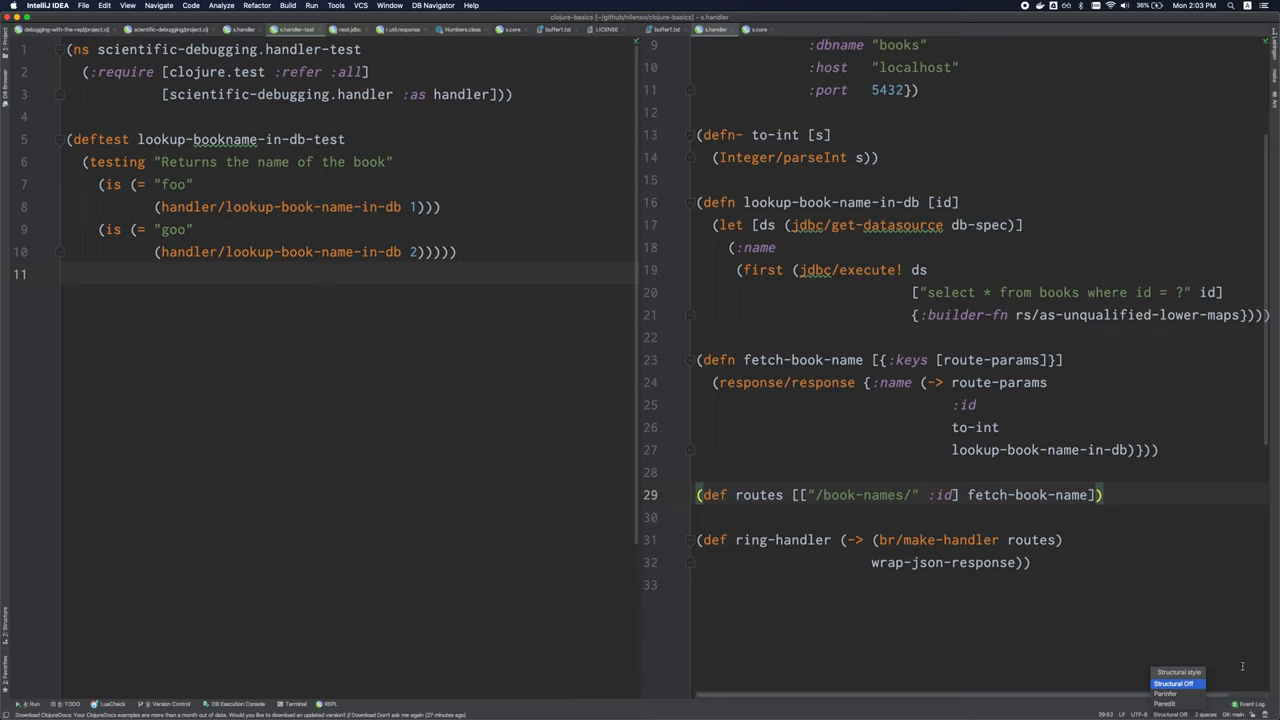
mouse_move(1176, 692)
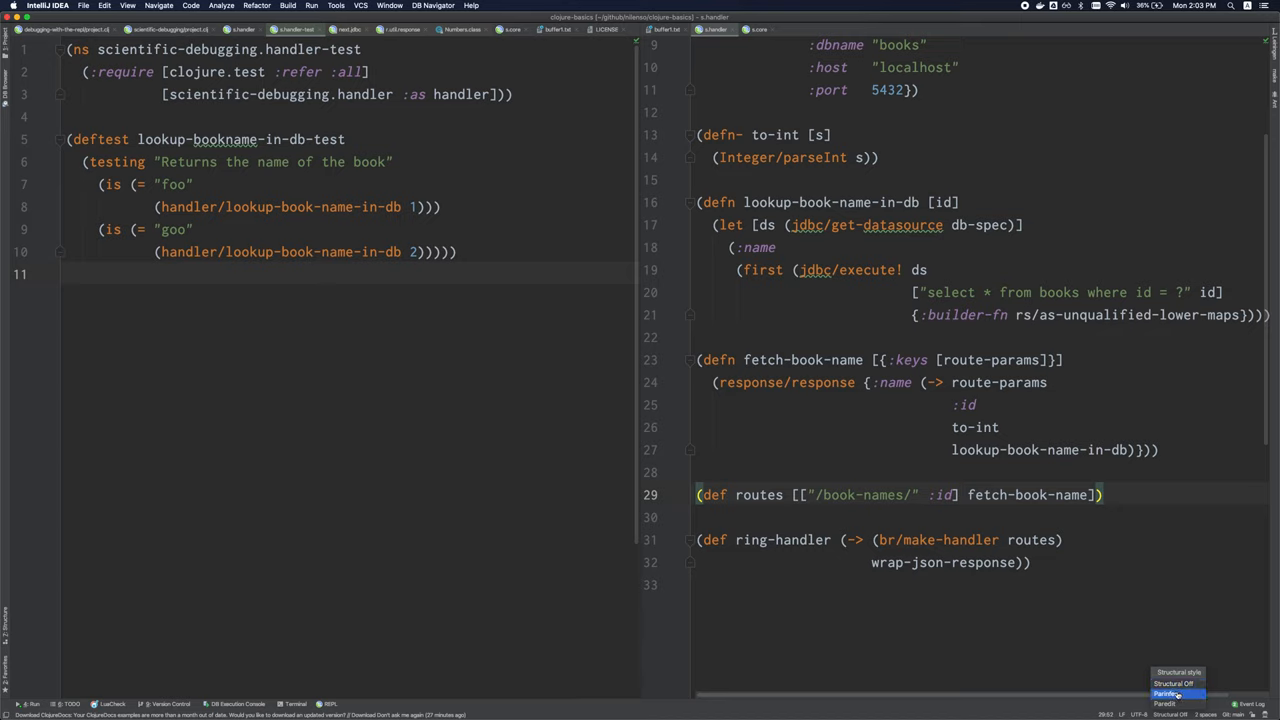
- Pick the highlighted Paredit/Parinfer mode from the structural editing list
left_click(1176, 692)
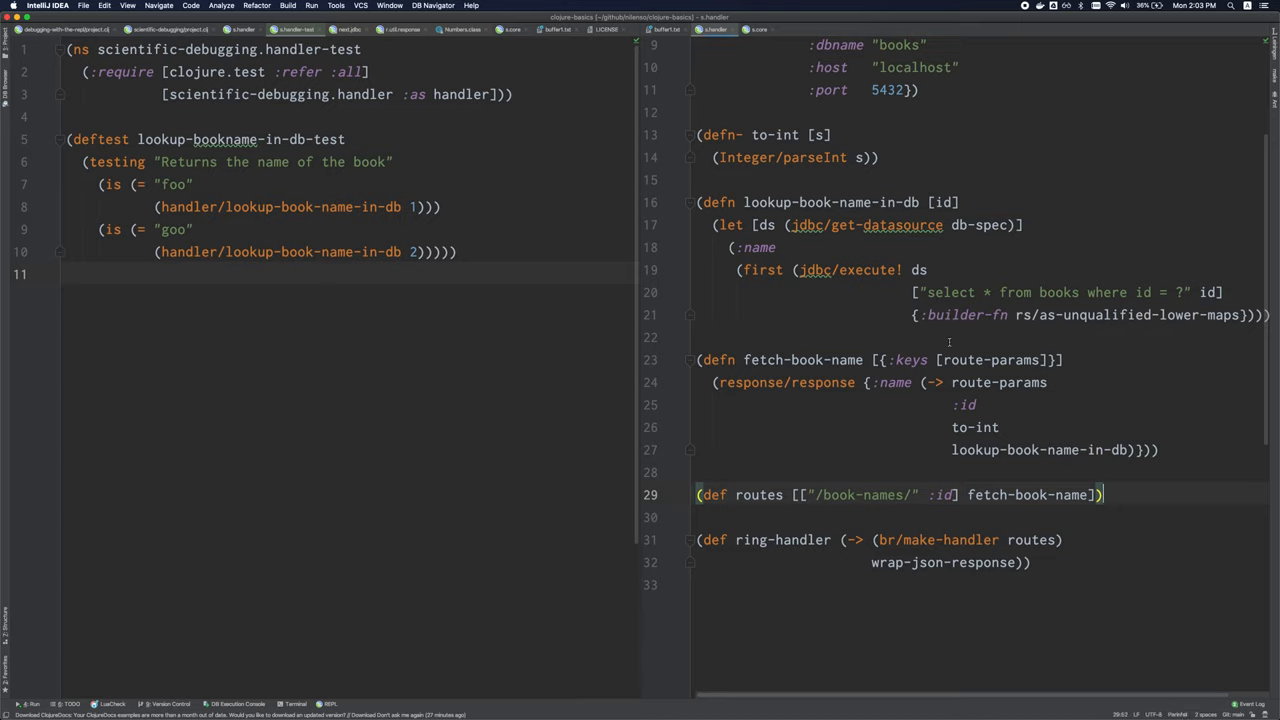
scroll("up", 3)
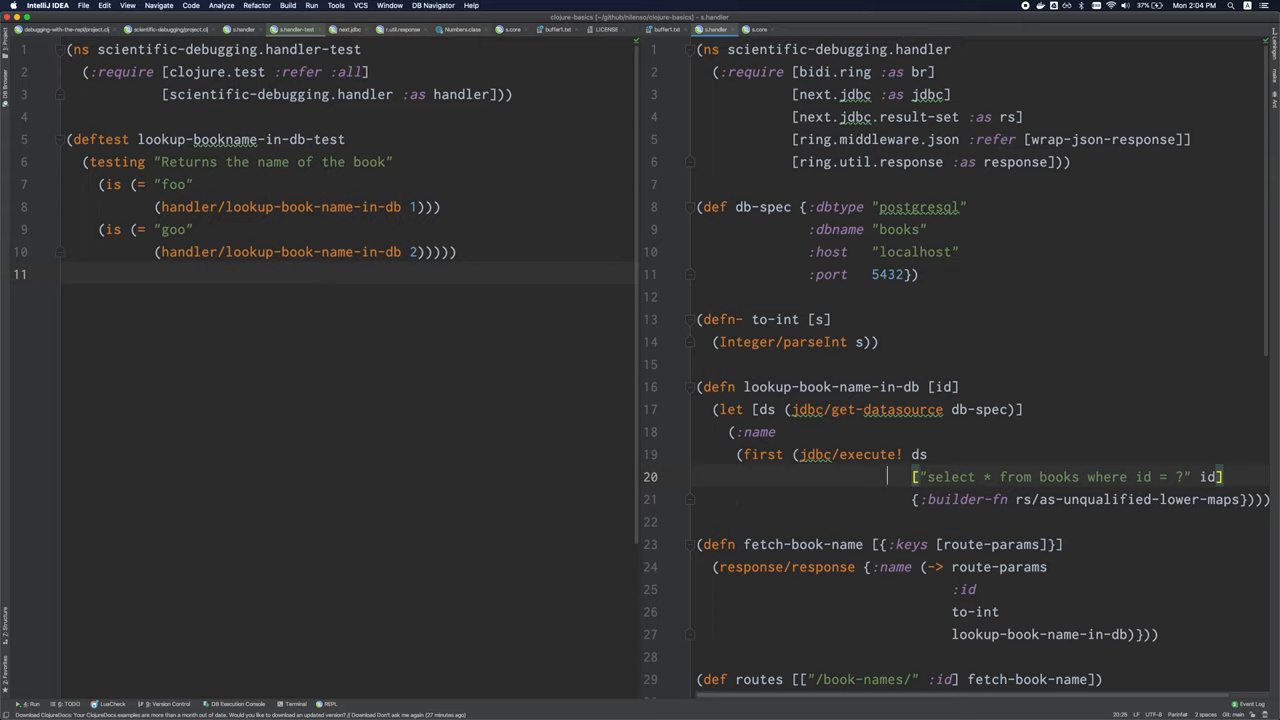
- Add a closing parenthesis after ds, then inside the execute! call, letting Parinfer re-indent the lines
left_click(878, 454)
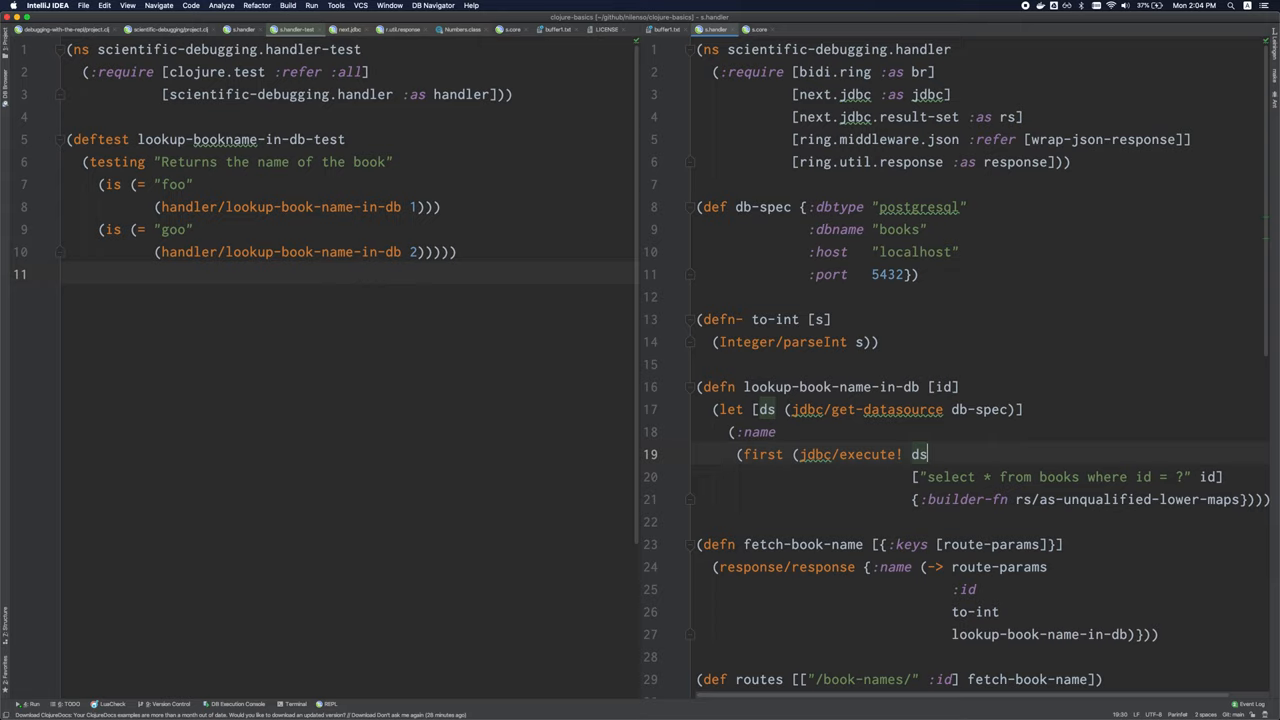
type(")")
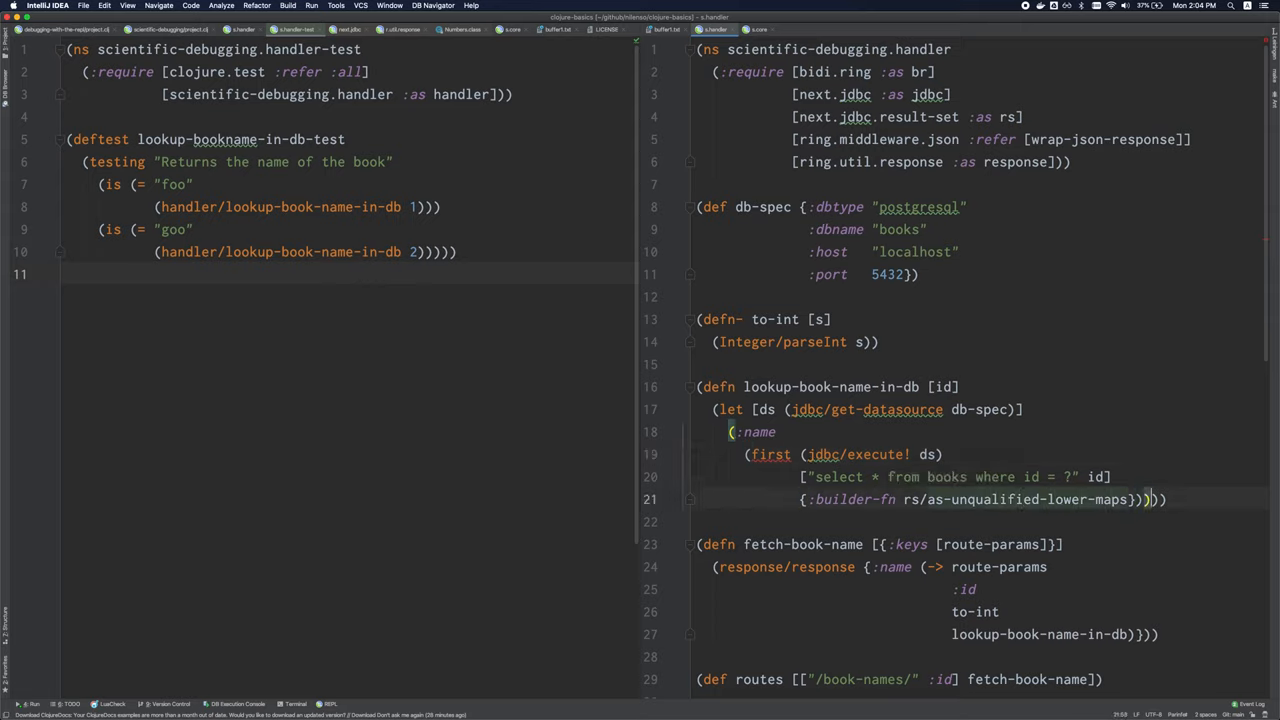
left_click(1156, 500)
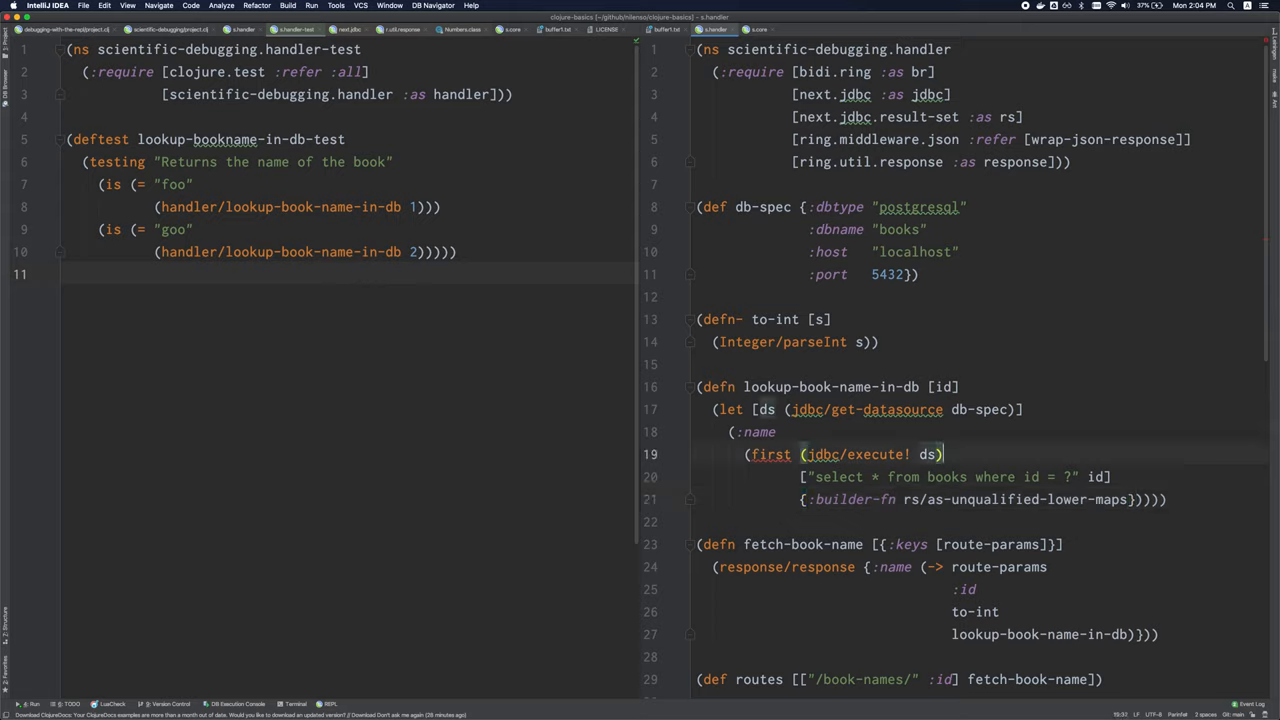
left_click(940, 476)
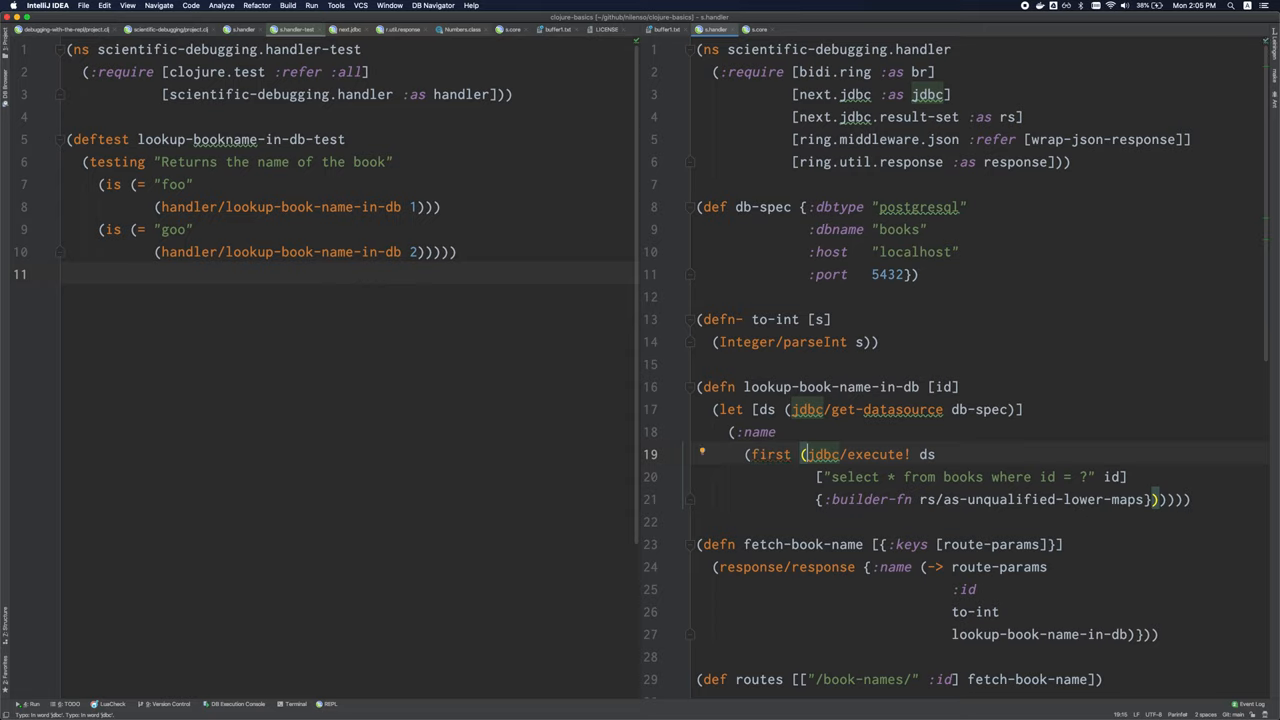
type(")")
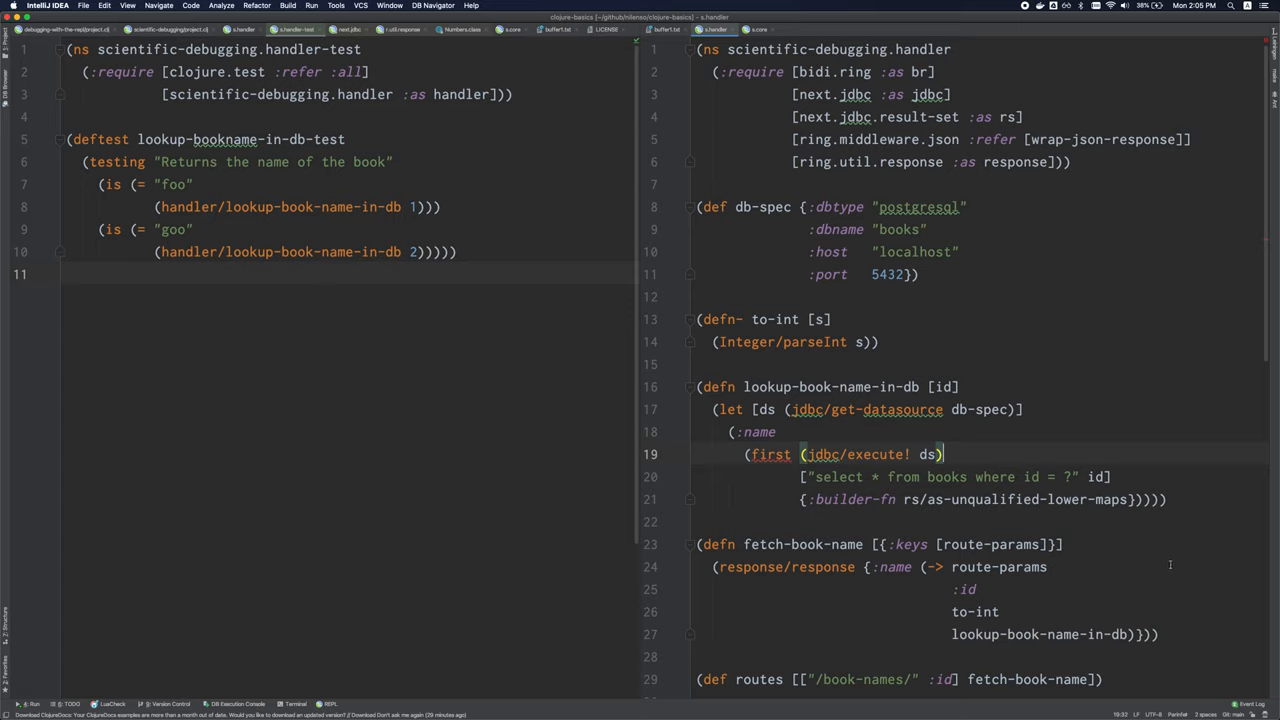
left_click(1180, 704)
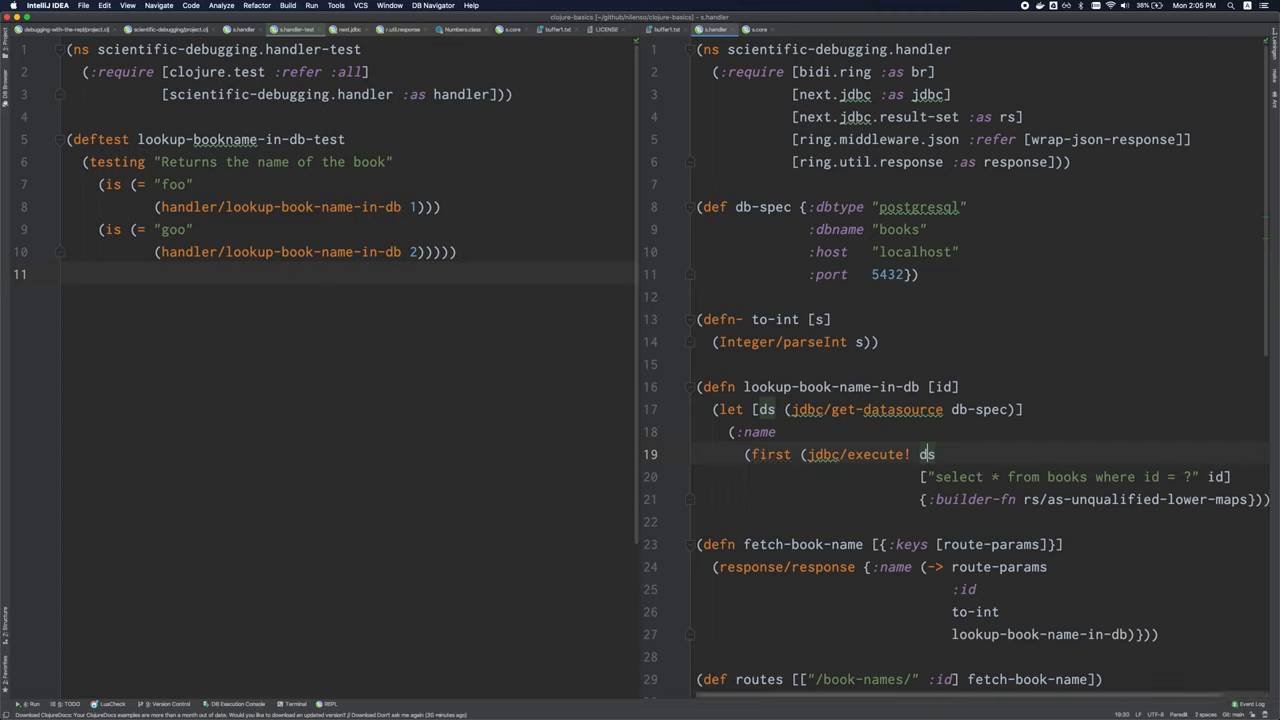
mouse_move(1128, 544)
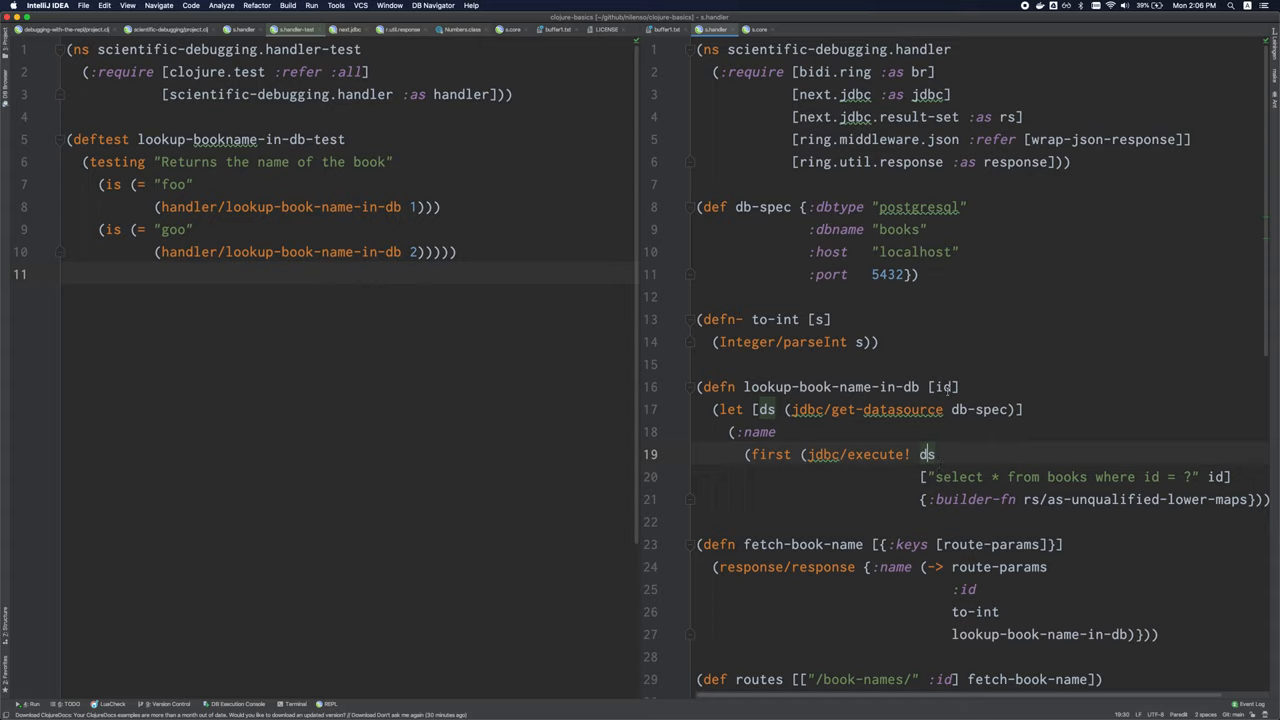
- Place the caret inside the to-int parameter vector after undoing the parenthesis change
left_click(832, 320)
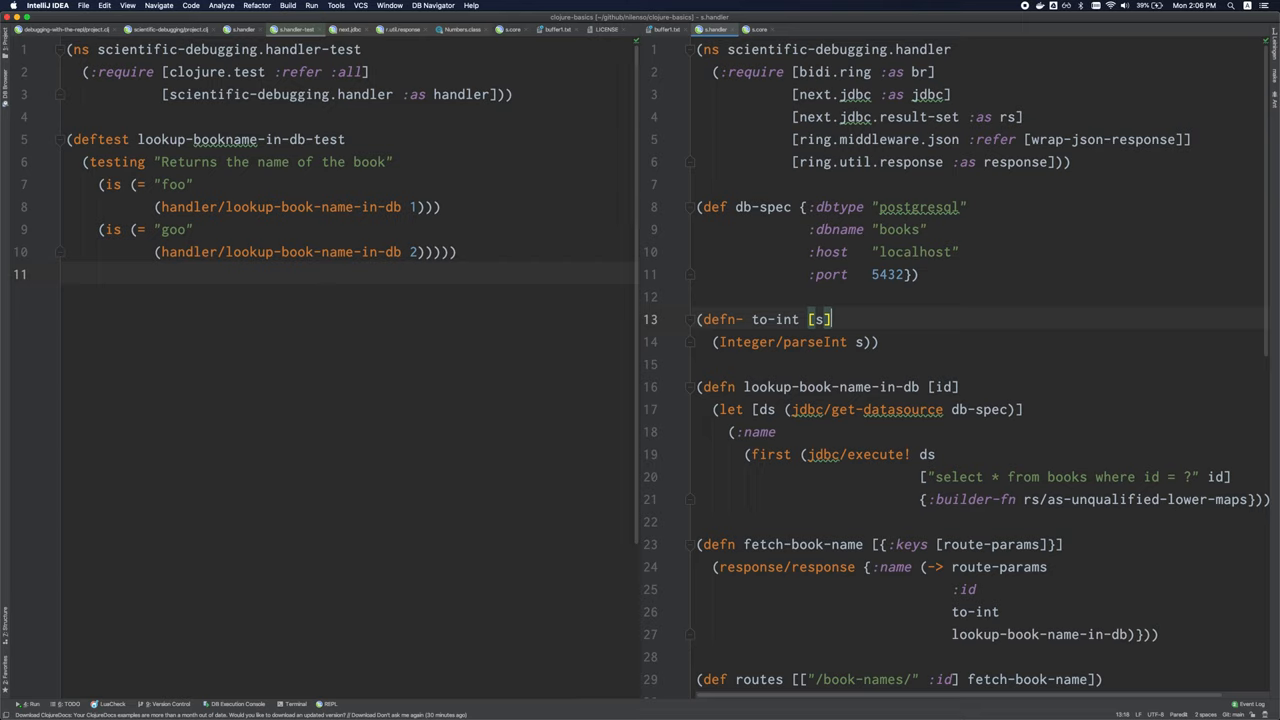
mouse_move(632, 178)
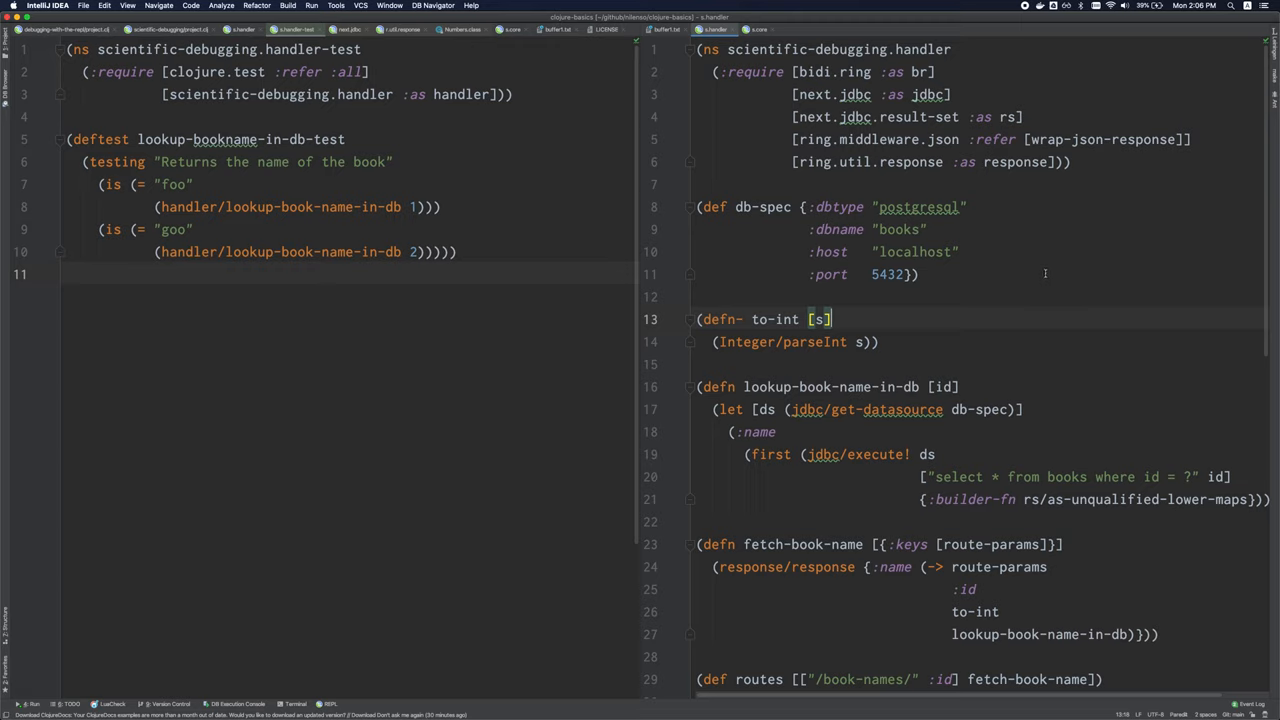
mouse_move(1132, 328)
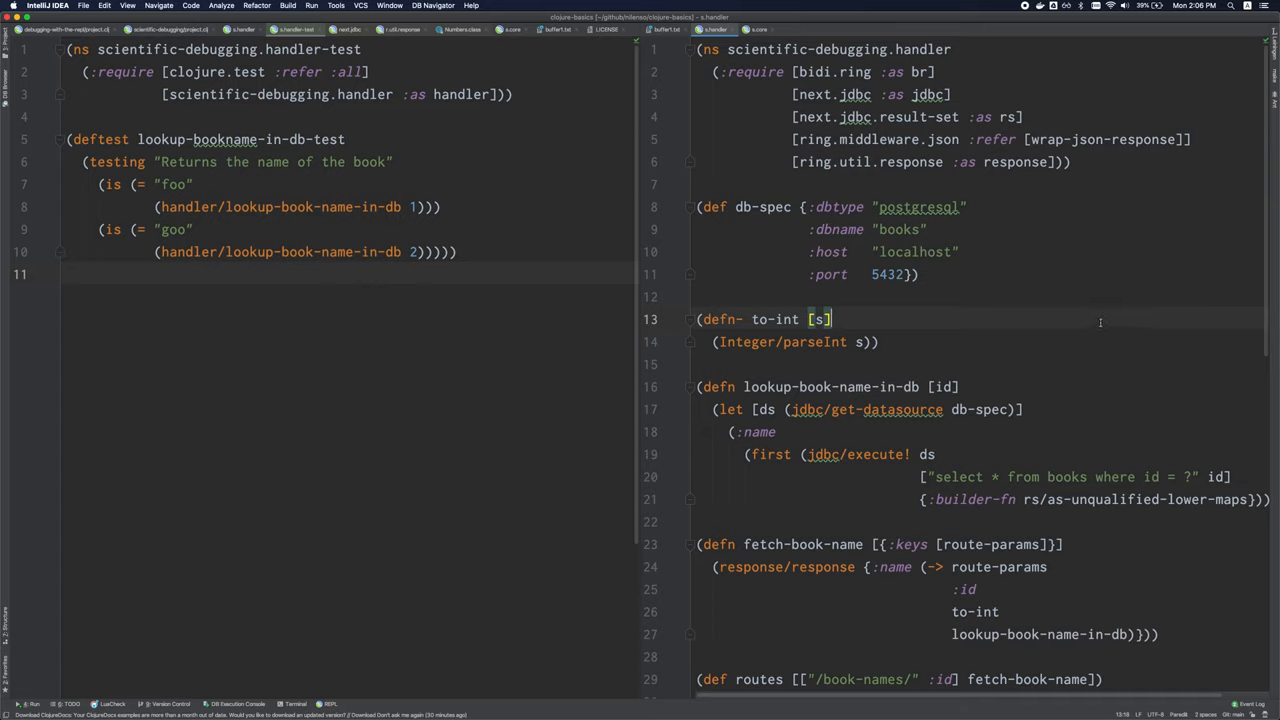
mouse_move(850, 260)
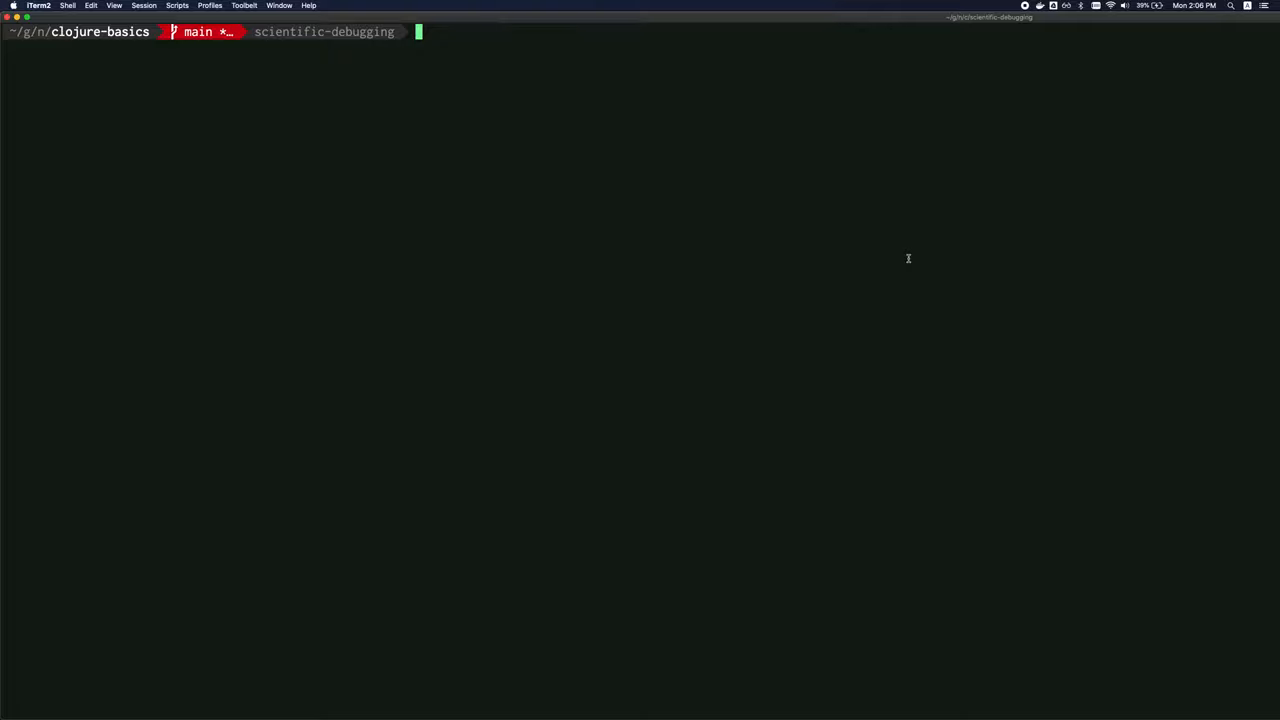
type("lein repl")
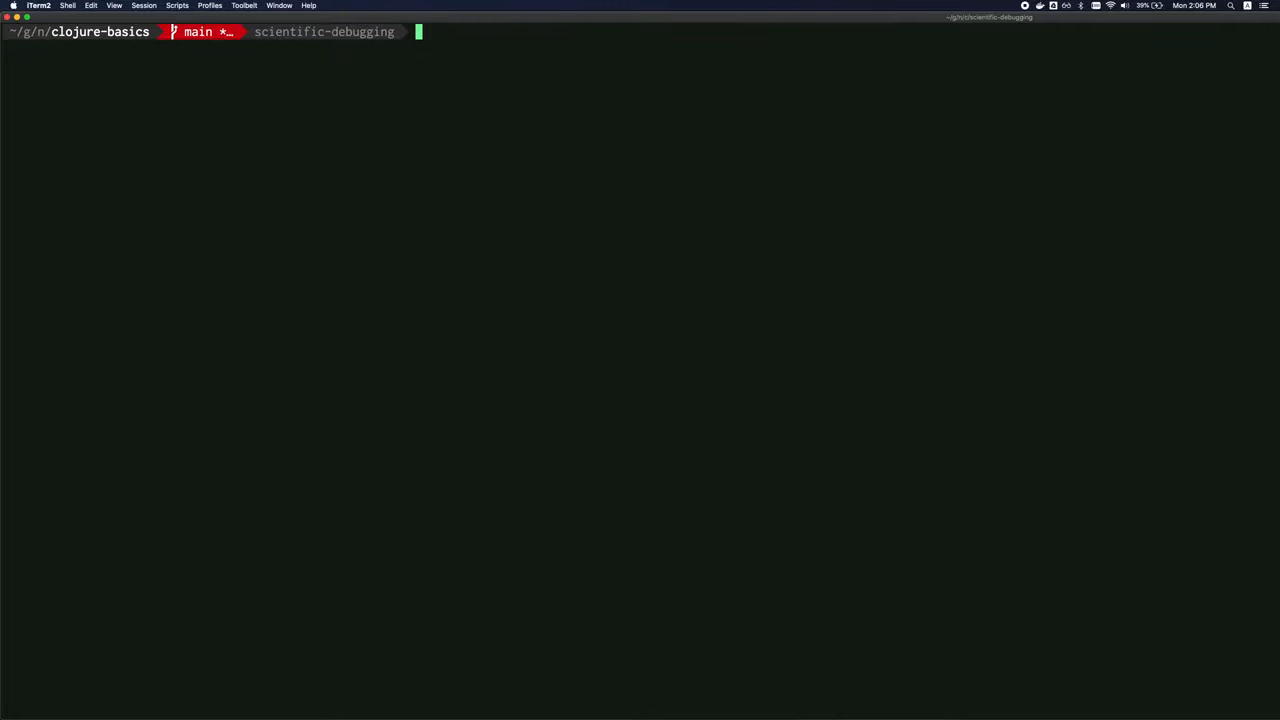
mouse_move(1074, 312)
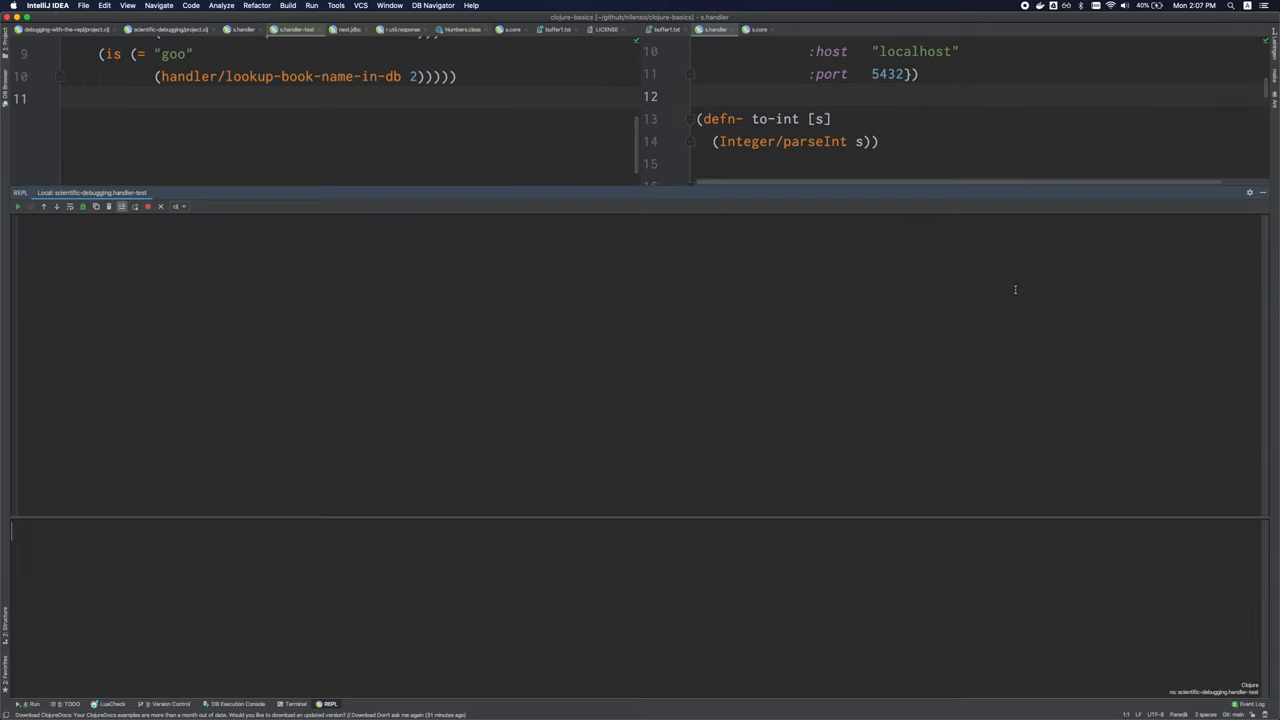
mouse_move(508, 358)
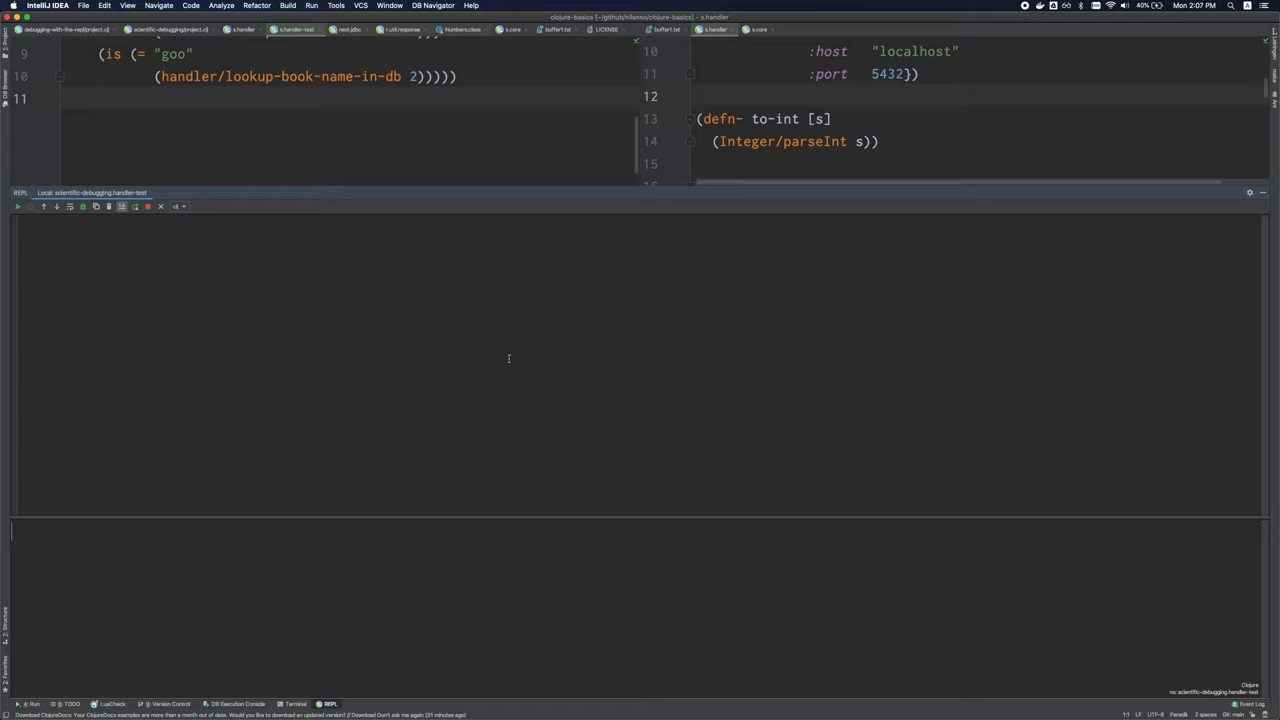
mouse_move(760, 396)
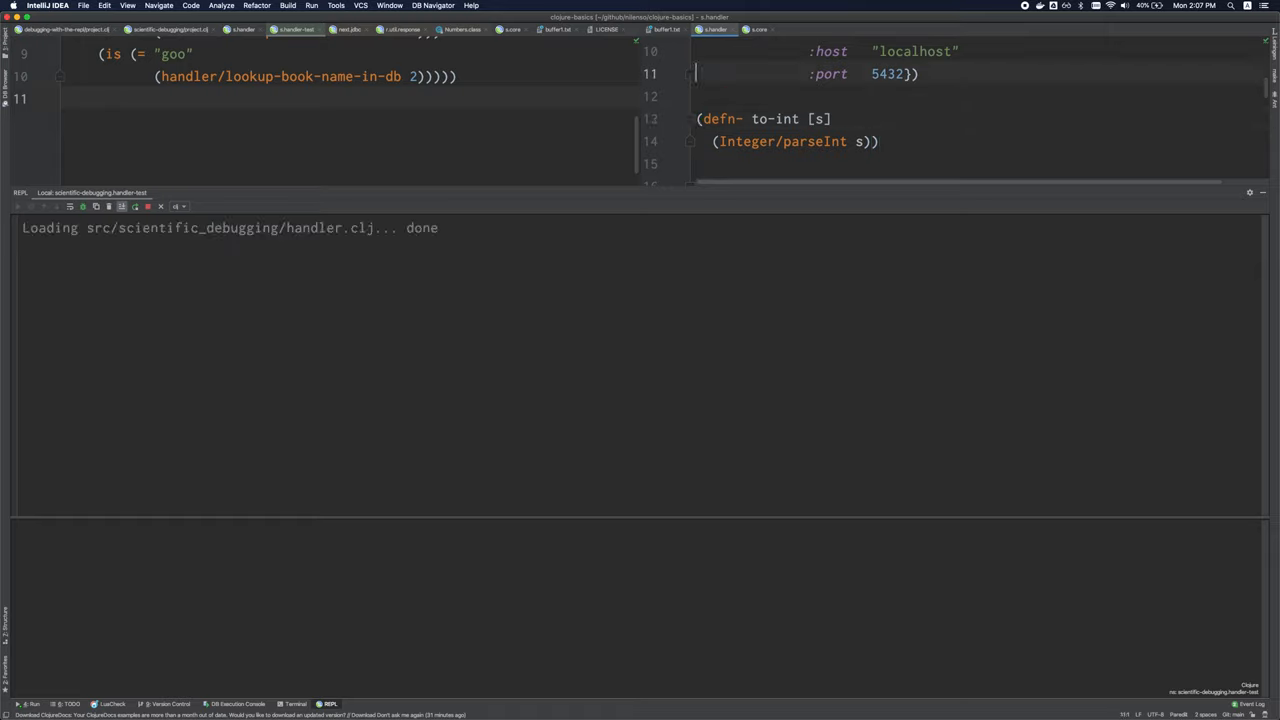
- Scroll the handler file up before loading it into the REPL
scroll("up", 3)
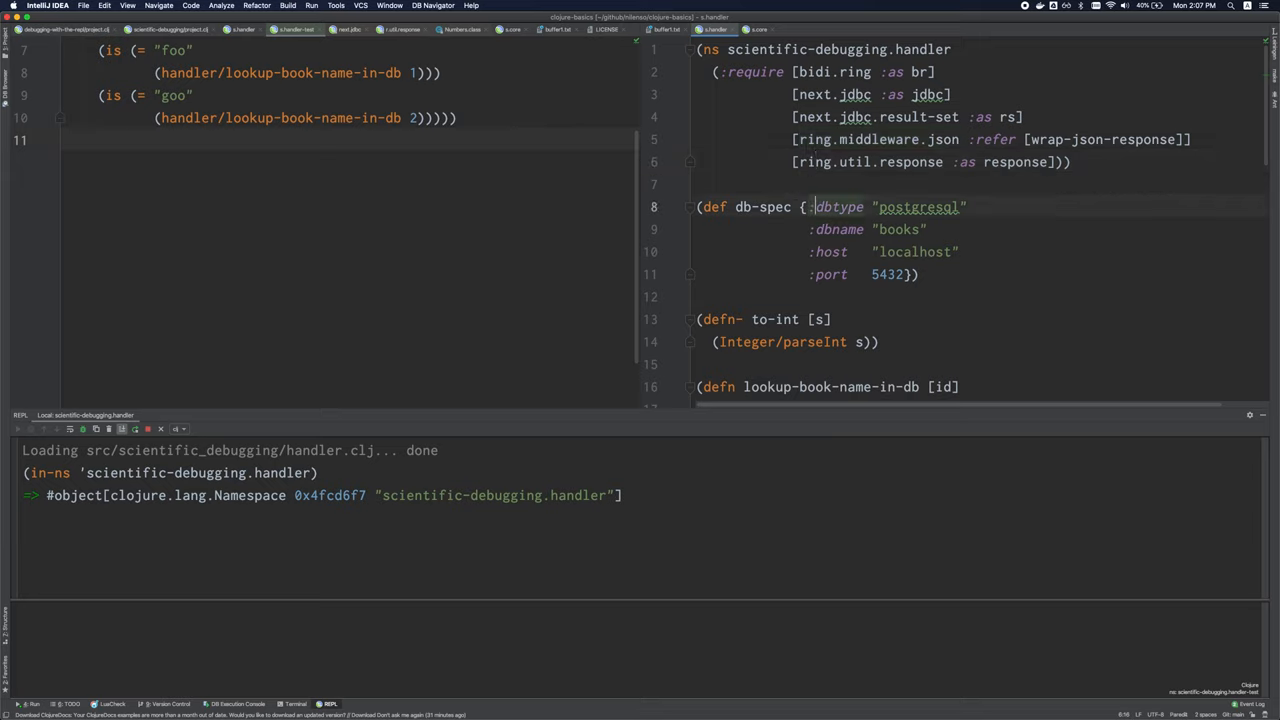
- Evaluate db-spec and (lookup-book-name-in-db 1) in the REPL, getting "foo" for book 1
type("db")
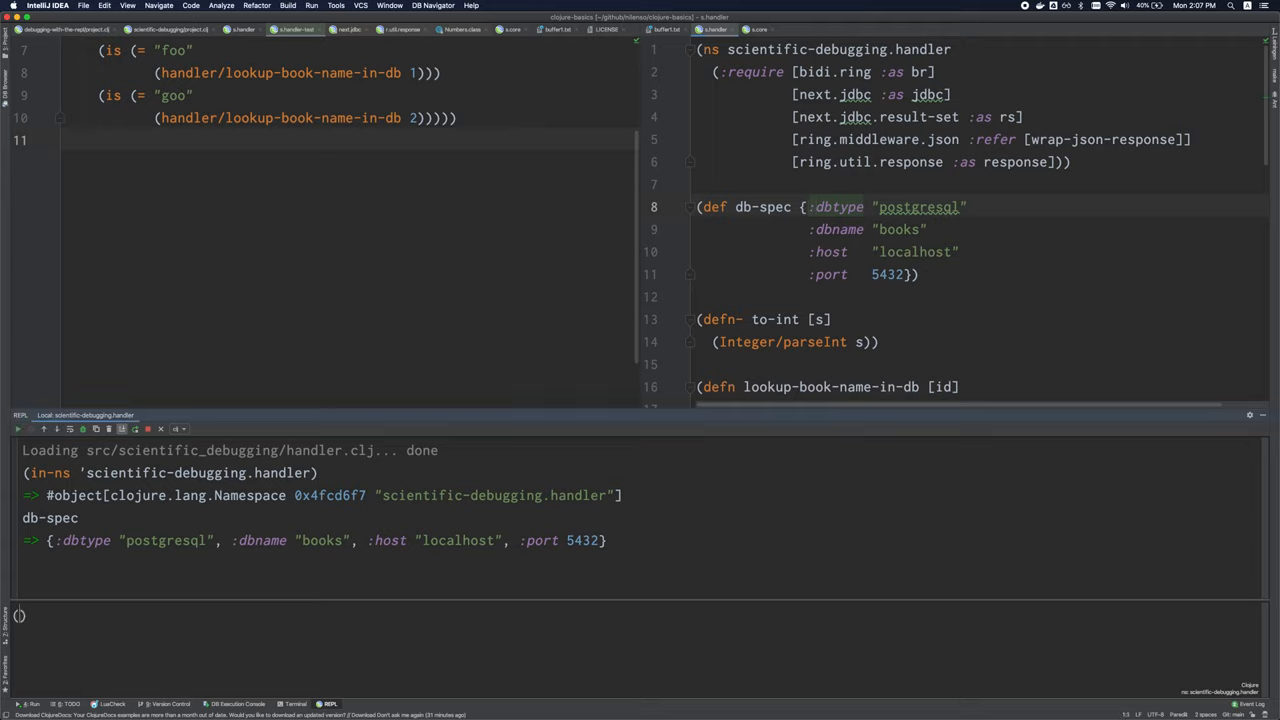
type("(lookup-book-name-in-db 1)")
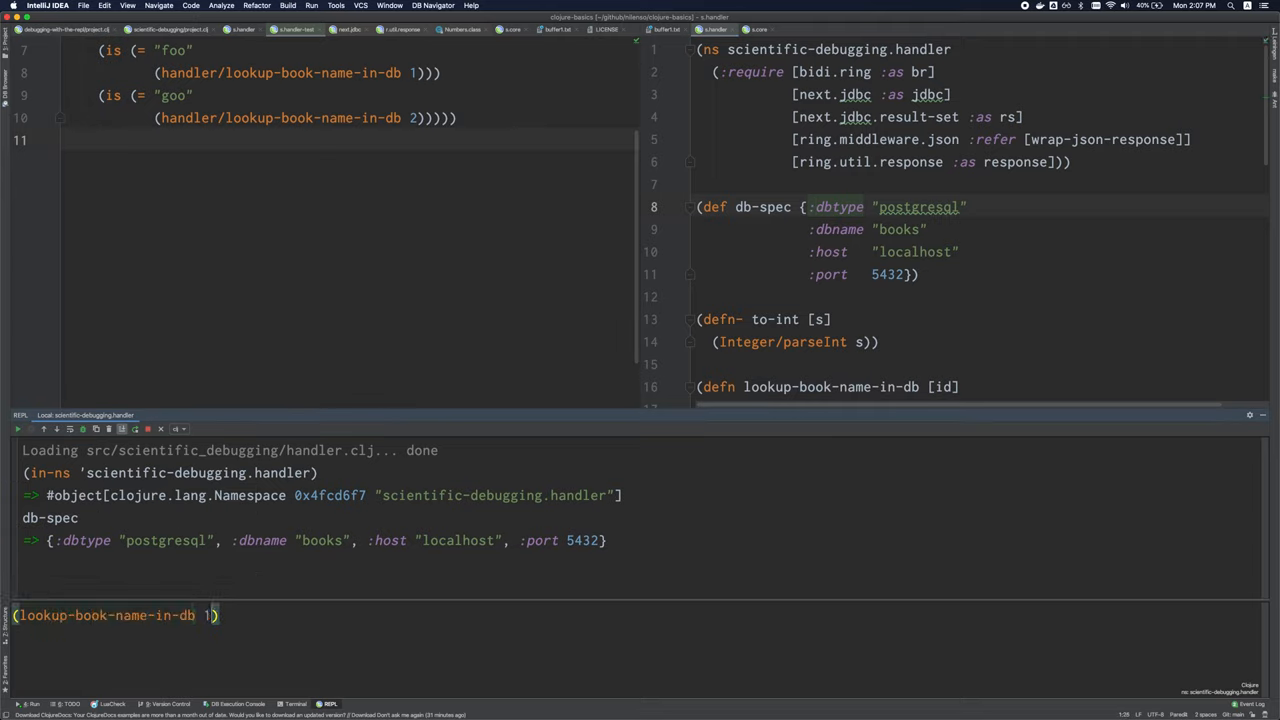
key("Return")
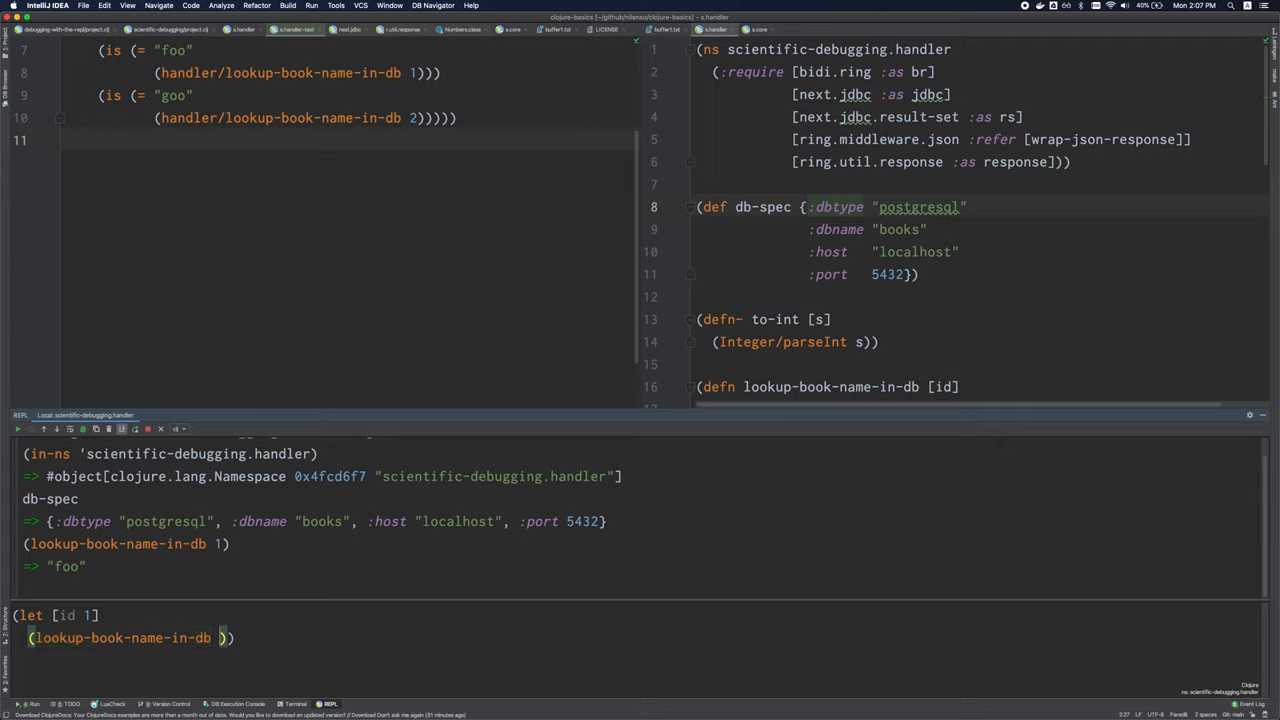
type("1")
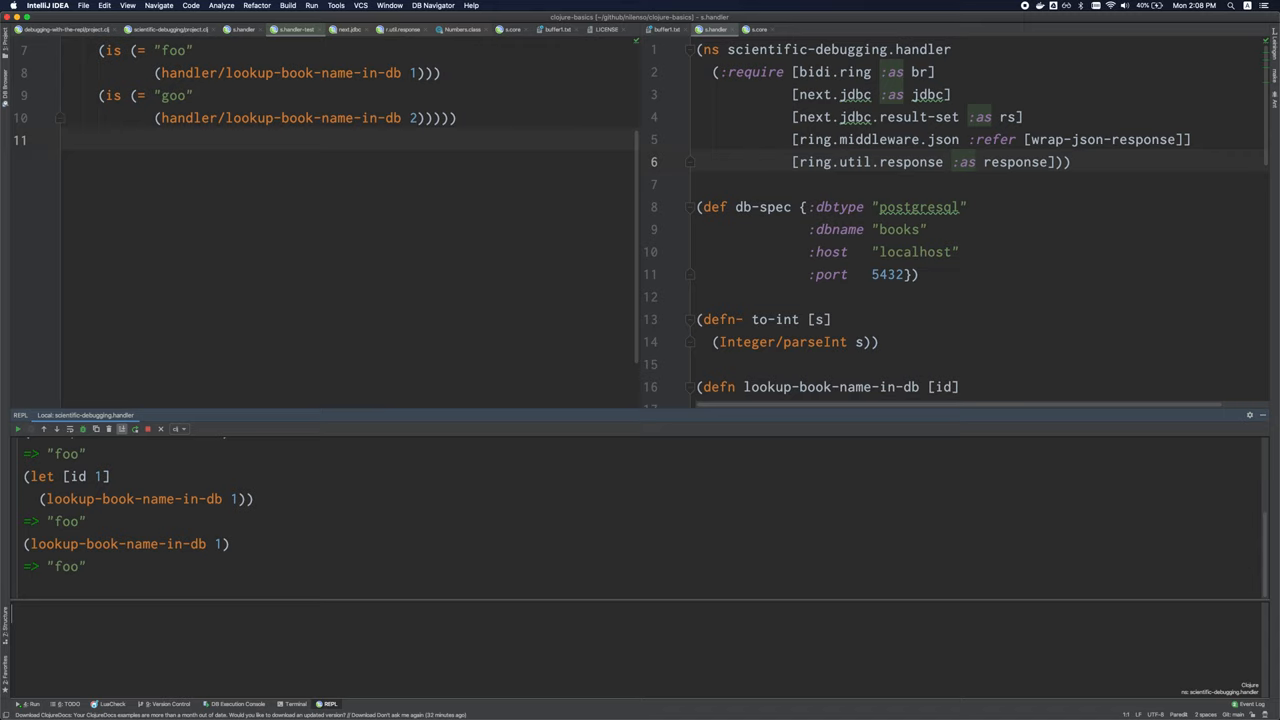
- Evaluate (+ 1 2) in the REPL input and get 3
scroll("down", 3)
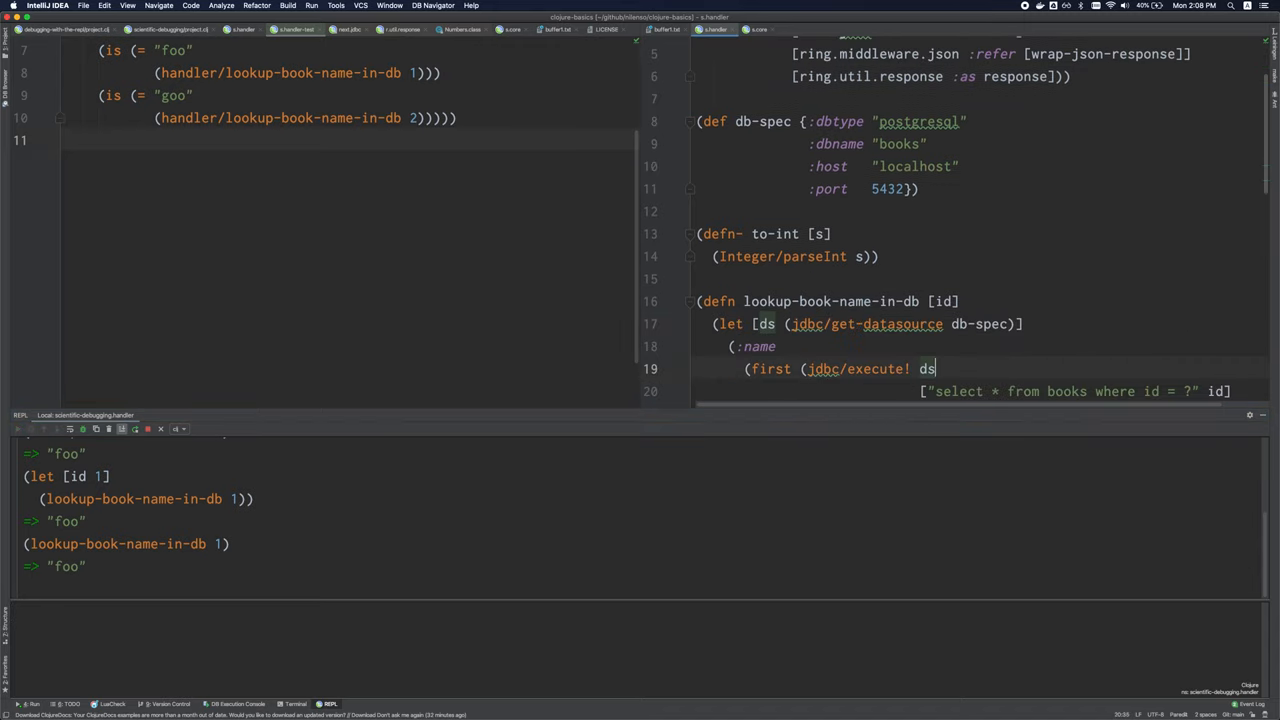
scroll("down", 3)
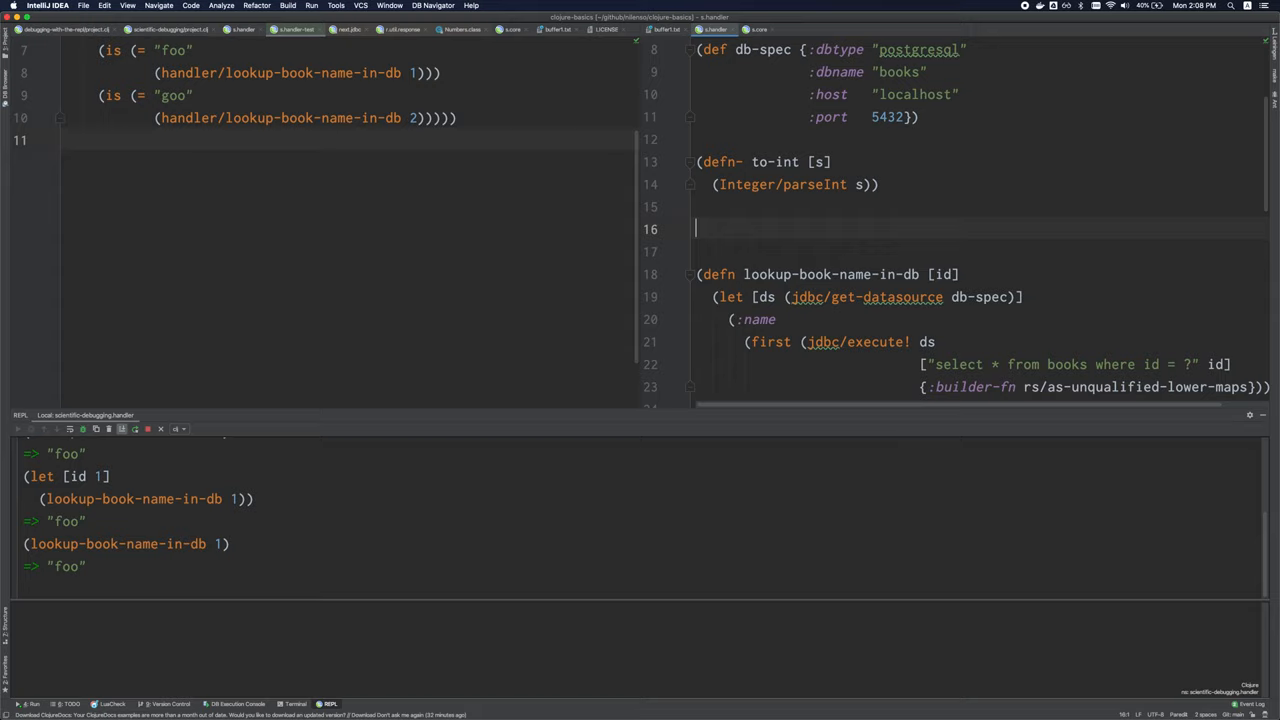
type("(+ 1 2)")
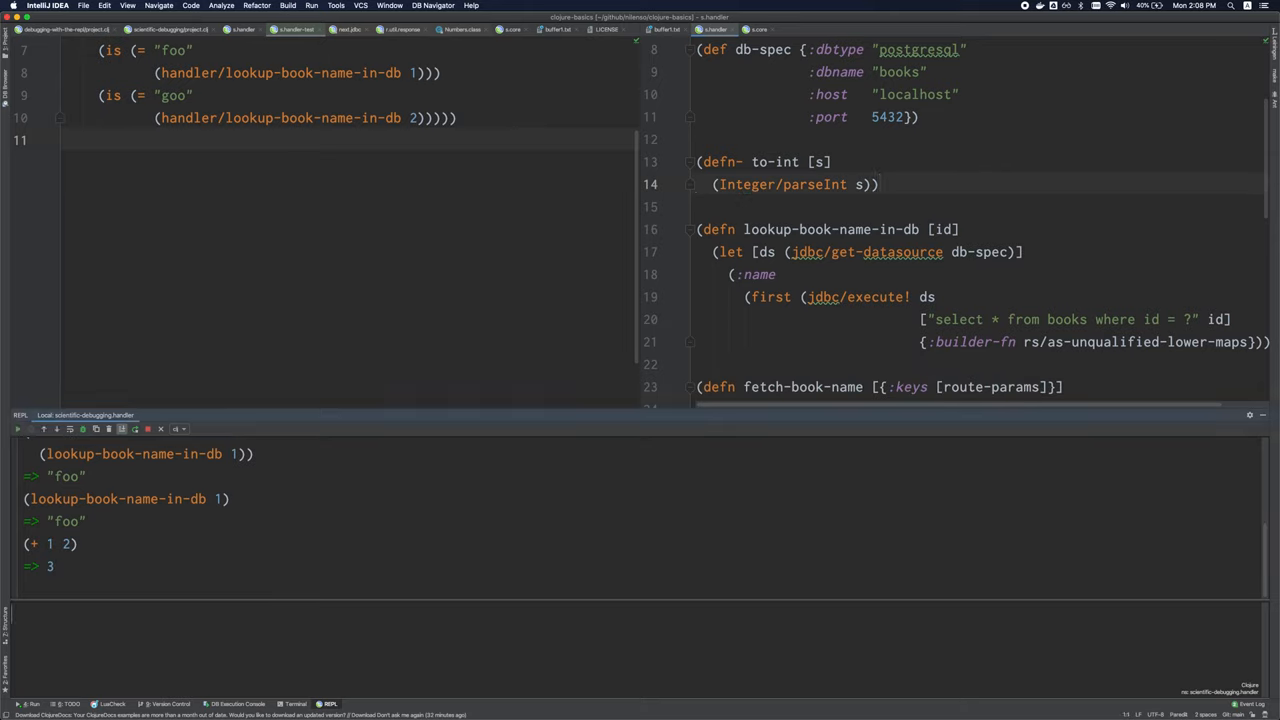
type("(+ 1 2)")
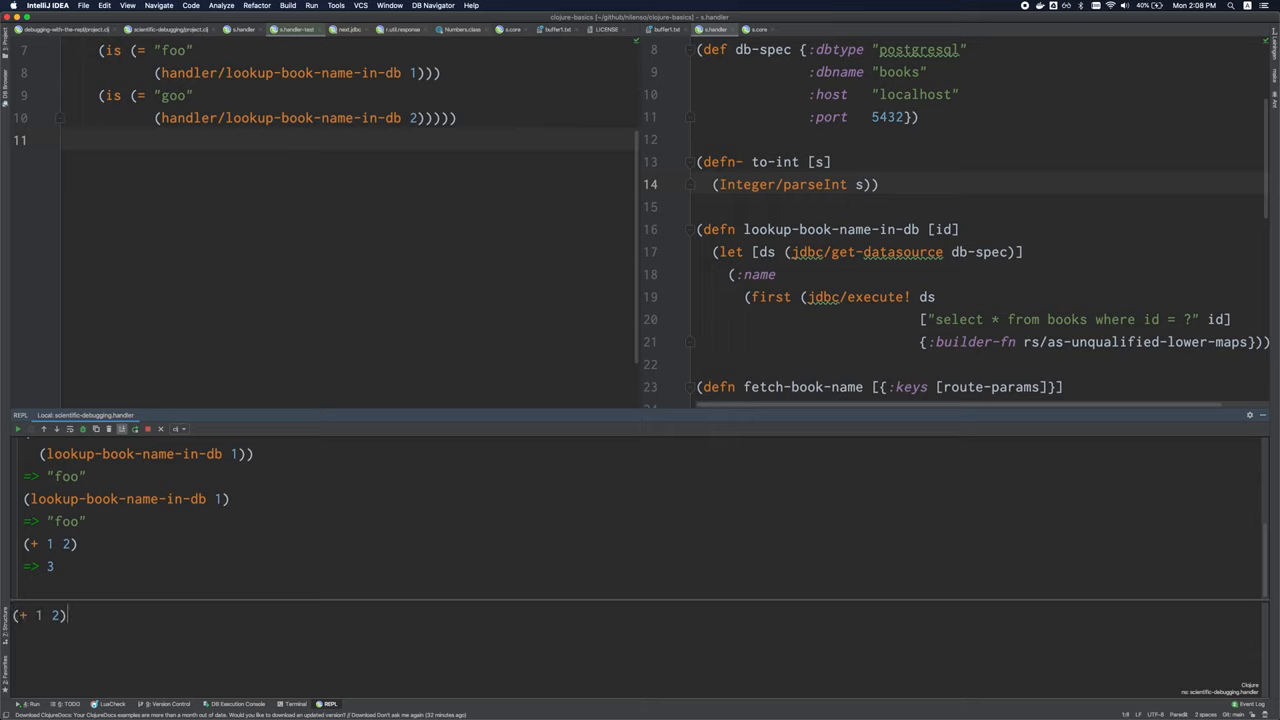
key("Return")
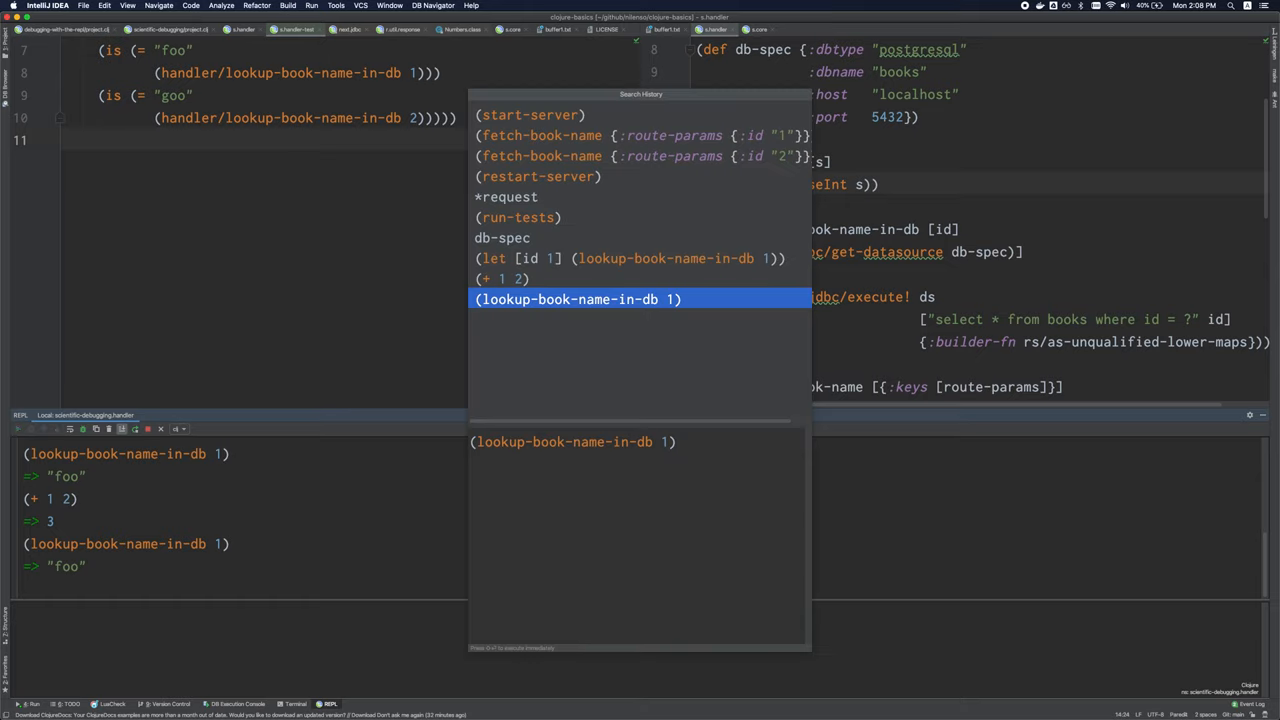
key("up")
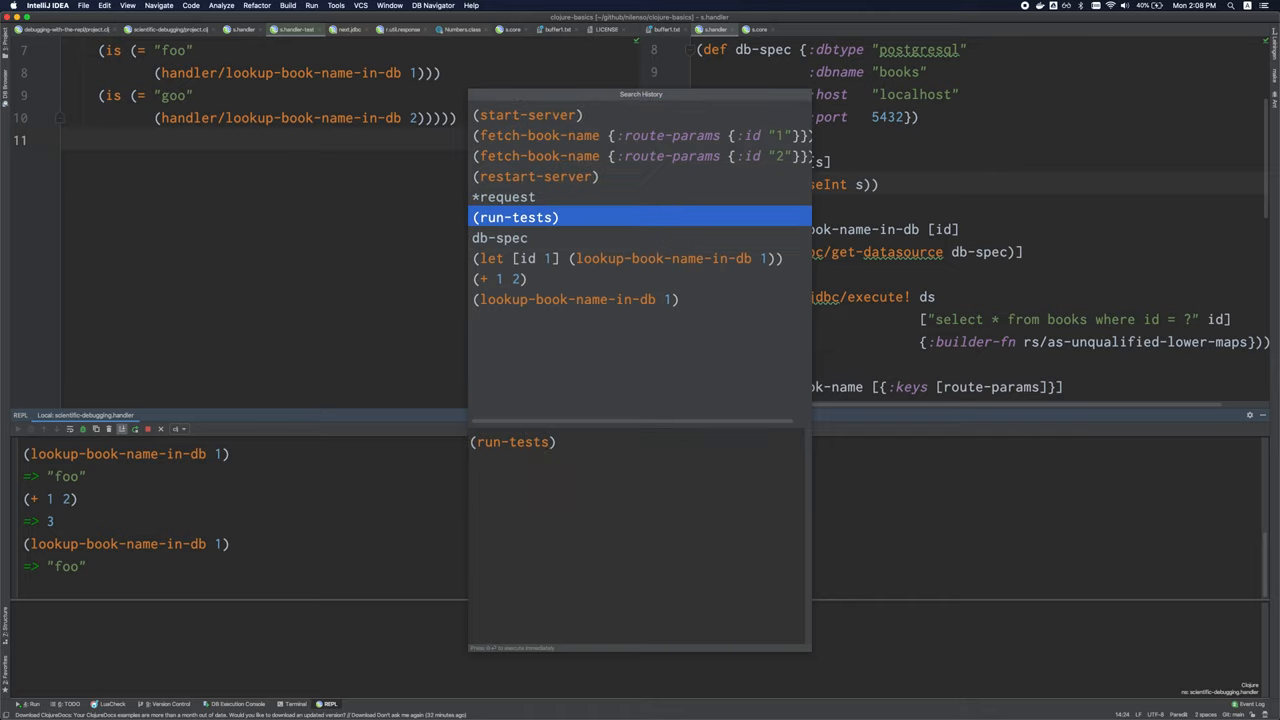
key("Escape")
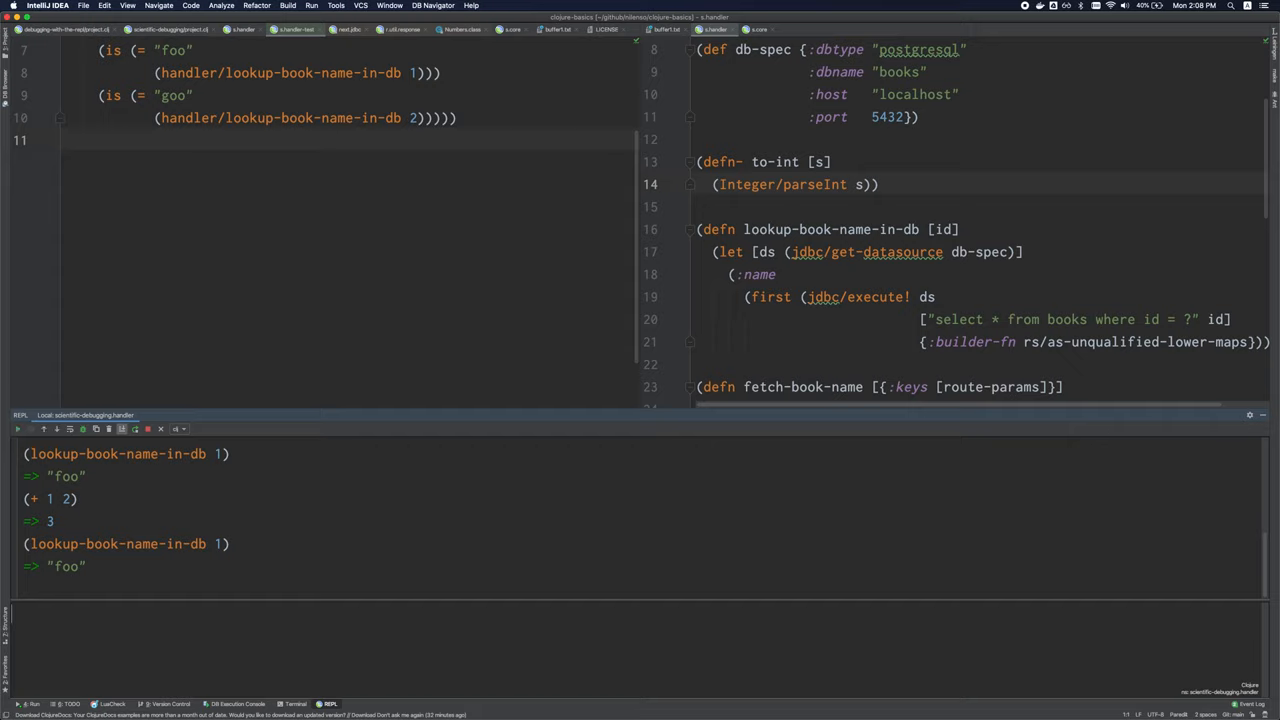
type("(/ 1 )")
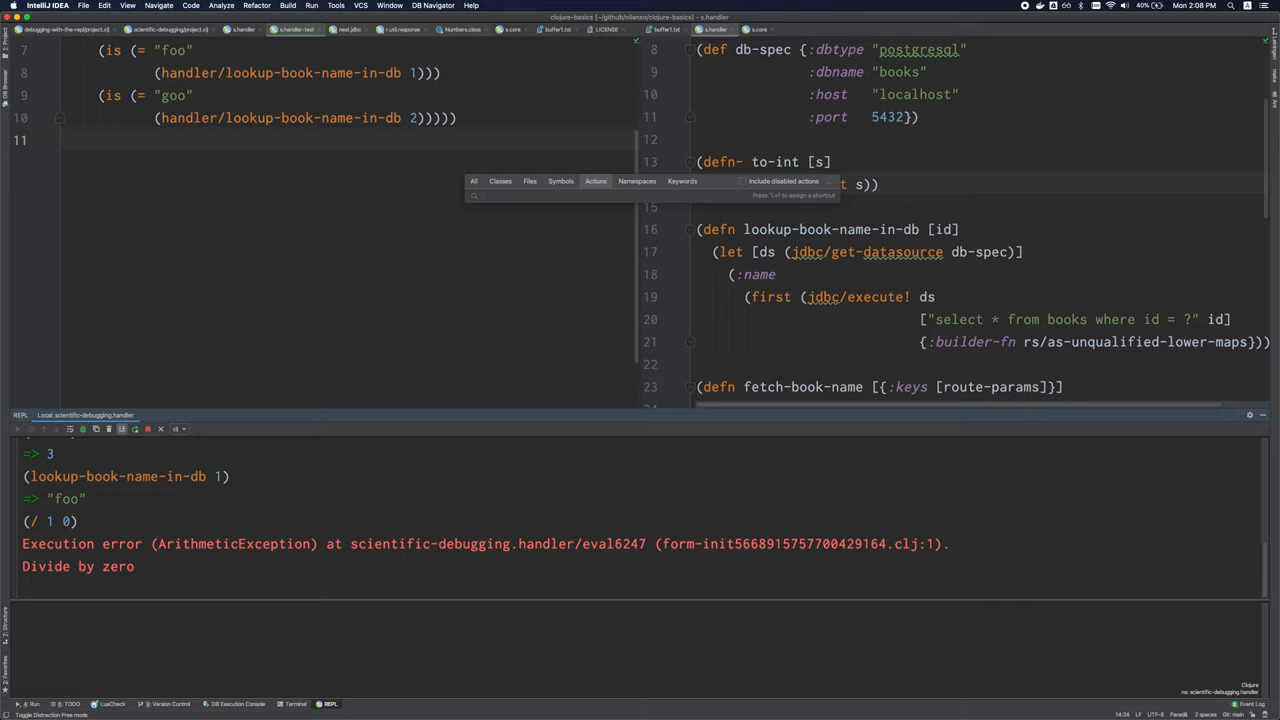
- Show the last exception's stack trace and jump to the failing division line in Numbers.java
type("print")
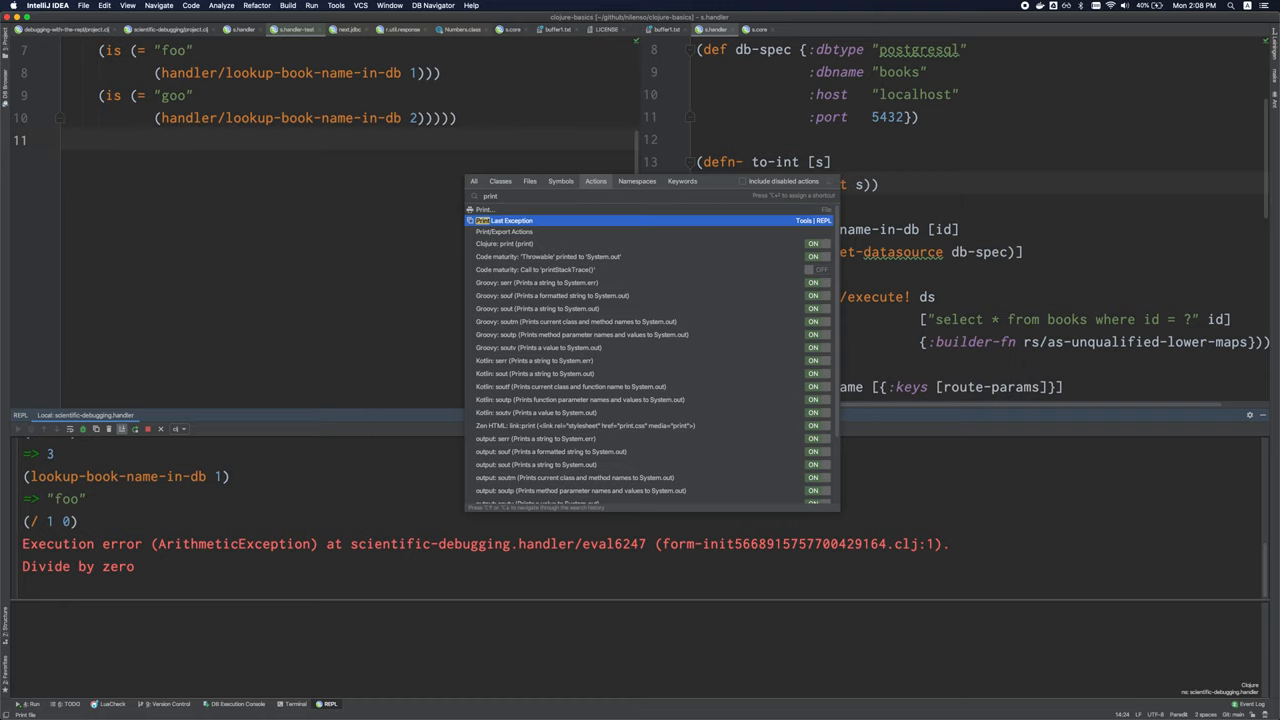
left_click(512, 220)
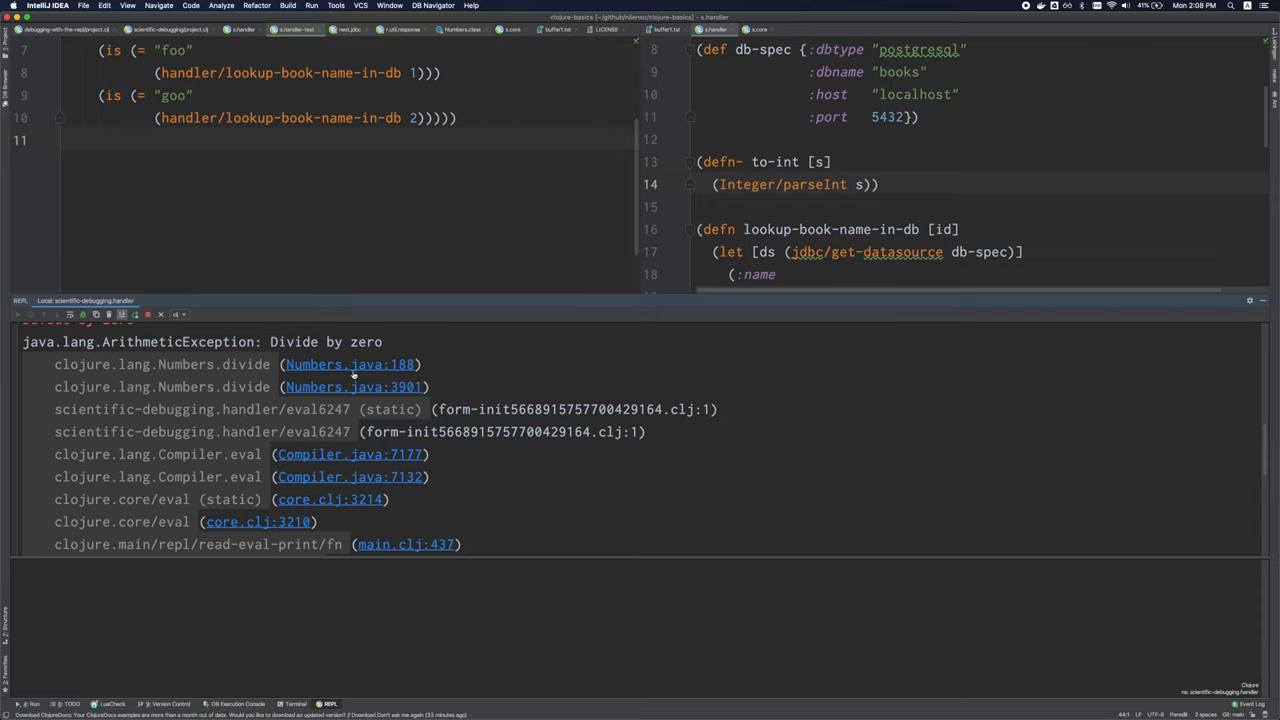
left_click(348, 364)
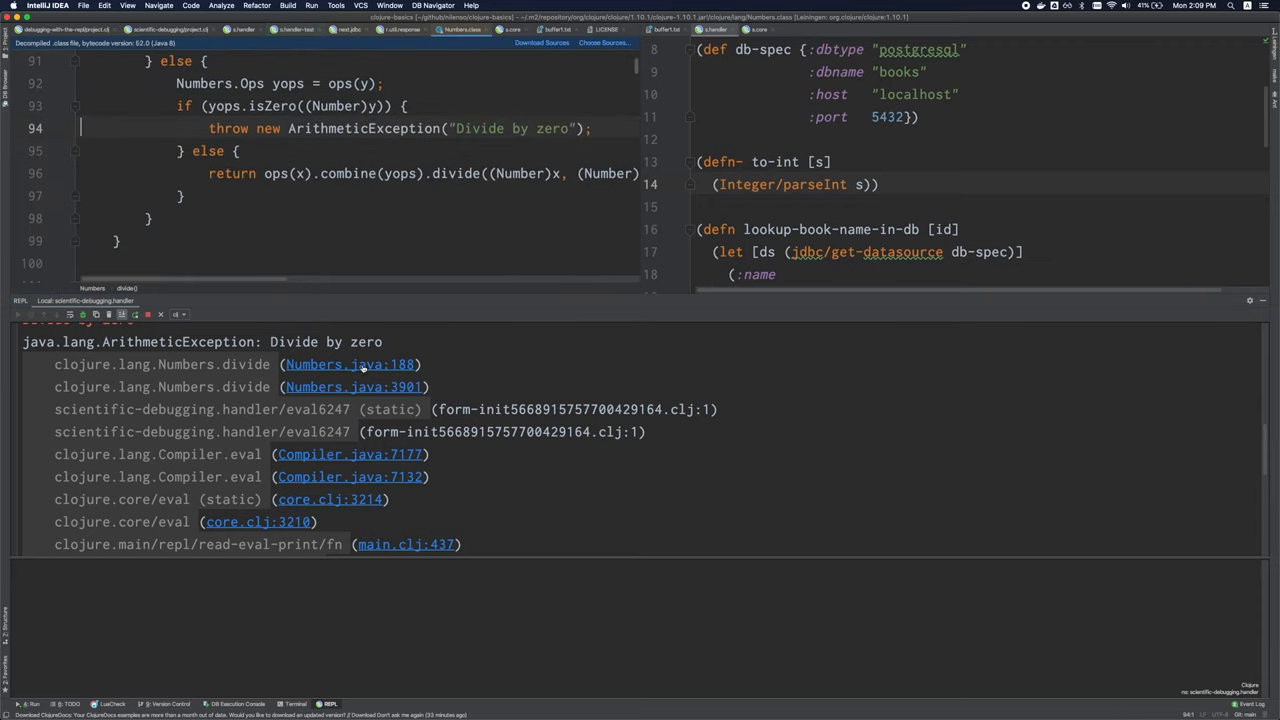
left_click(404, 30)
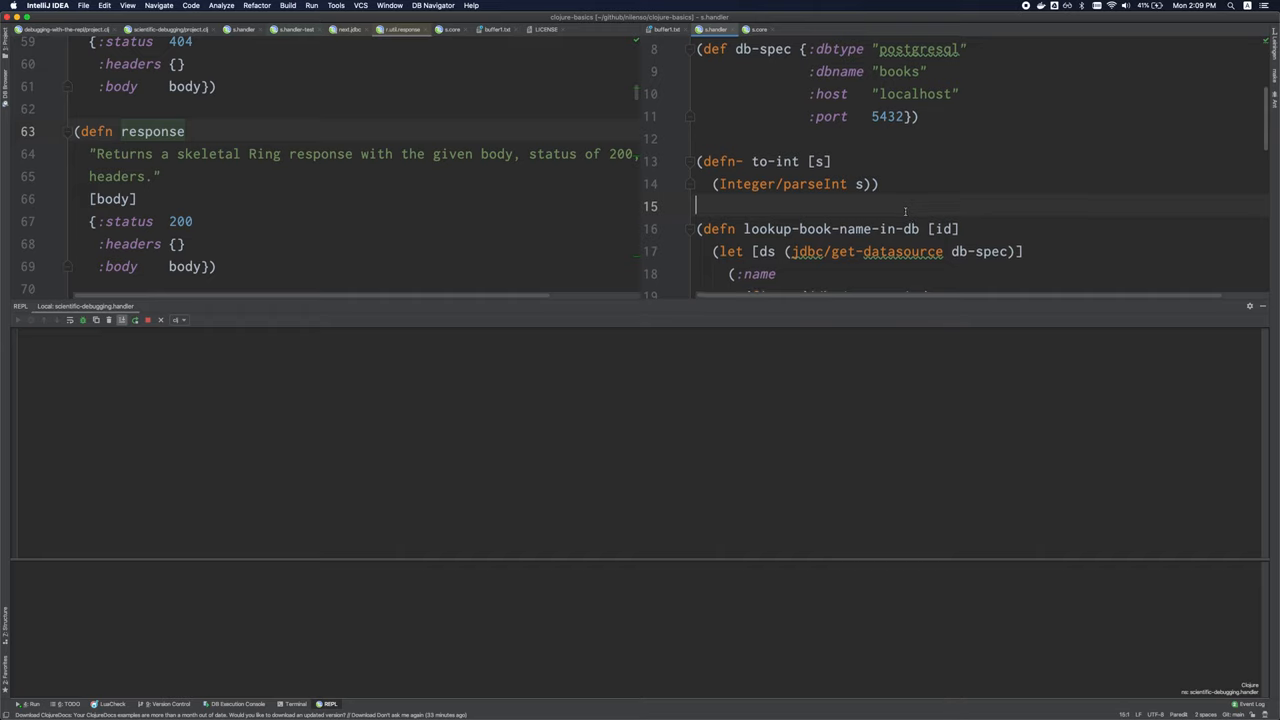
scroll("down", 3)
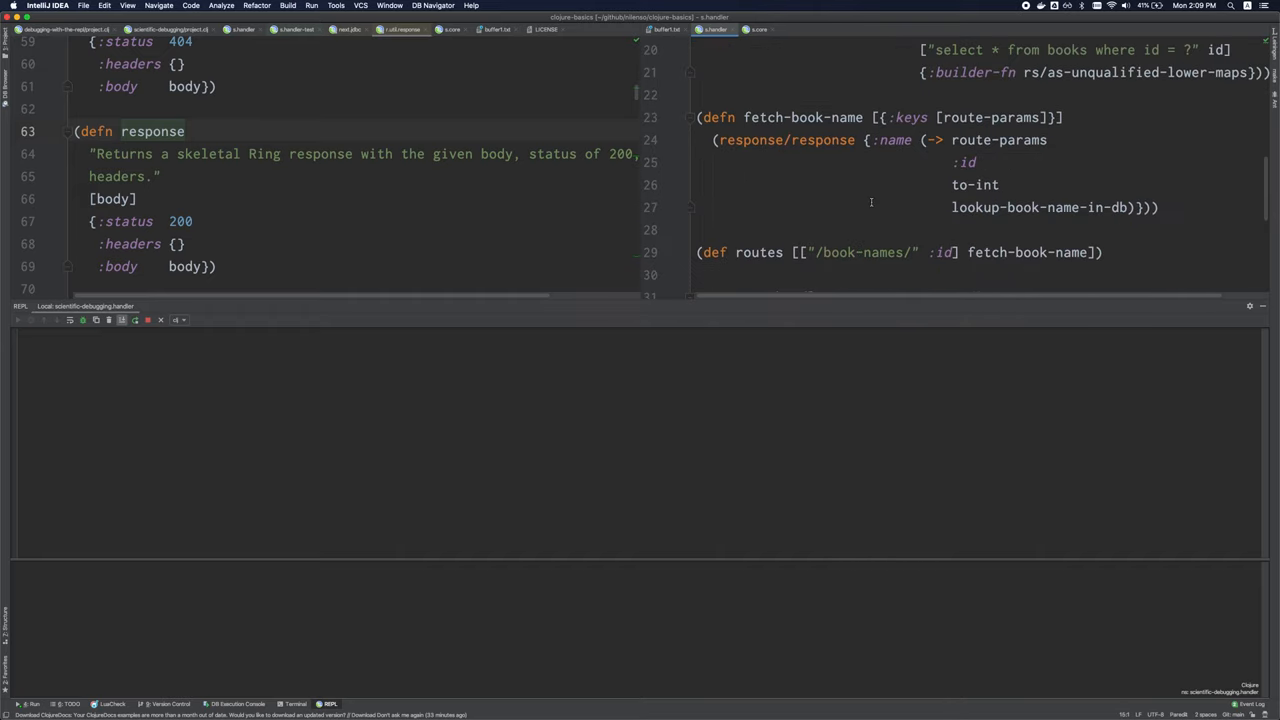
mouse_move(668, 300)
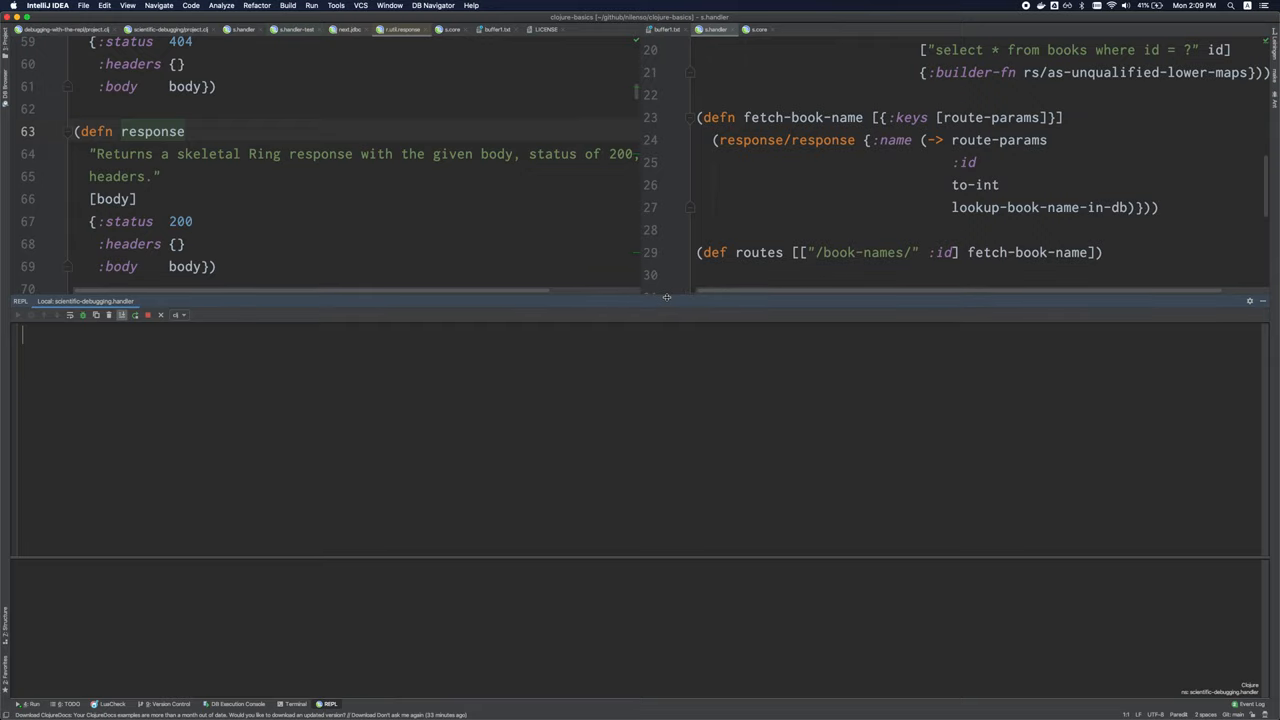
mouse_move(976, 234)
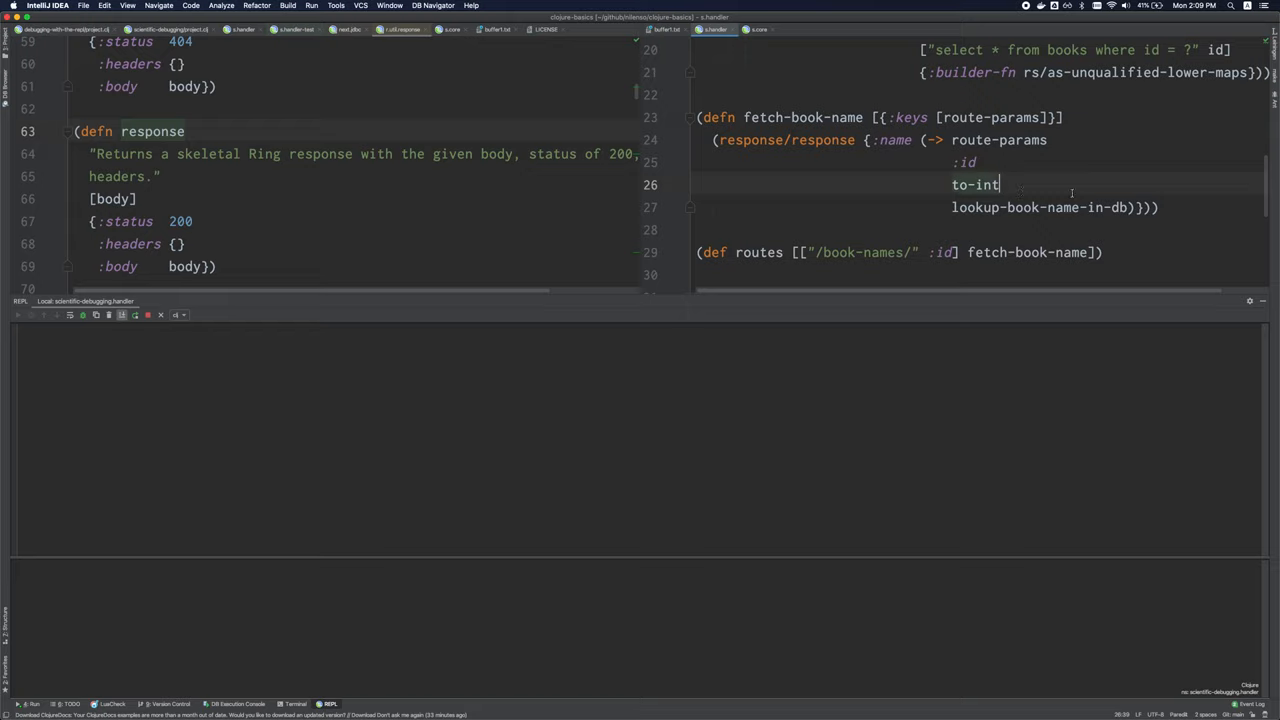
scroll("down", 3)
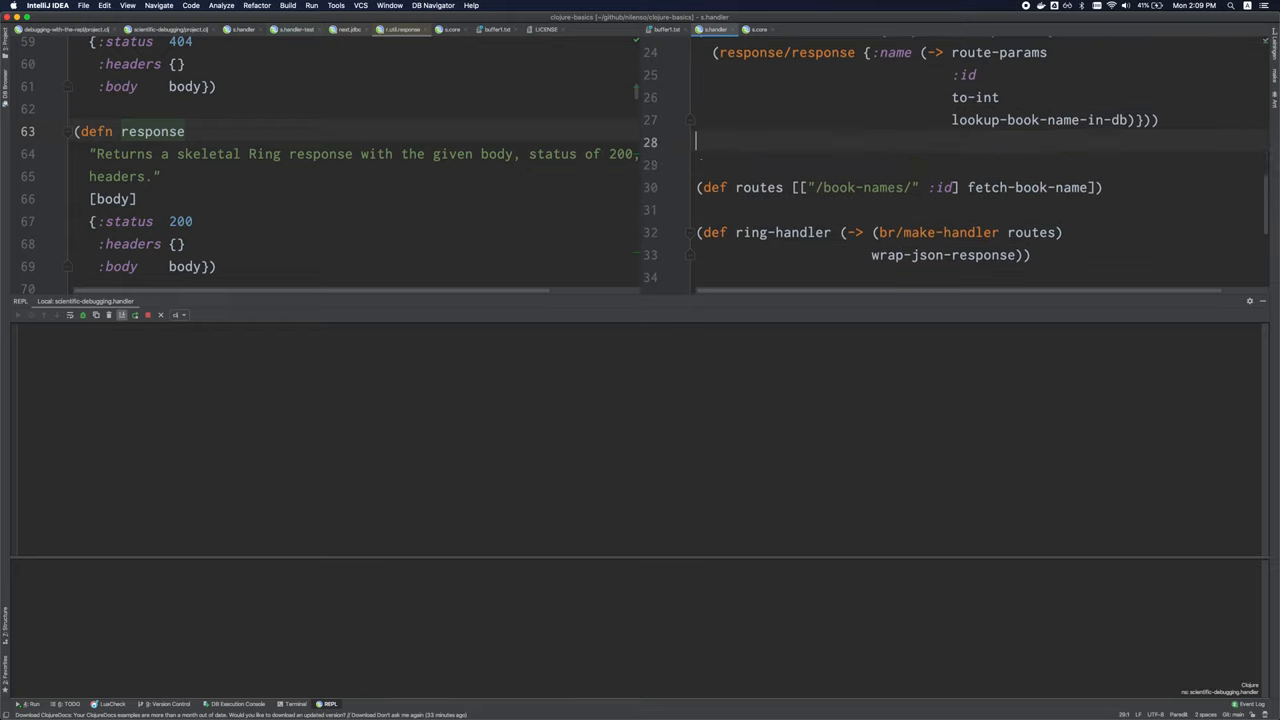
type("look")
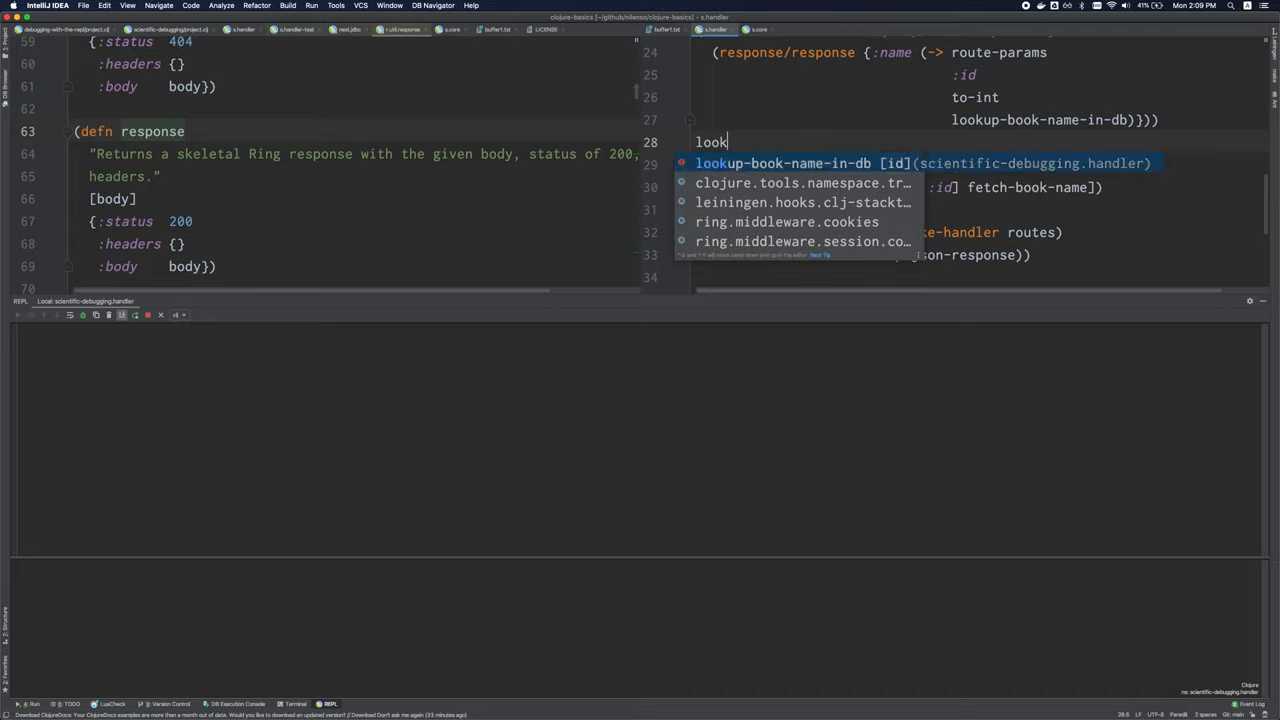
key("Escape")
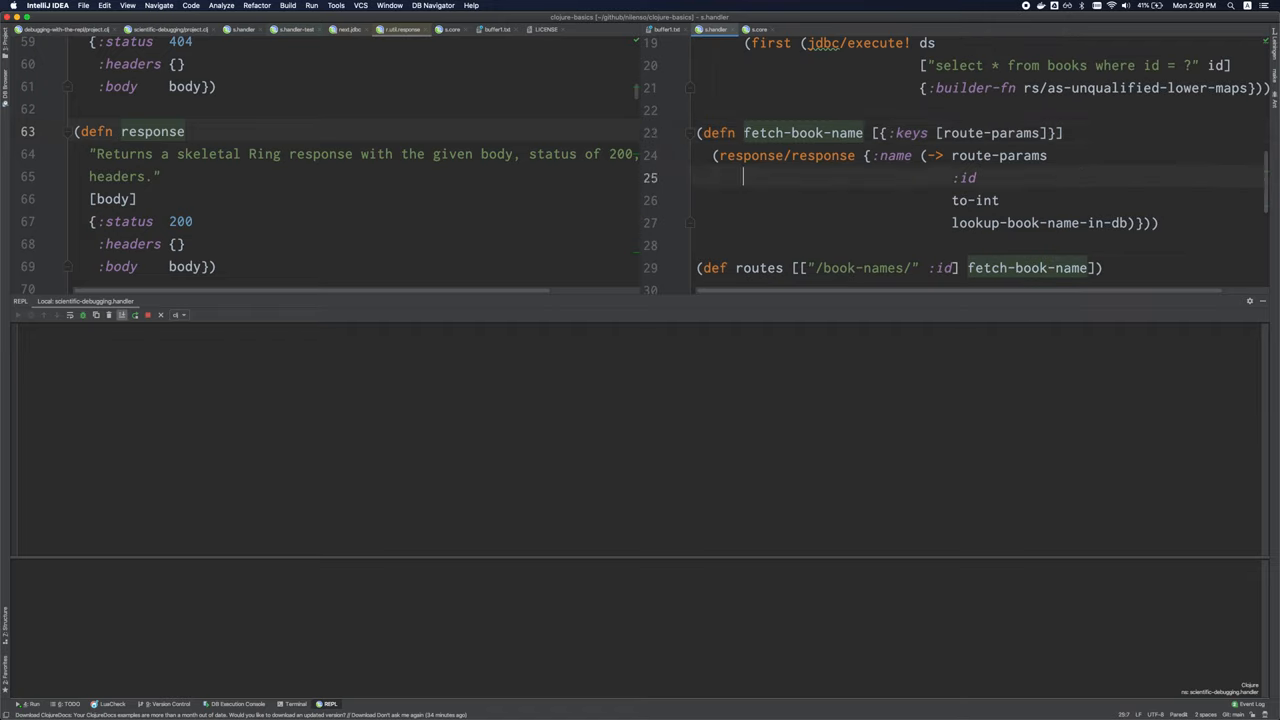
left_click(850, 156)
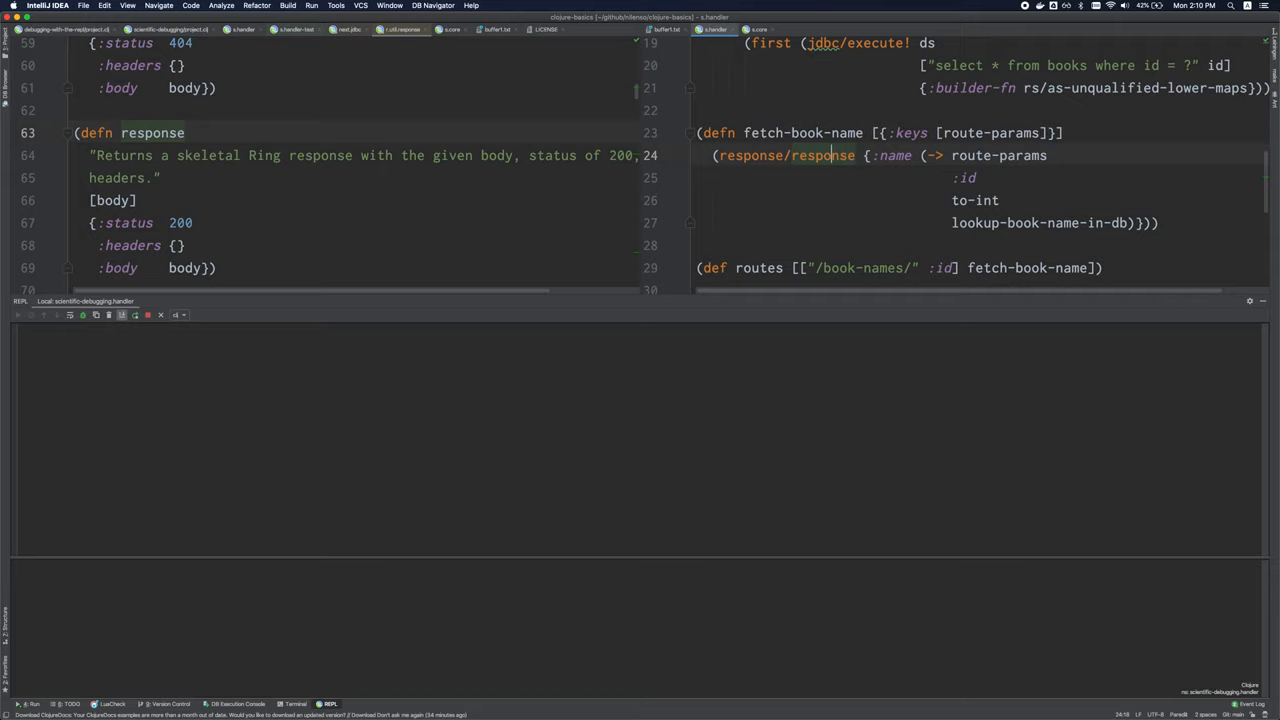
mouse_move(816, 156)
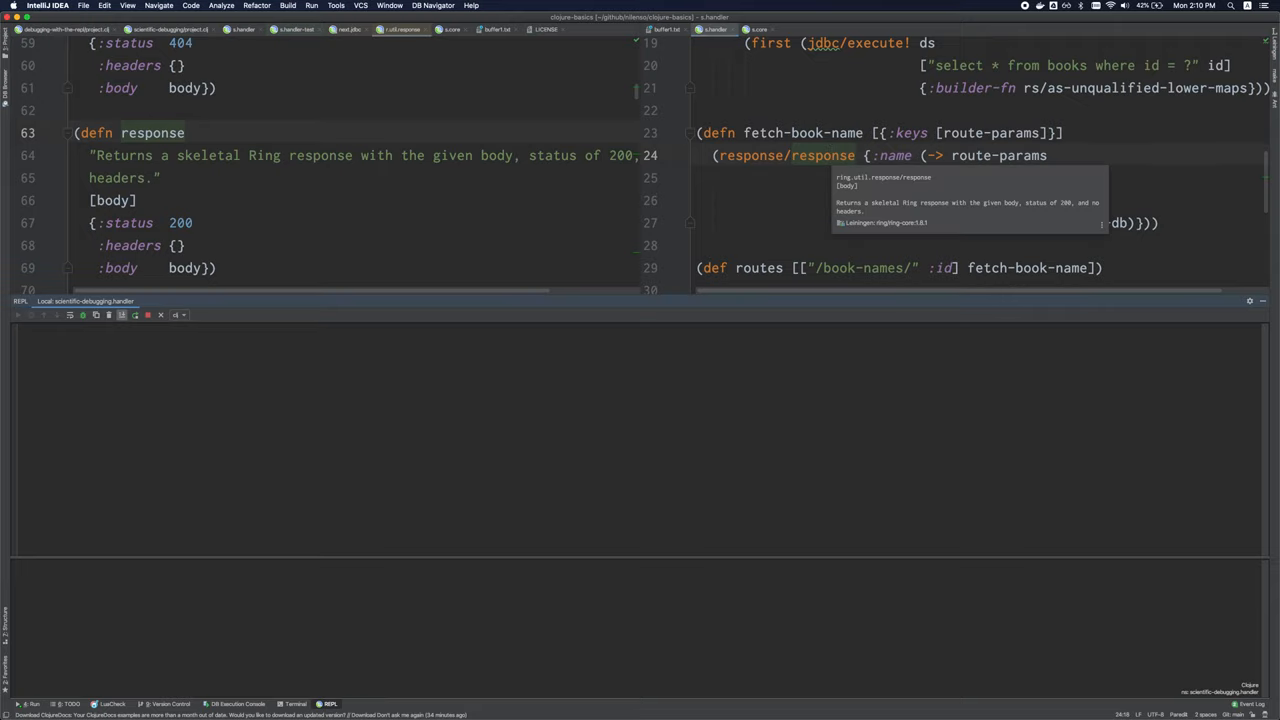
scroll("down", 3)
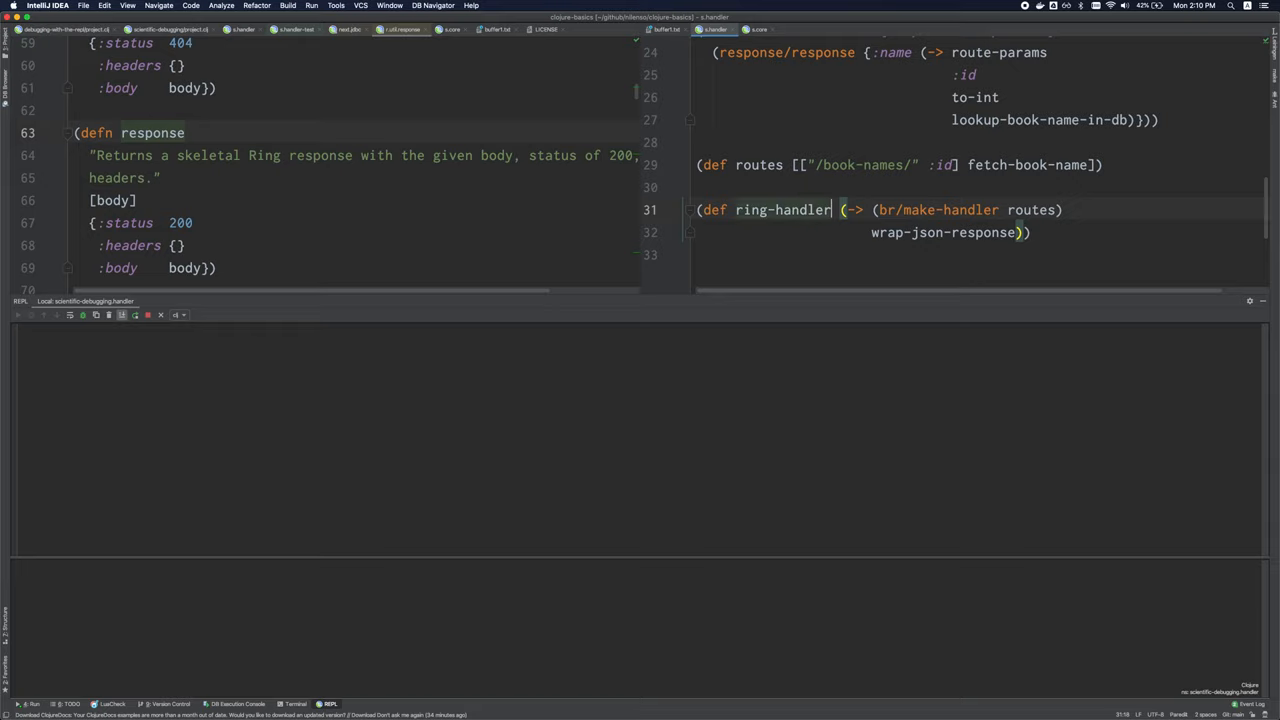
mouse_move(936, 210)
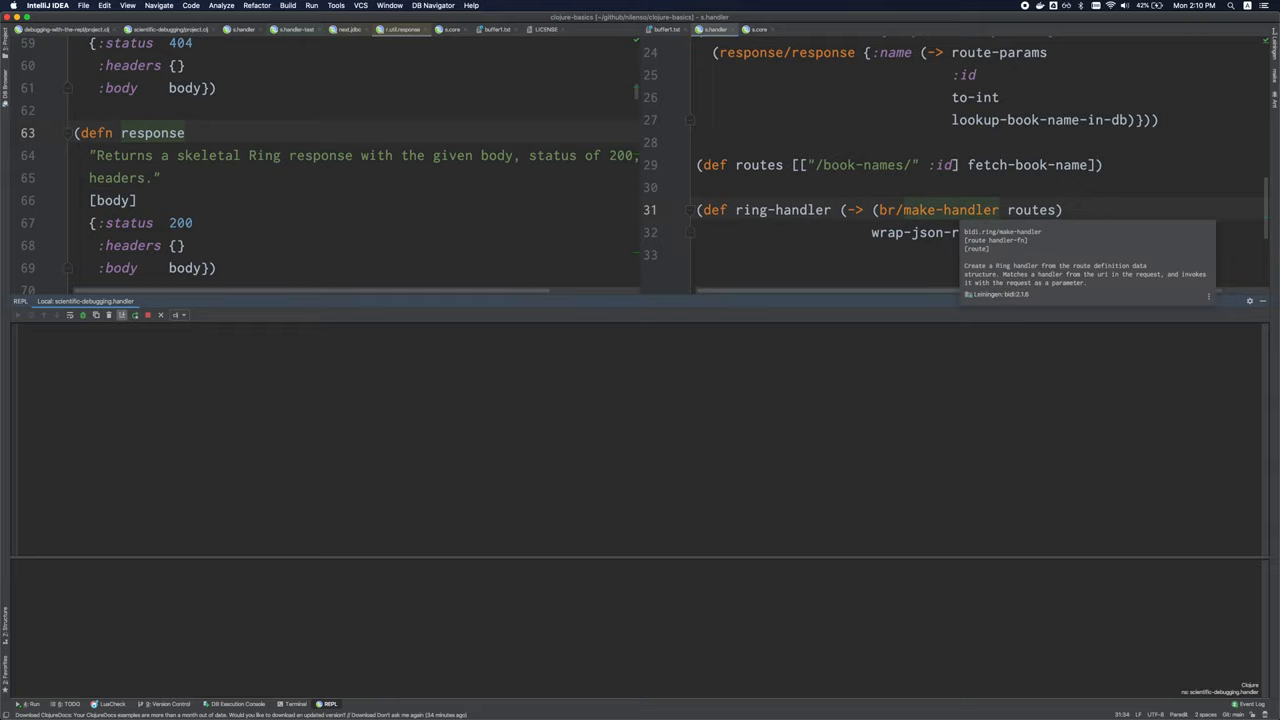
scroll("up", 3)
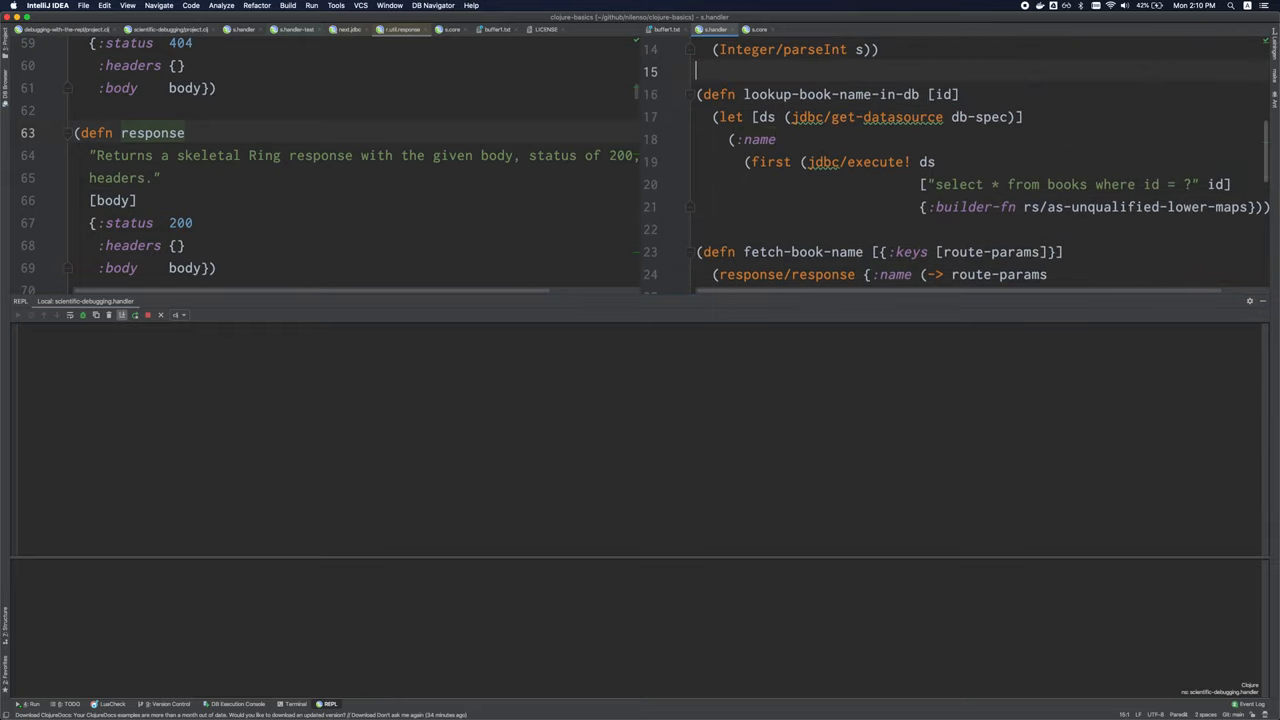
scroll("down", 3)
type("fetch-the-book-name")
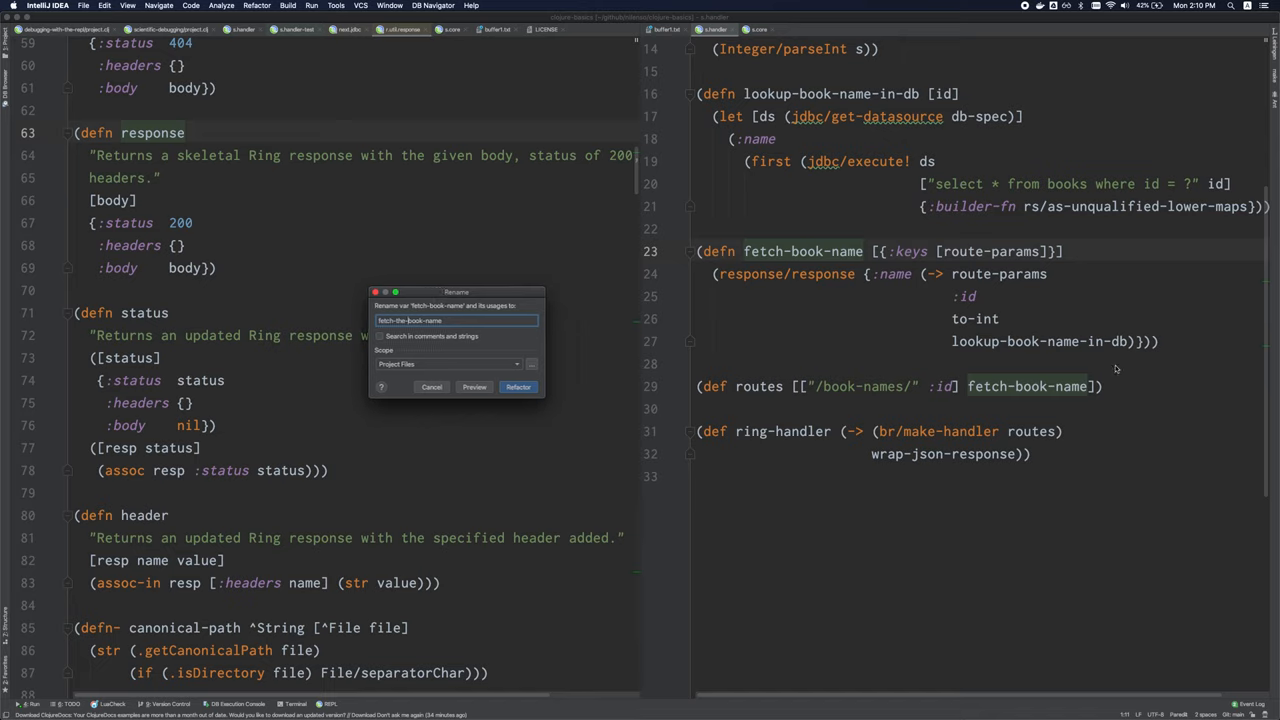
- Confirm the rename to fetch-the-book-name, then bring the REPL output back into view
left_click(518, 388)
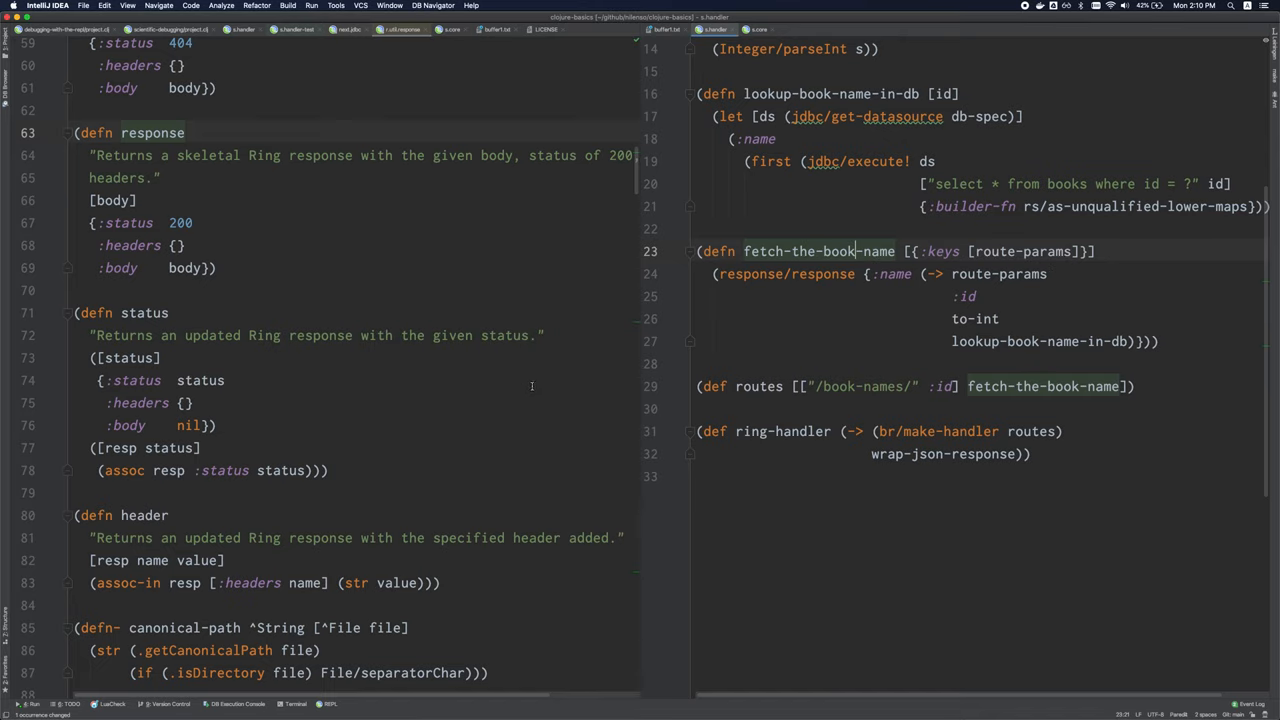
mouse_move(988, 312)
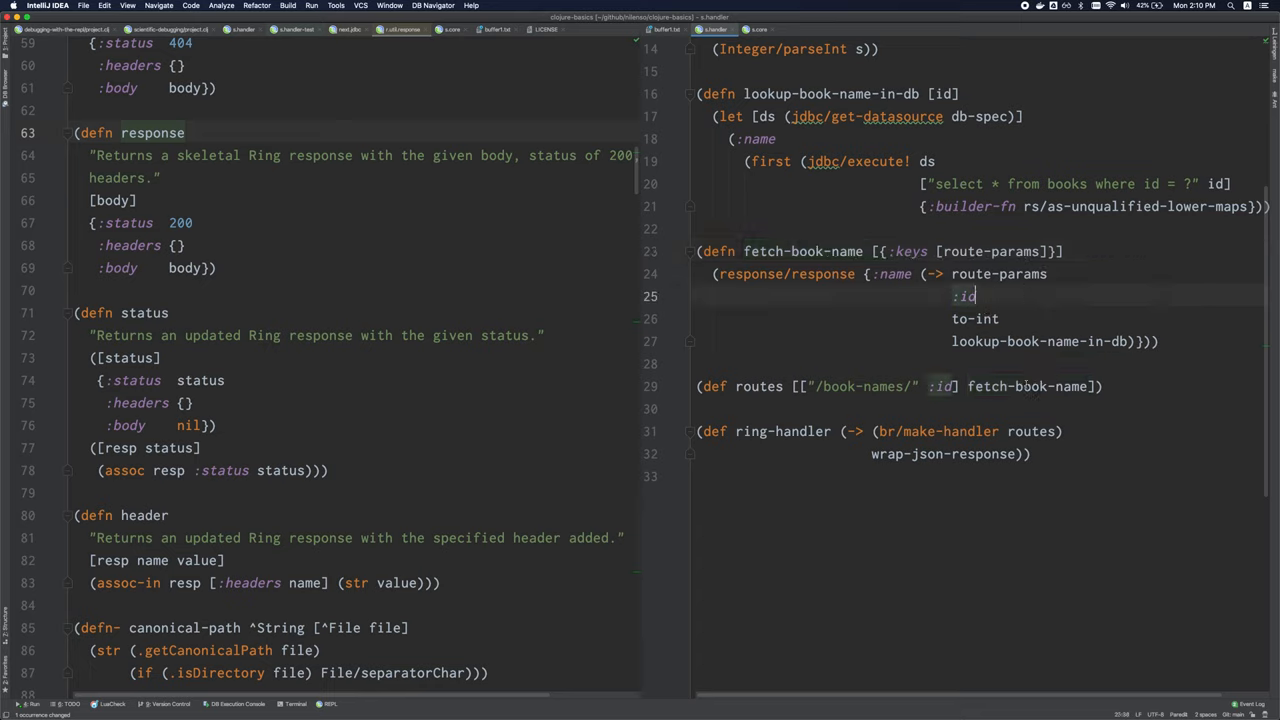
left_click(330, 704)
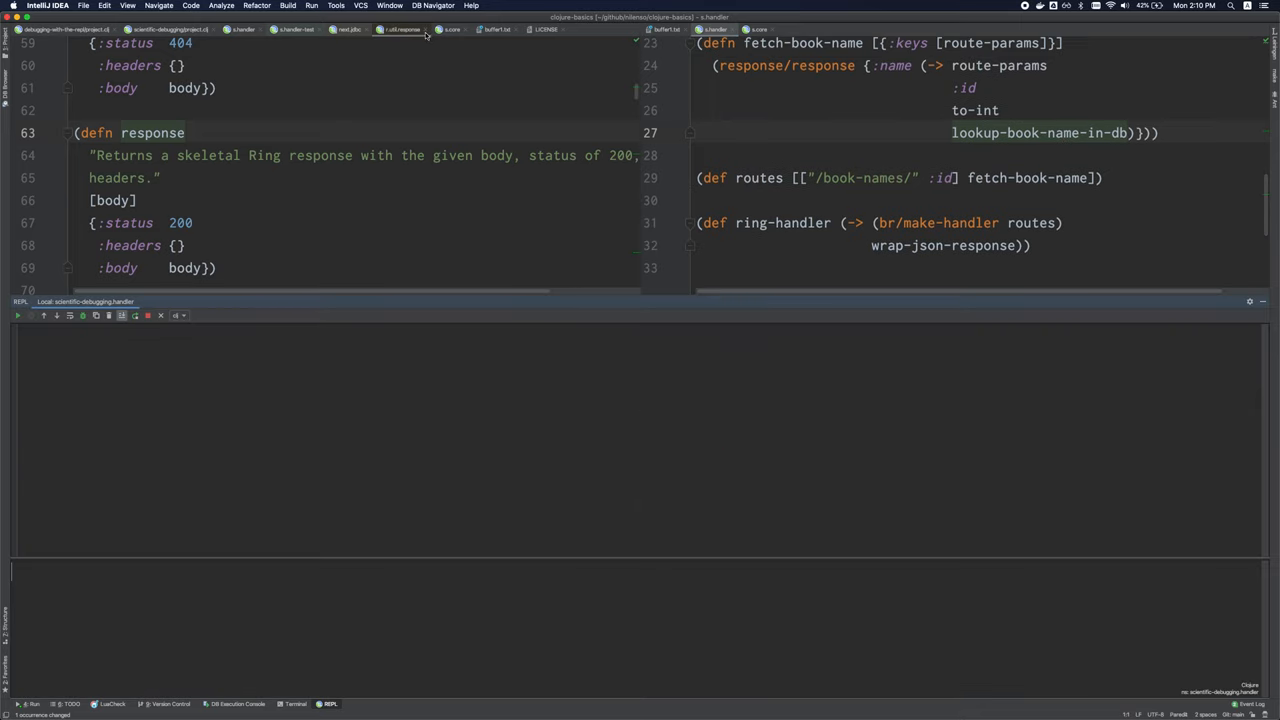
- View the execute! source, switch to handler_test.clj and start typing (run in the REPL
left_click(348, 30)
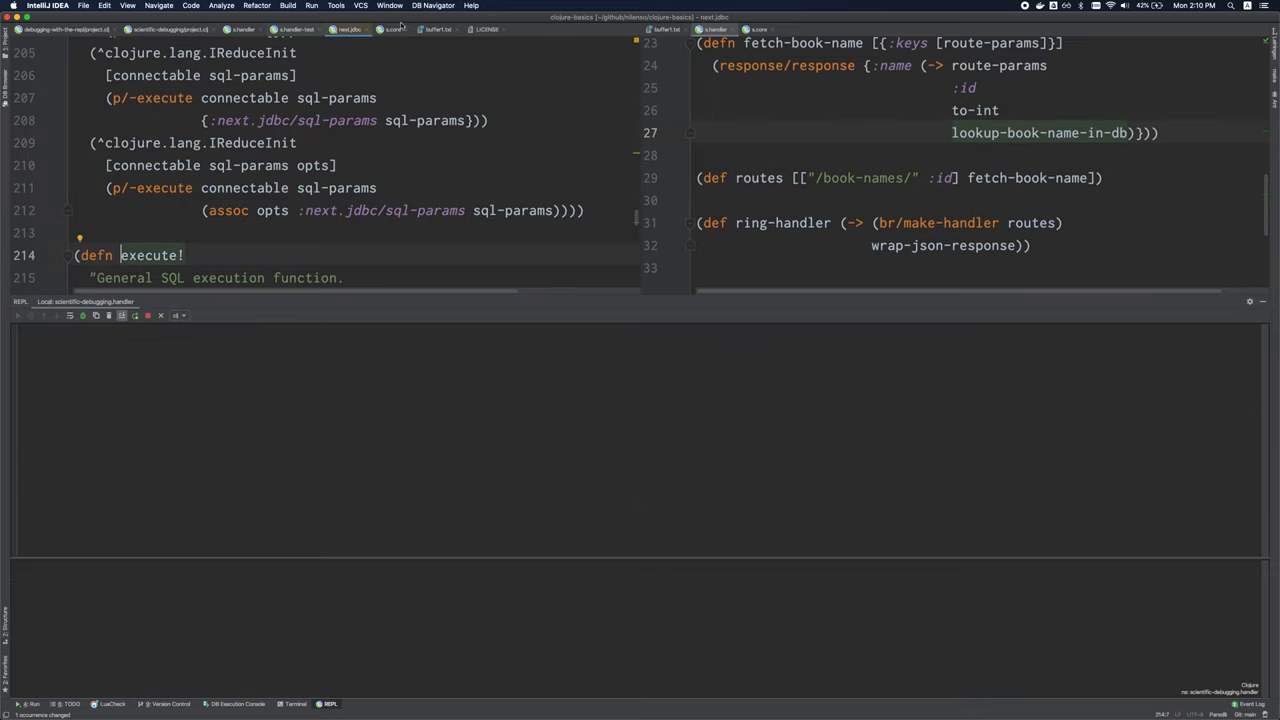
scroll("up", 3)
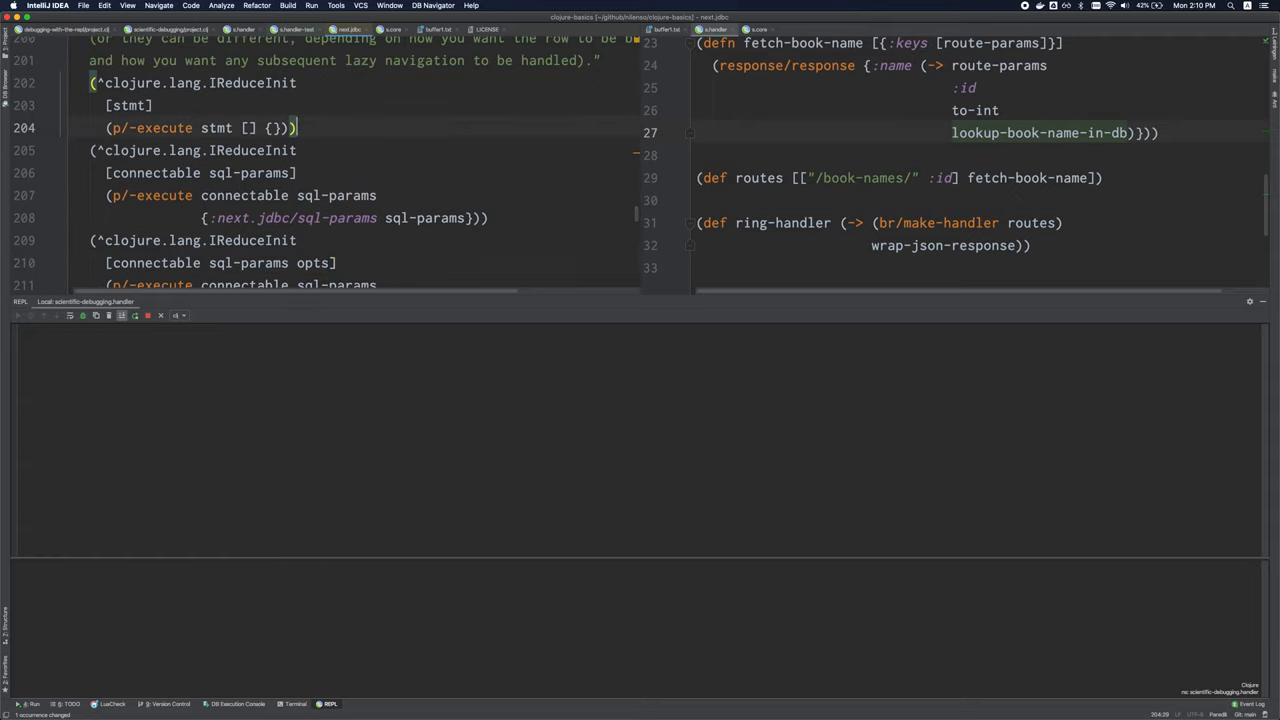
left_click(296, 30)
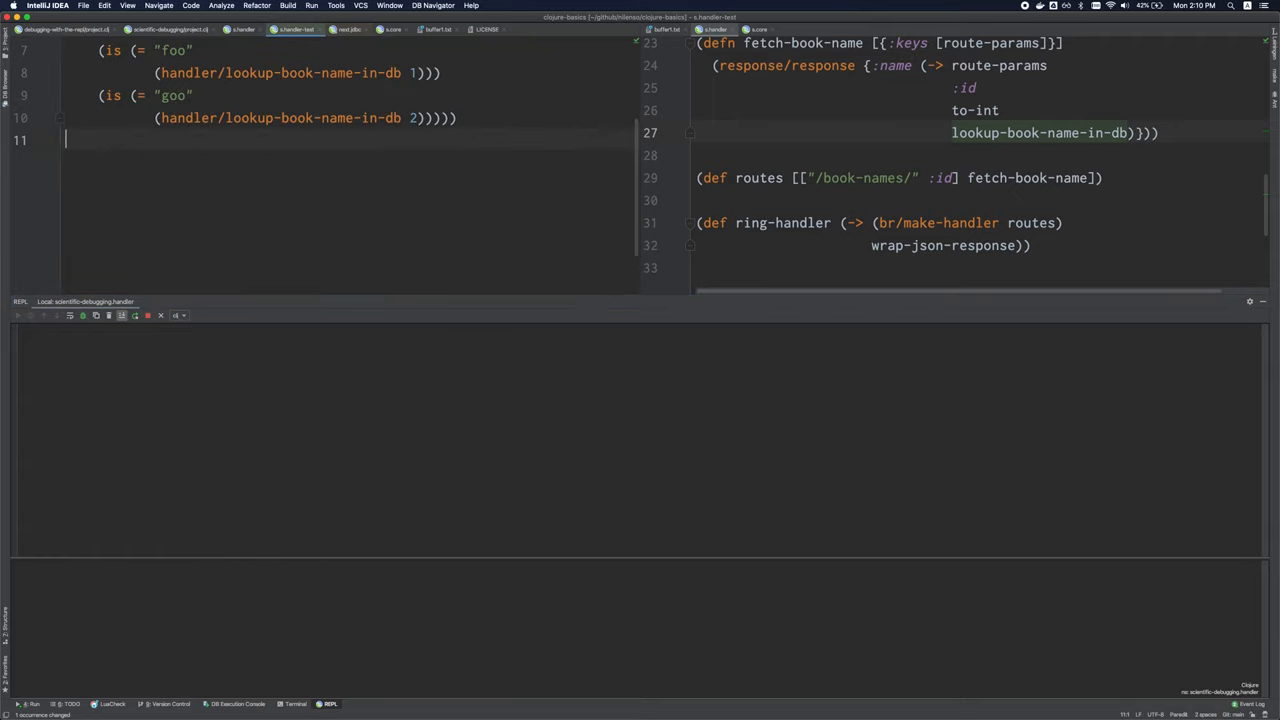
scroll("up", 3)
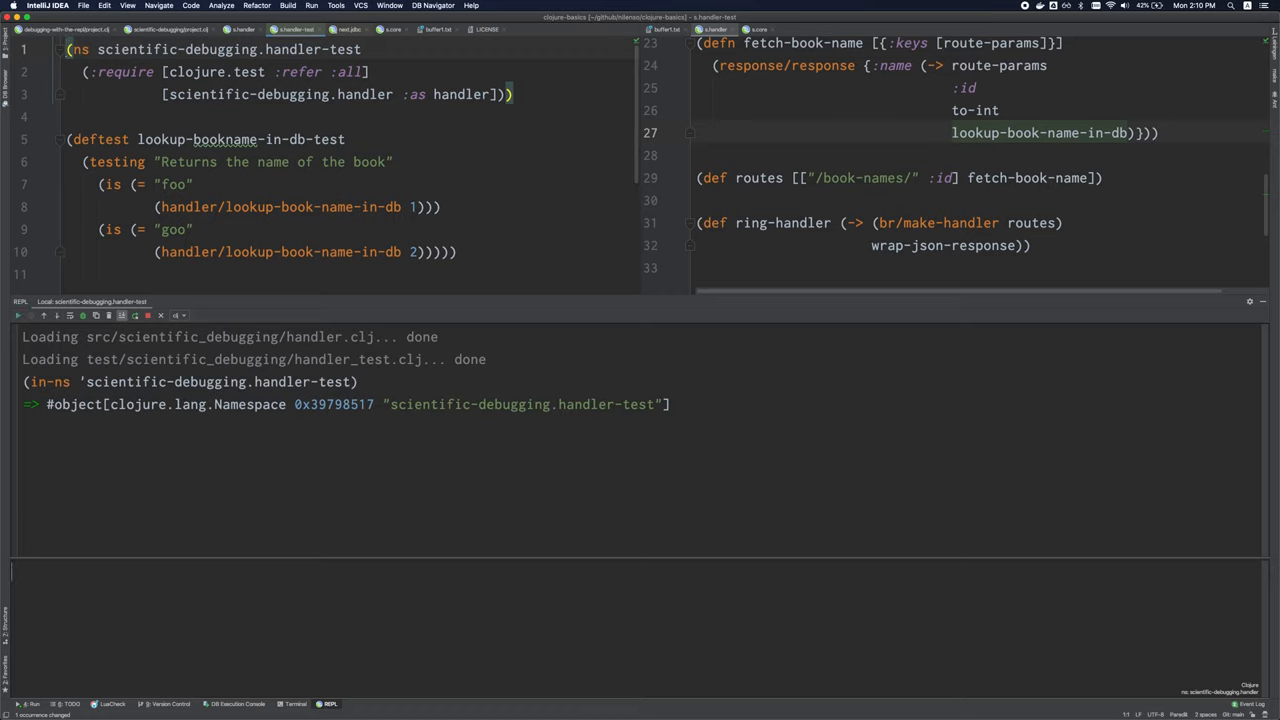
type("(run")
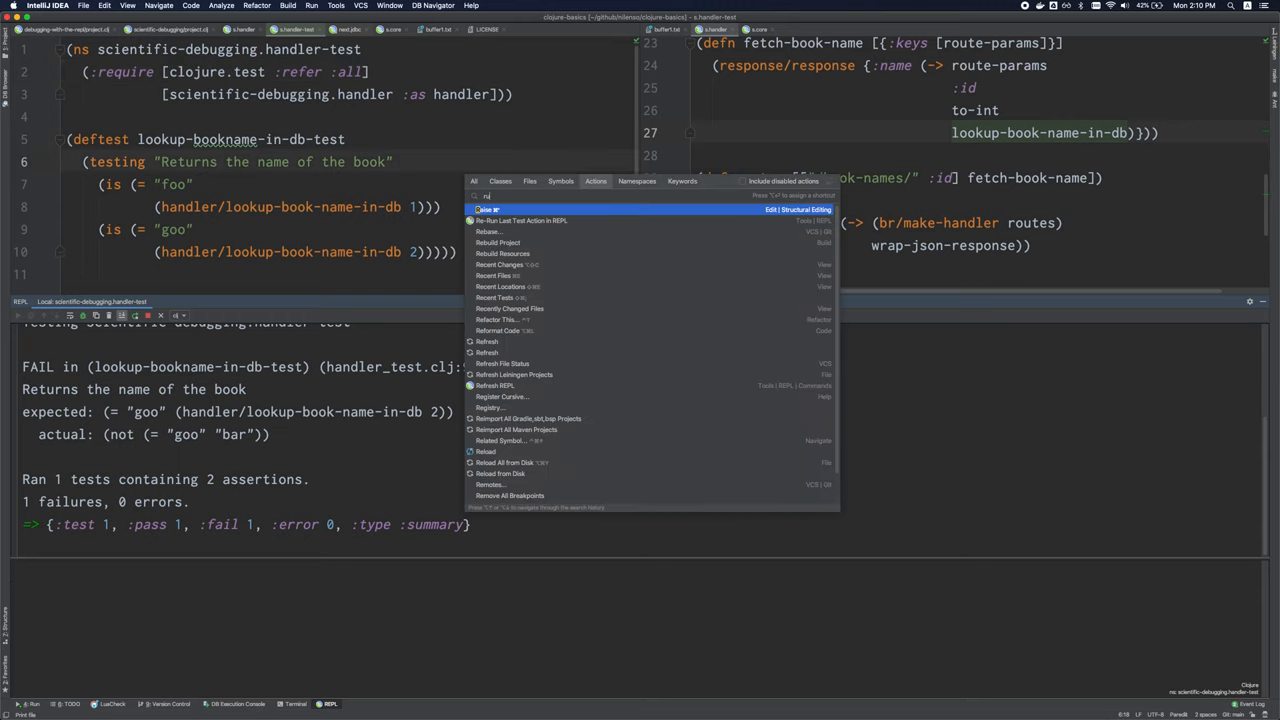
- Run the handler namespace tests and review the failure's expected "goo" versus actual "bar" comparison
key("Escape")
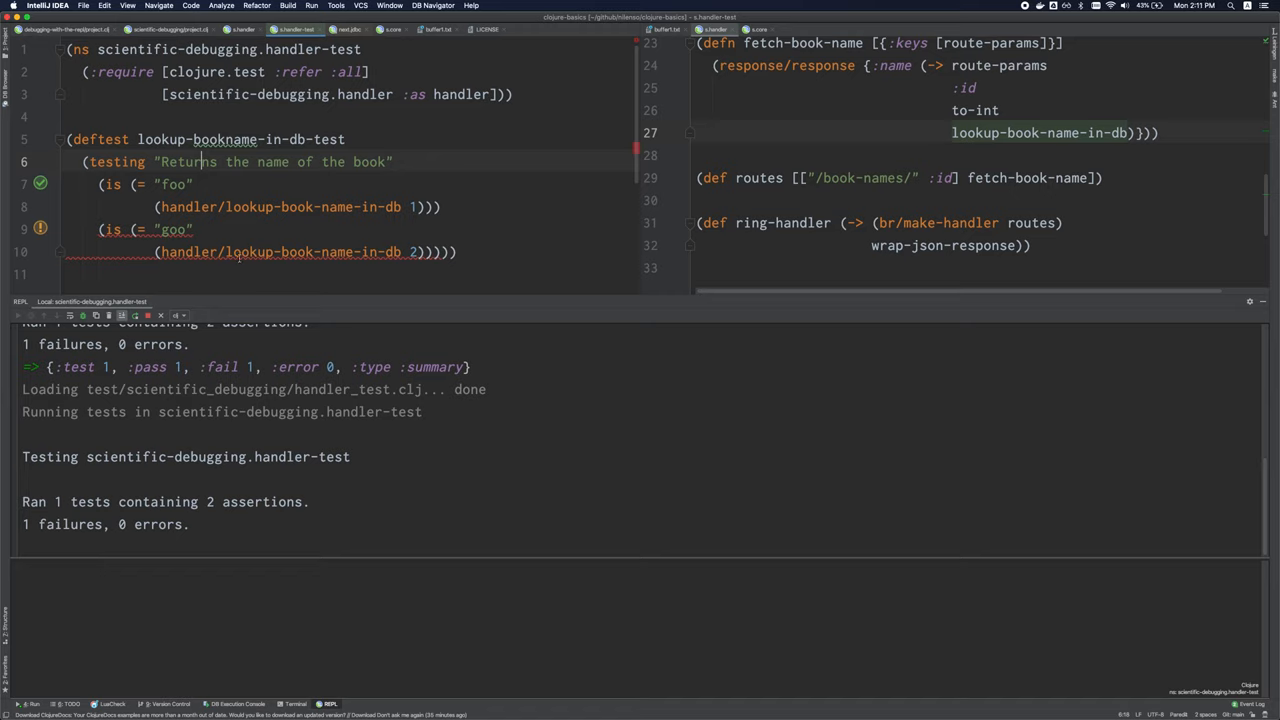
mouse_move(240, 252)
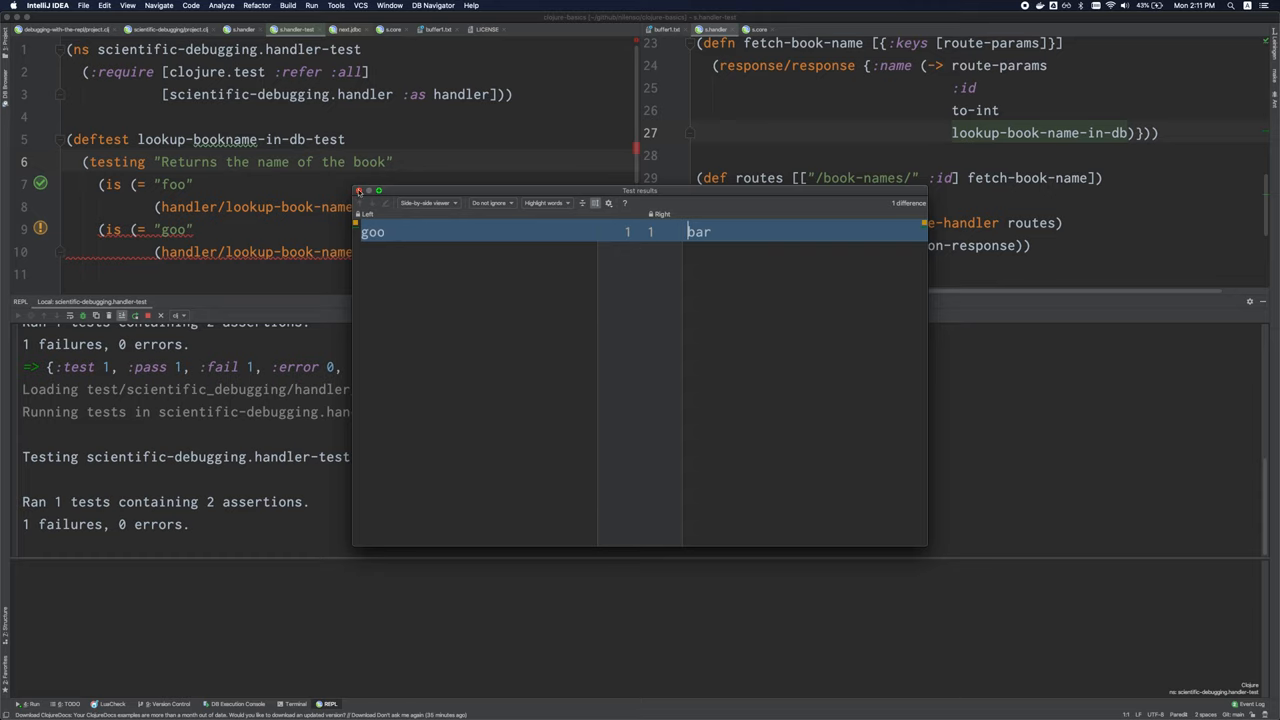
left_click(358, 190)
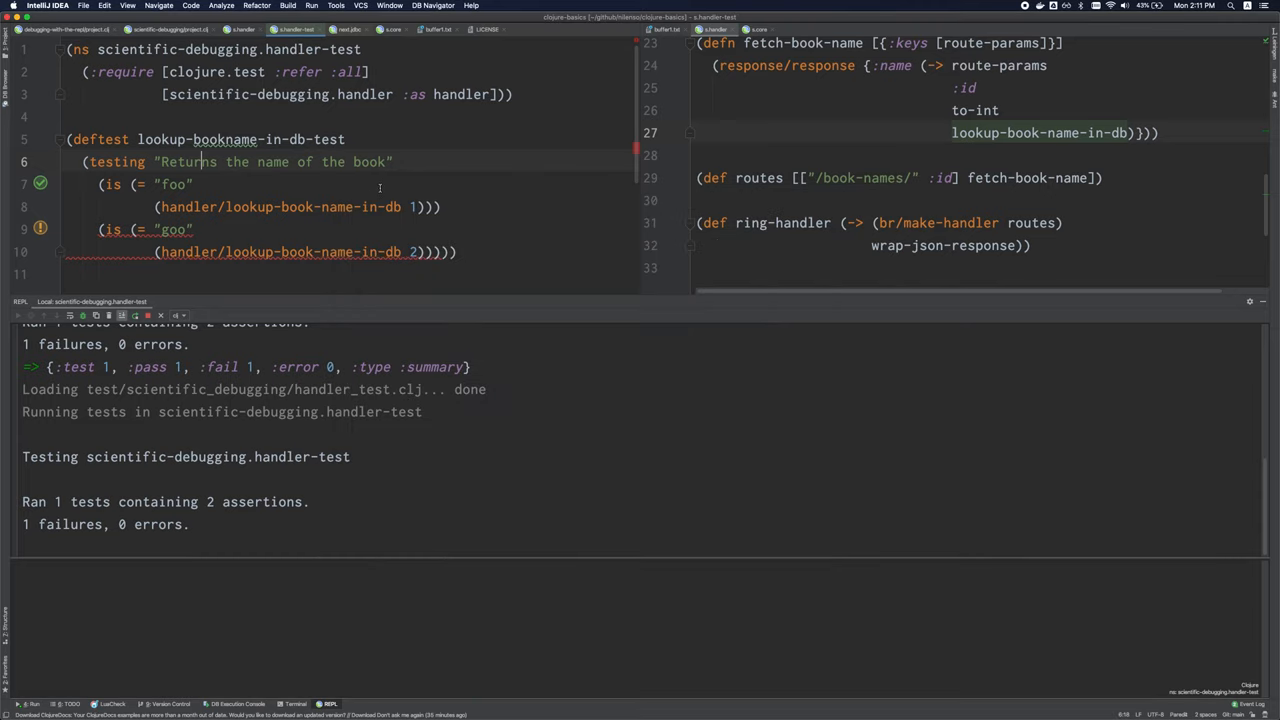
mouse_move(456, 206)
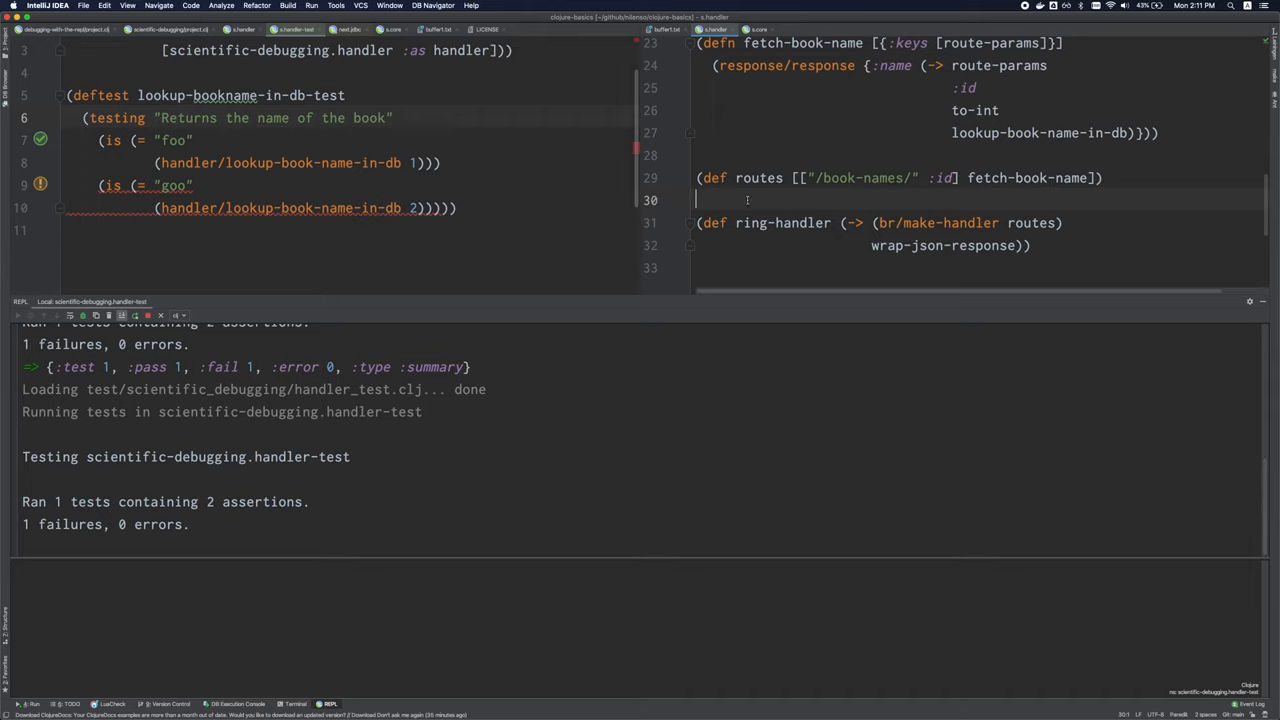
mouse_move(952, 204)
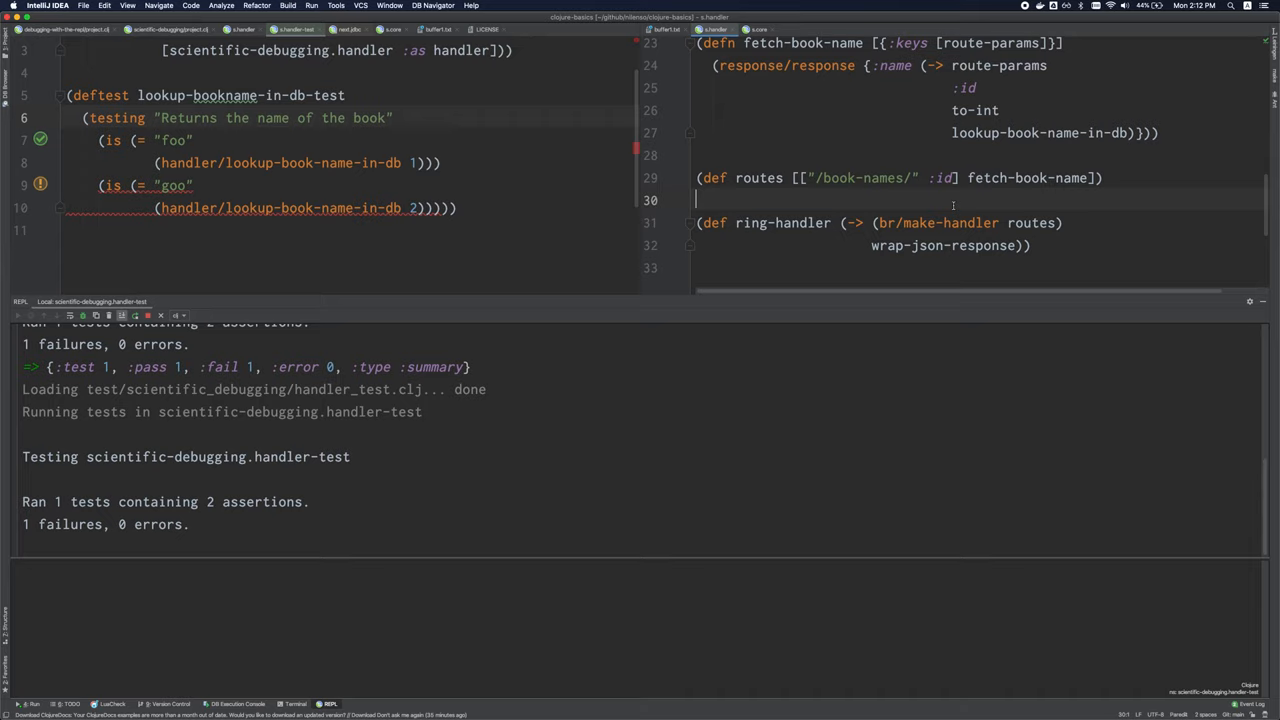
mouse_move(512, 170)
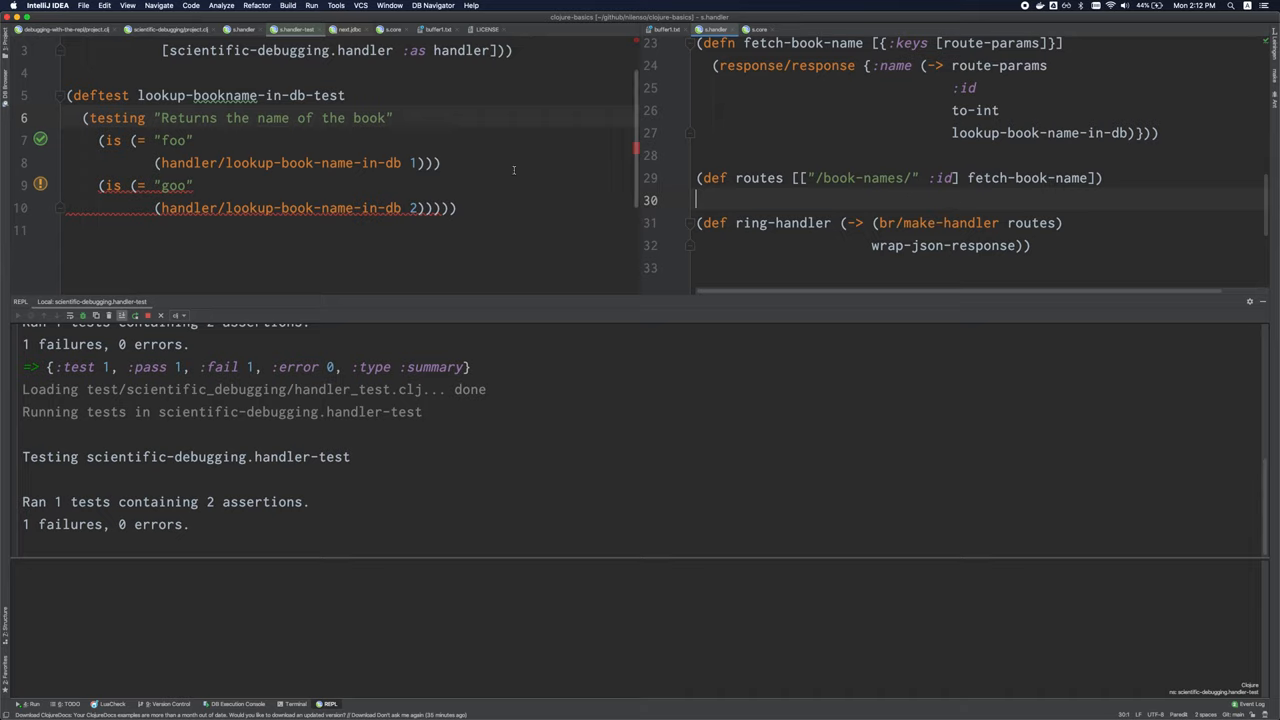
mouse_move(276, 180)
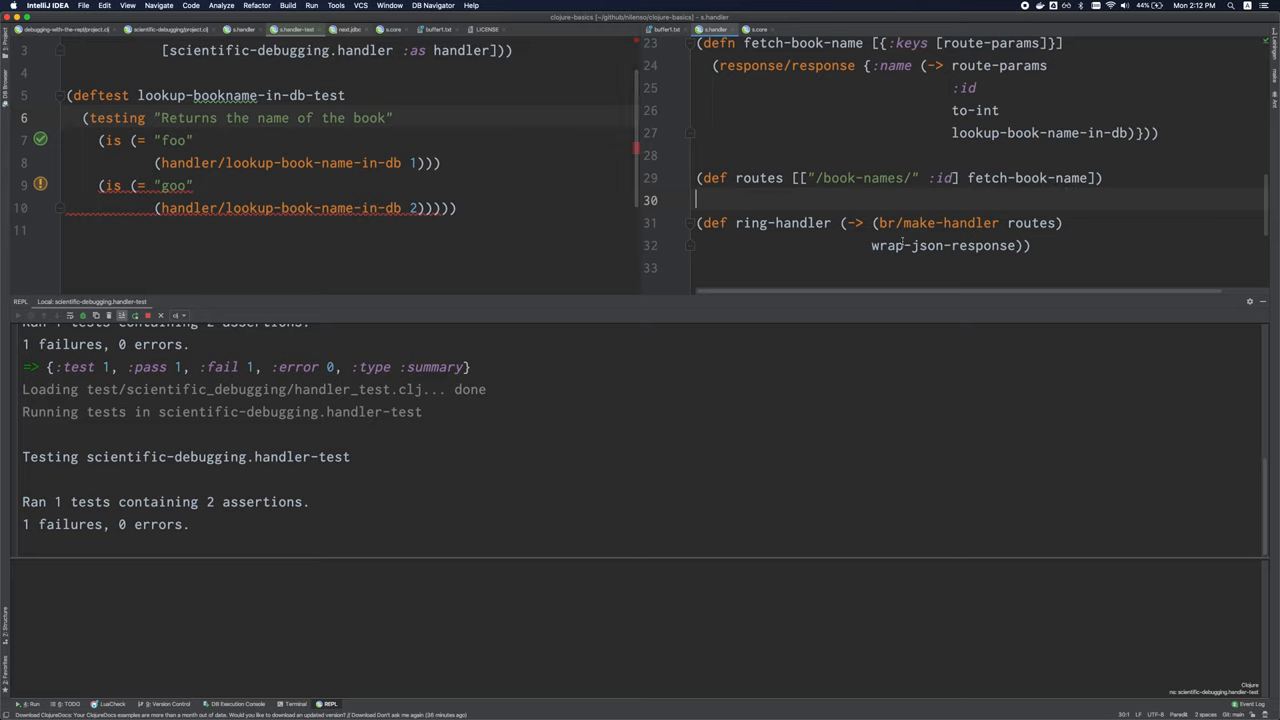
- Switch from IntelliJ IDEA over to the iTerm2 terminal
key("cmd+space")
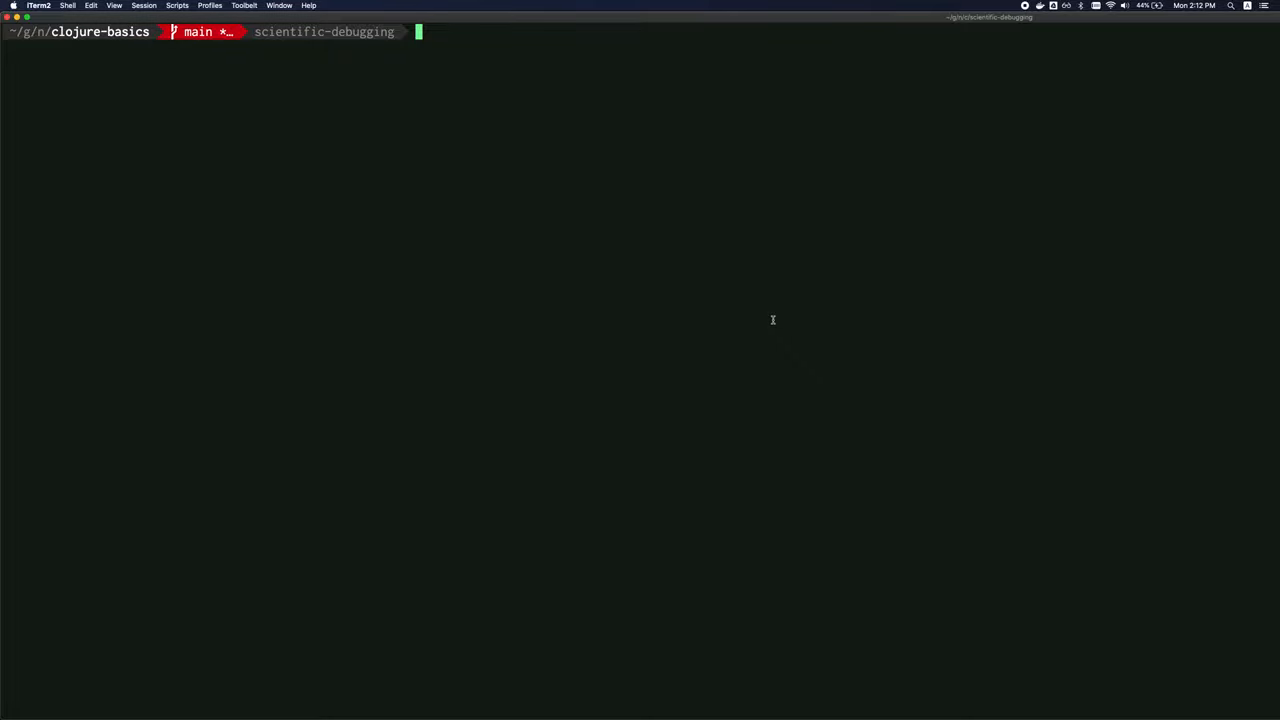
- Create the .clj-kondo directory and lint the lein classpath with clj-kondo --lint
type("mkdir .clj-kondo")
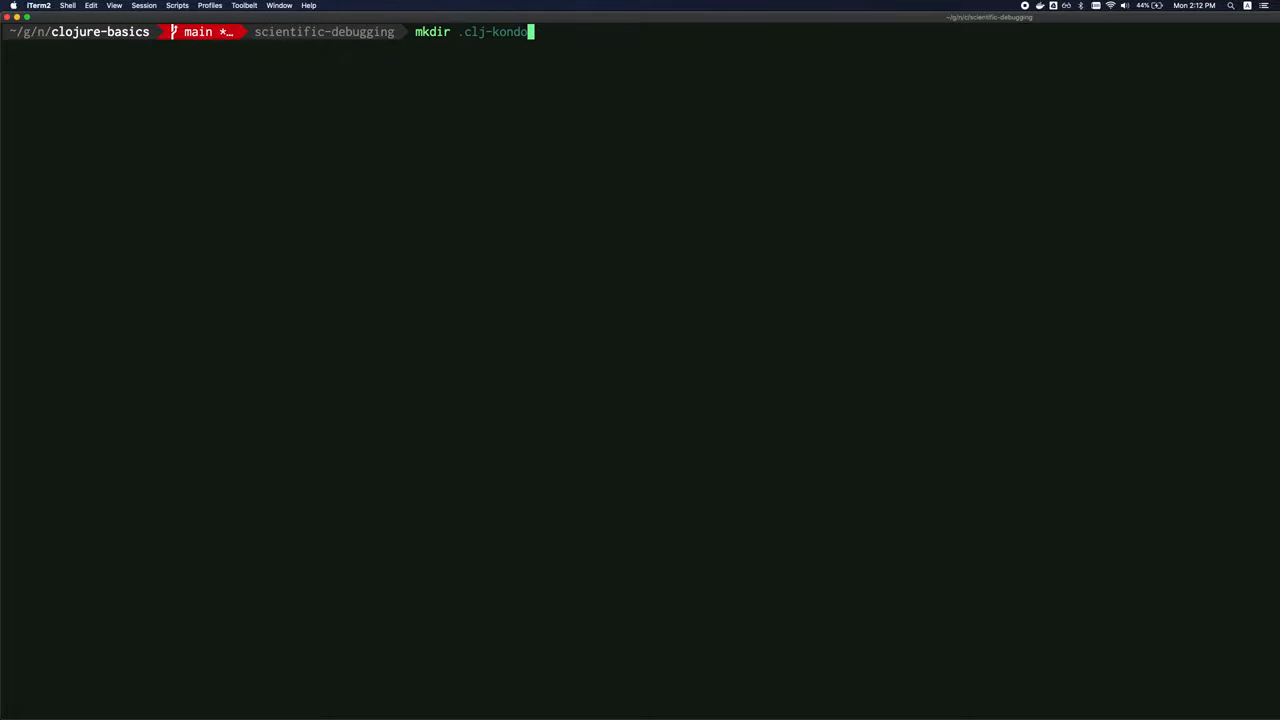
key("Return")
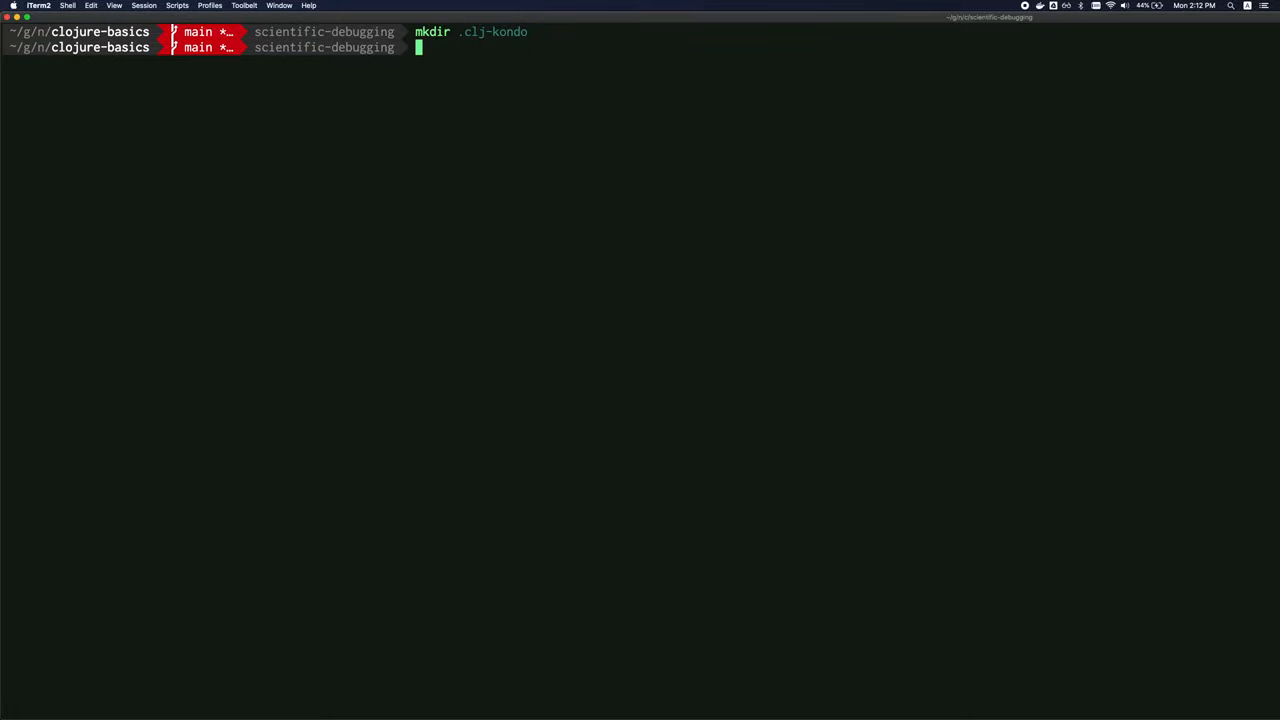
type("clj-kondo --lint (lein classpath)")
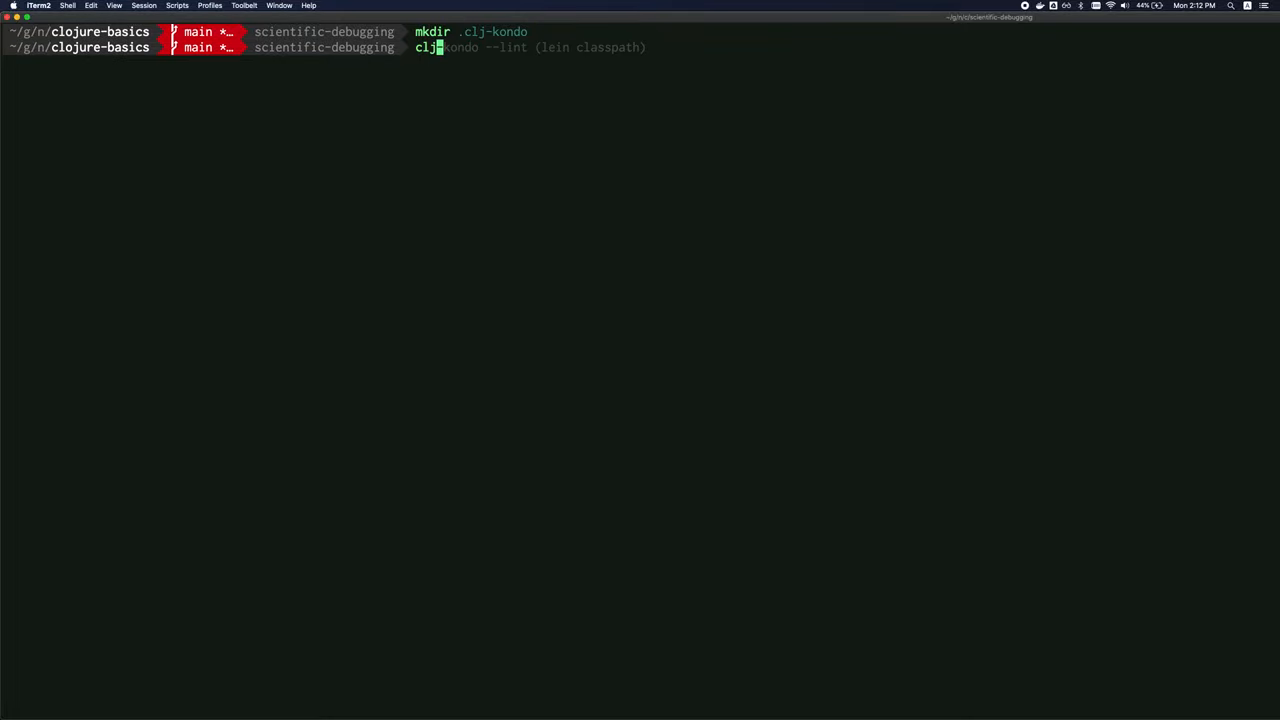
key("Return")
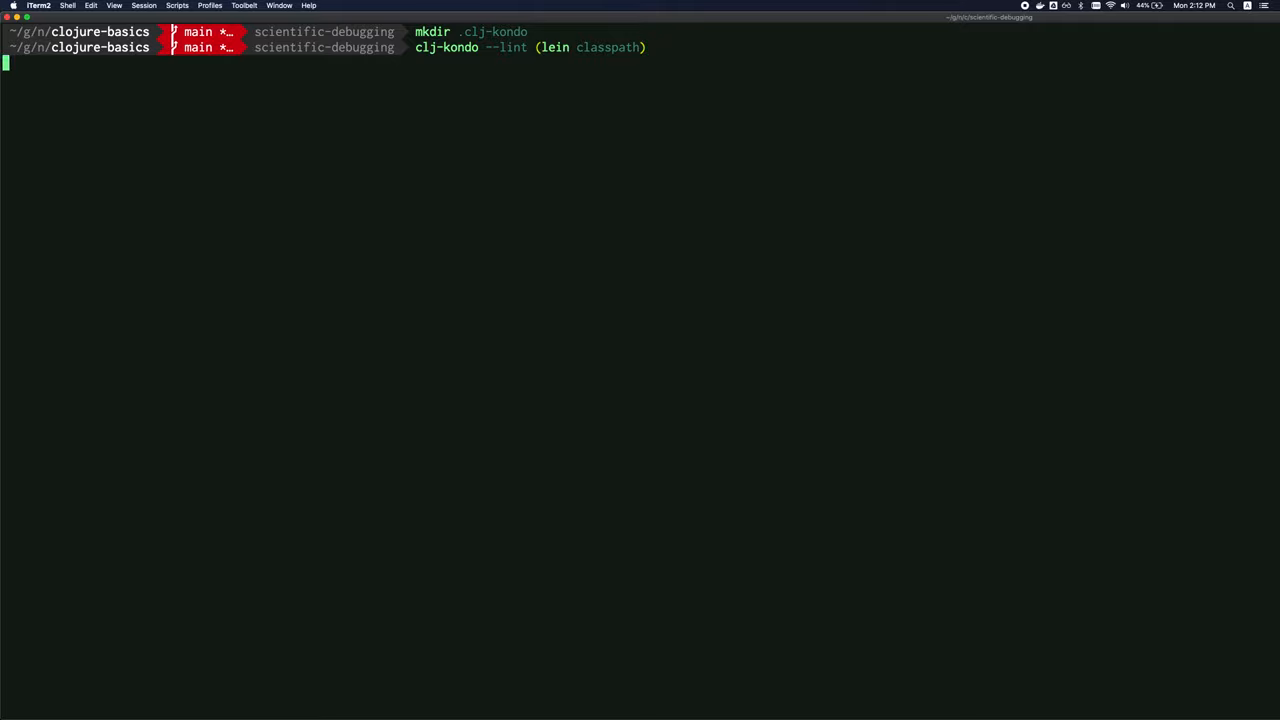
mouse_move(556, 246)
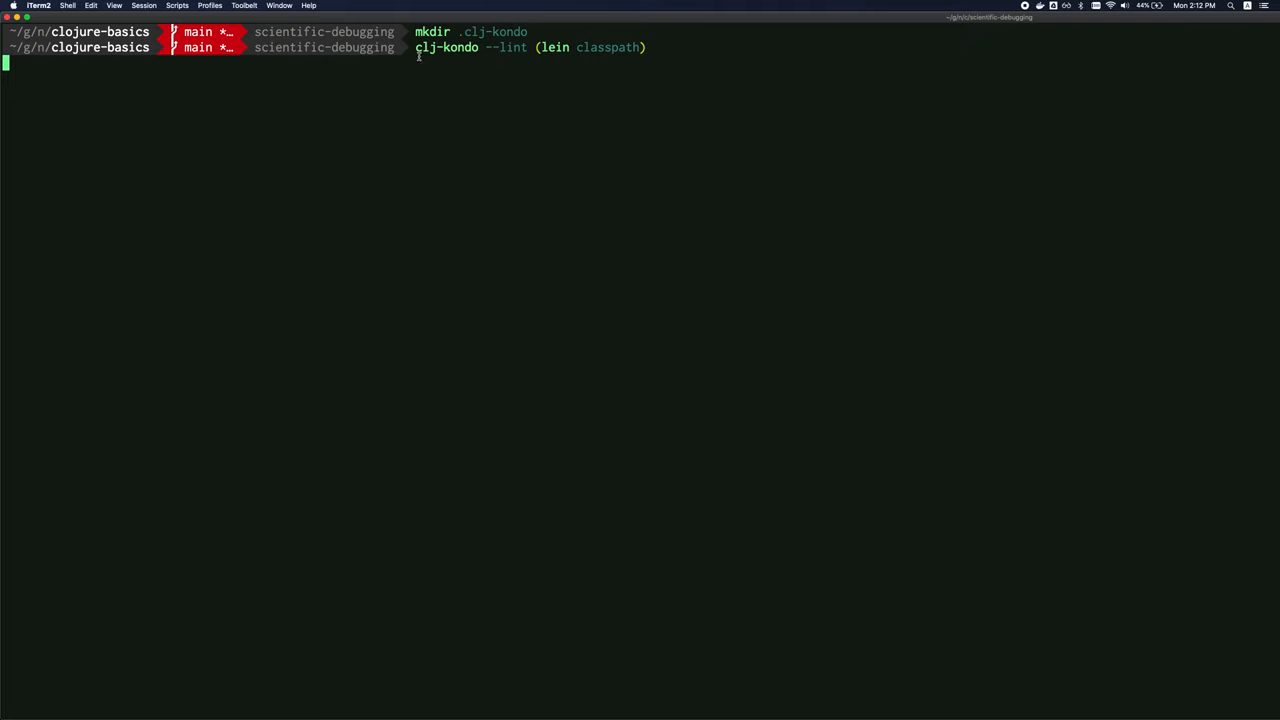
key("Return")
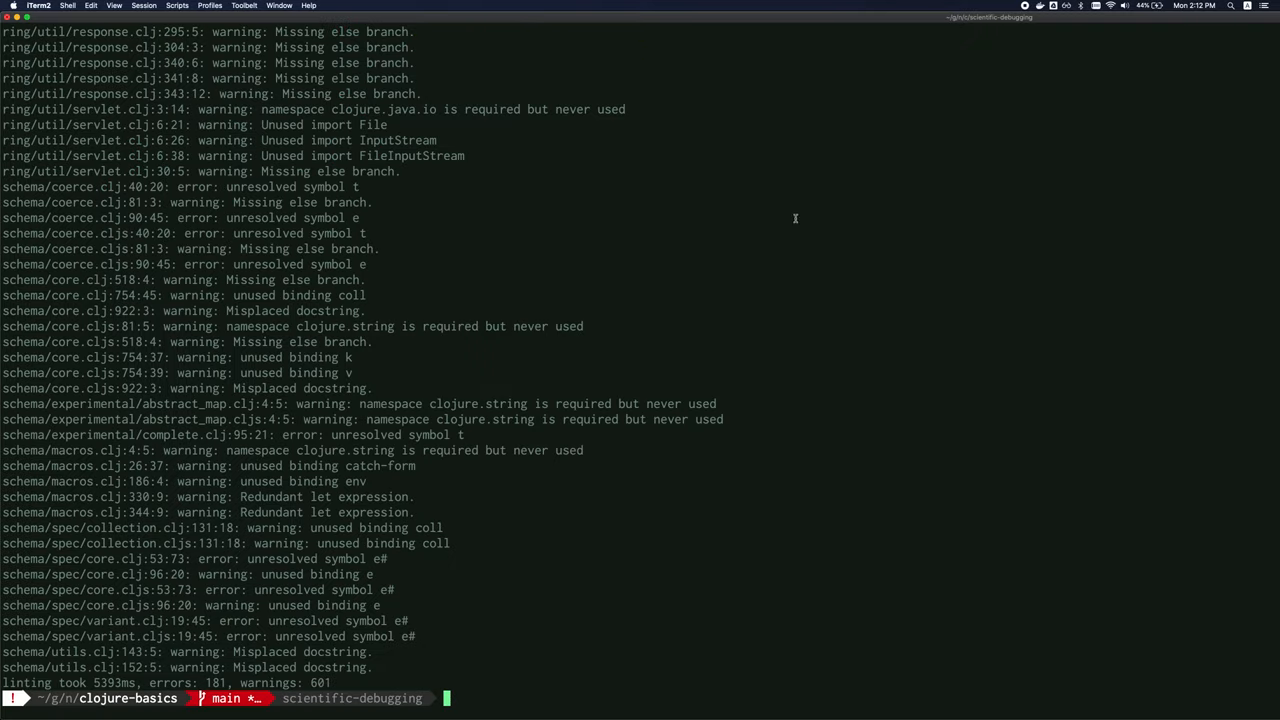
mouse_move(726, 322)
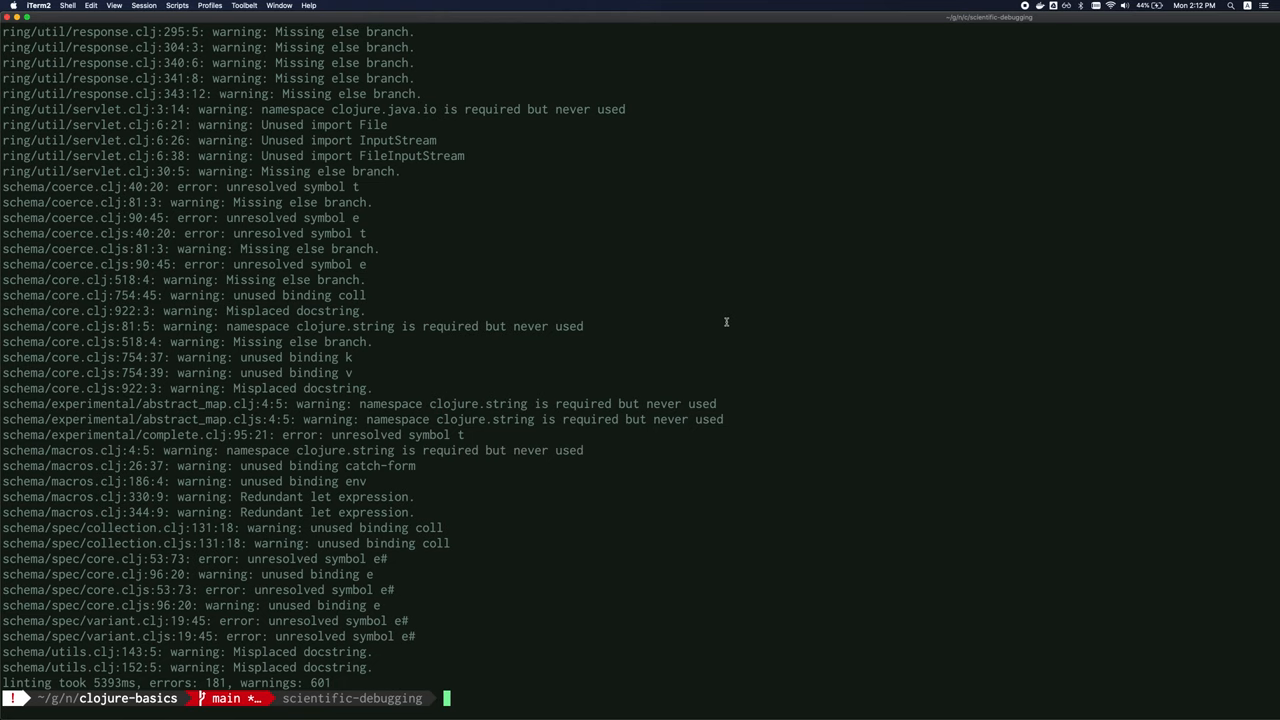
scroll("up", 3)
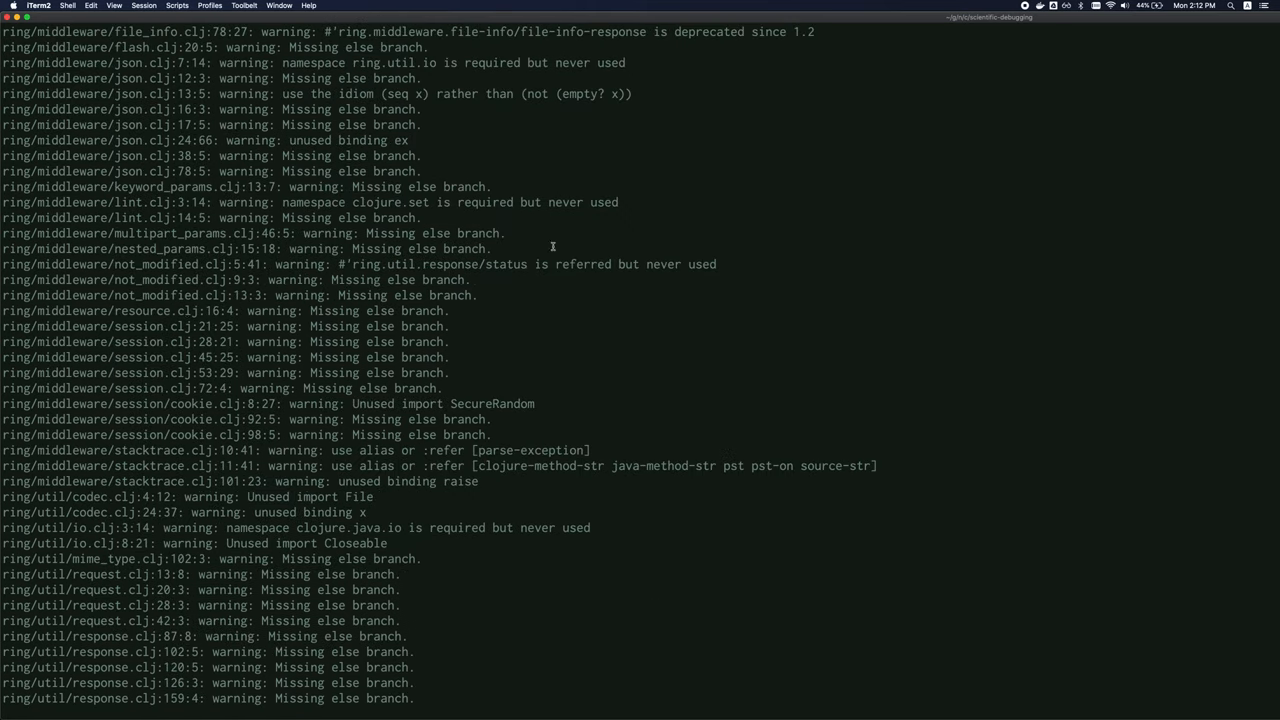
scroll("down", 3)
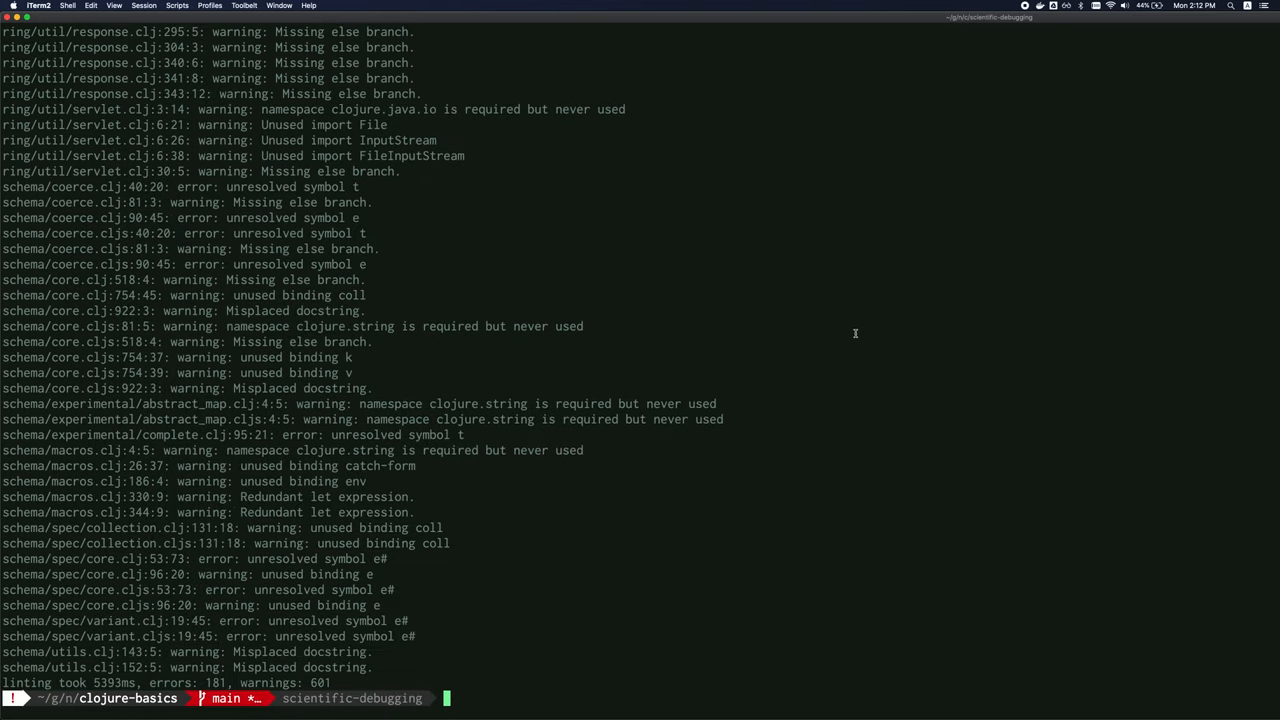
mouse_move(480, 326)
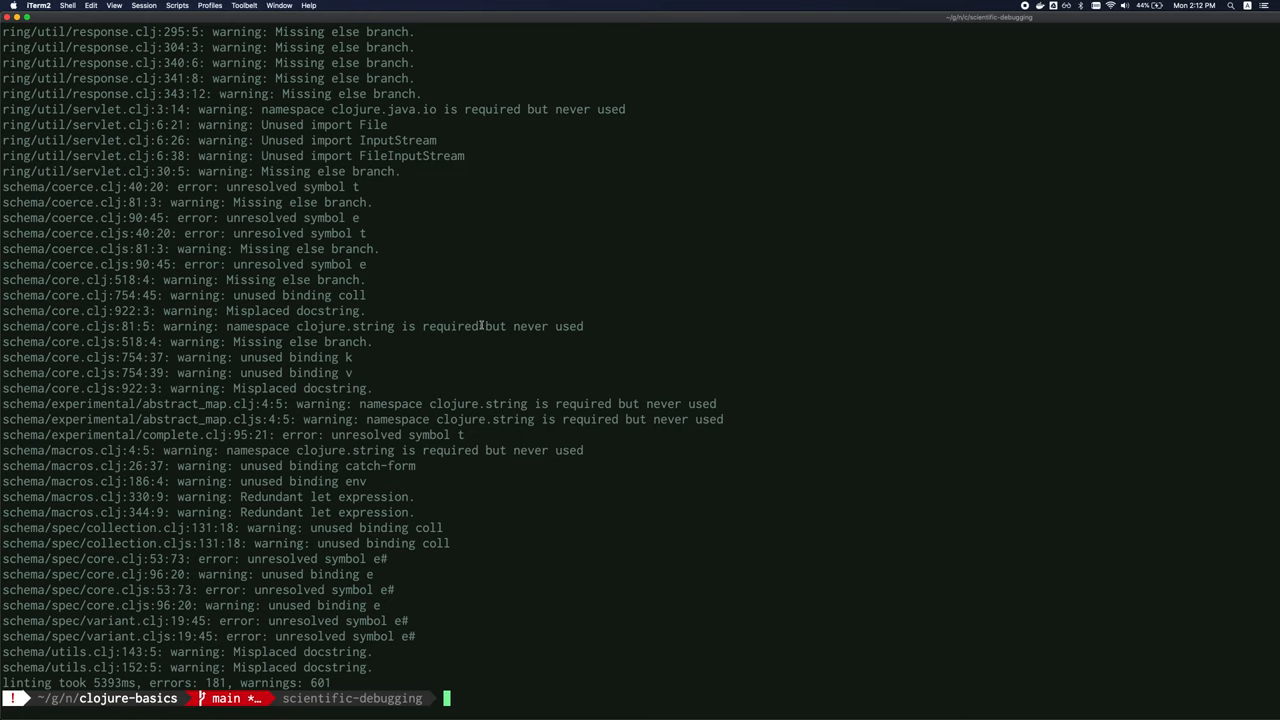
mouse_move(798, 428)
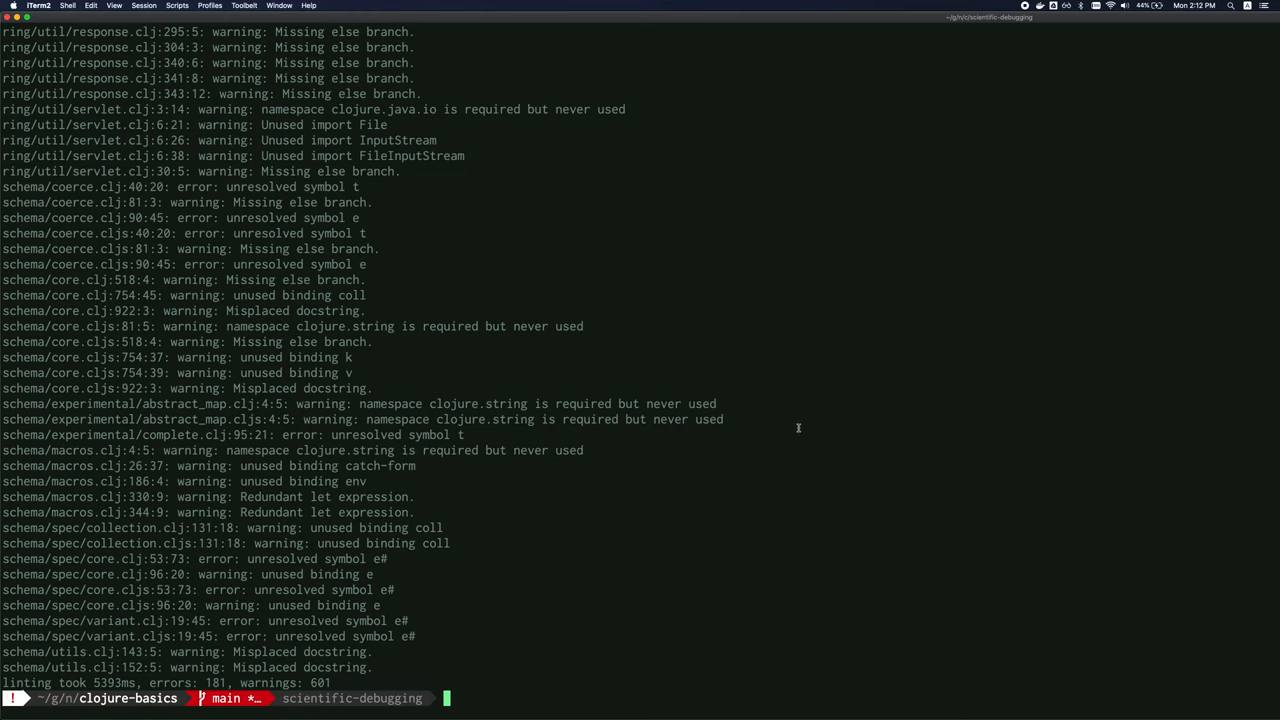
mouse_move(820, 474)
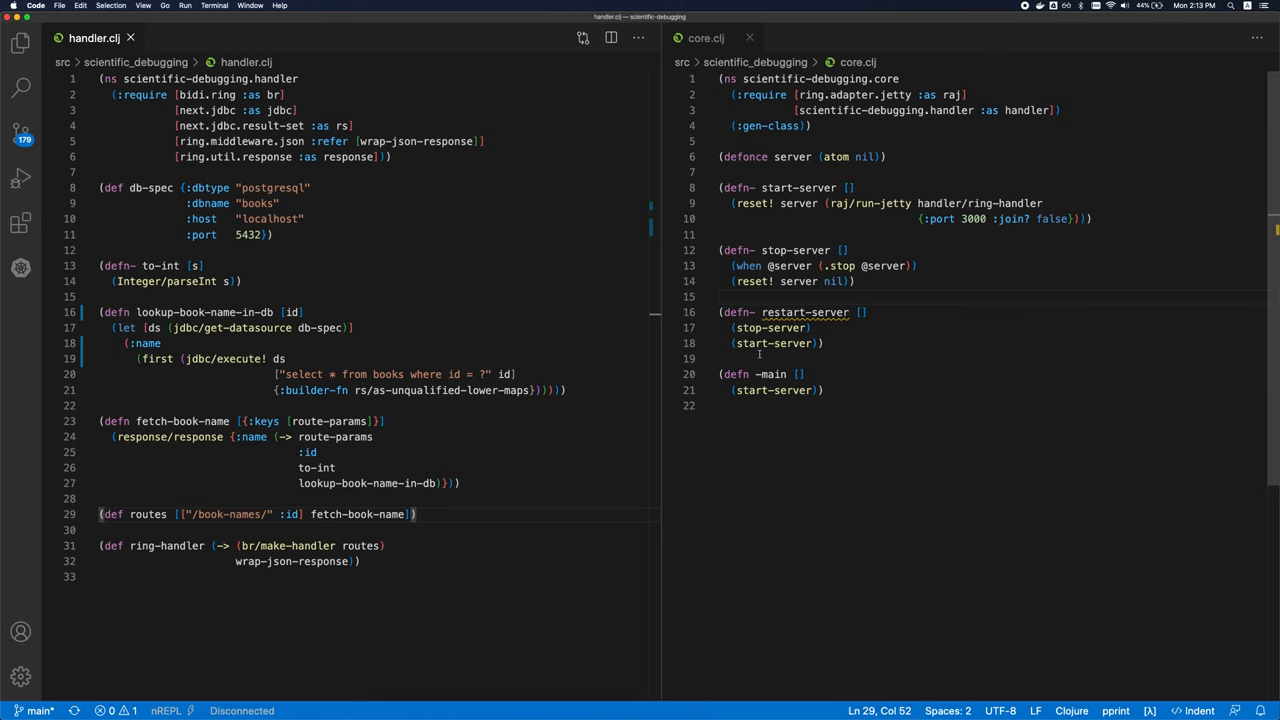
mouse_move(880, 264)
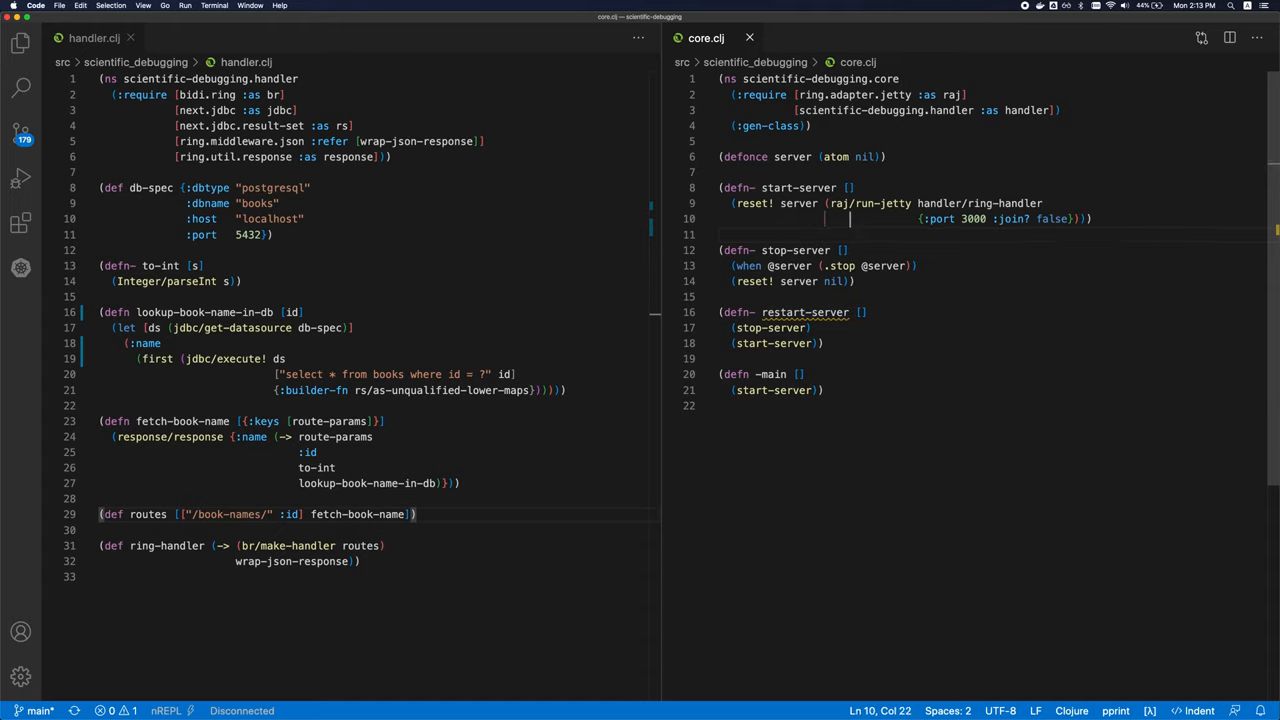
- Bring VS Code forward with handler.clj and core.clj in split editors
left_click(846, 250)
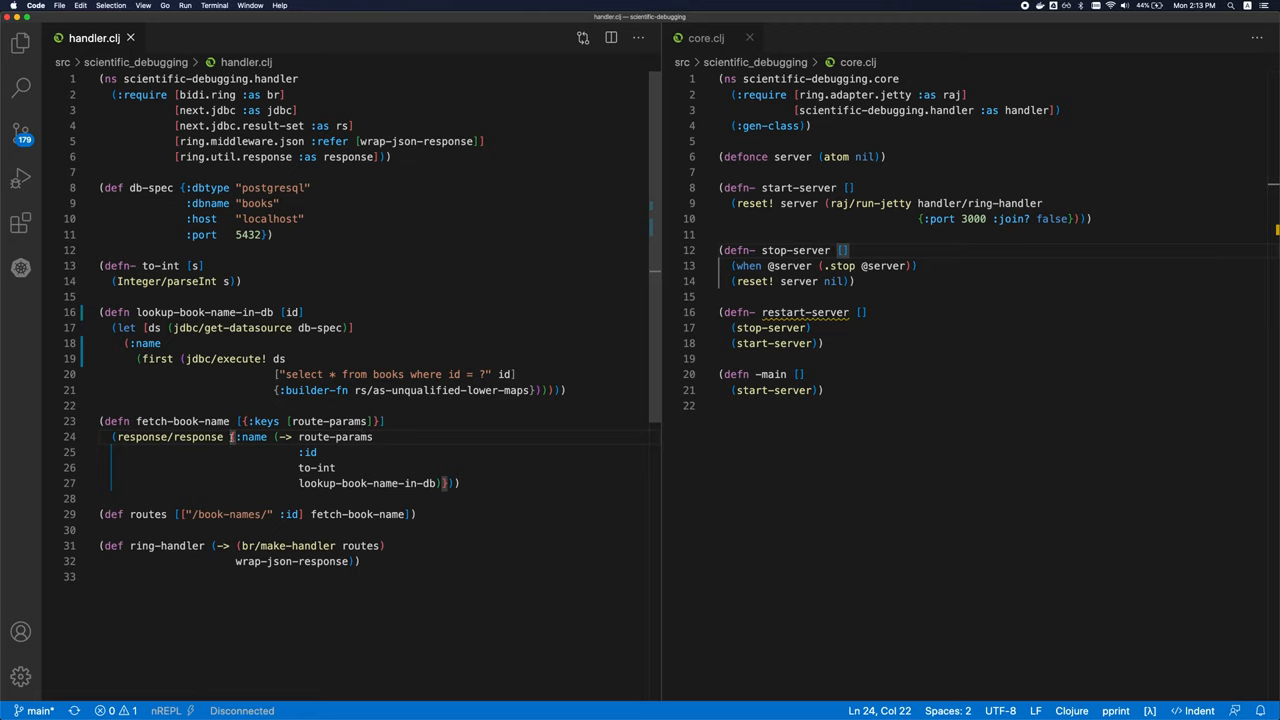
left_click_drag(232, 436, 448, 482)
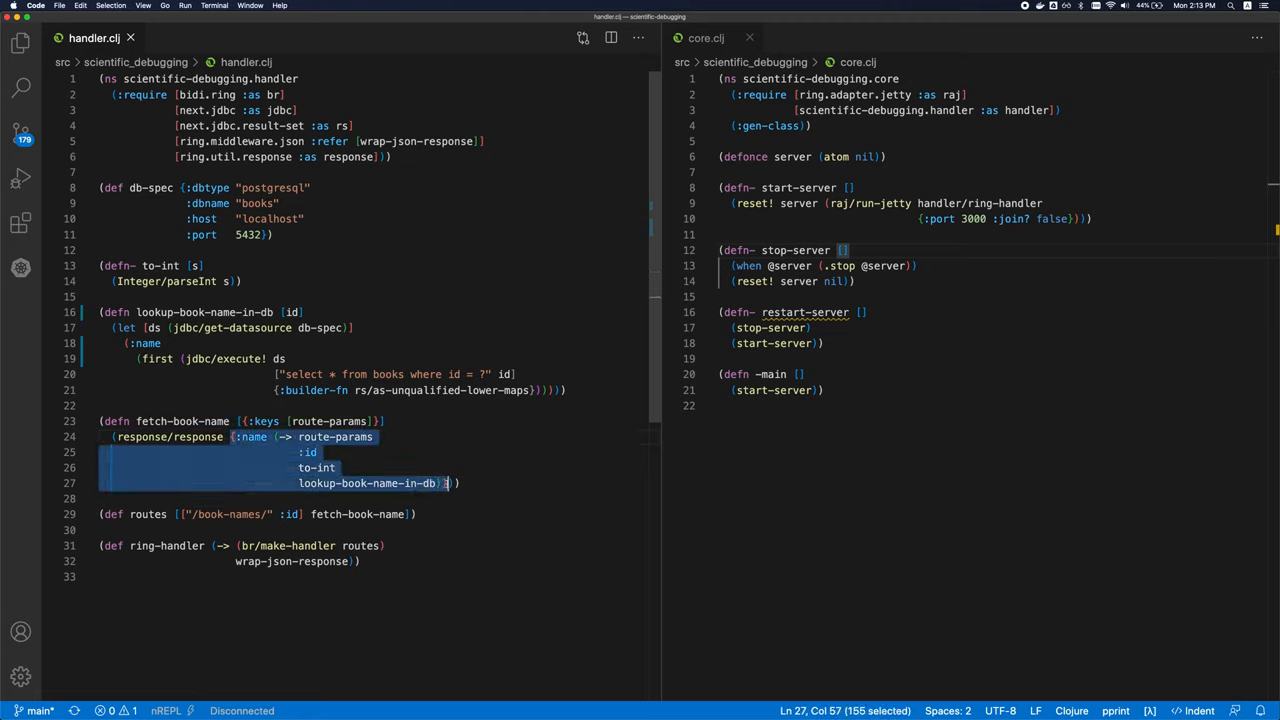
key("Delete")
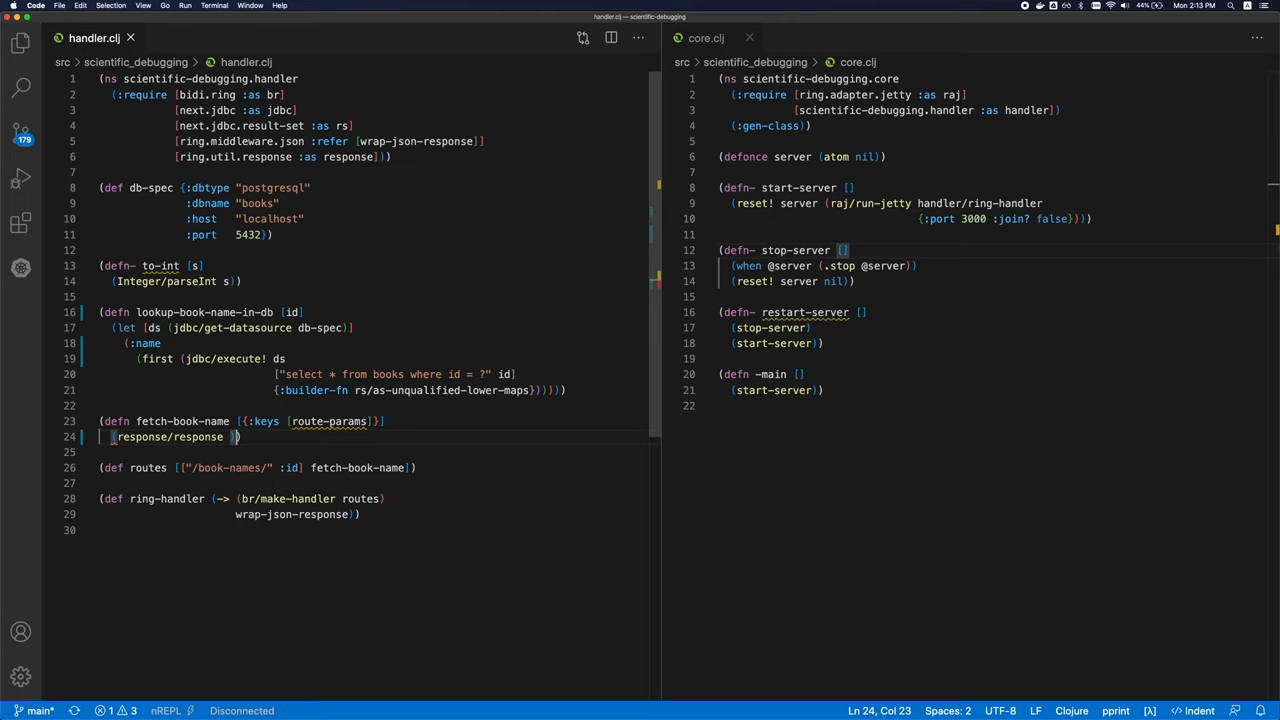
key("Backspace")
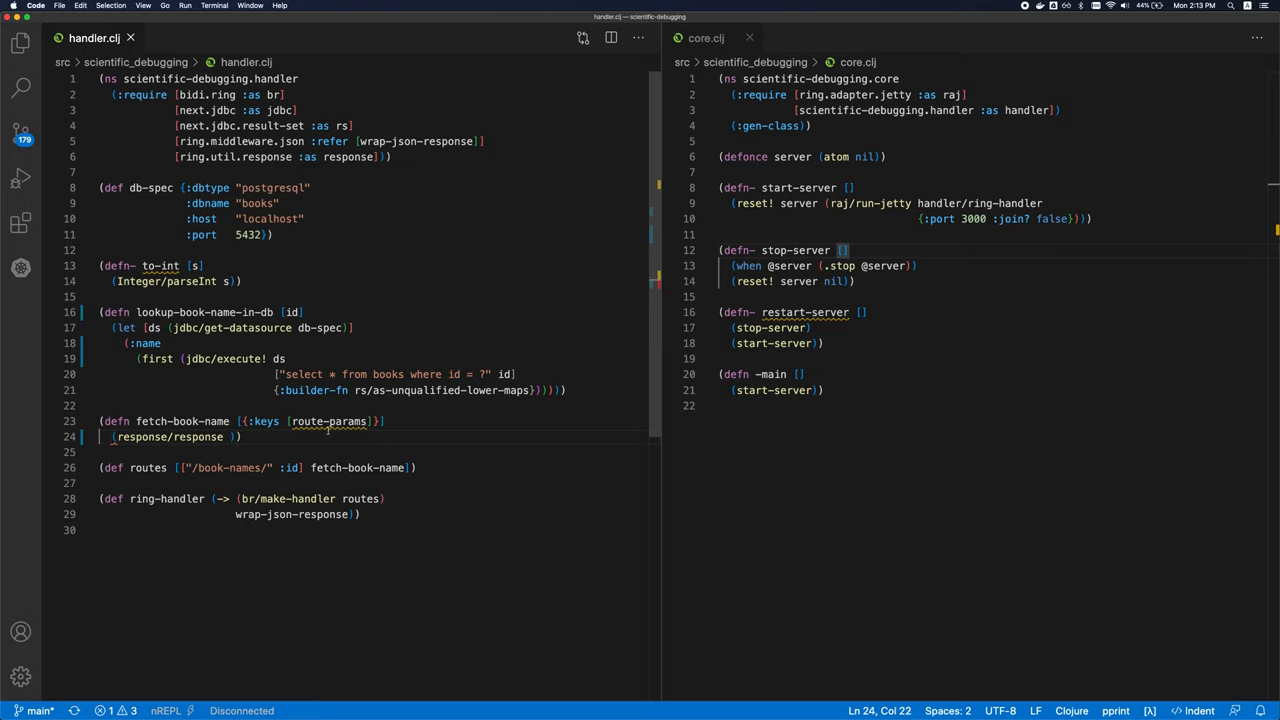
mouse_move(330, 420)
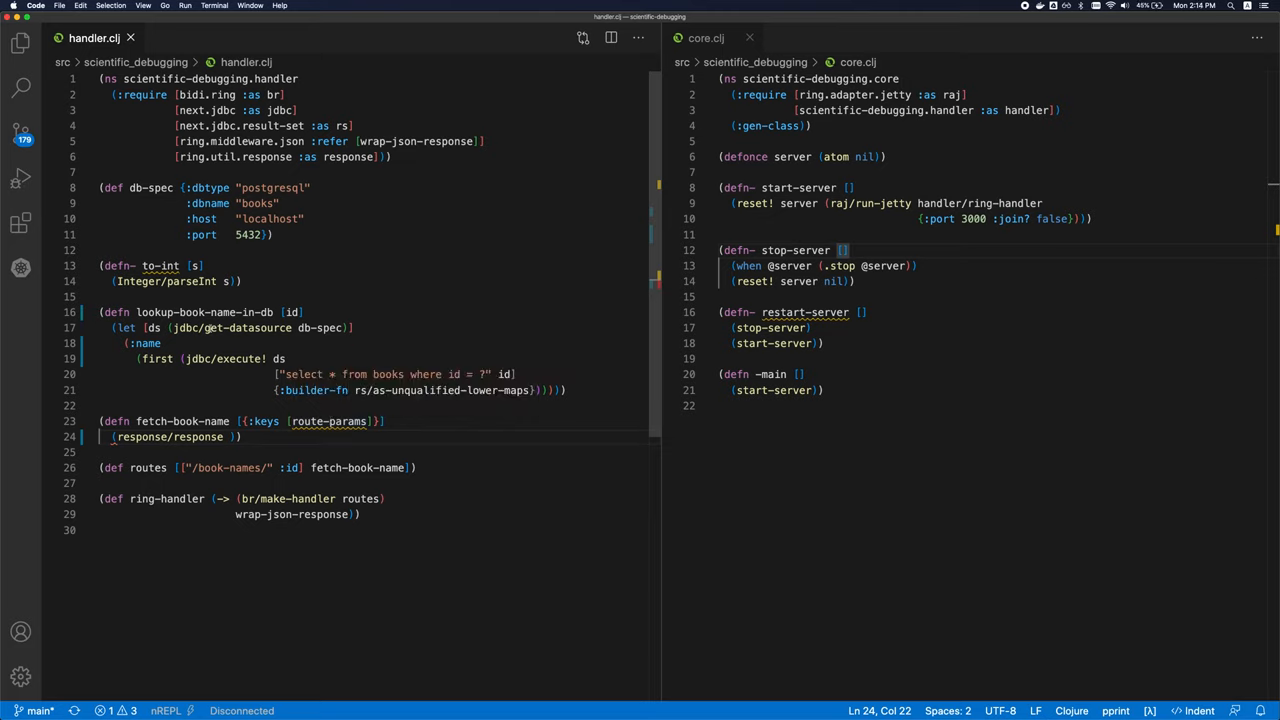
mouse_move(160, 264)
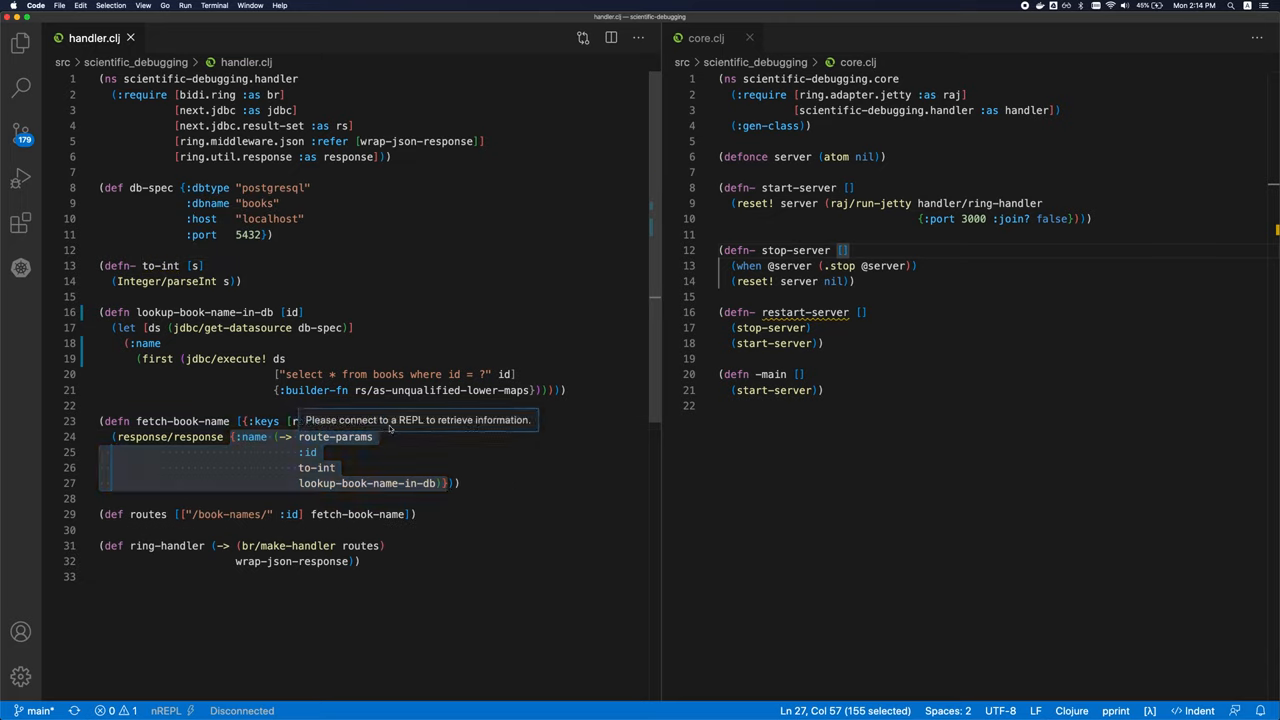
left_click(470, 420)
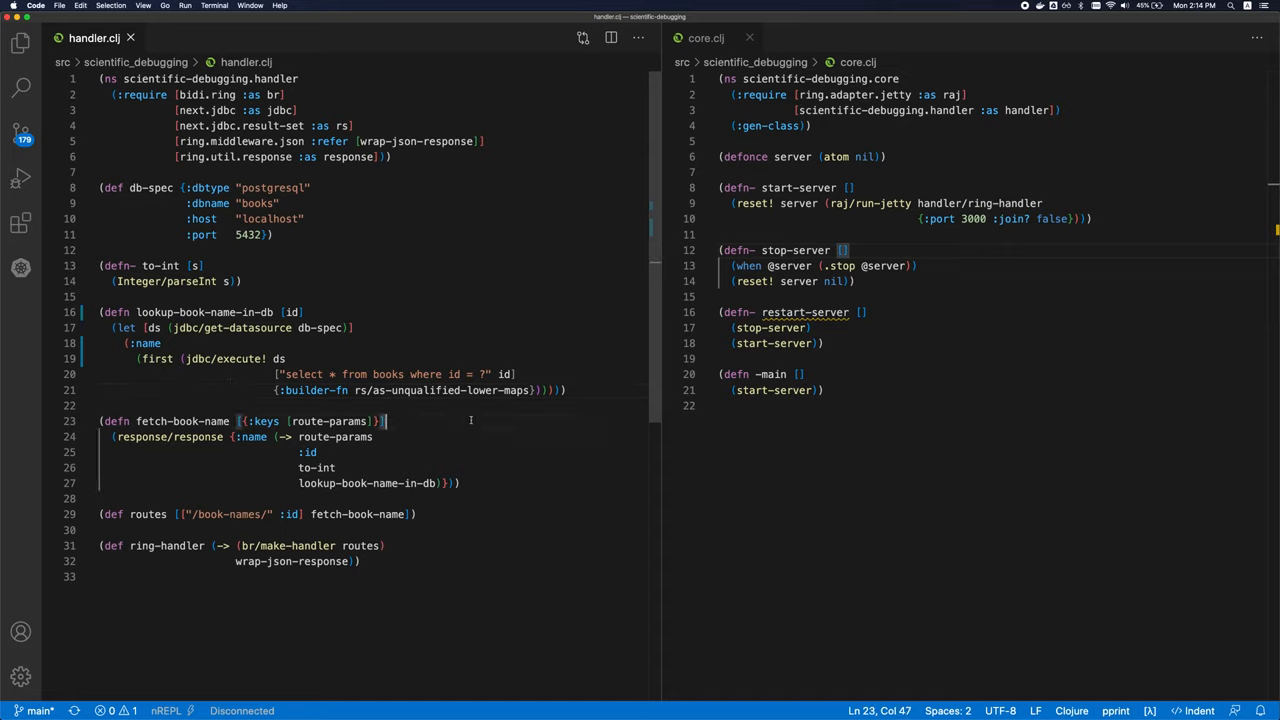
key("Return")
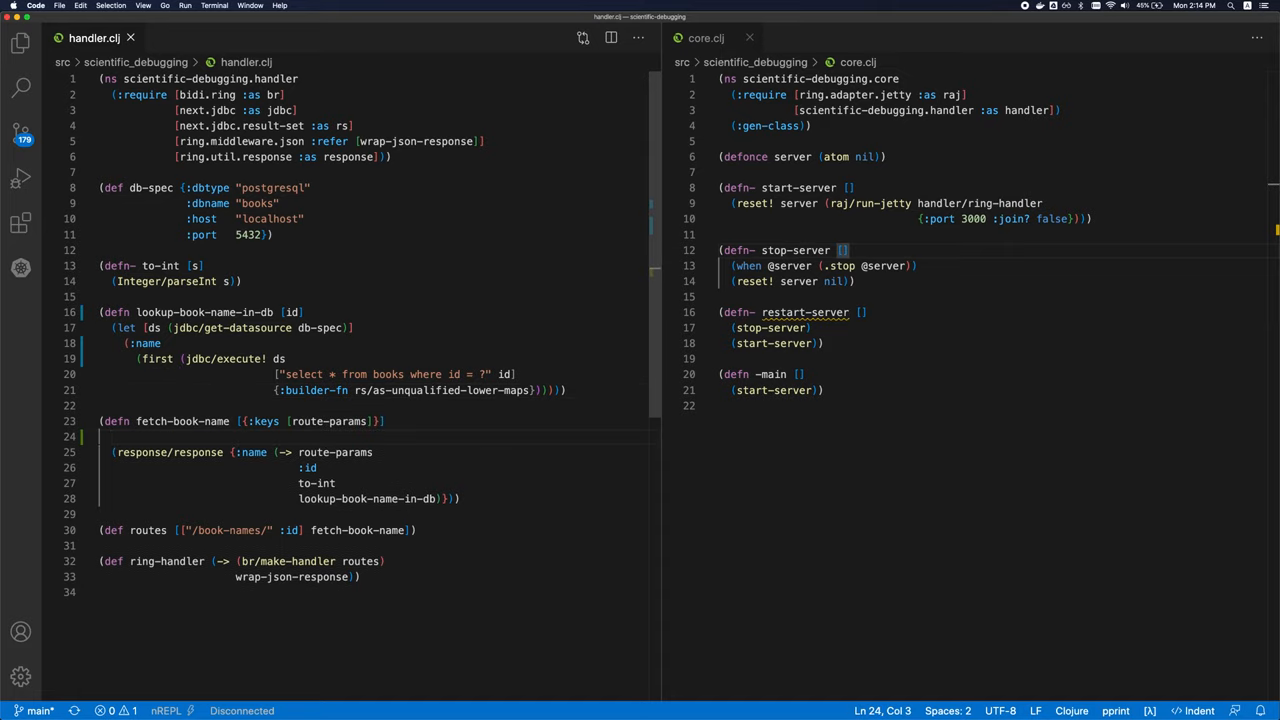
type("(do )")
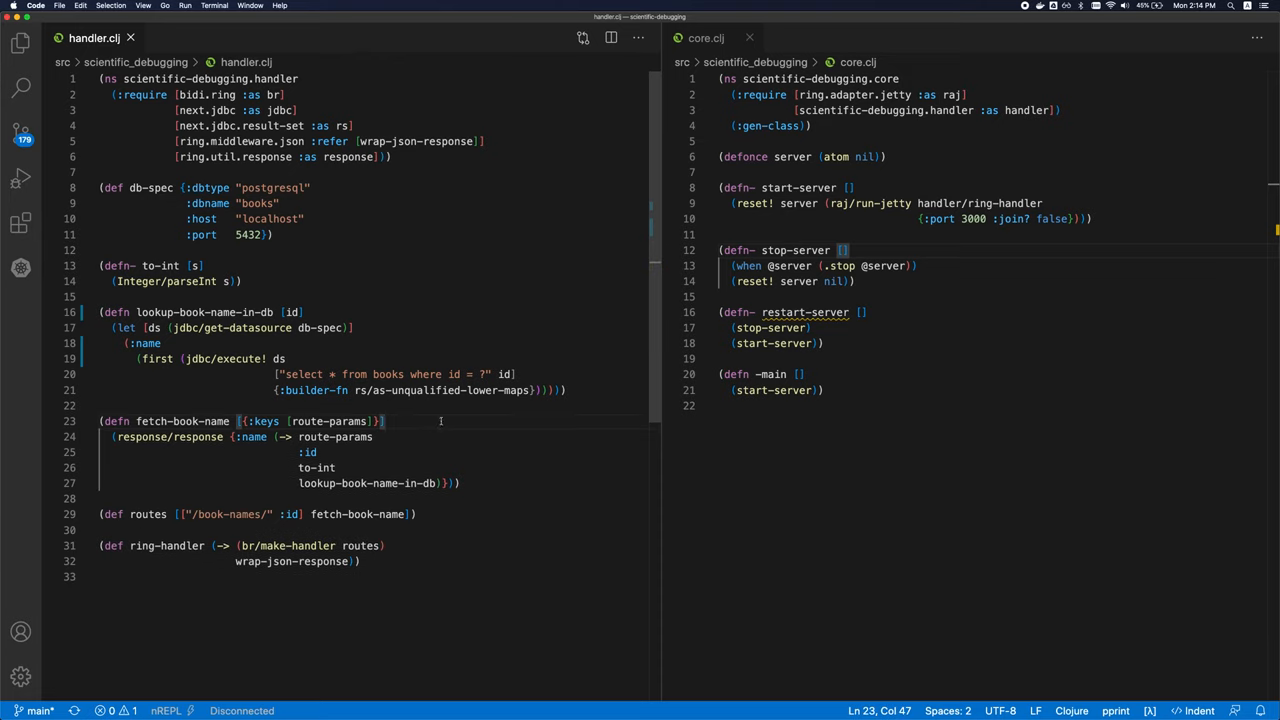
key("Return")
type("(def *route")
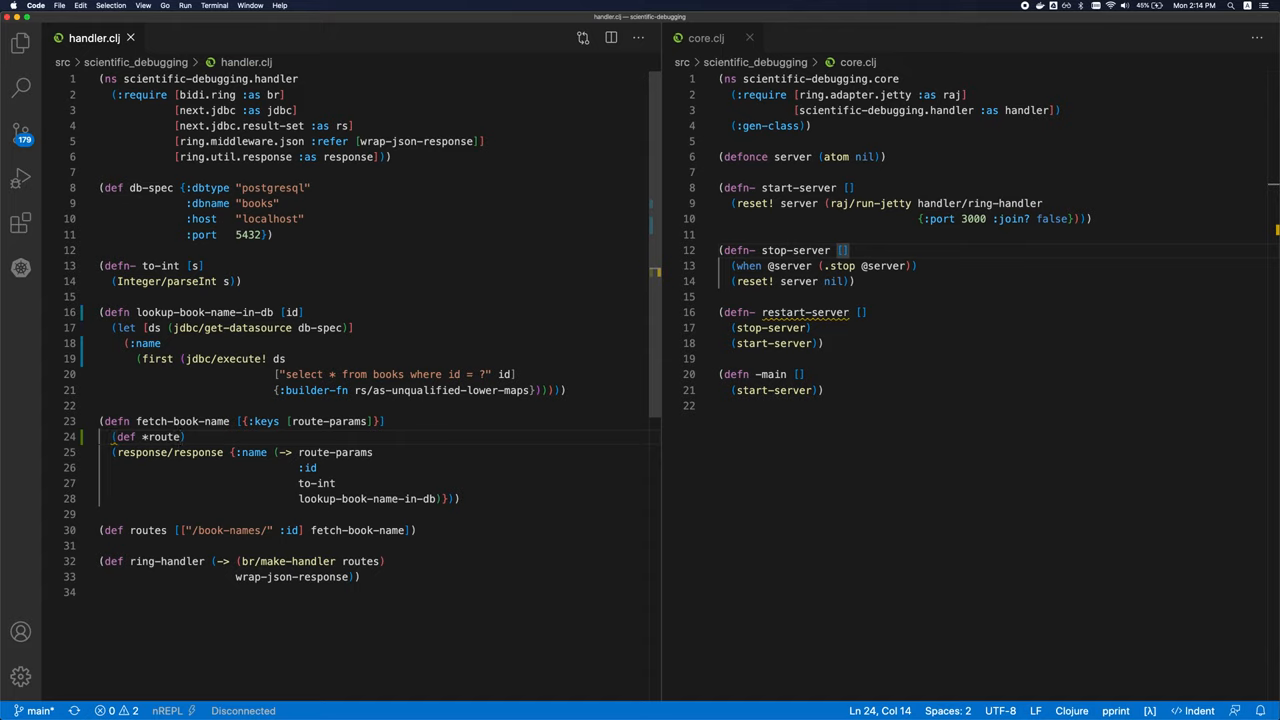
type("r")
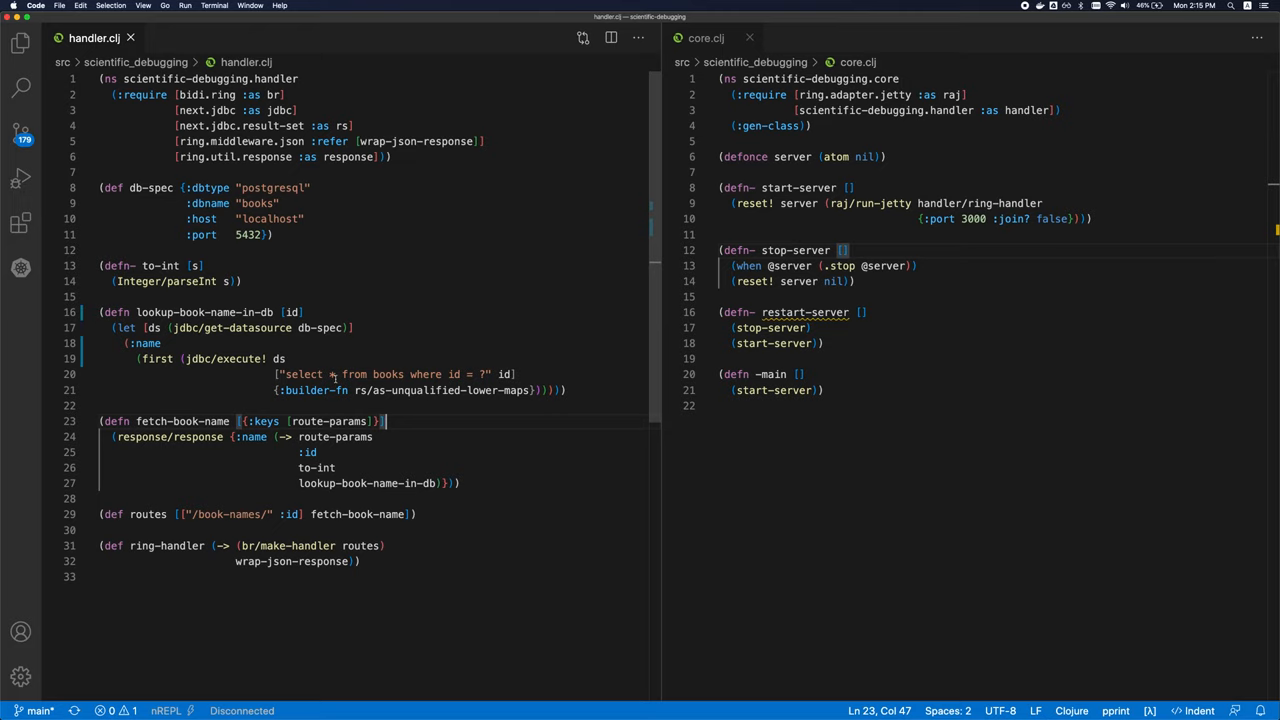
mouse_move(444, 348)
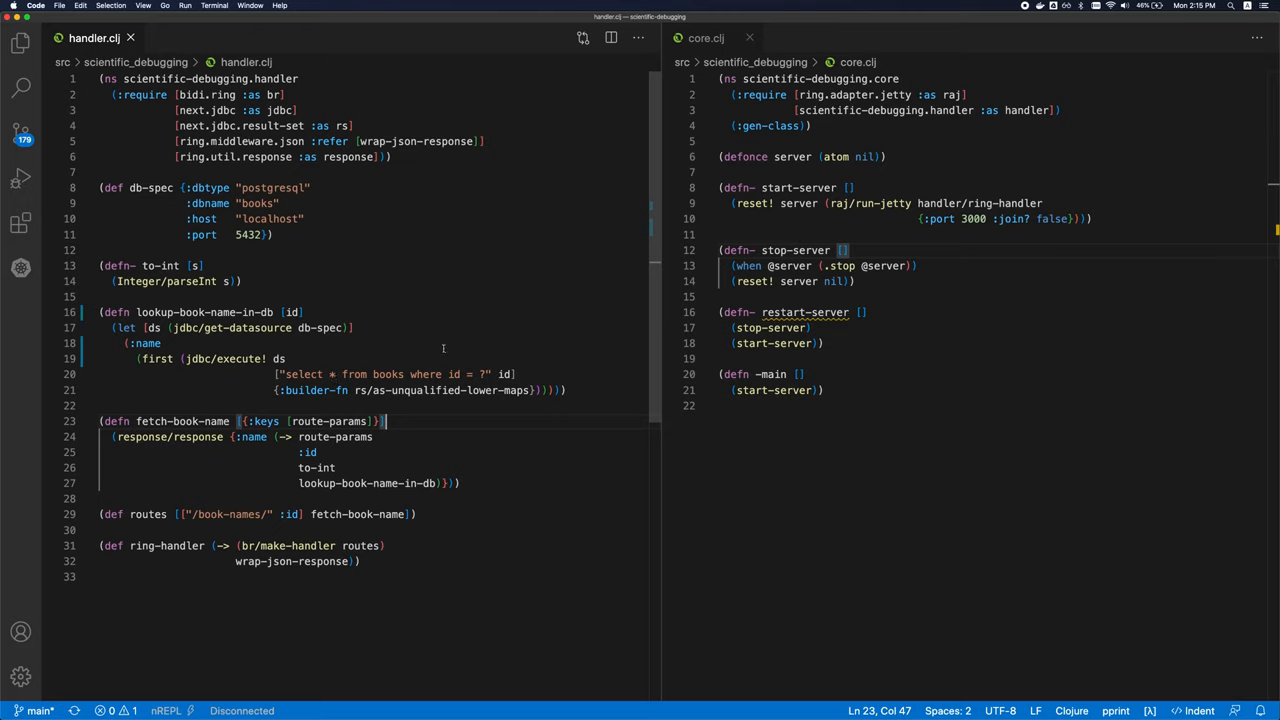
mouse_move(520, 356)
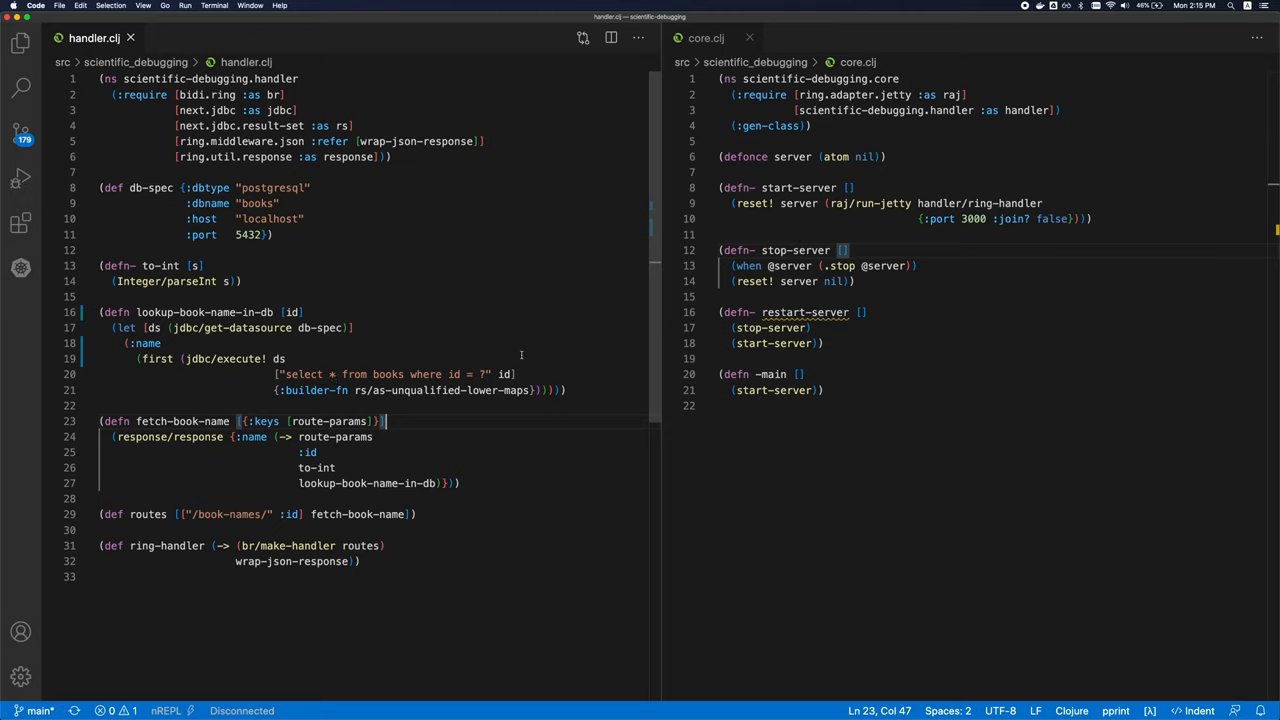
mouse_move(512, 352)
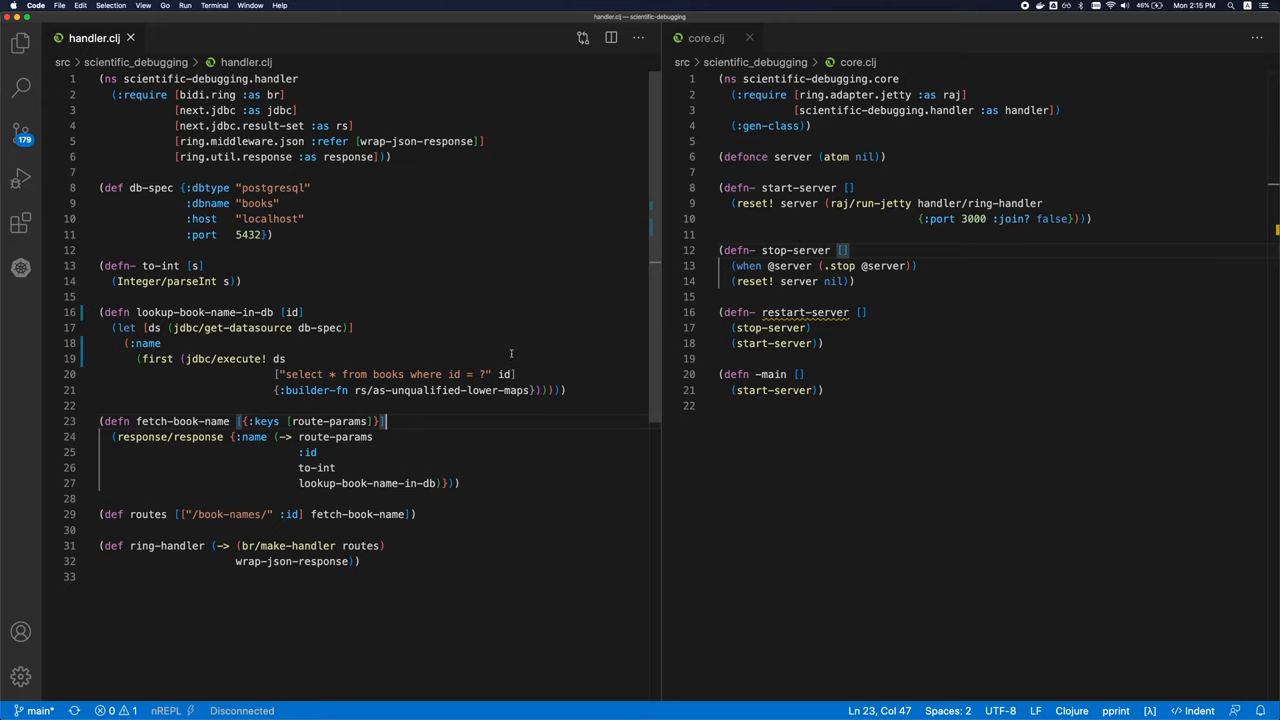
mouse_move(548, 336)
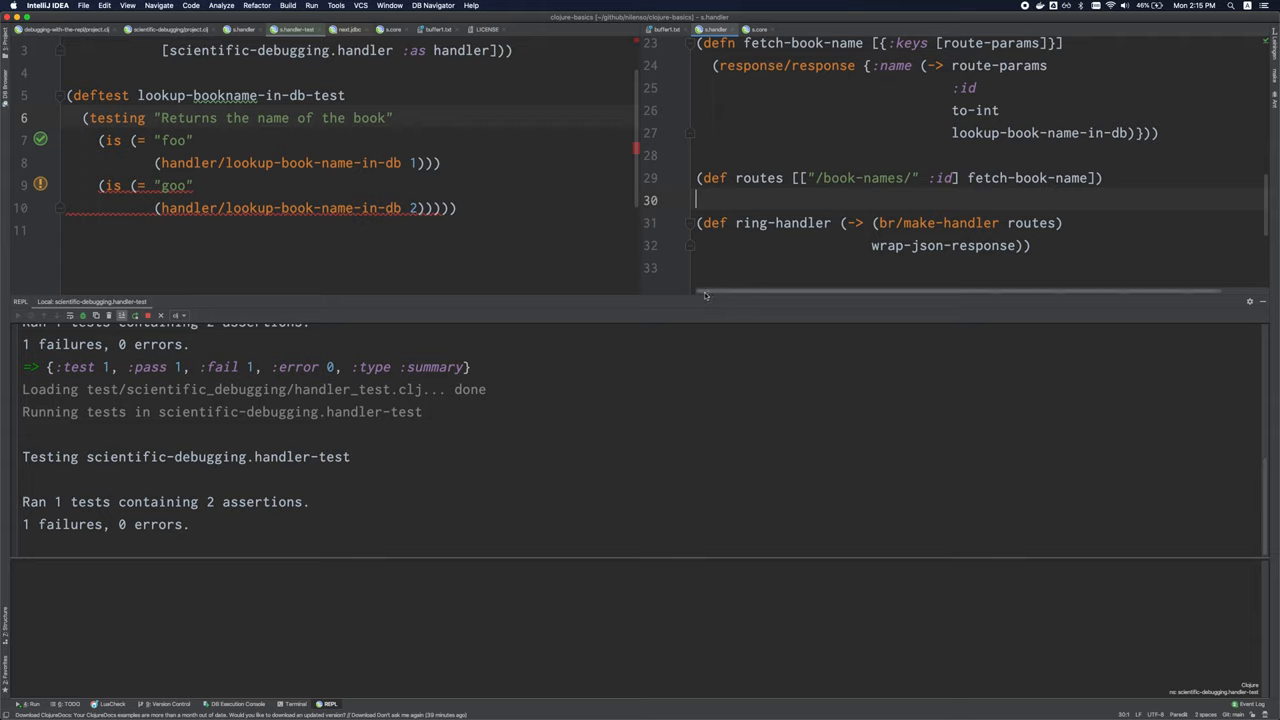
mouse_move(636, 320)
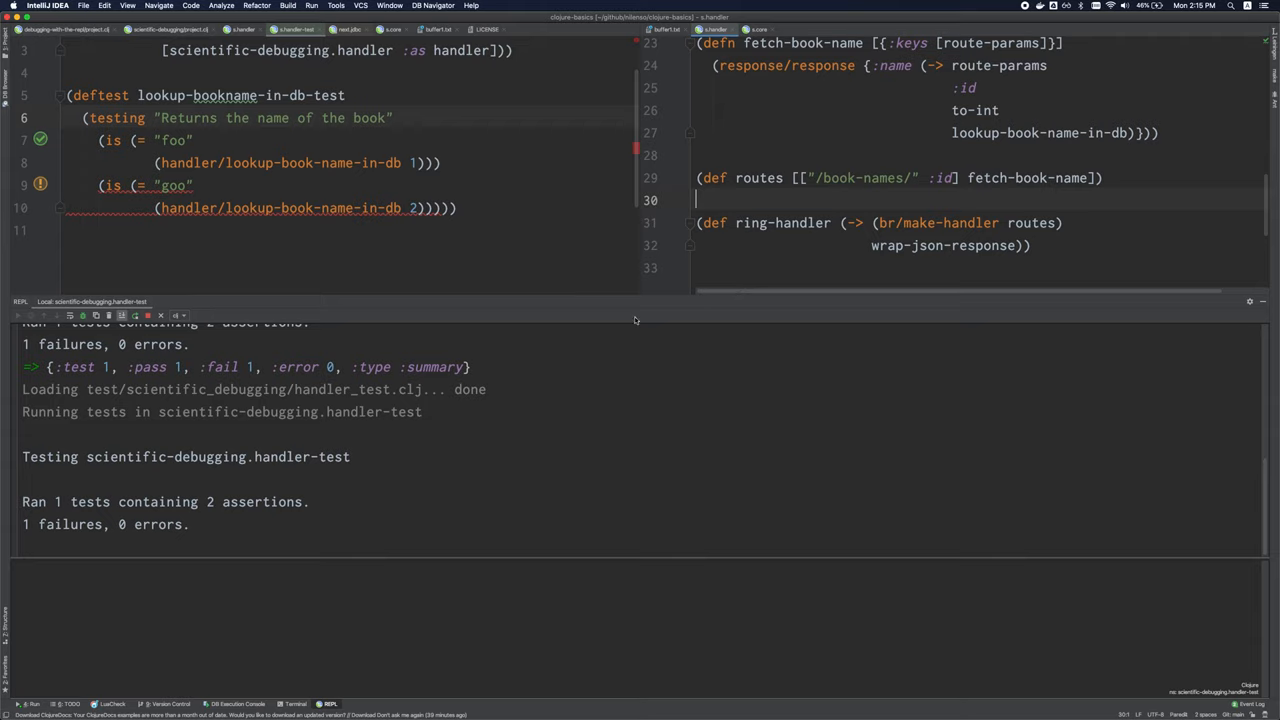
mouse_move(740, 316)
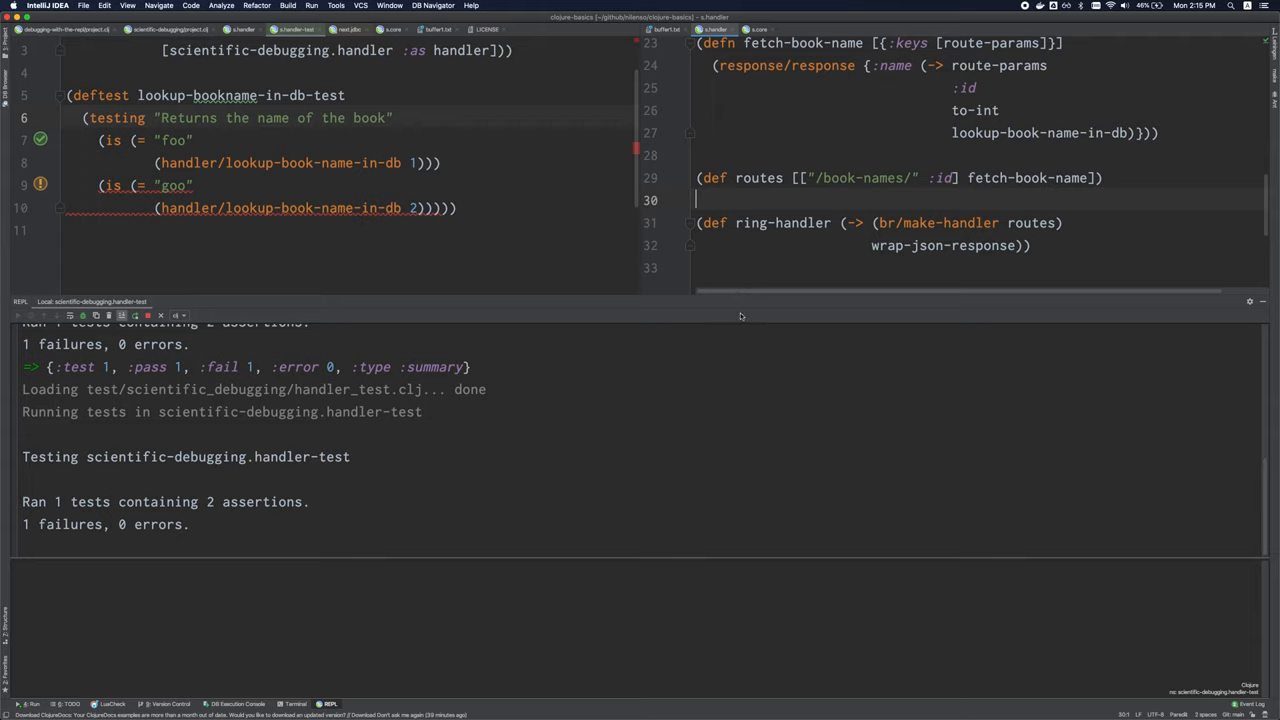
mouse_move(668, 300)
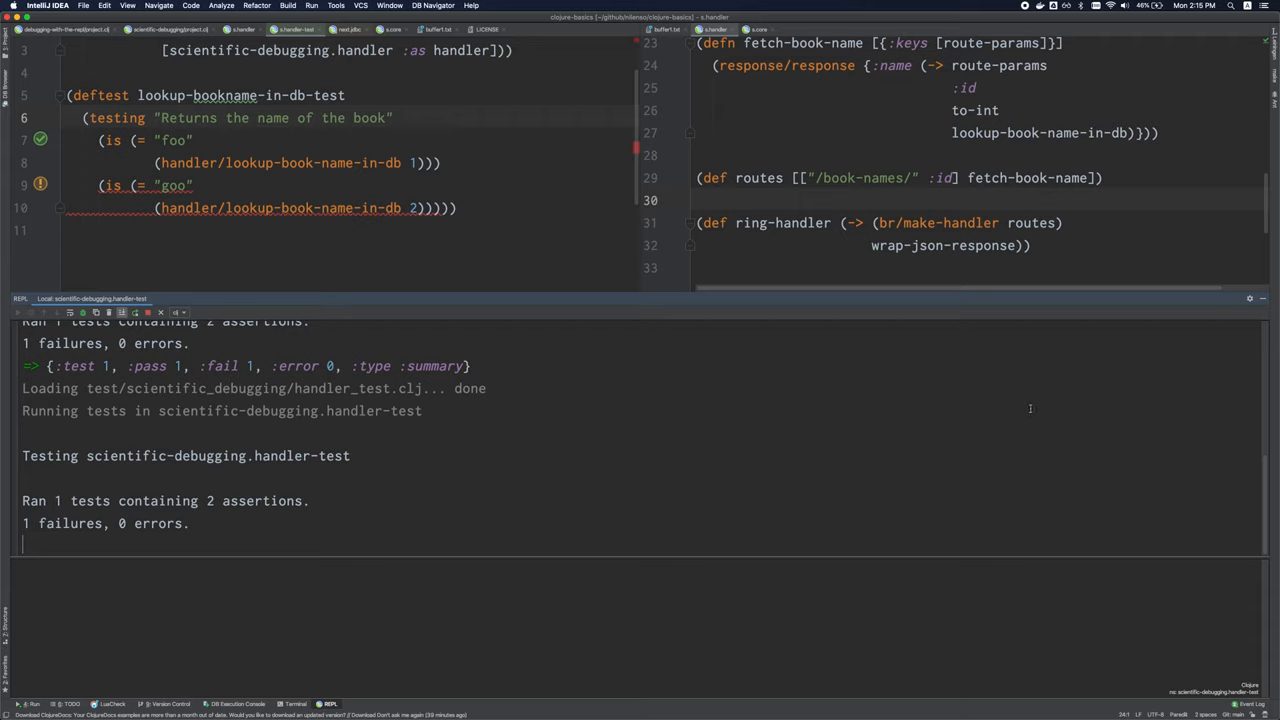
mouse_move(1014, 406)
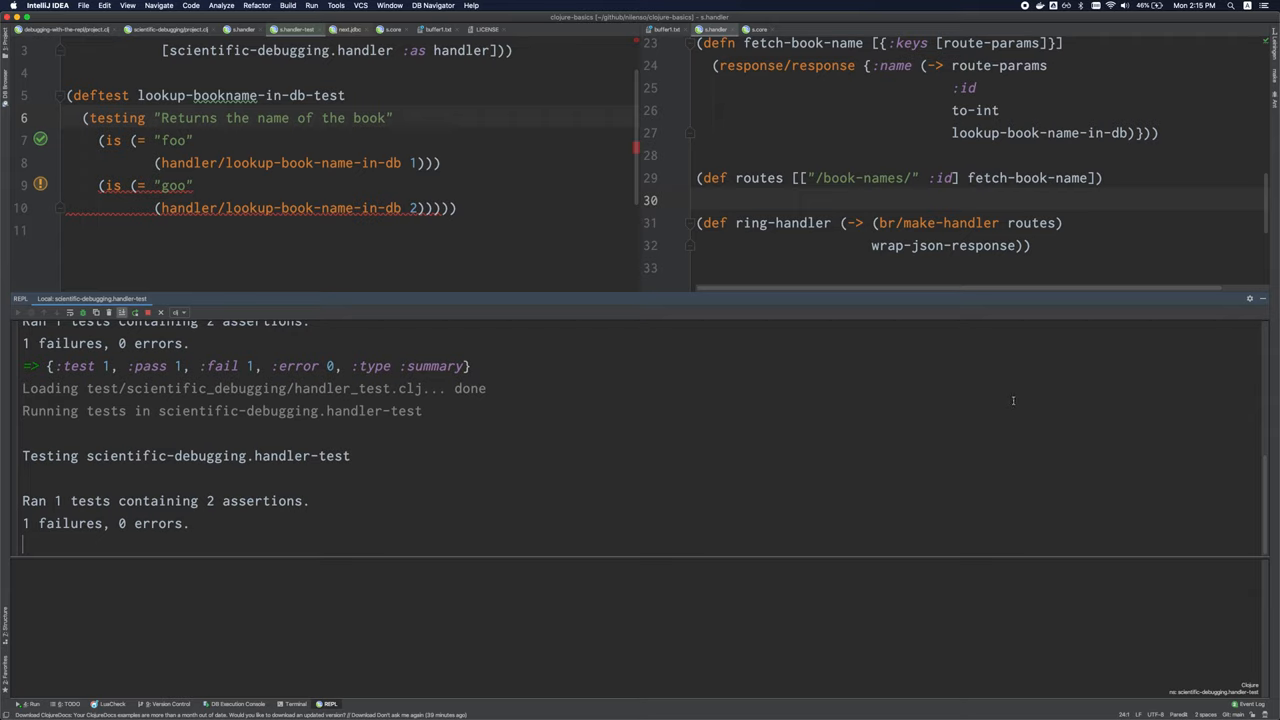
mouse_move(632, 710)
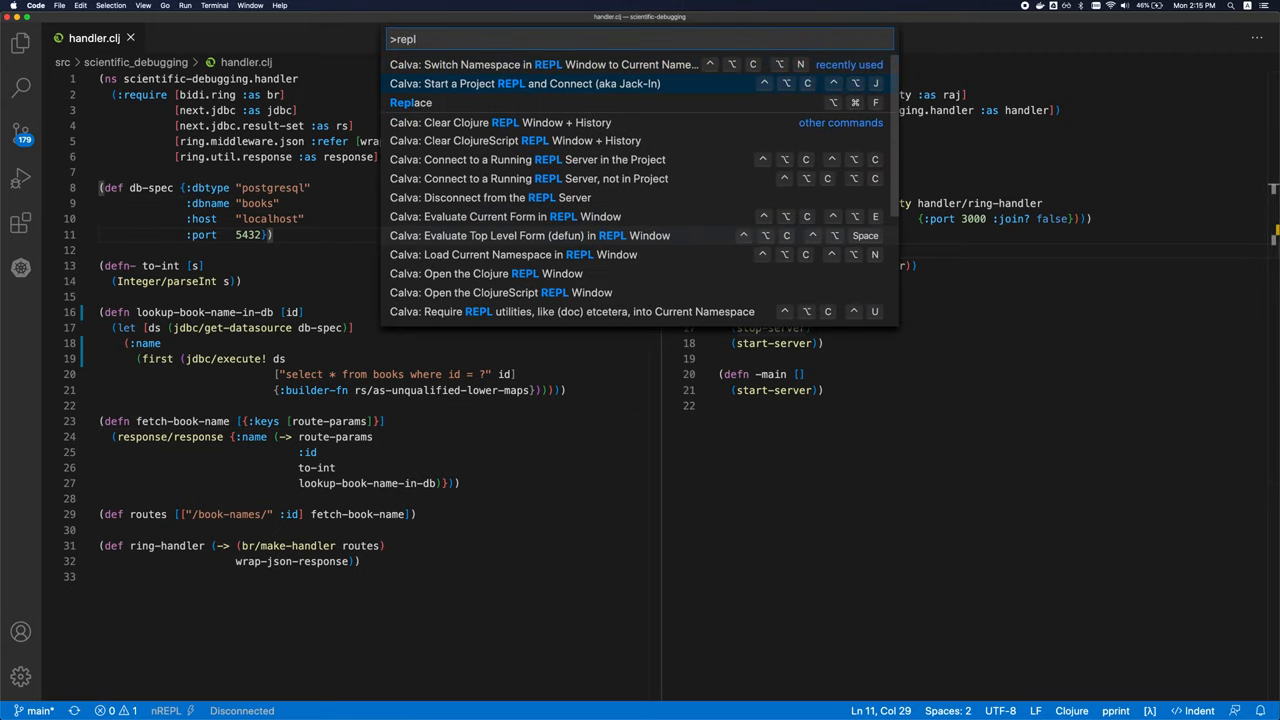
- Start a Calva jack-in REPL for the project, choosing Leiningen as the project type
left_click(524, 84)
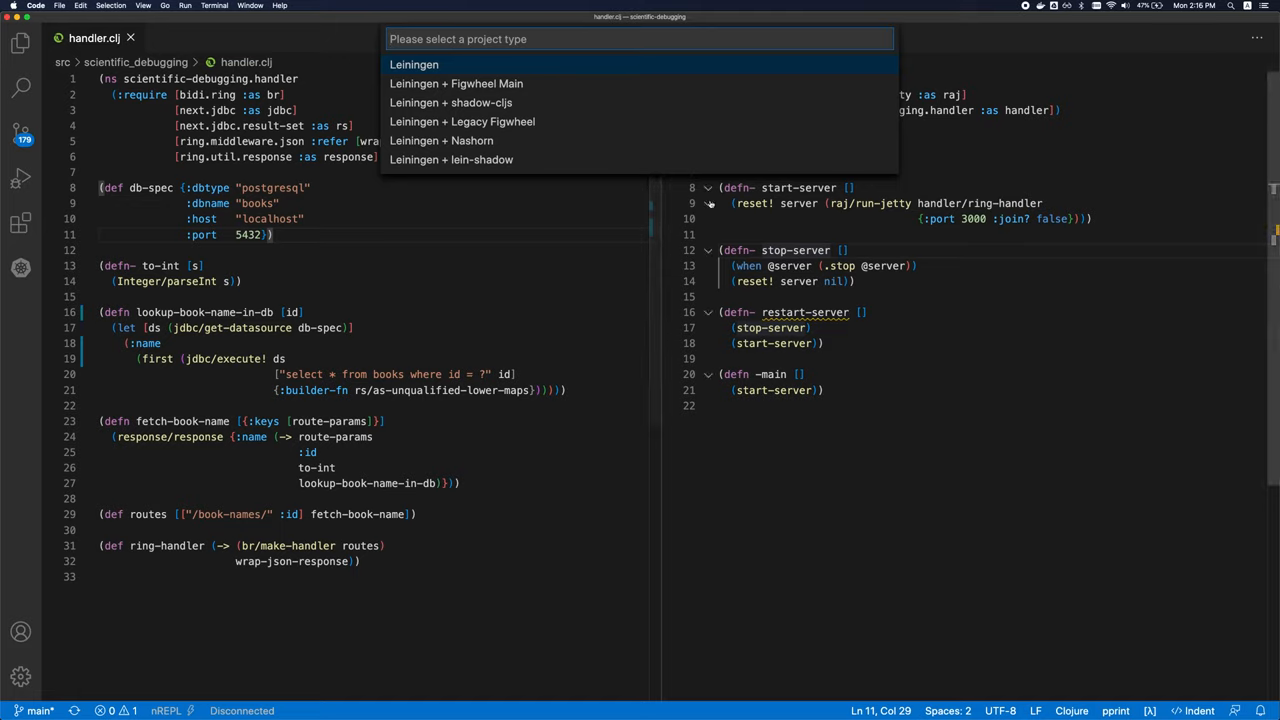
mouse_move(670, 256)
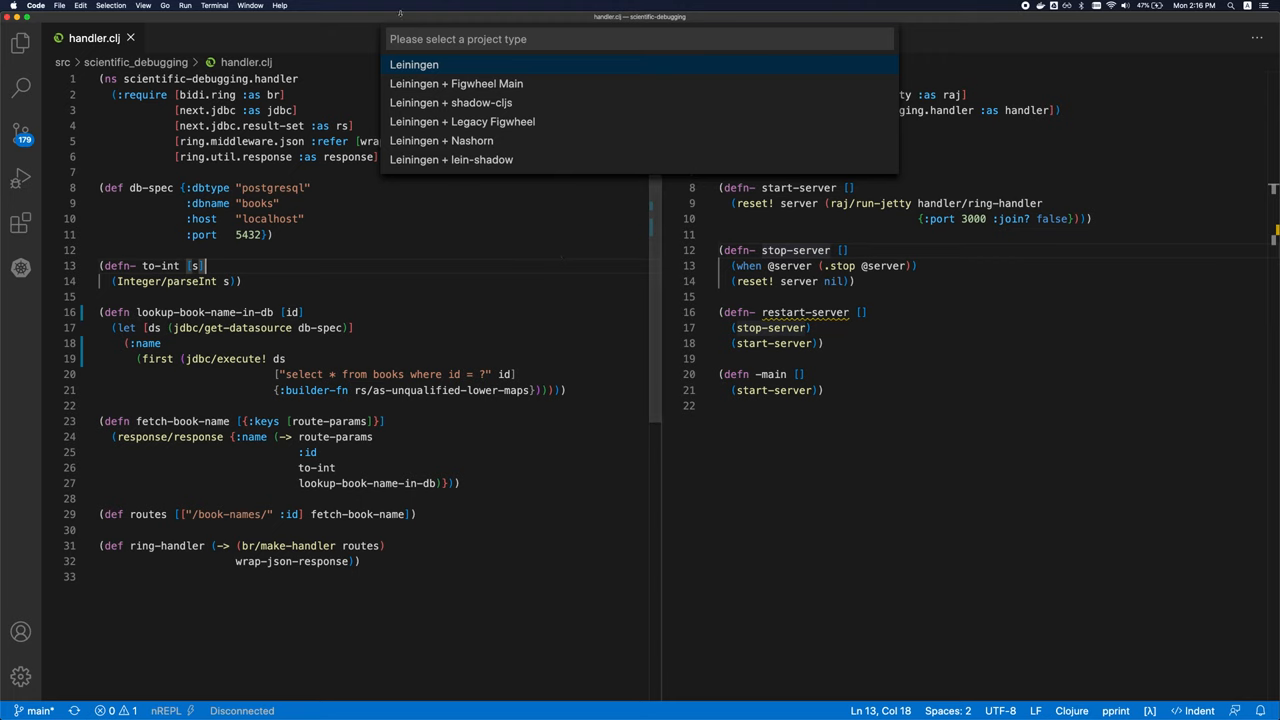
left_click(414, 64)
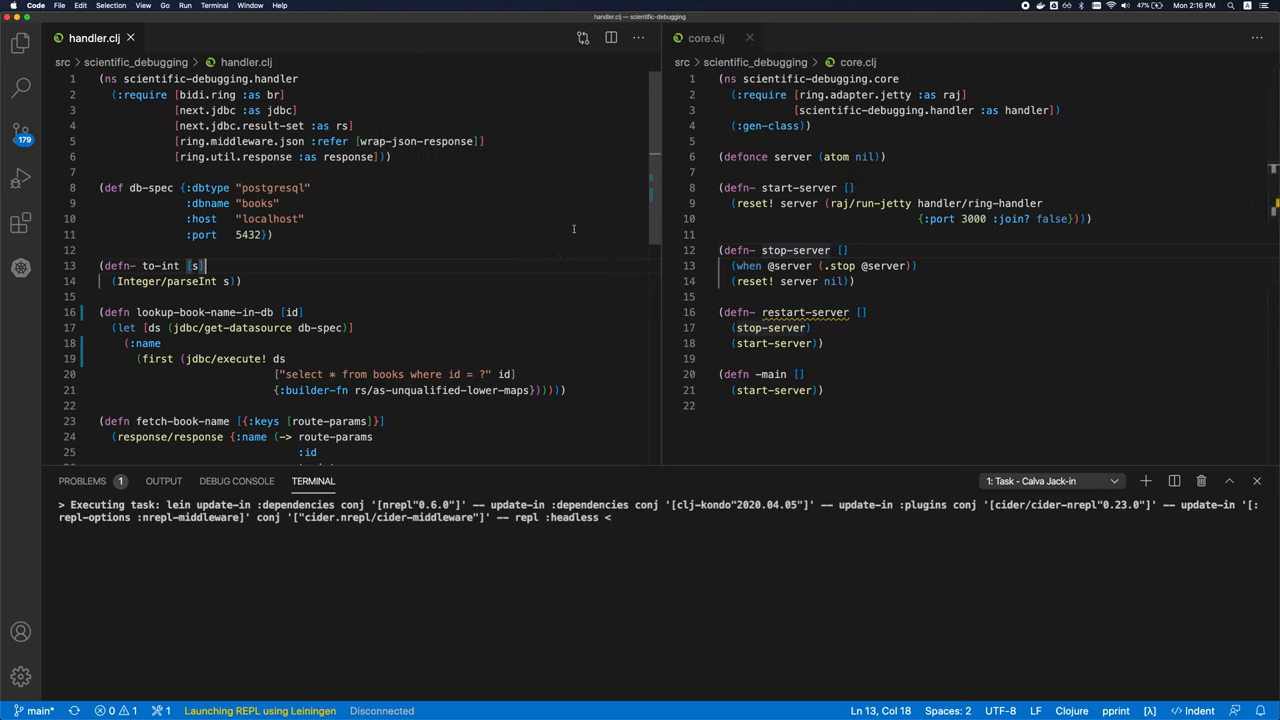
mouse_move(348, 358)
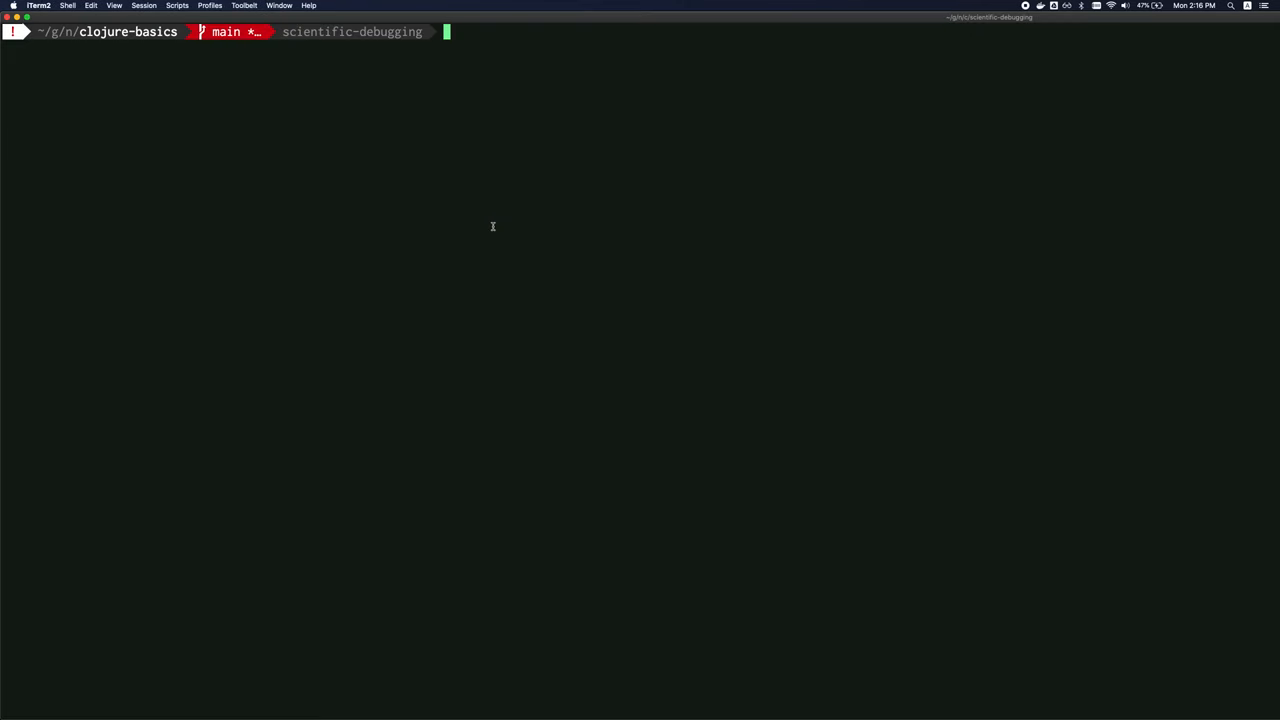
mouse_move(668, 164)
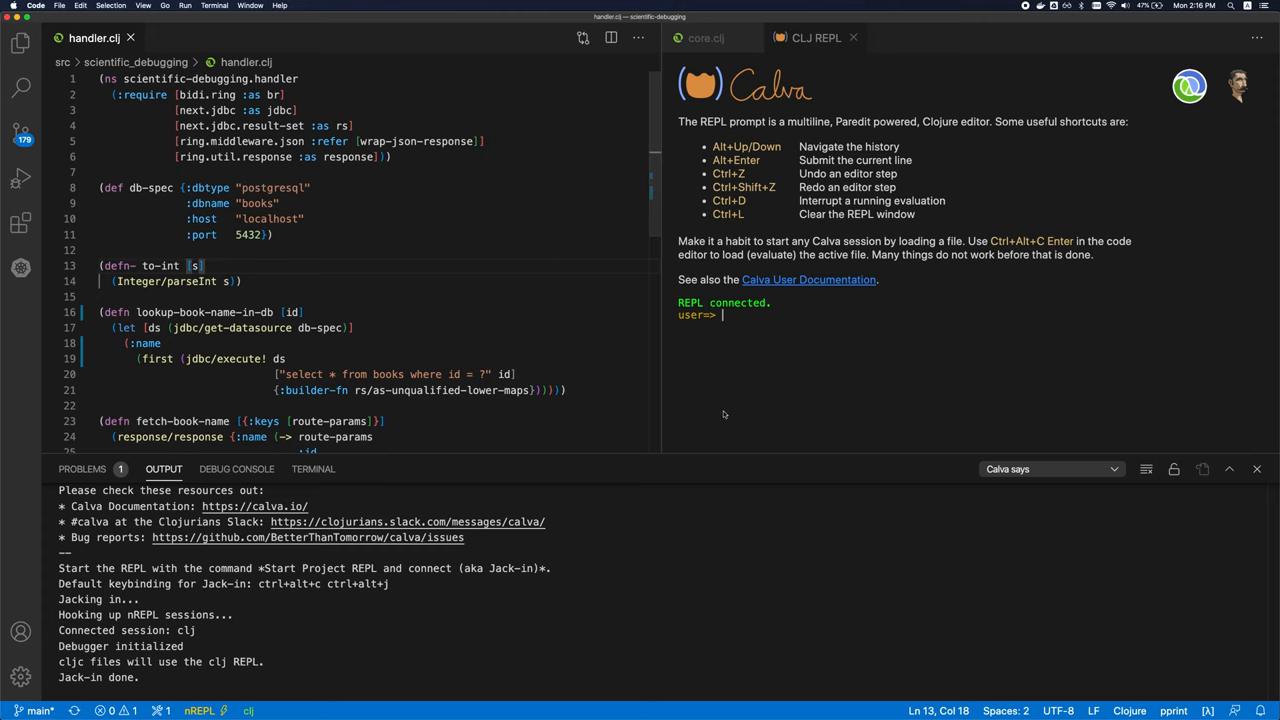
- Focus the to-int function in handler.clj, then switch back to IntelliJ IDEA
left_click(242, 280)
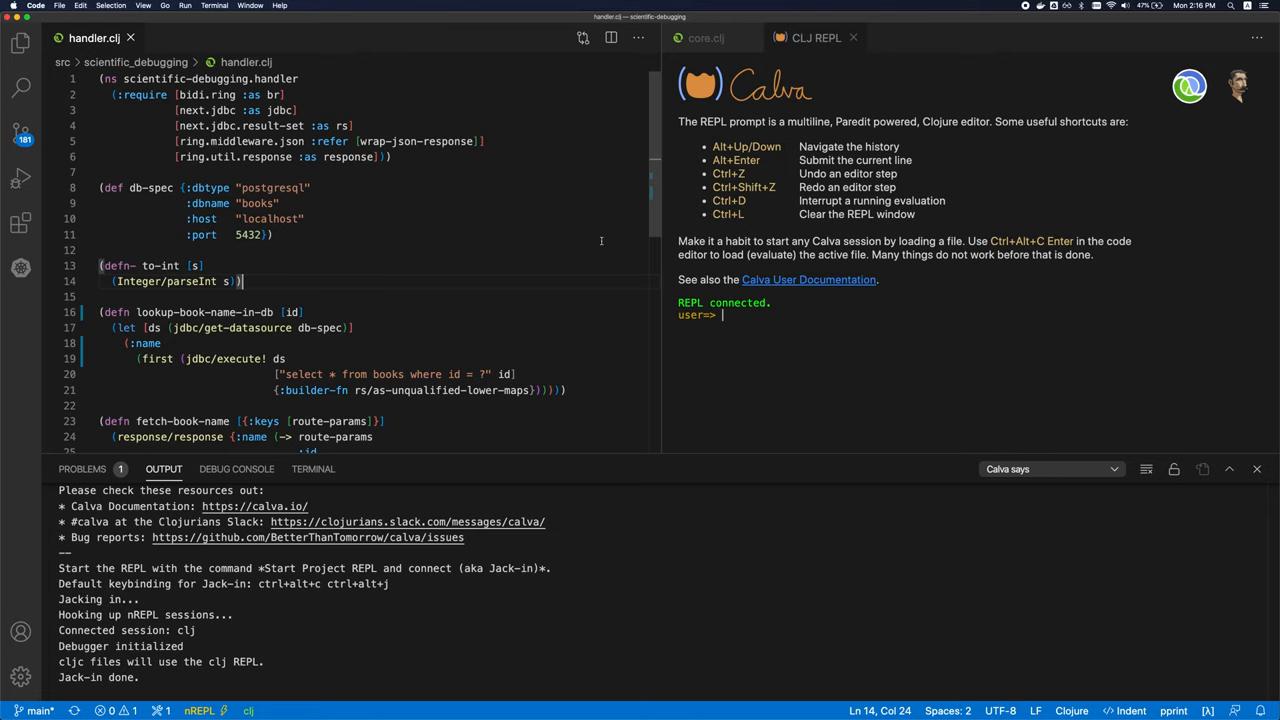
key("cmd+space")
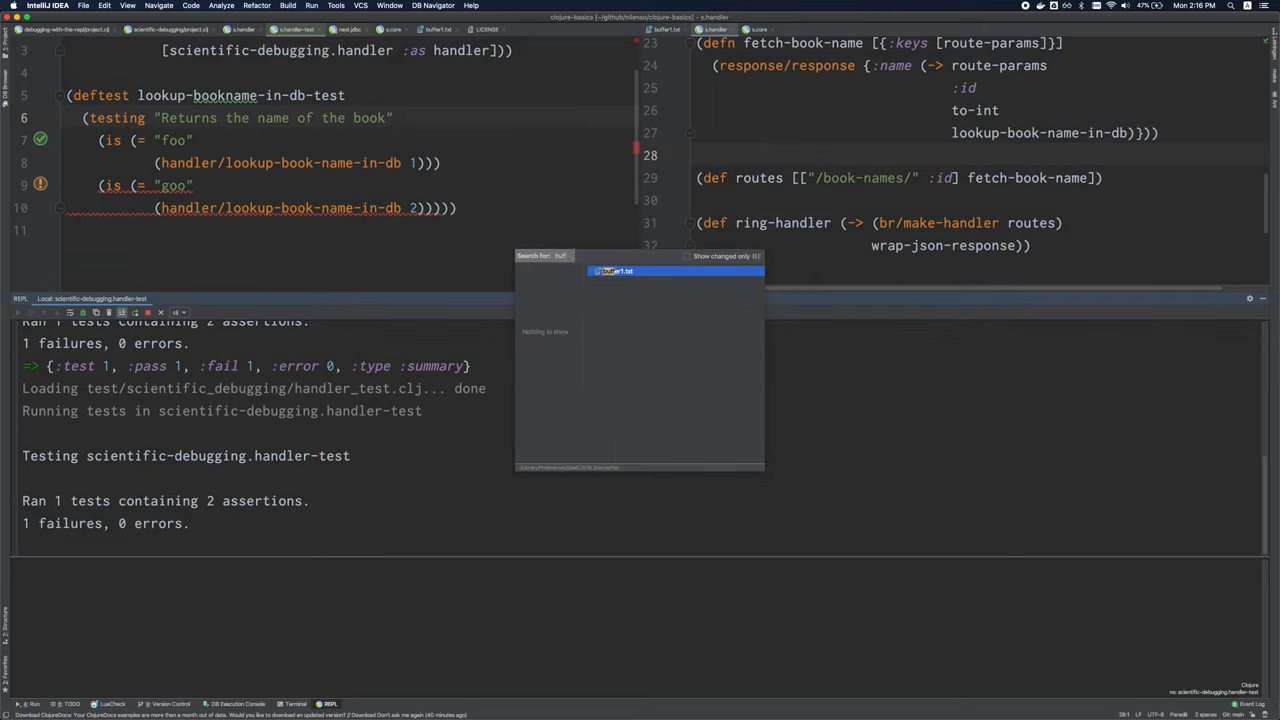
- In a blank file write "1. Structural Editing" and "2. Integrated REPL", then begin an "(optional)" line
left_click(616, 272)
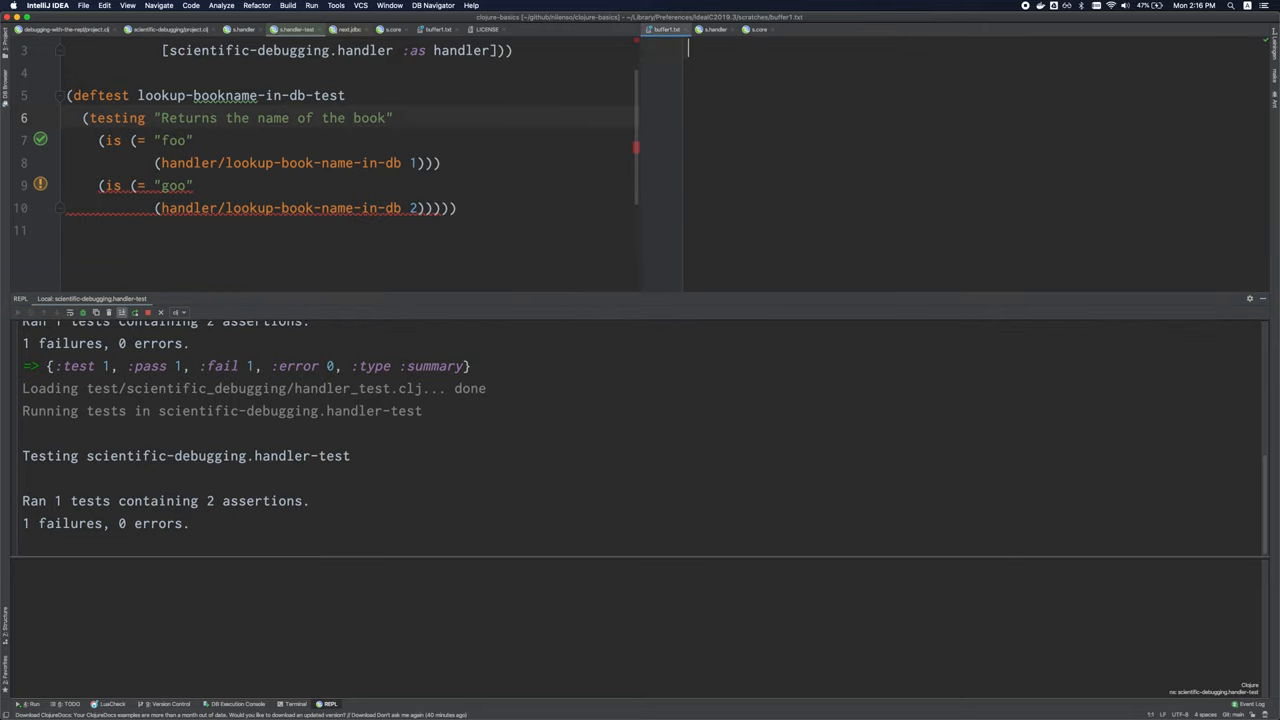
type("1. Struc")
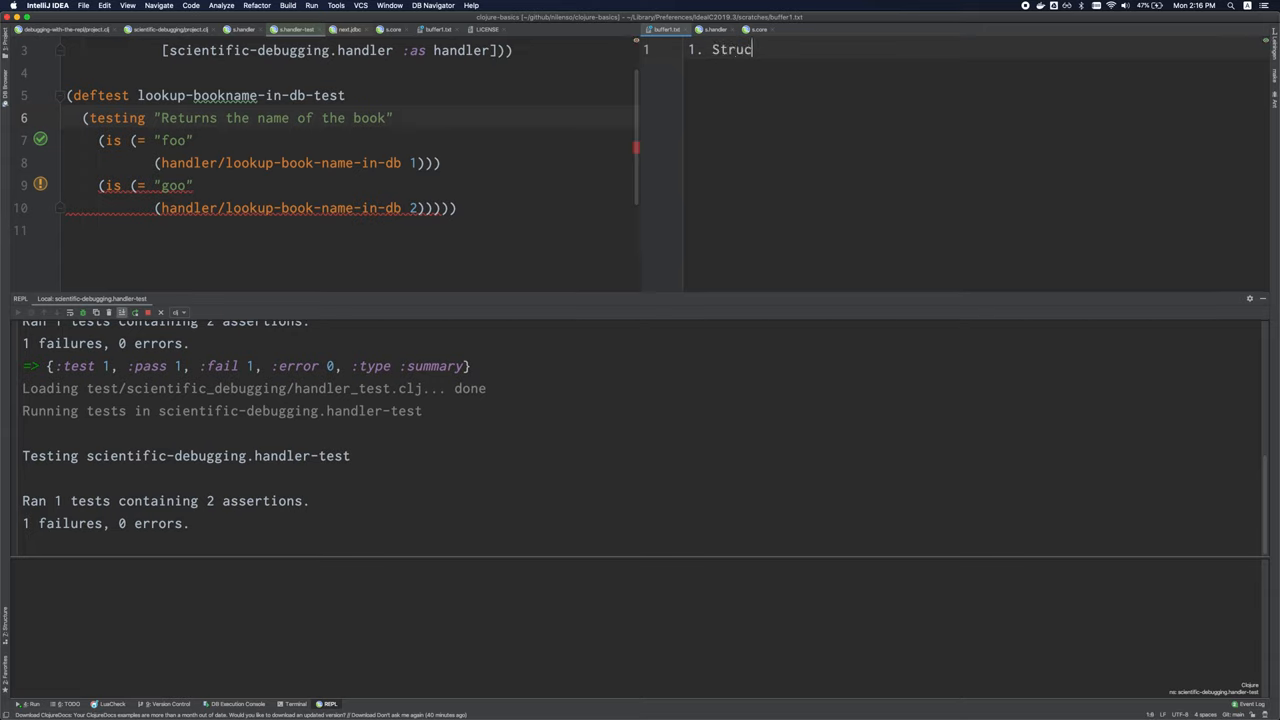
type("tural Editin")
type("2. Inte")
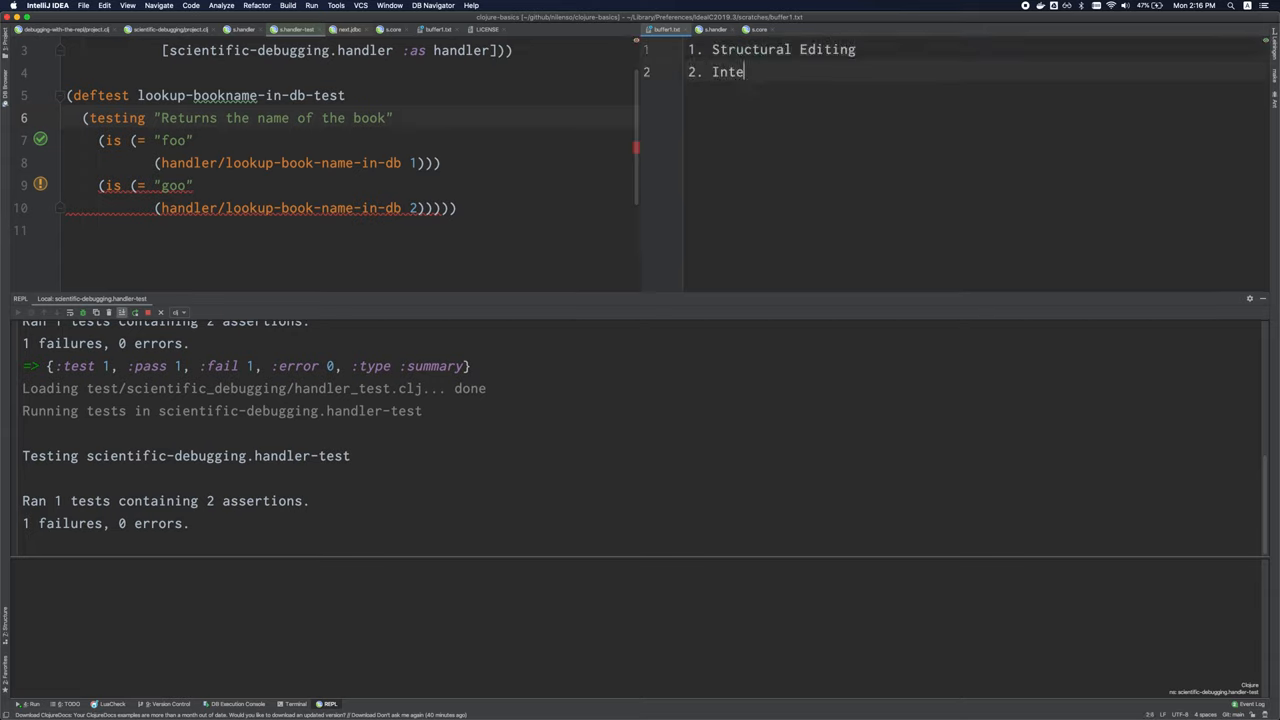
type("grated REP")
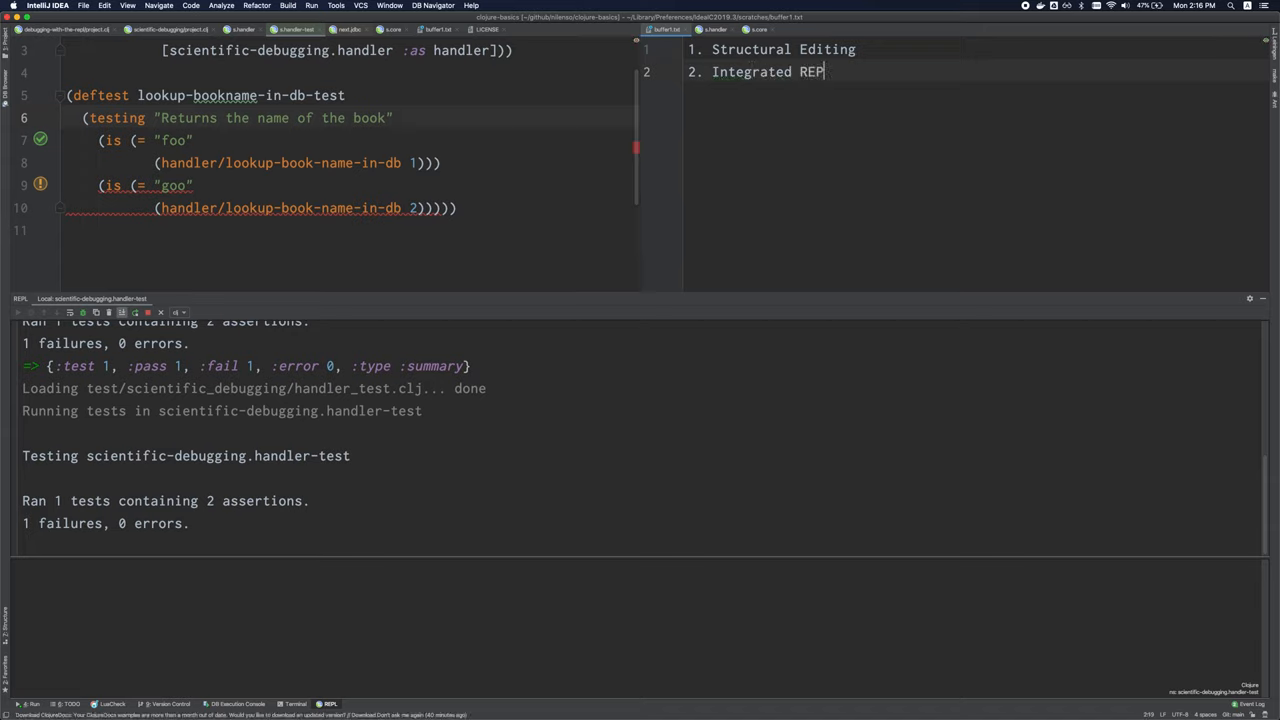
key("enter")
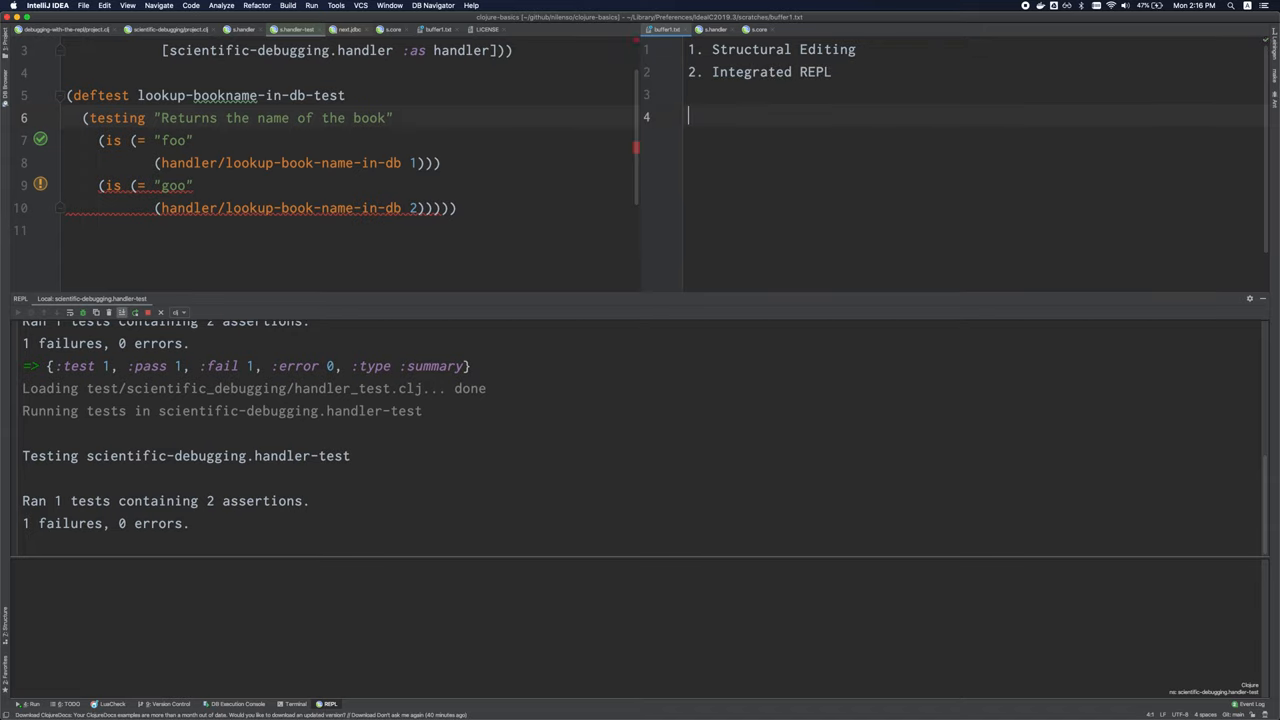
type("(option")
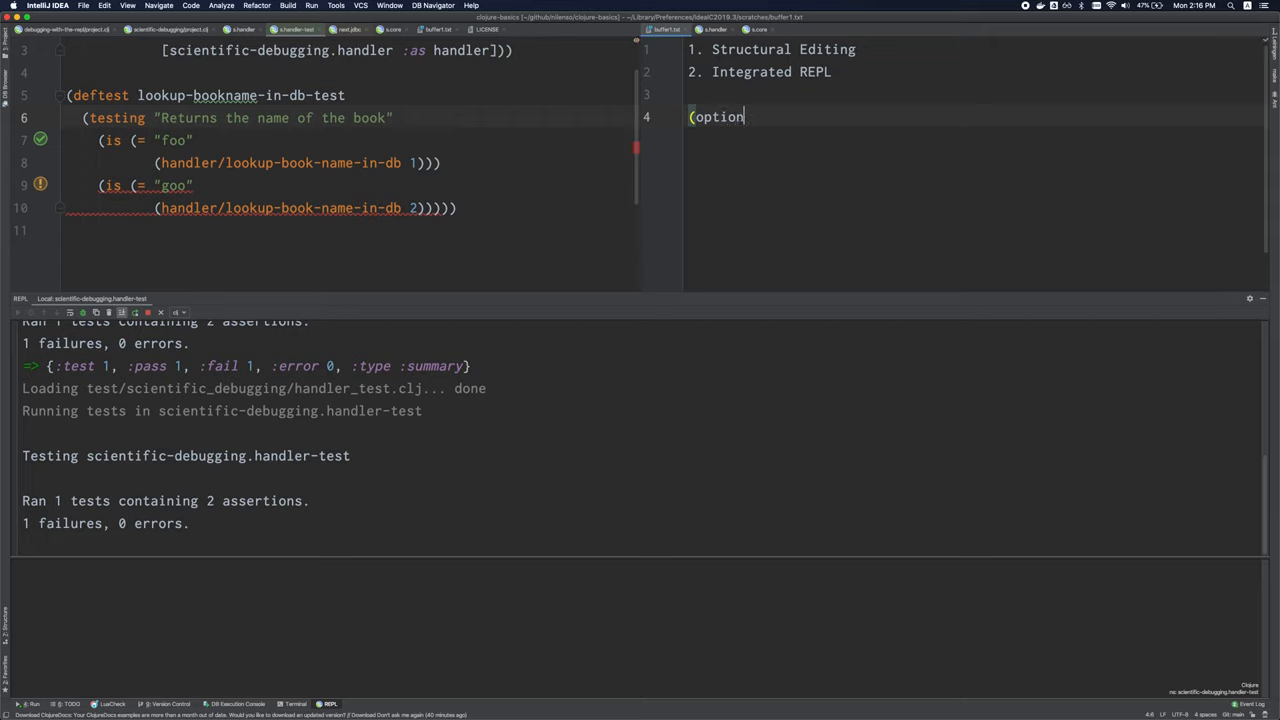
type("al) c")
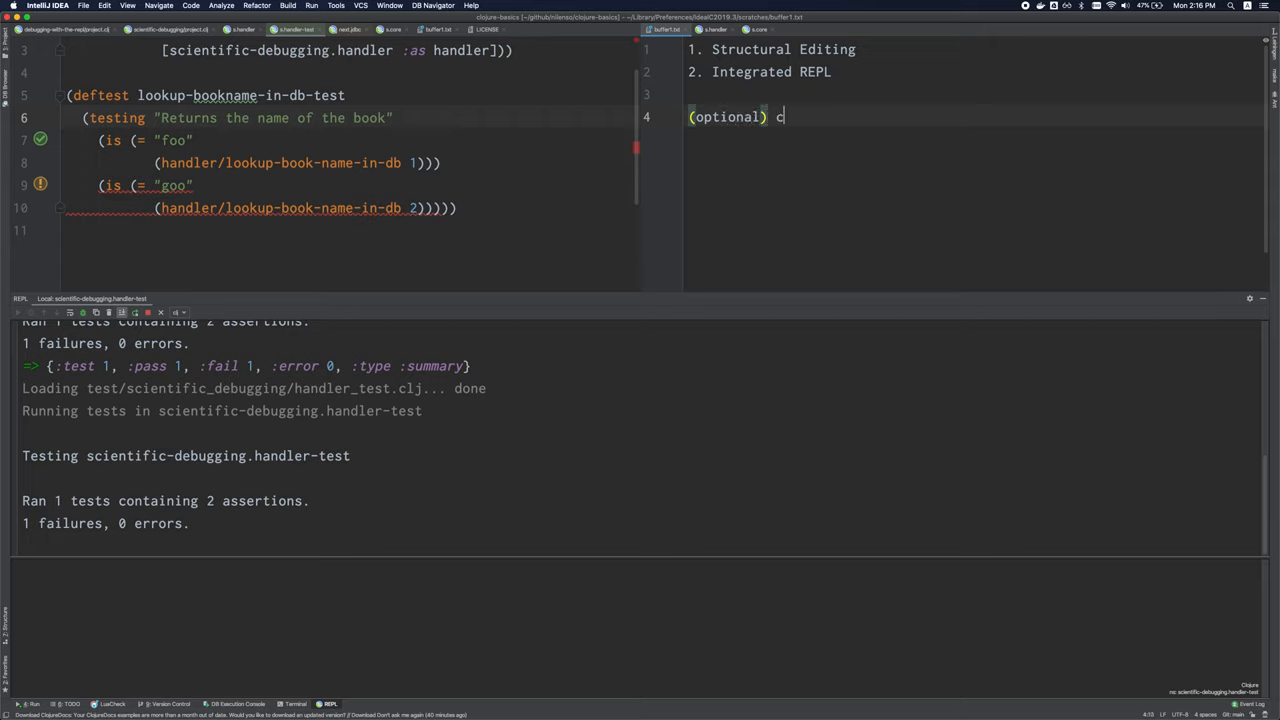
- Complete "(optional) clj-kondo" and add "Emacs with CIDER" and "IntelliJ with Cursive"
type("clj-kondo")
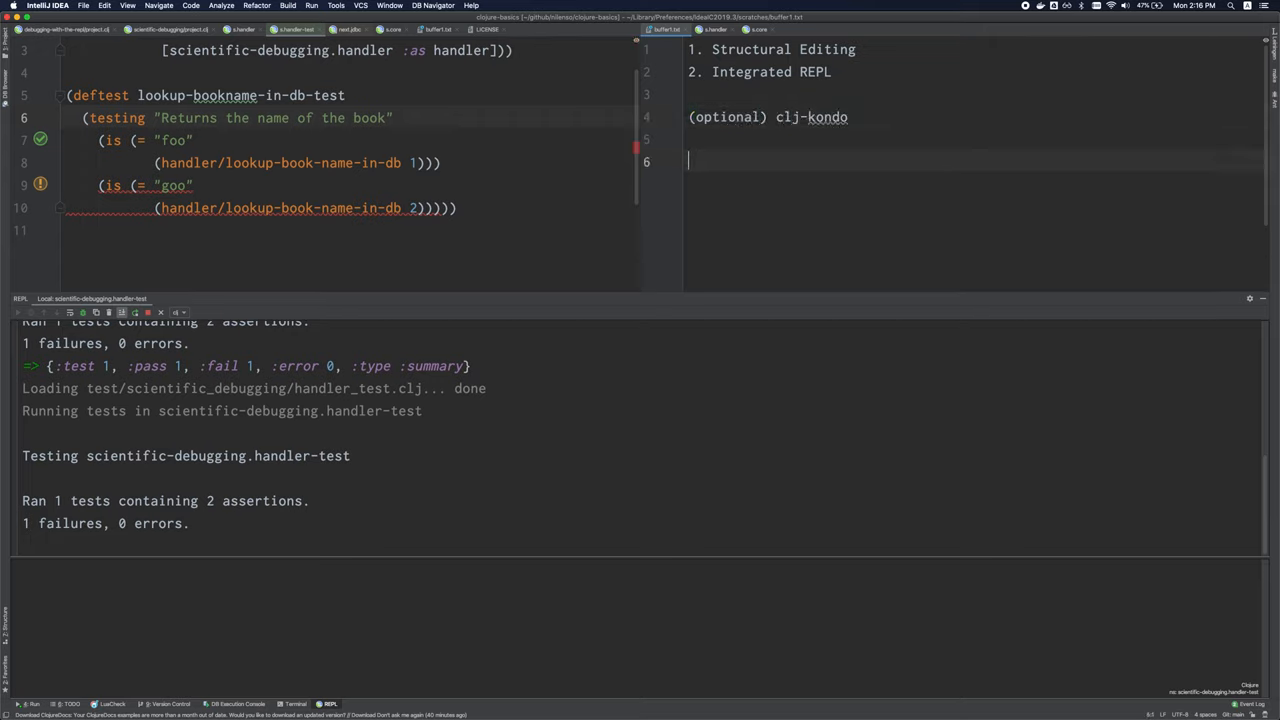
type("Ema")
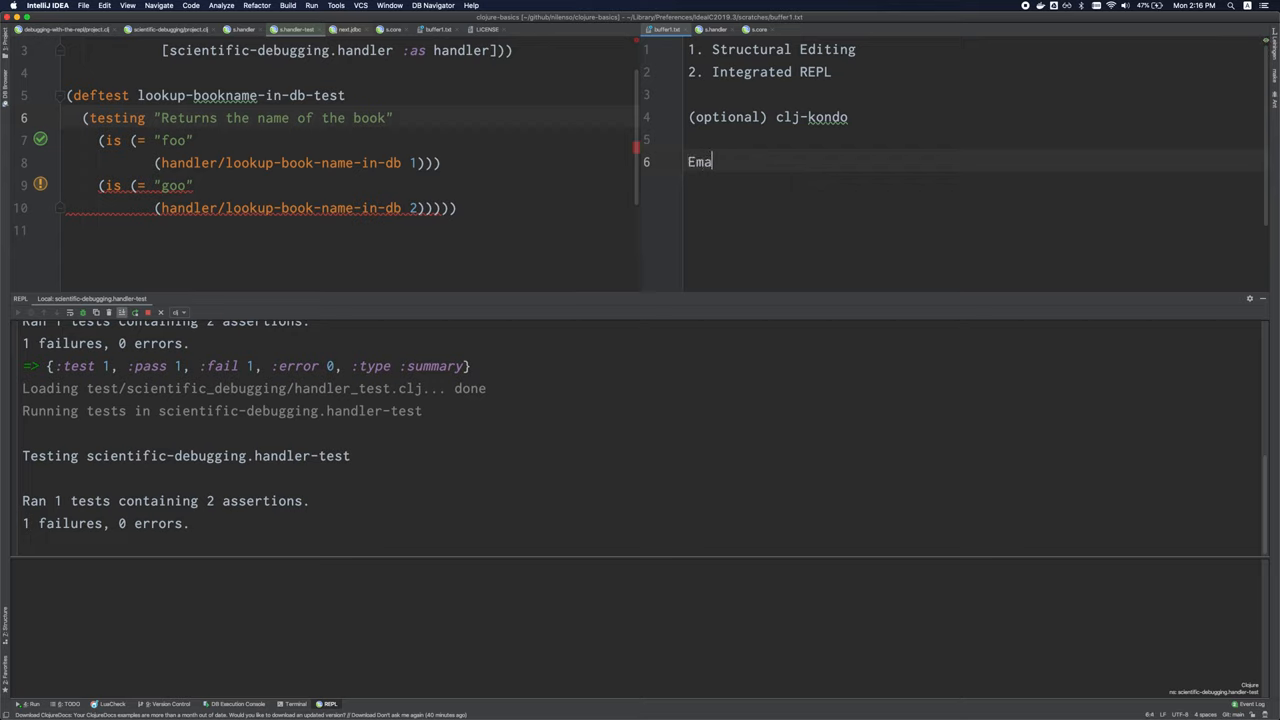
type("cs with CIDER")
type("IntelliJ")
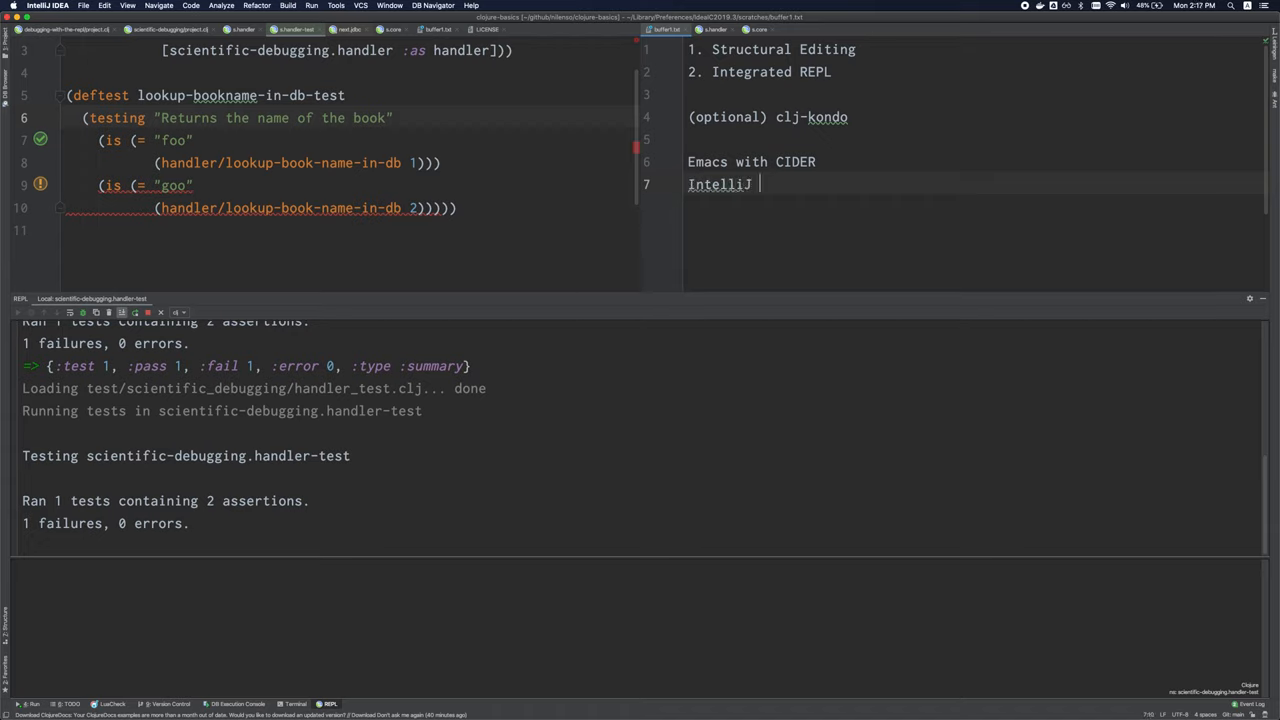
type("with Cursive")
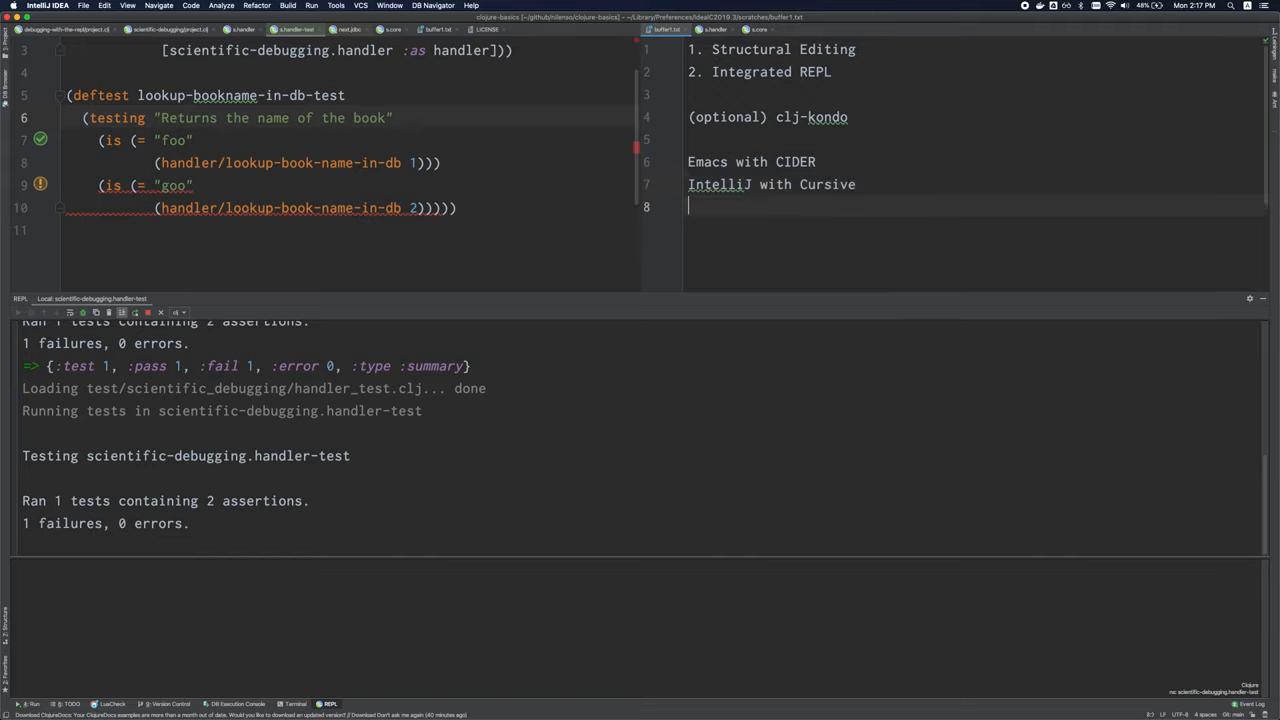
- Add "VSCode with Calva" to the editor list and start a new line
type("VSCo")
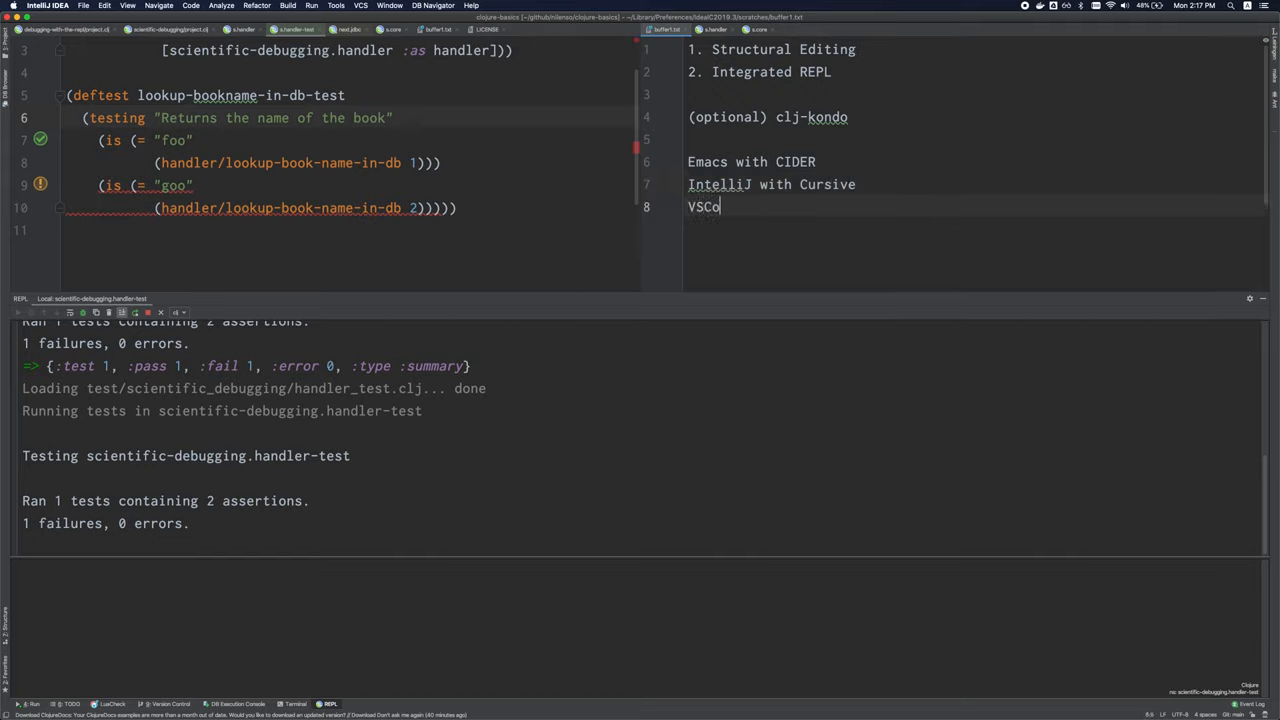
type("de with Cal")
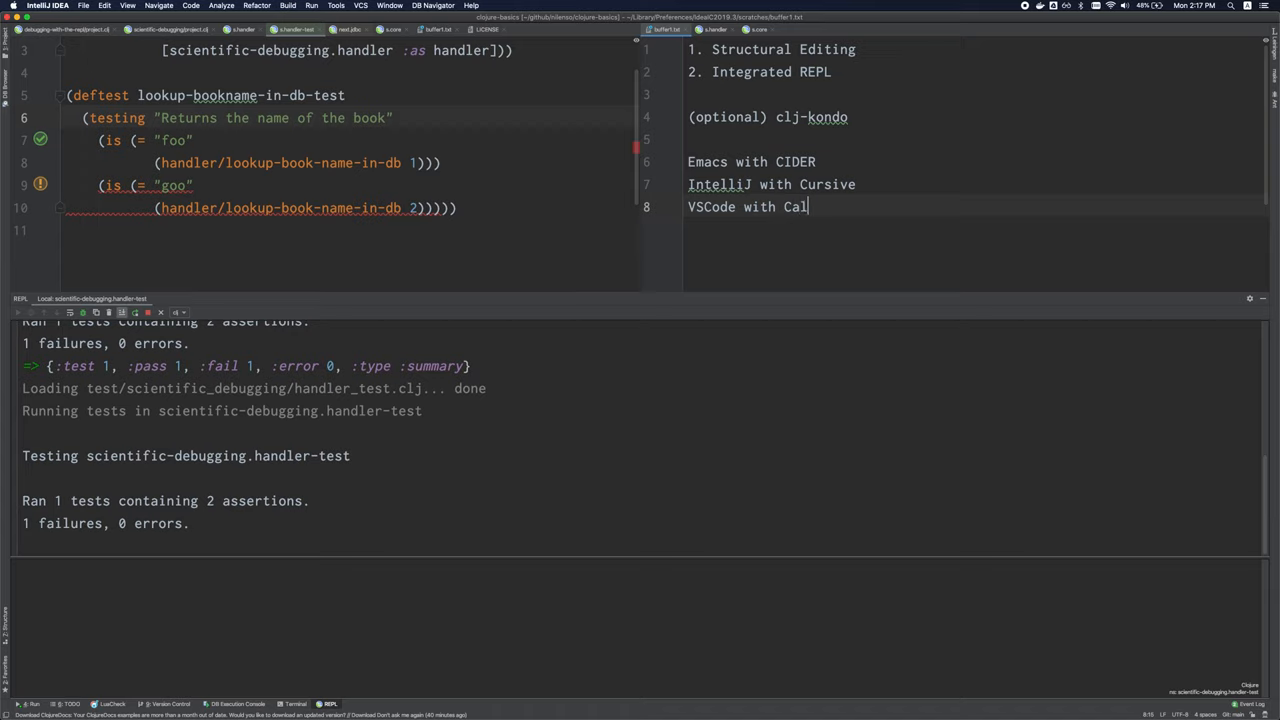
type("va")
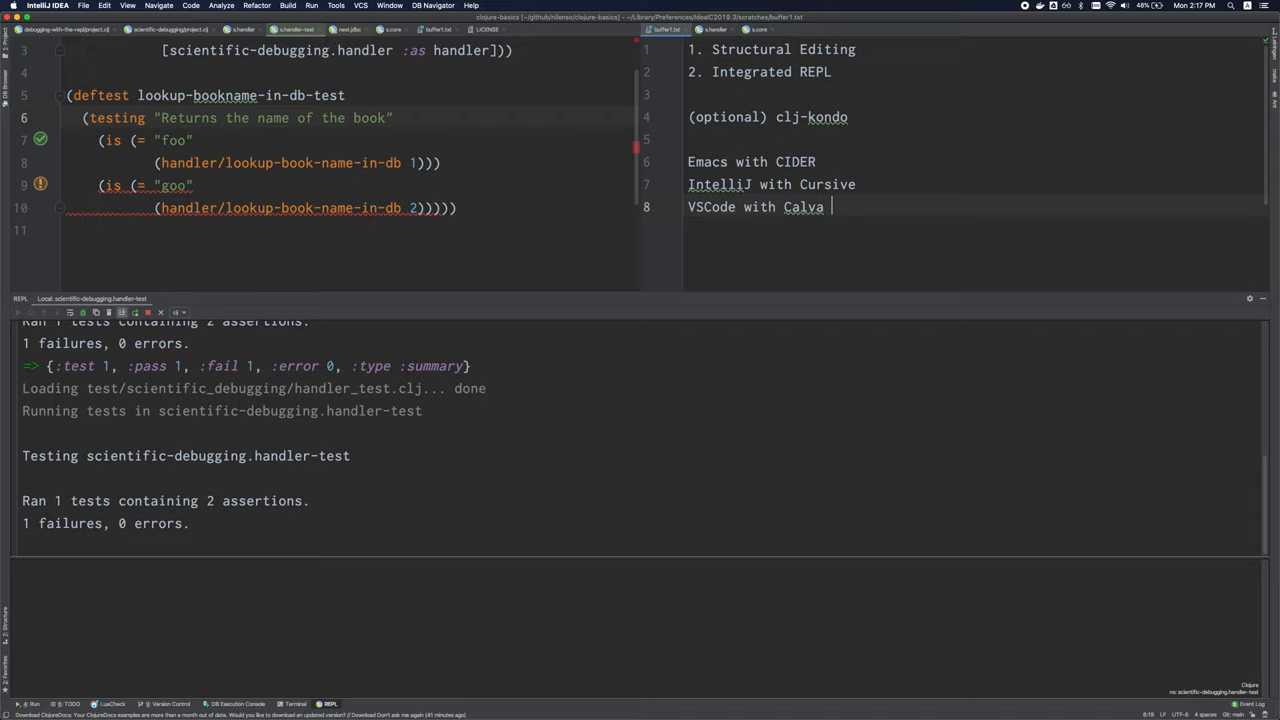
key("Return")
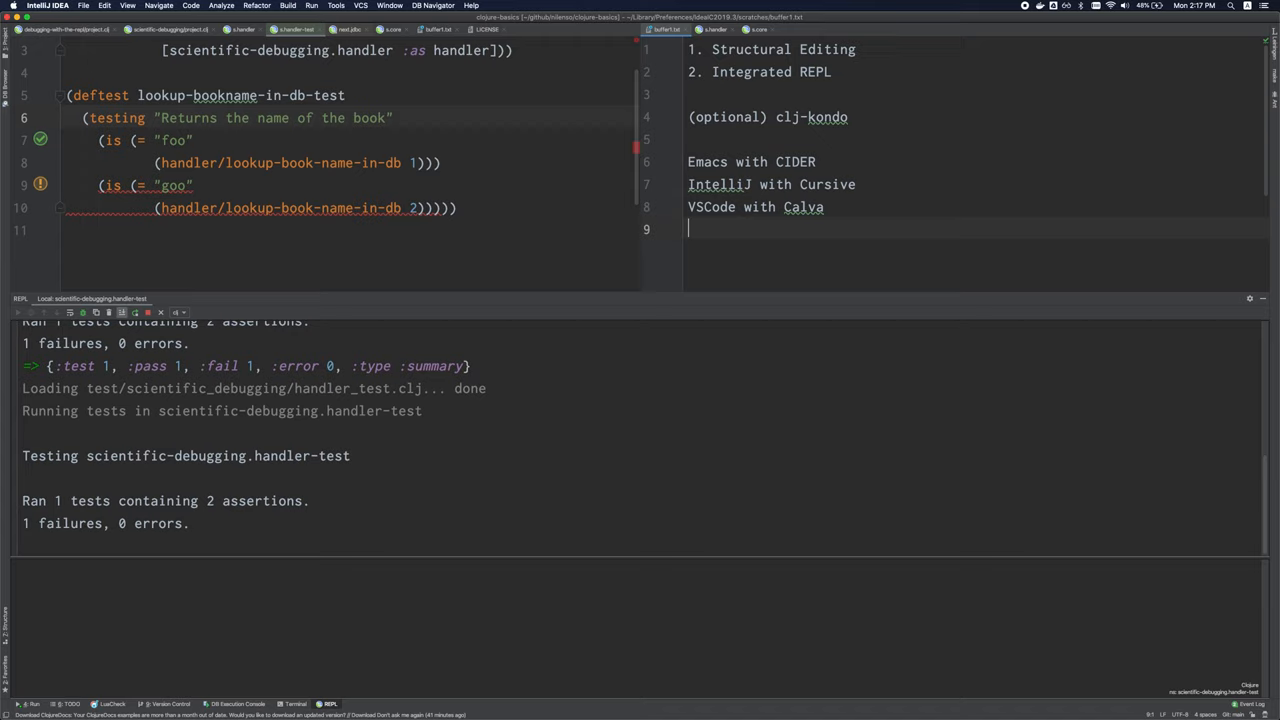
- Add "Vim - vim-fireplace" and "Atom - chlorine" as the final editor options
type("Vim")
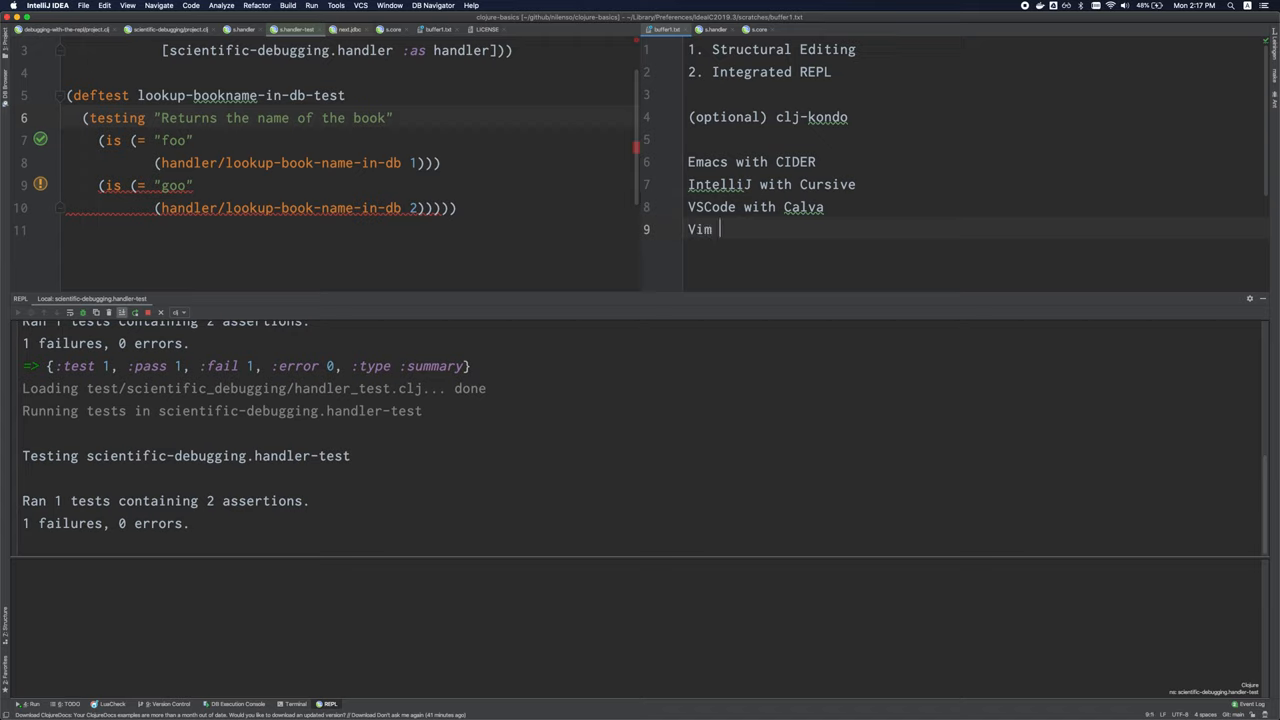
type("- vim-fireplace")
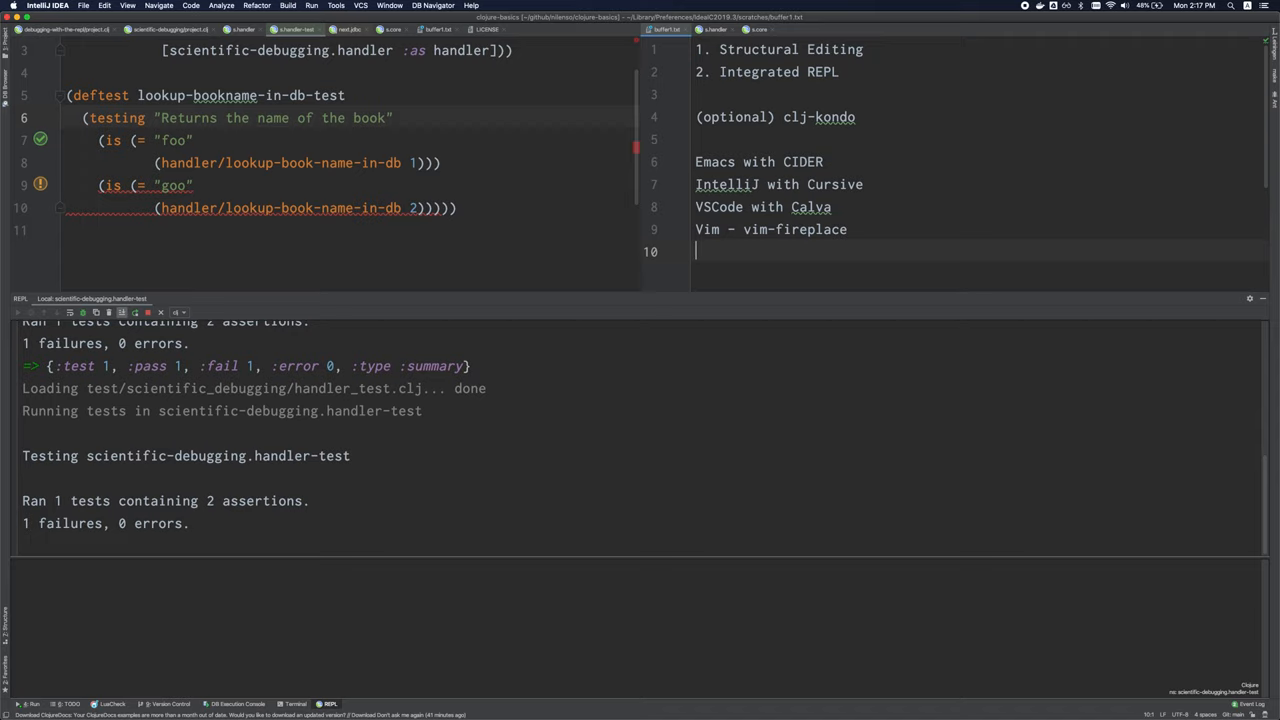
type("Atom -")
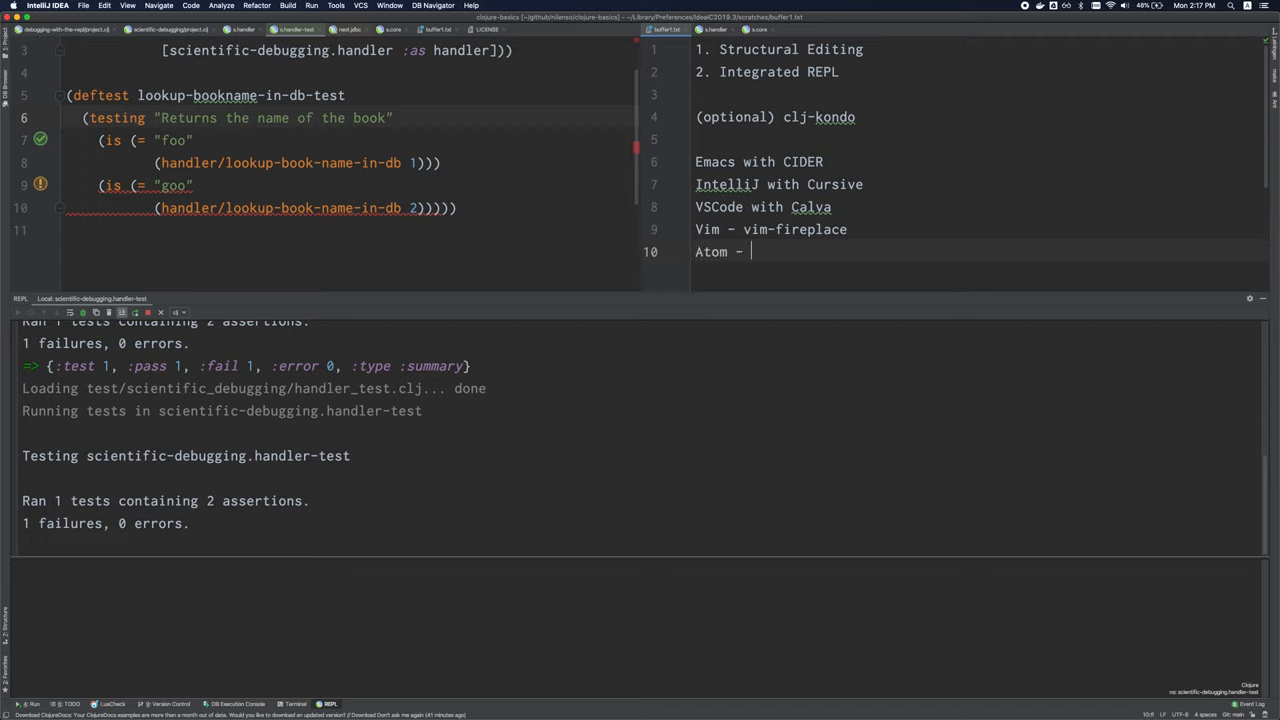
type("chlorin")
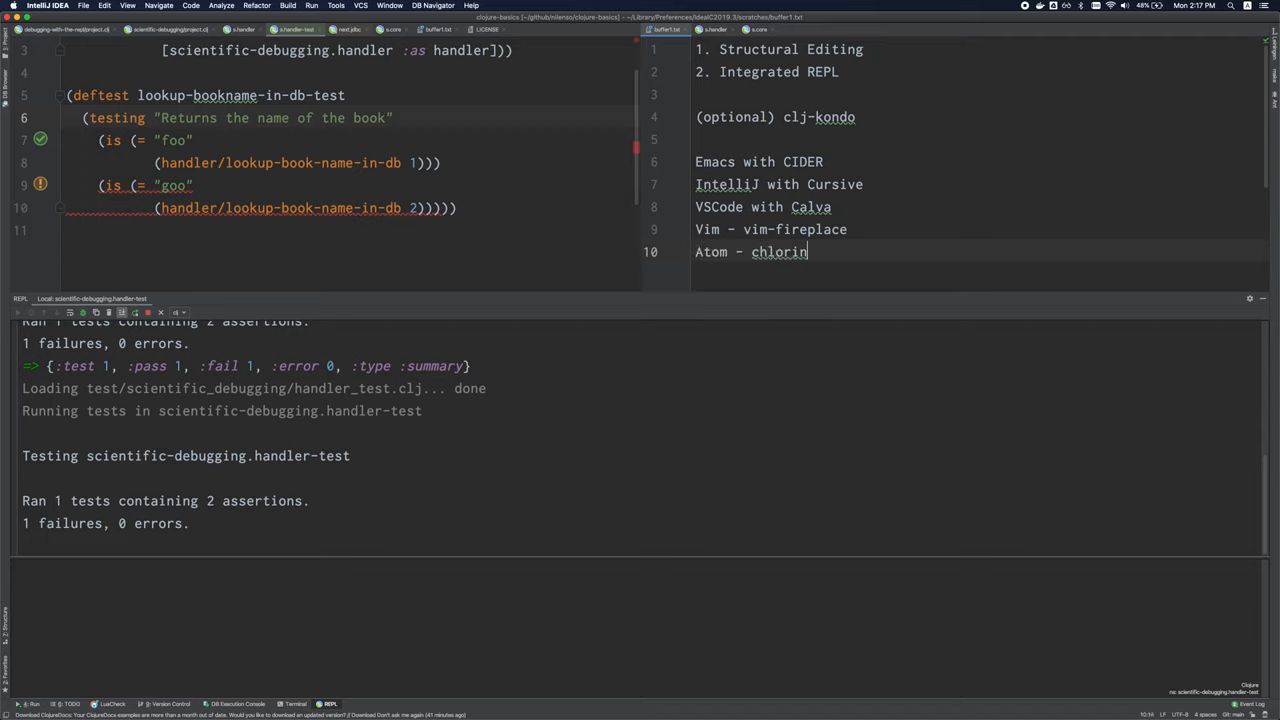
type("e")
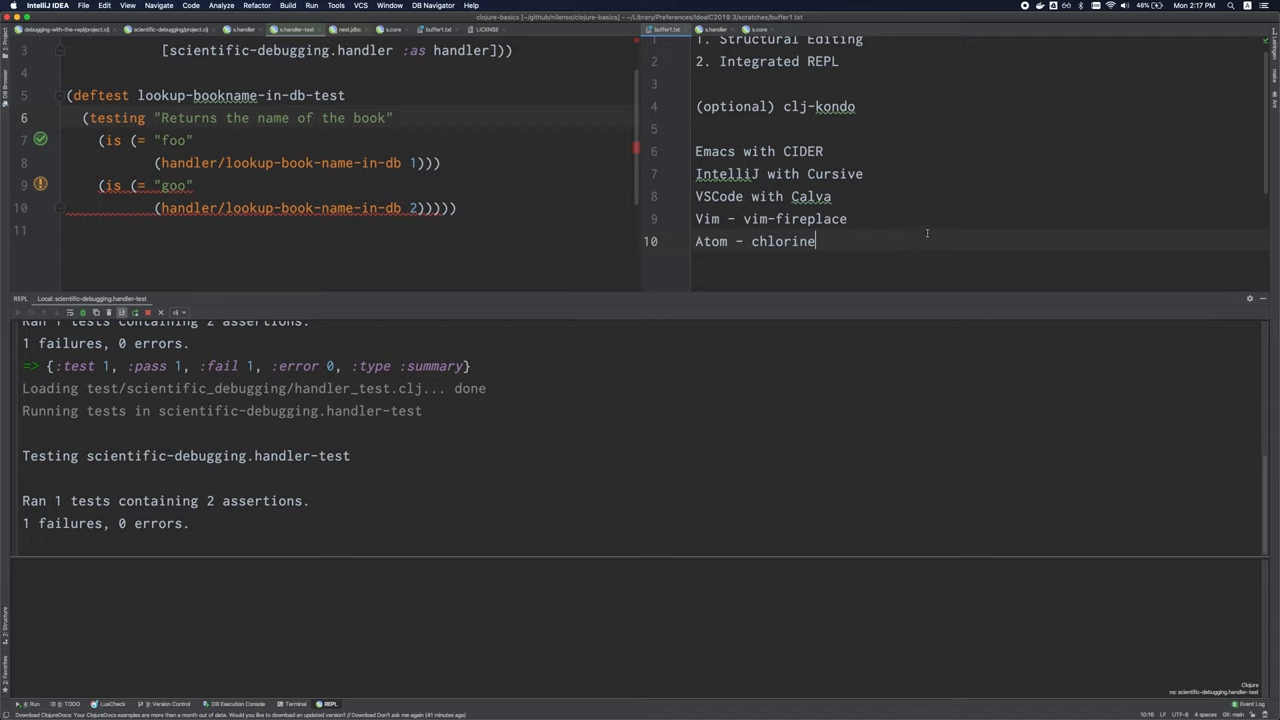
scroll("up", 3)
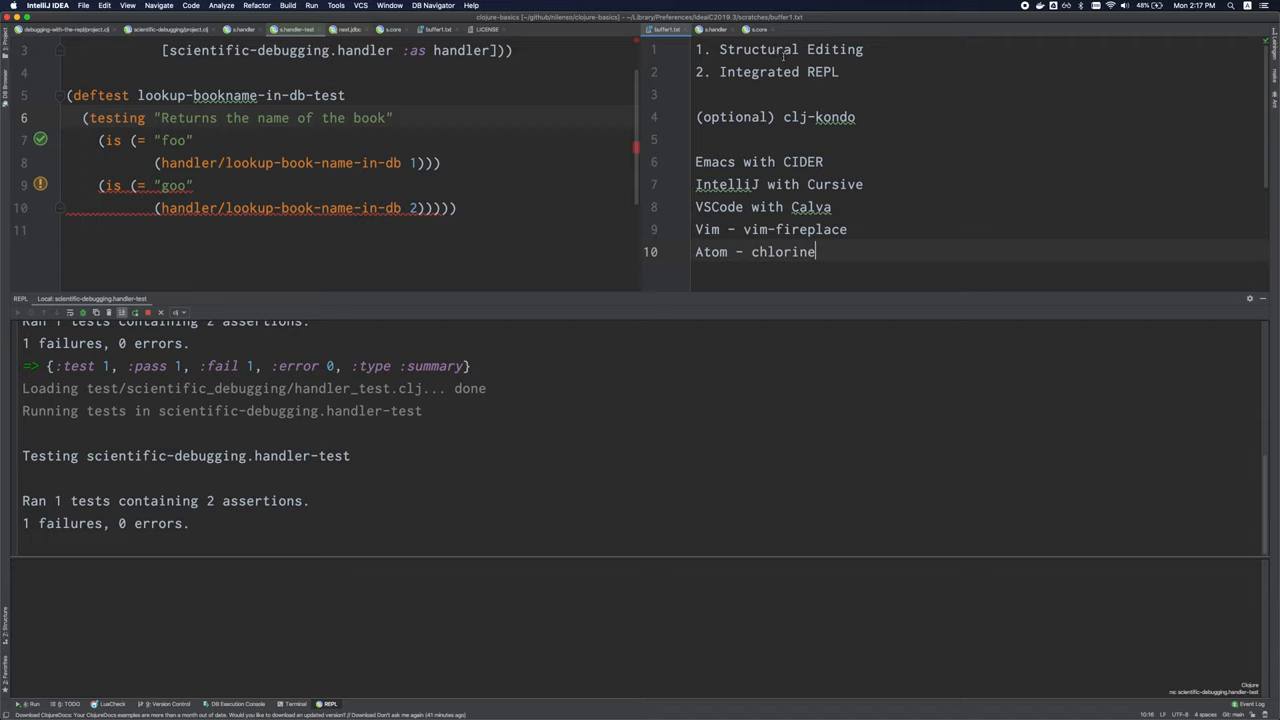
mouse_move(944, 152)
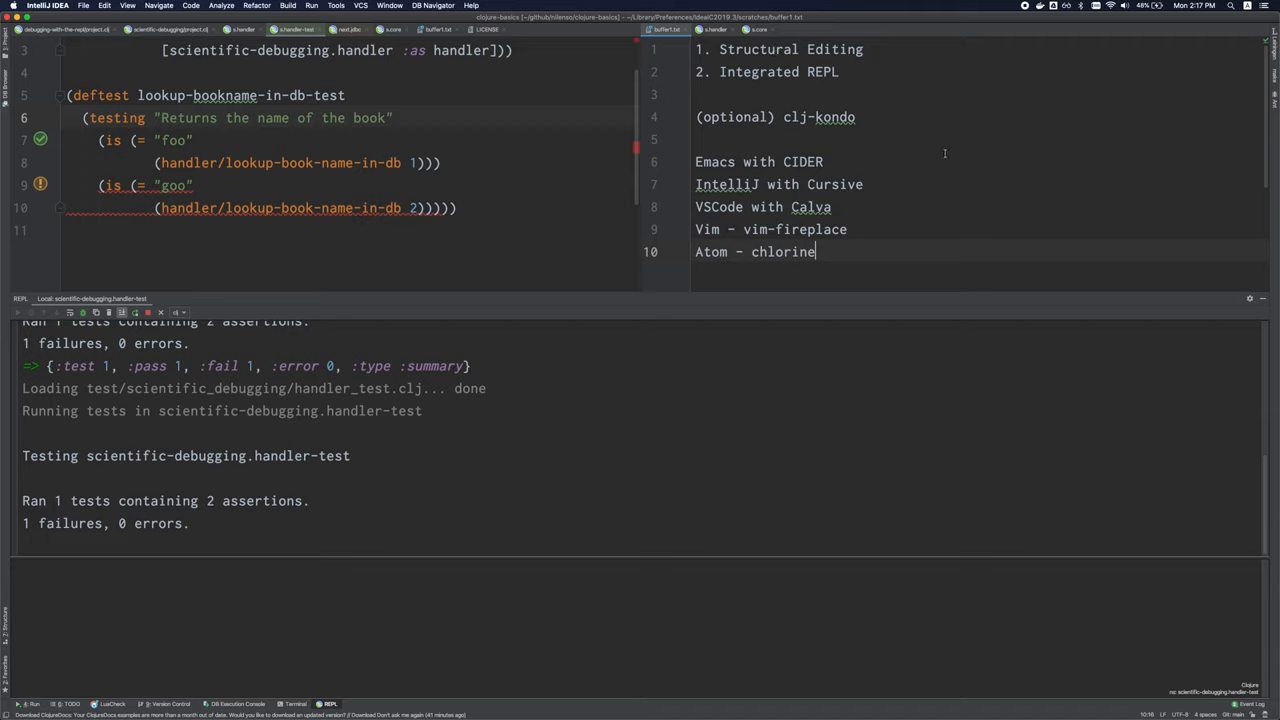